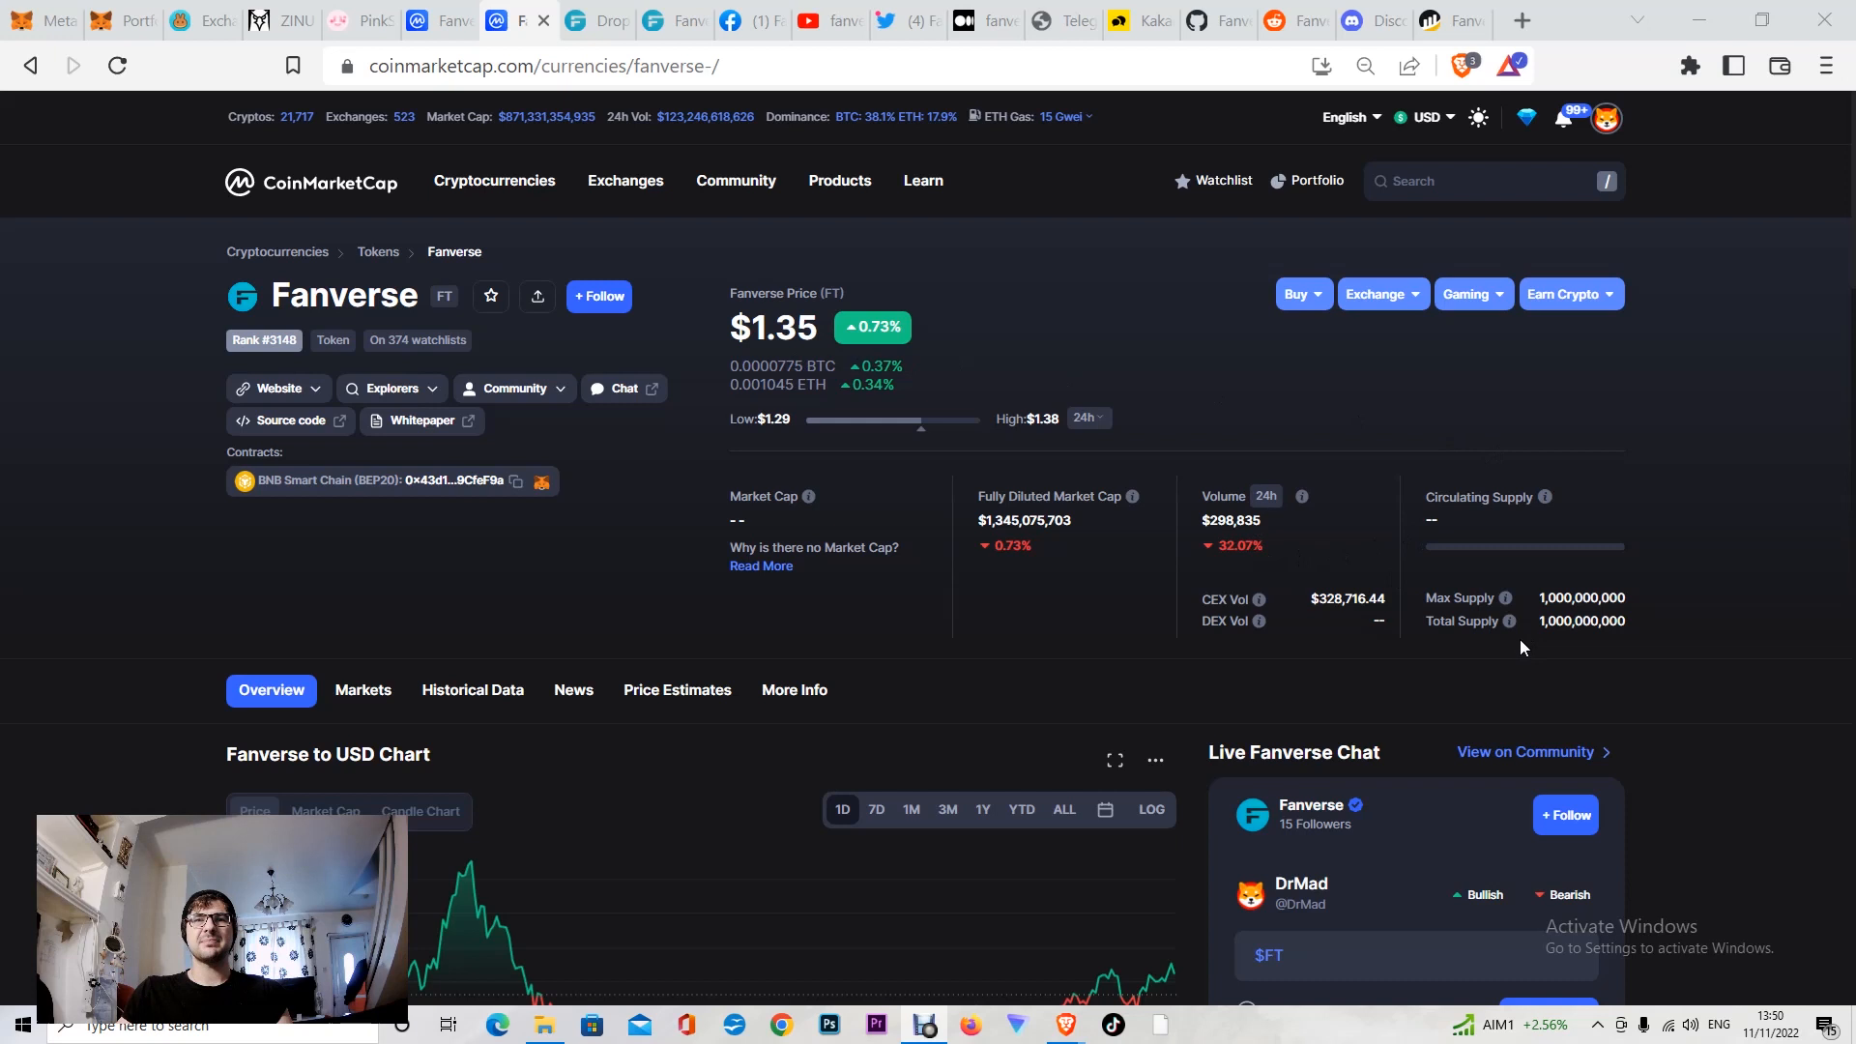
{"action": "mouse_move", "coordinate": [1575, 616]}
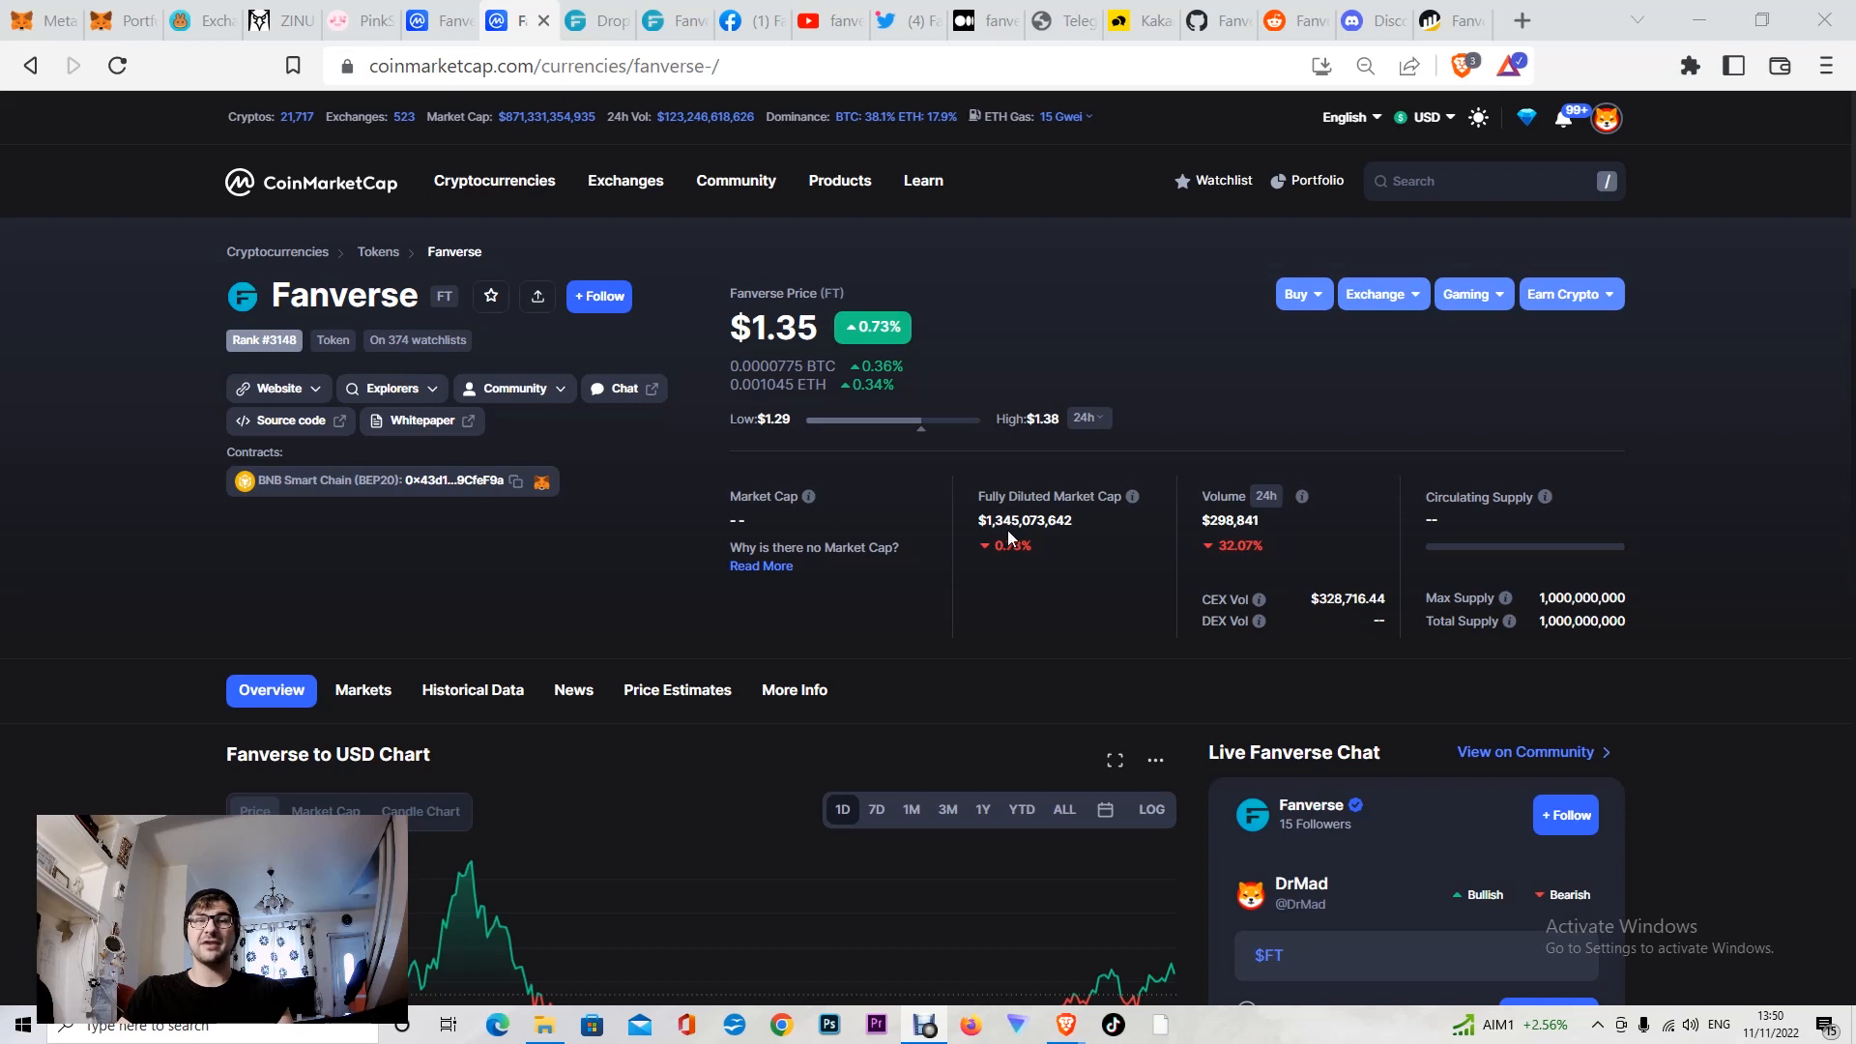
Step: Scroll Fanverse's CoinMarketCap page past price and supply stats to the USD chart
{"action": "scroll", "scroll_direction": "down", "scroll_amount": 3}
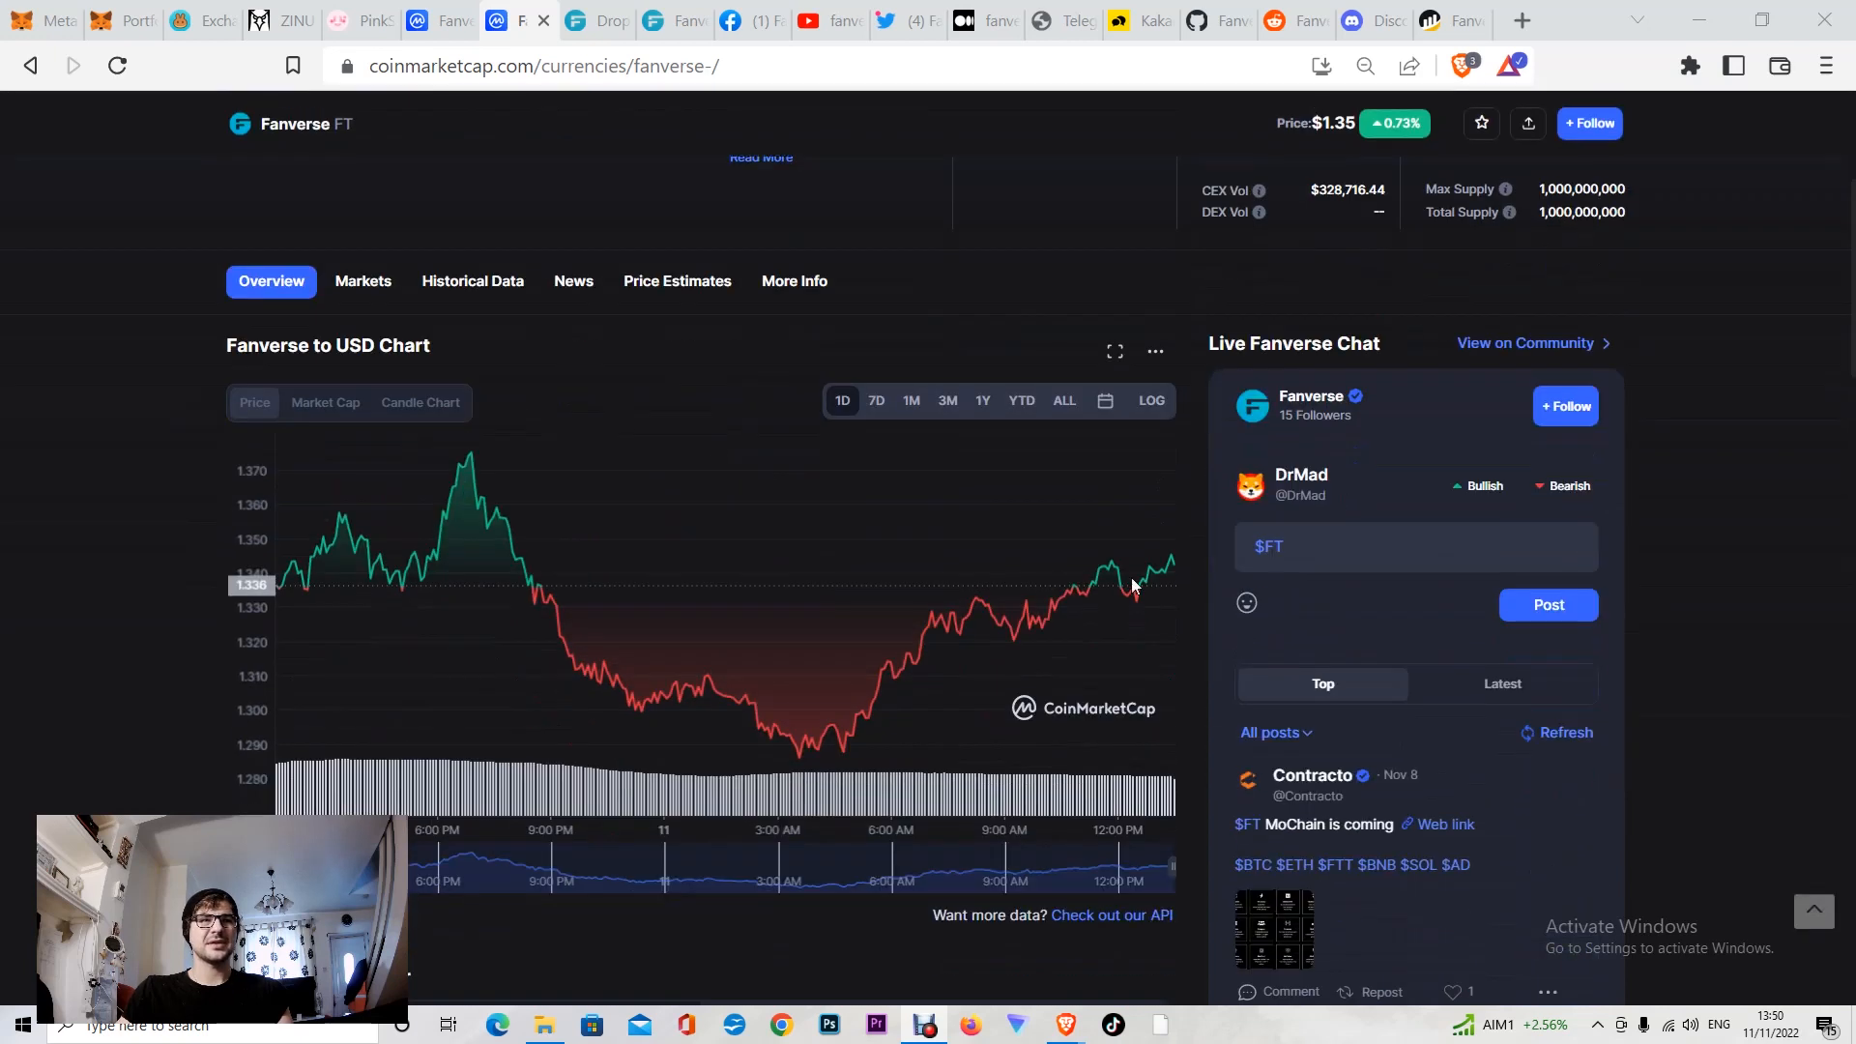
{"action": "mouse_move", "coordinate": [275, 585]}
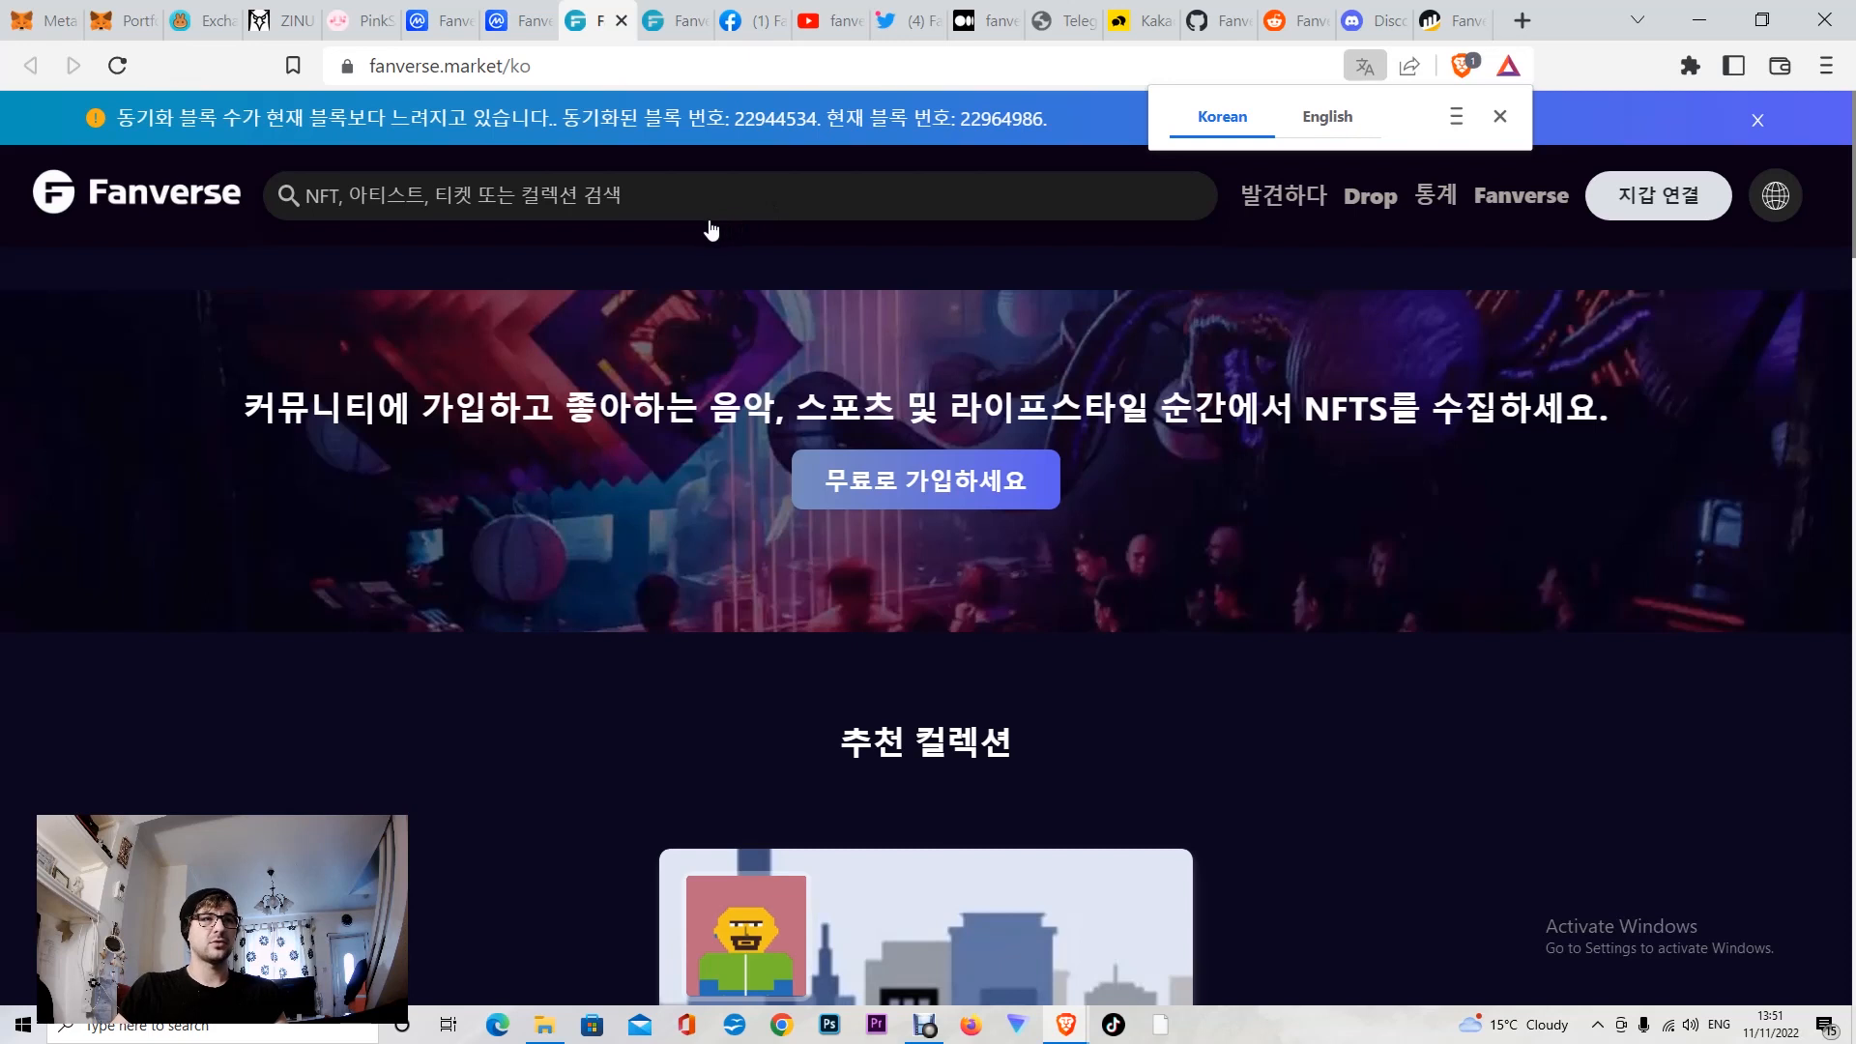
Step: Translate the Korean Fanverse Market homepage into English with the browser's translate popup
{"action": "left_click", "coordinate": [1283, 195]}
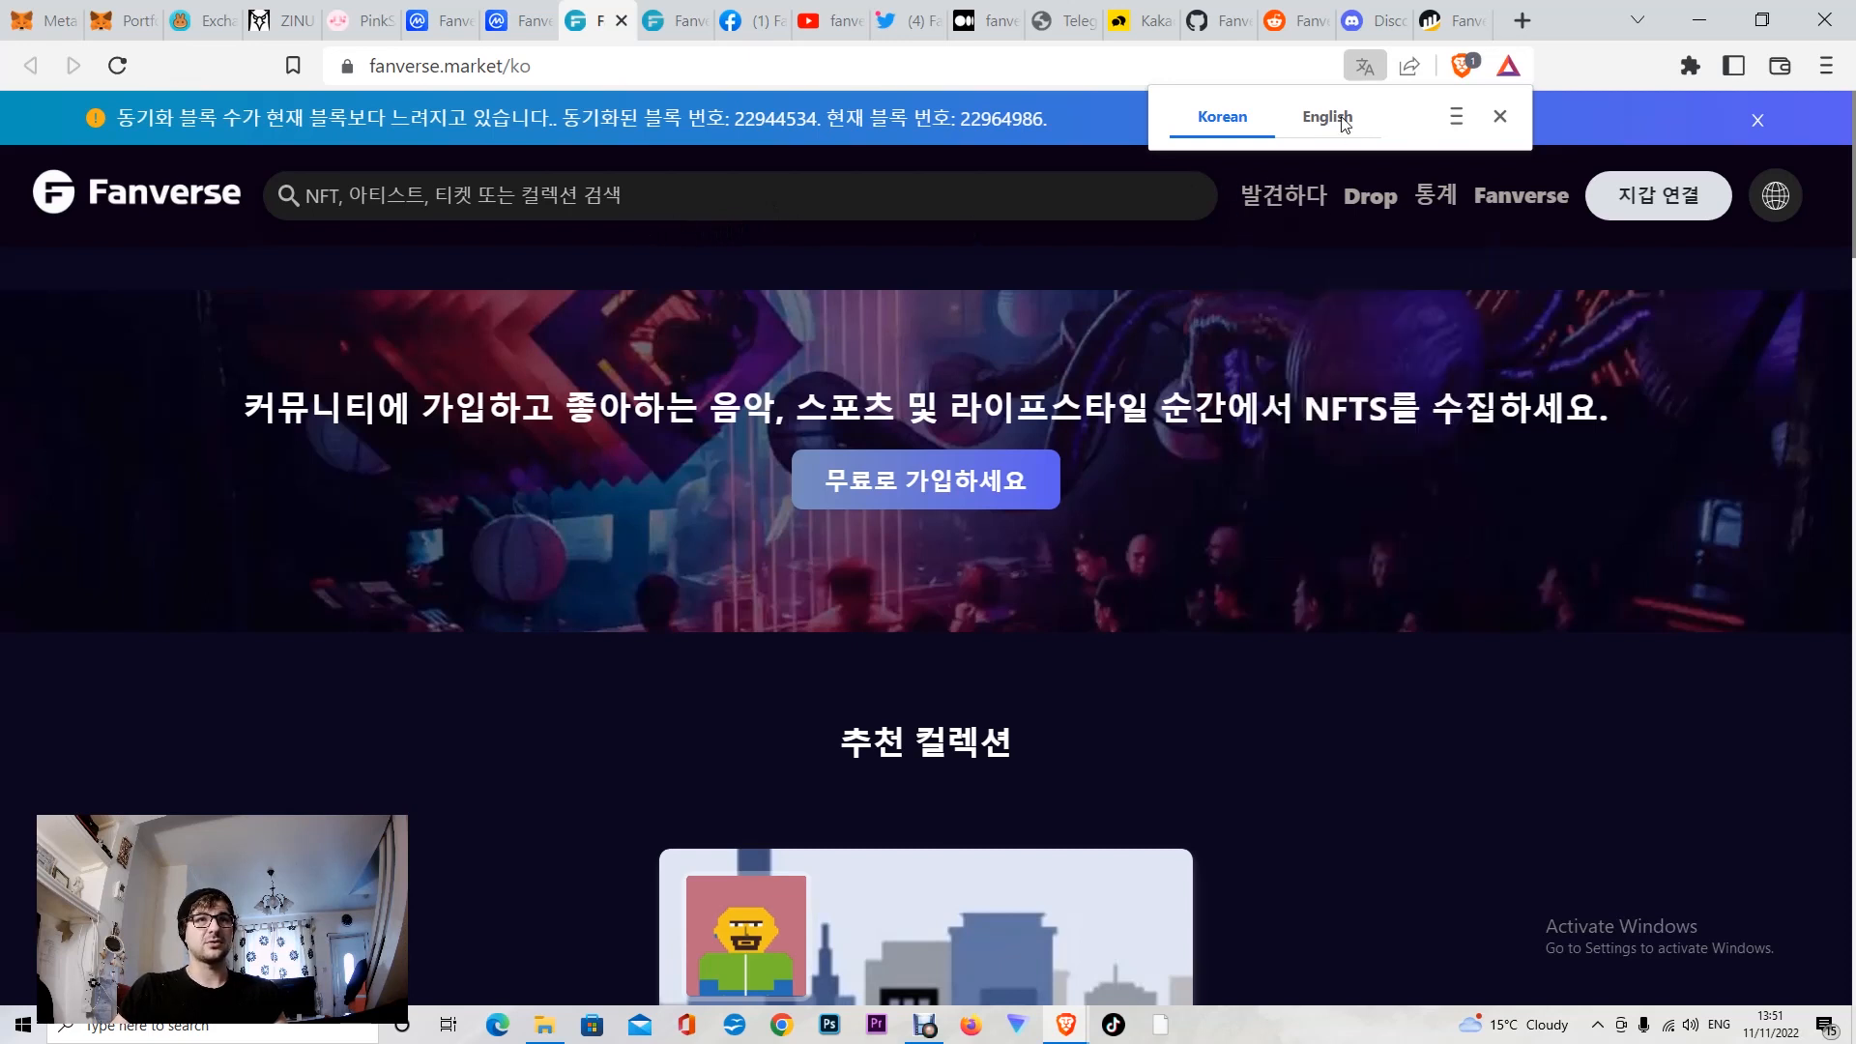
{"action": "mouse_move", "coordinate": [1336, 118]}
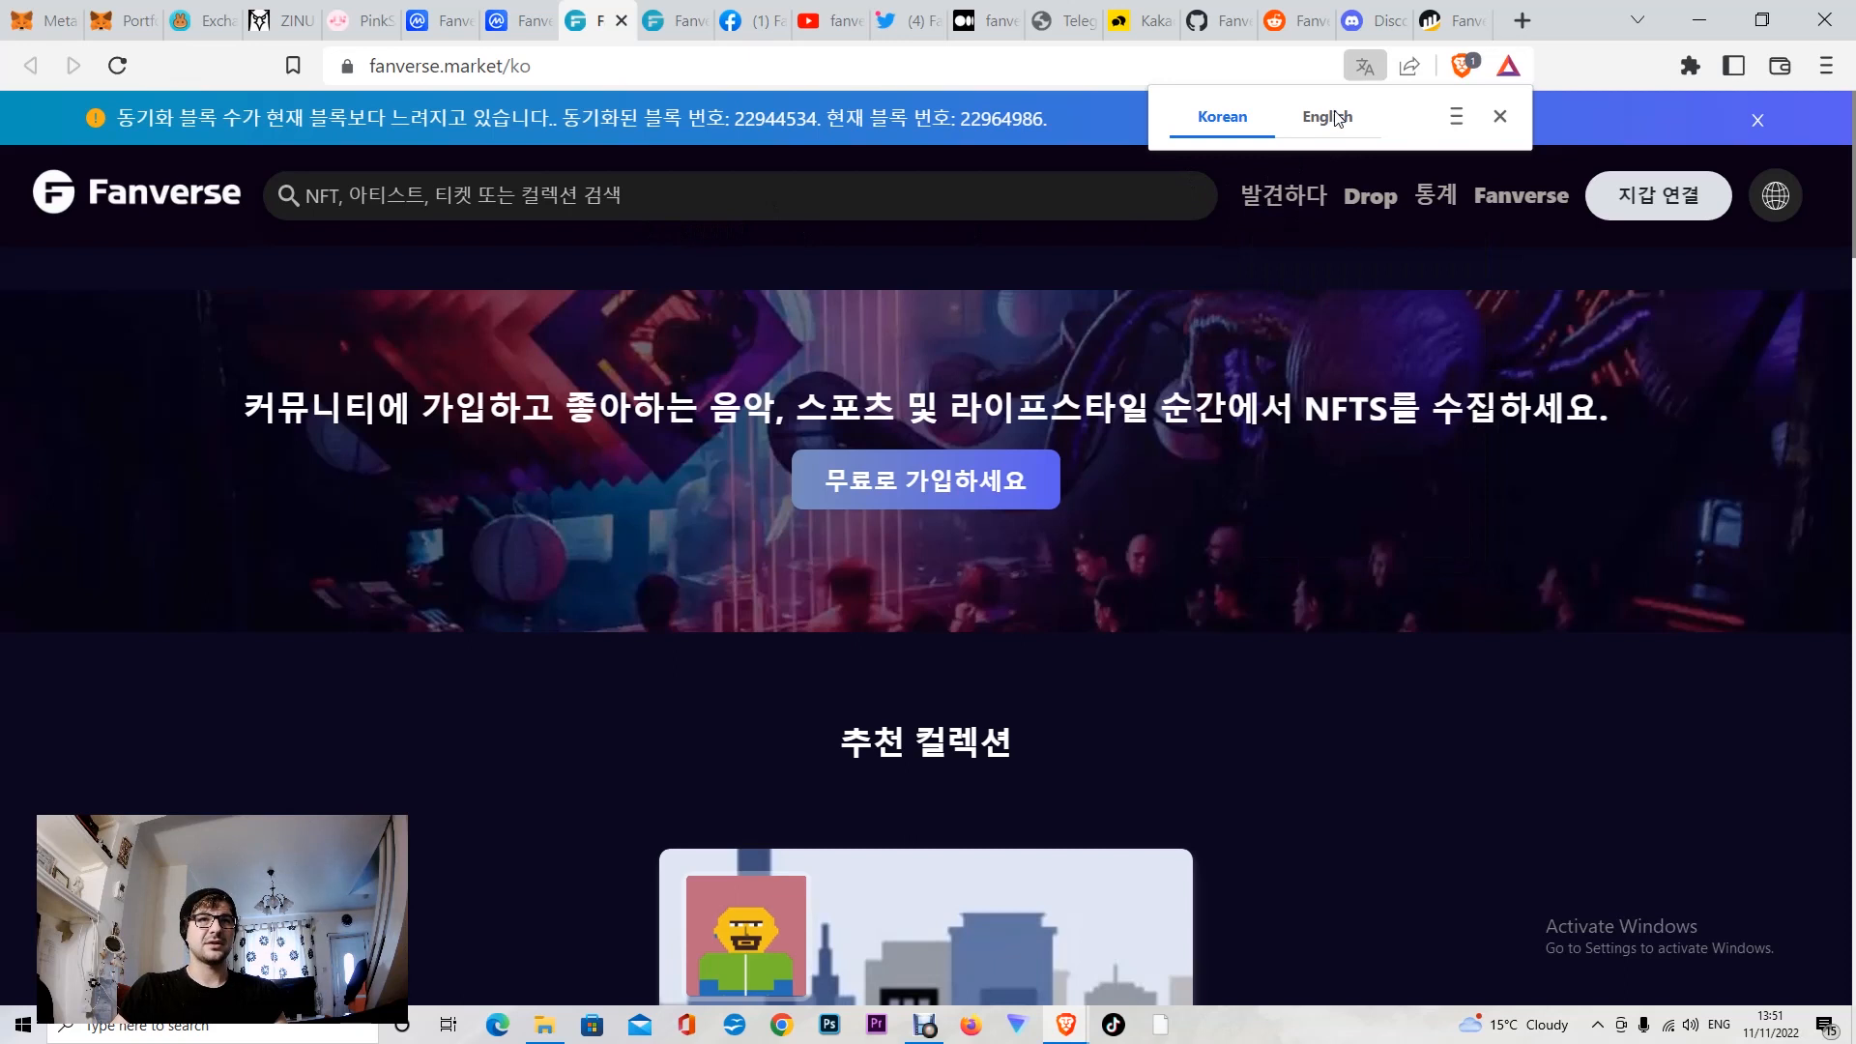
{"action": "left_click", "coordinate": [1326, 116]}
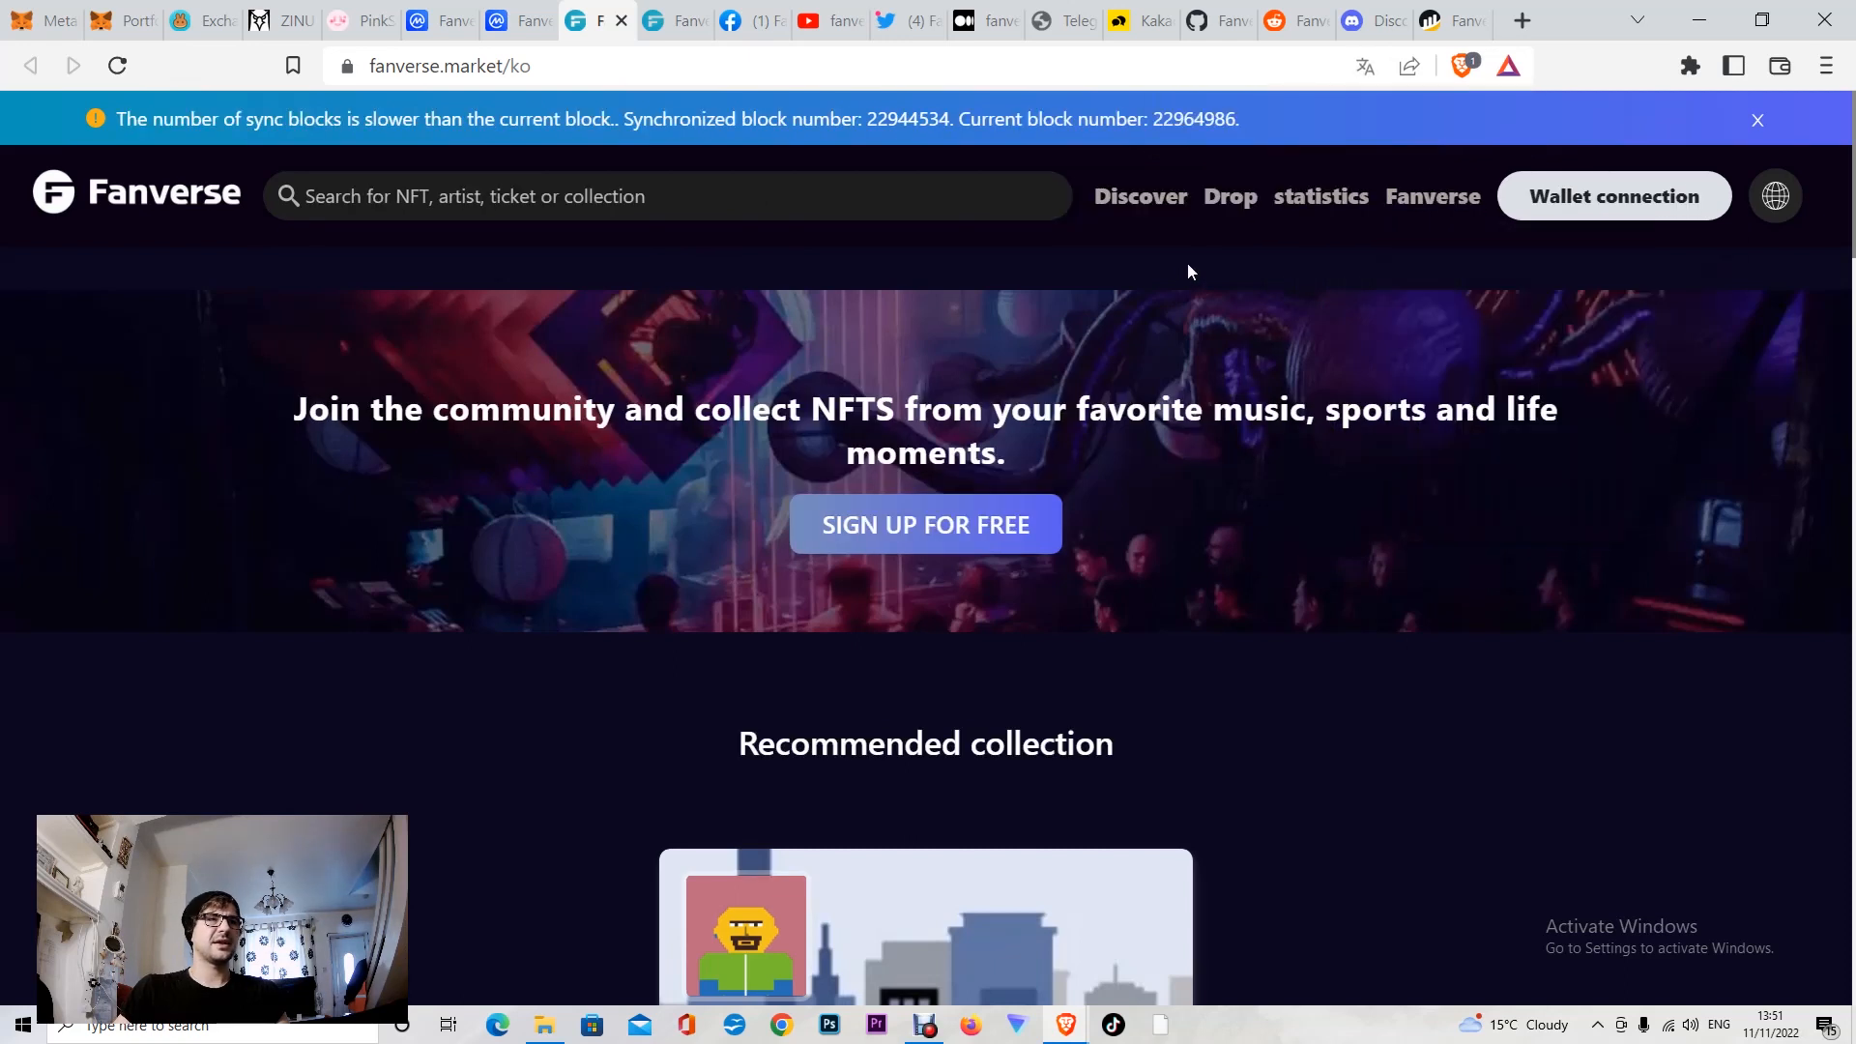
{"action": "mouse_move", "coordinate": [928, 248]}
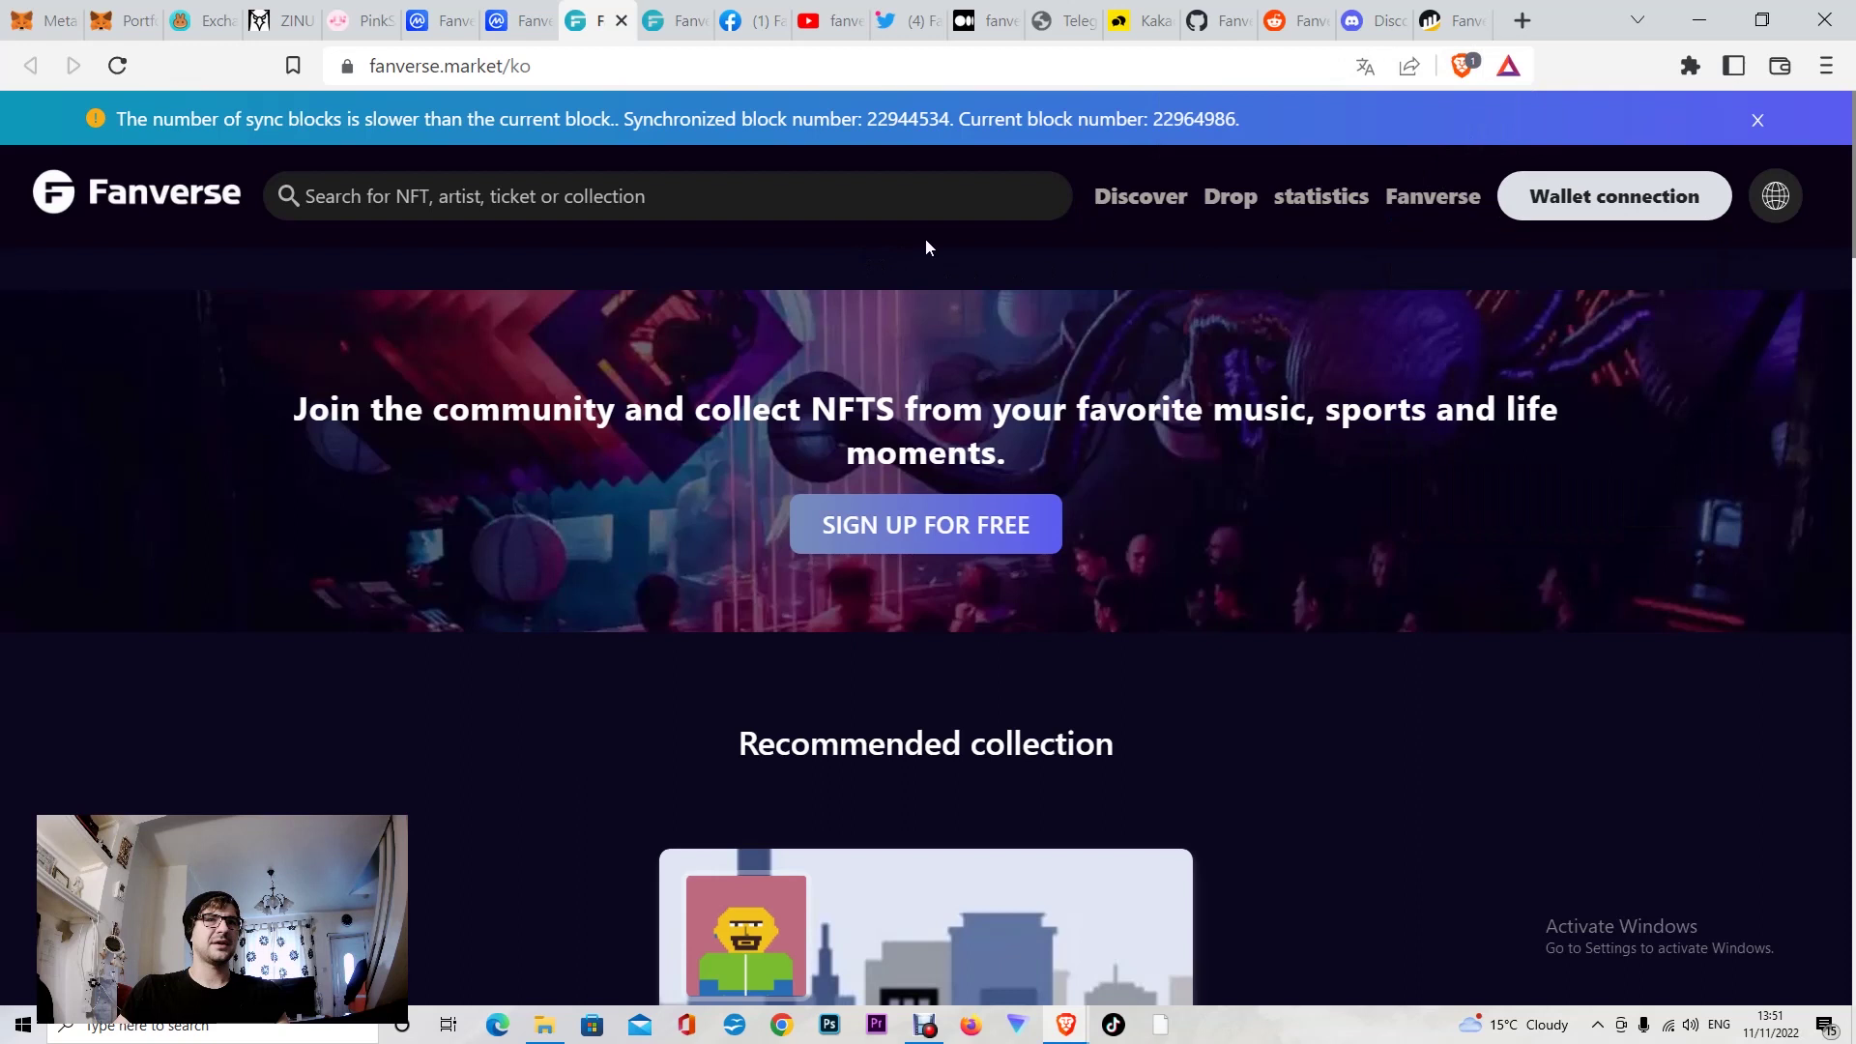
{"action": "mouse_move", "coordinate": [1229, 197]}
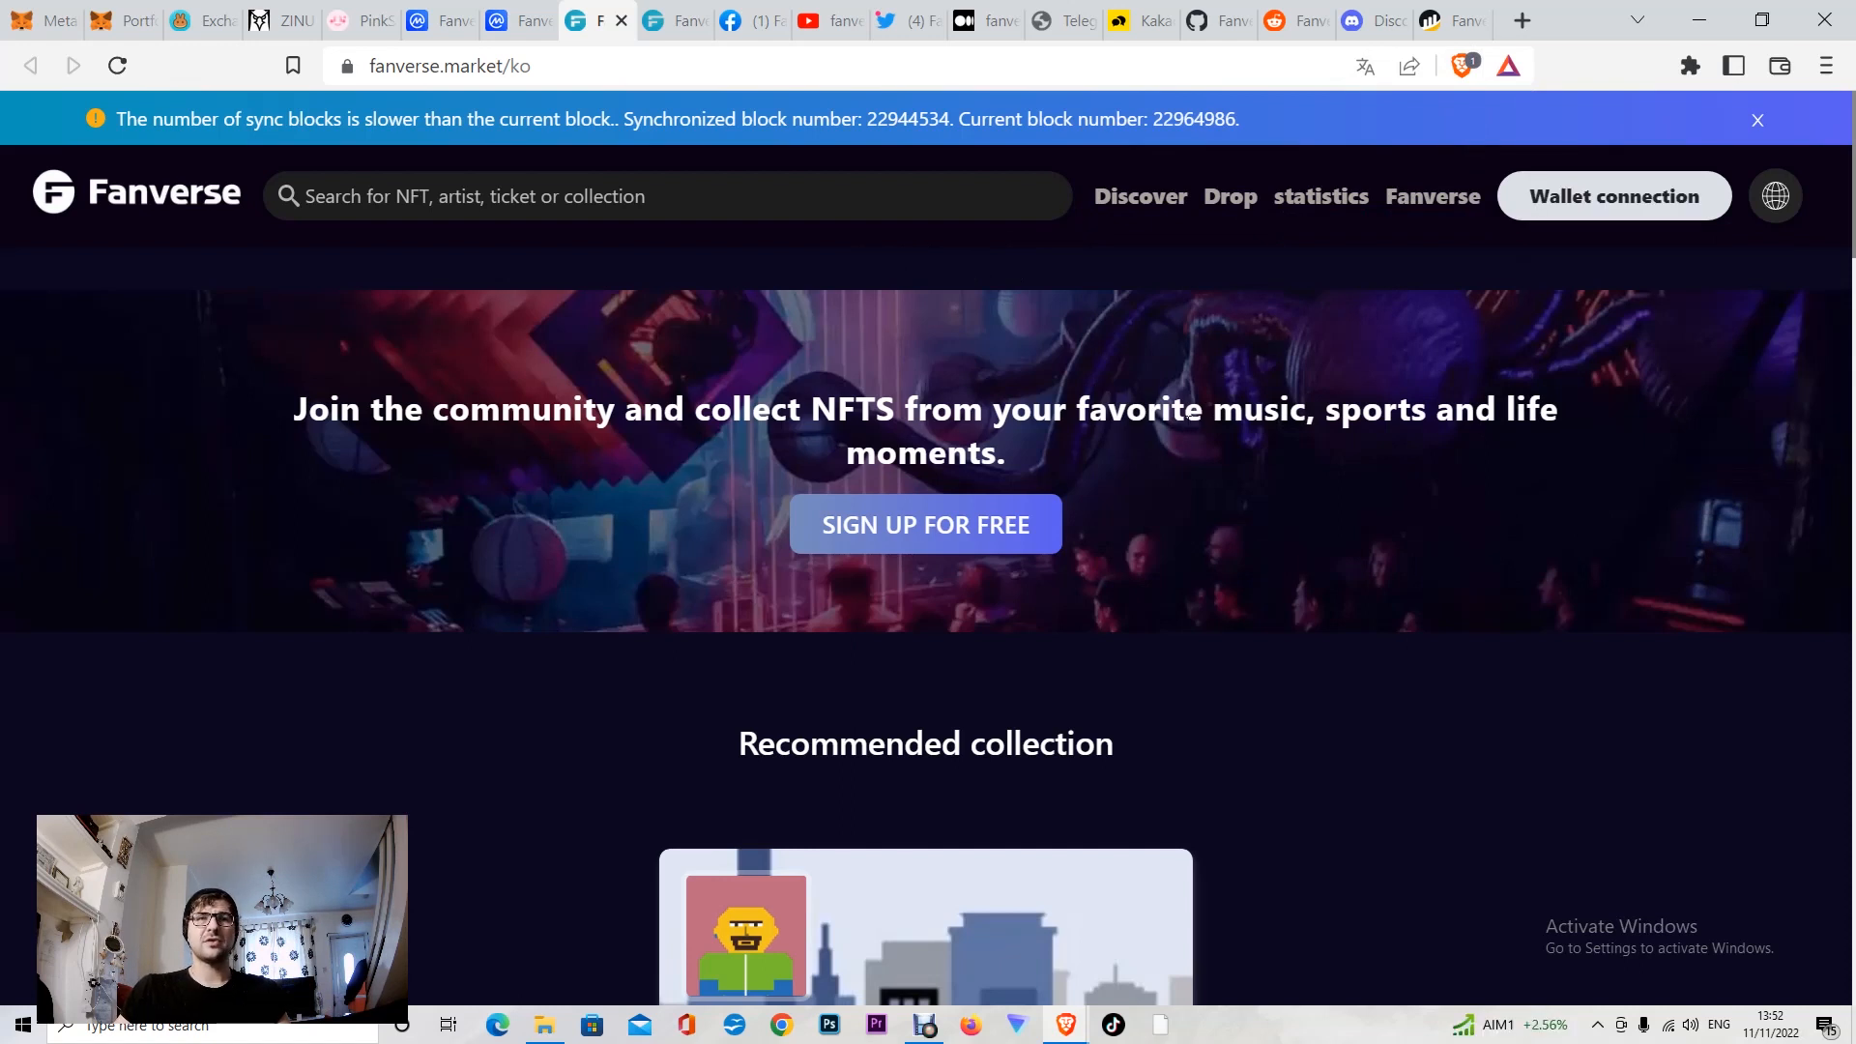
{"action": "mouse_move", "coordinate": [1195, 462]}
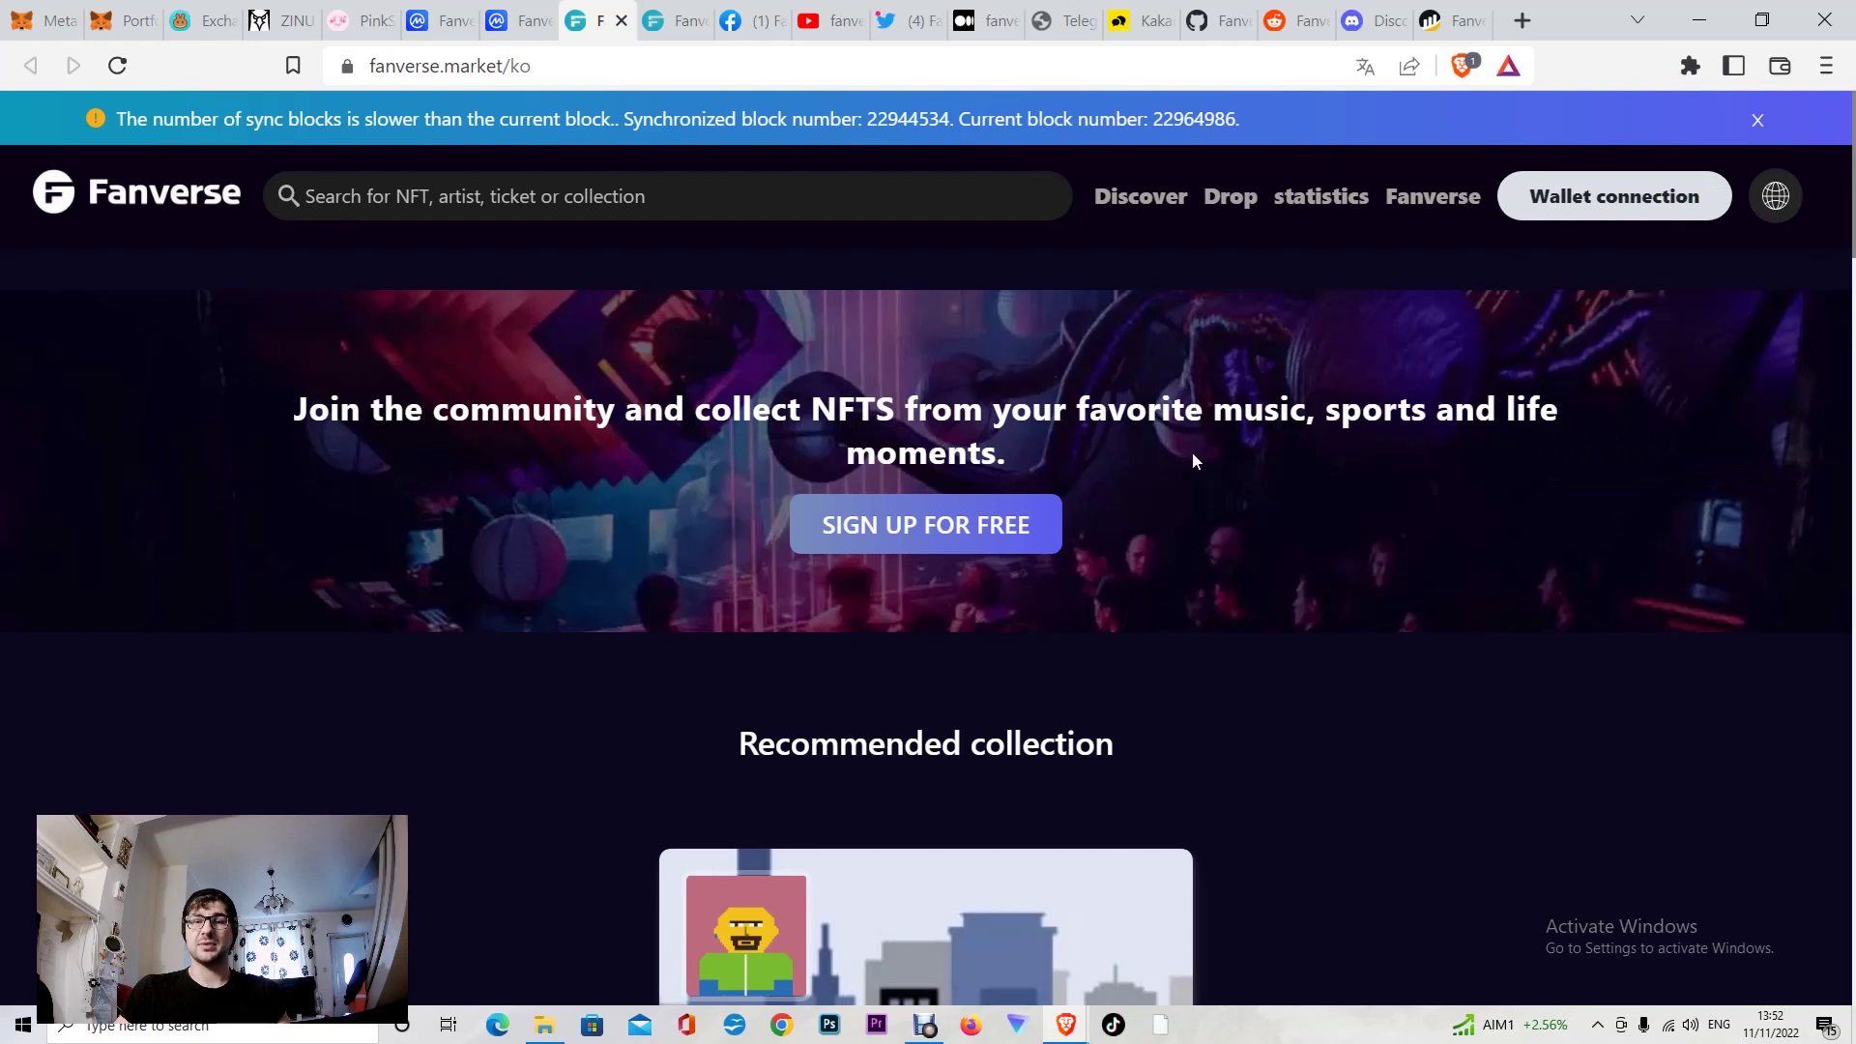
Step: Scroll past the MIXXEL picks, Start selling guide and View by topic to the footer
{"action": "scroll", "scroll_direction": "down", "scroll_amount": 3}
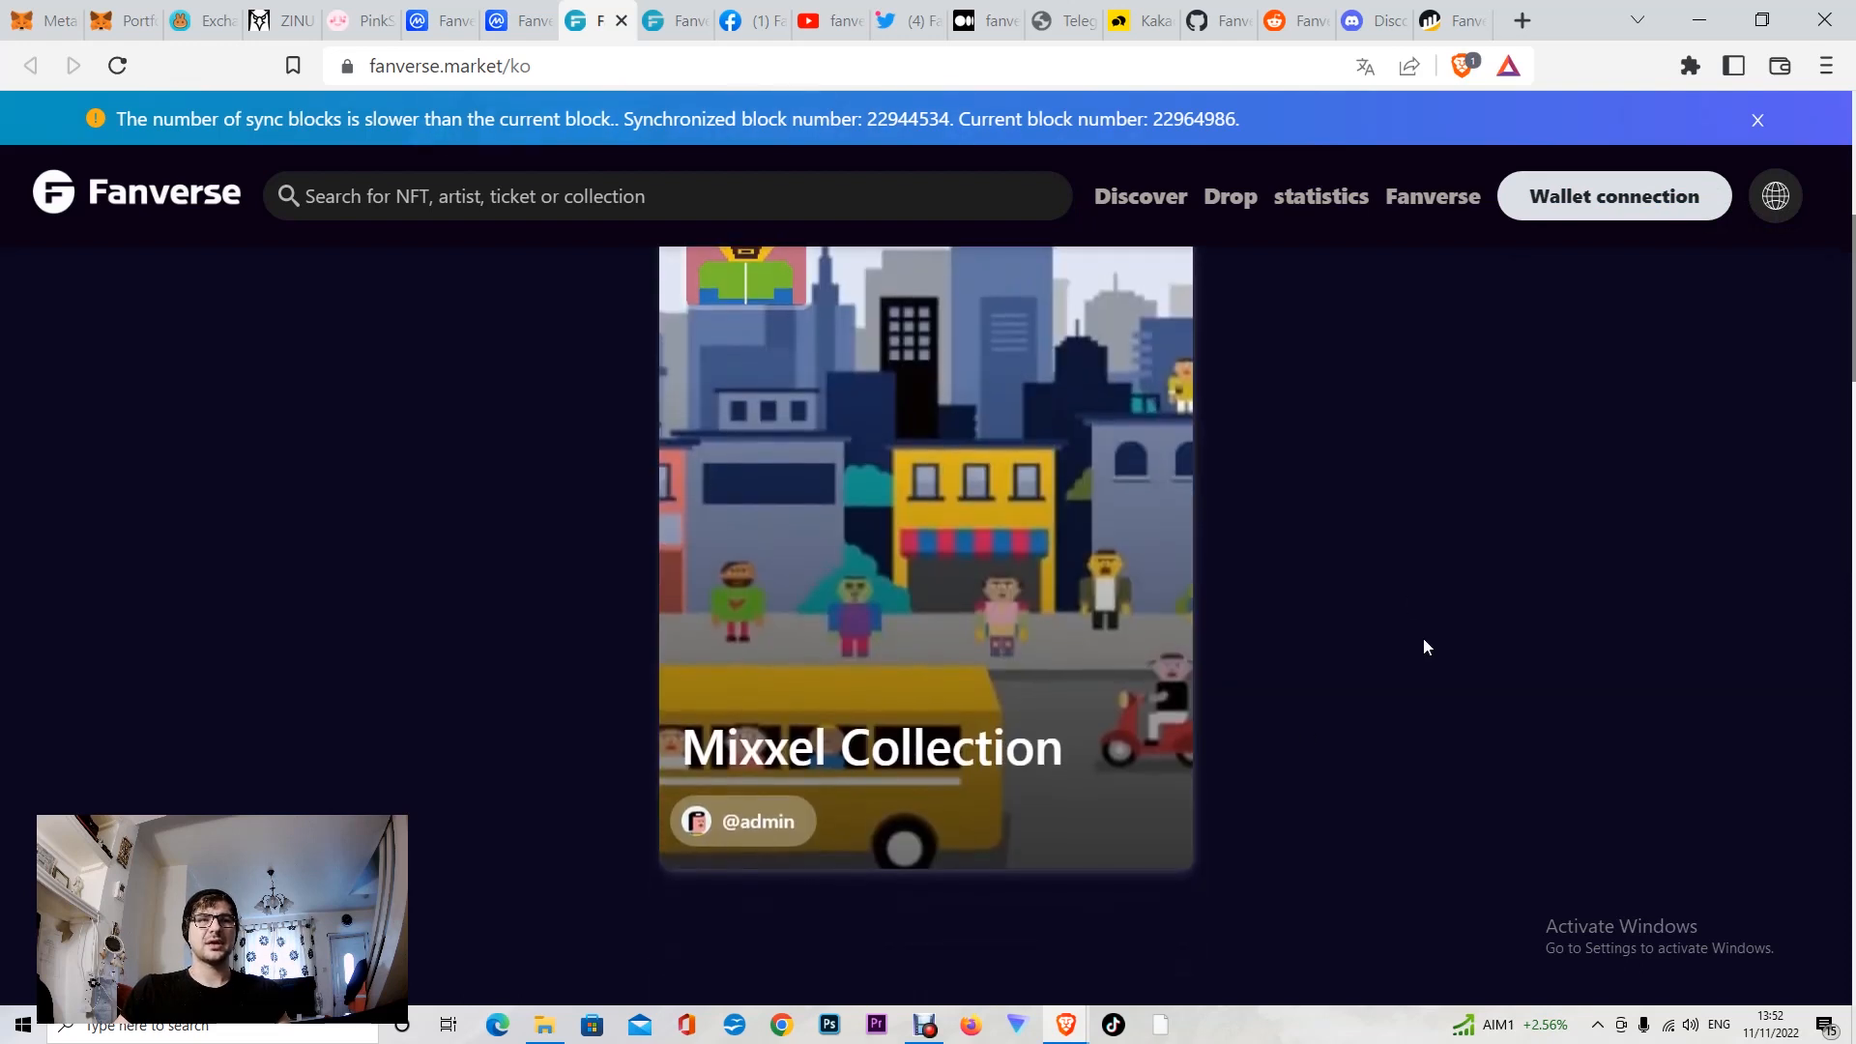
{"action": "scroll", "scroll_direction": "down", "scroll_amount": 3}
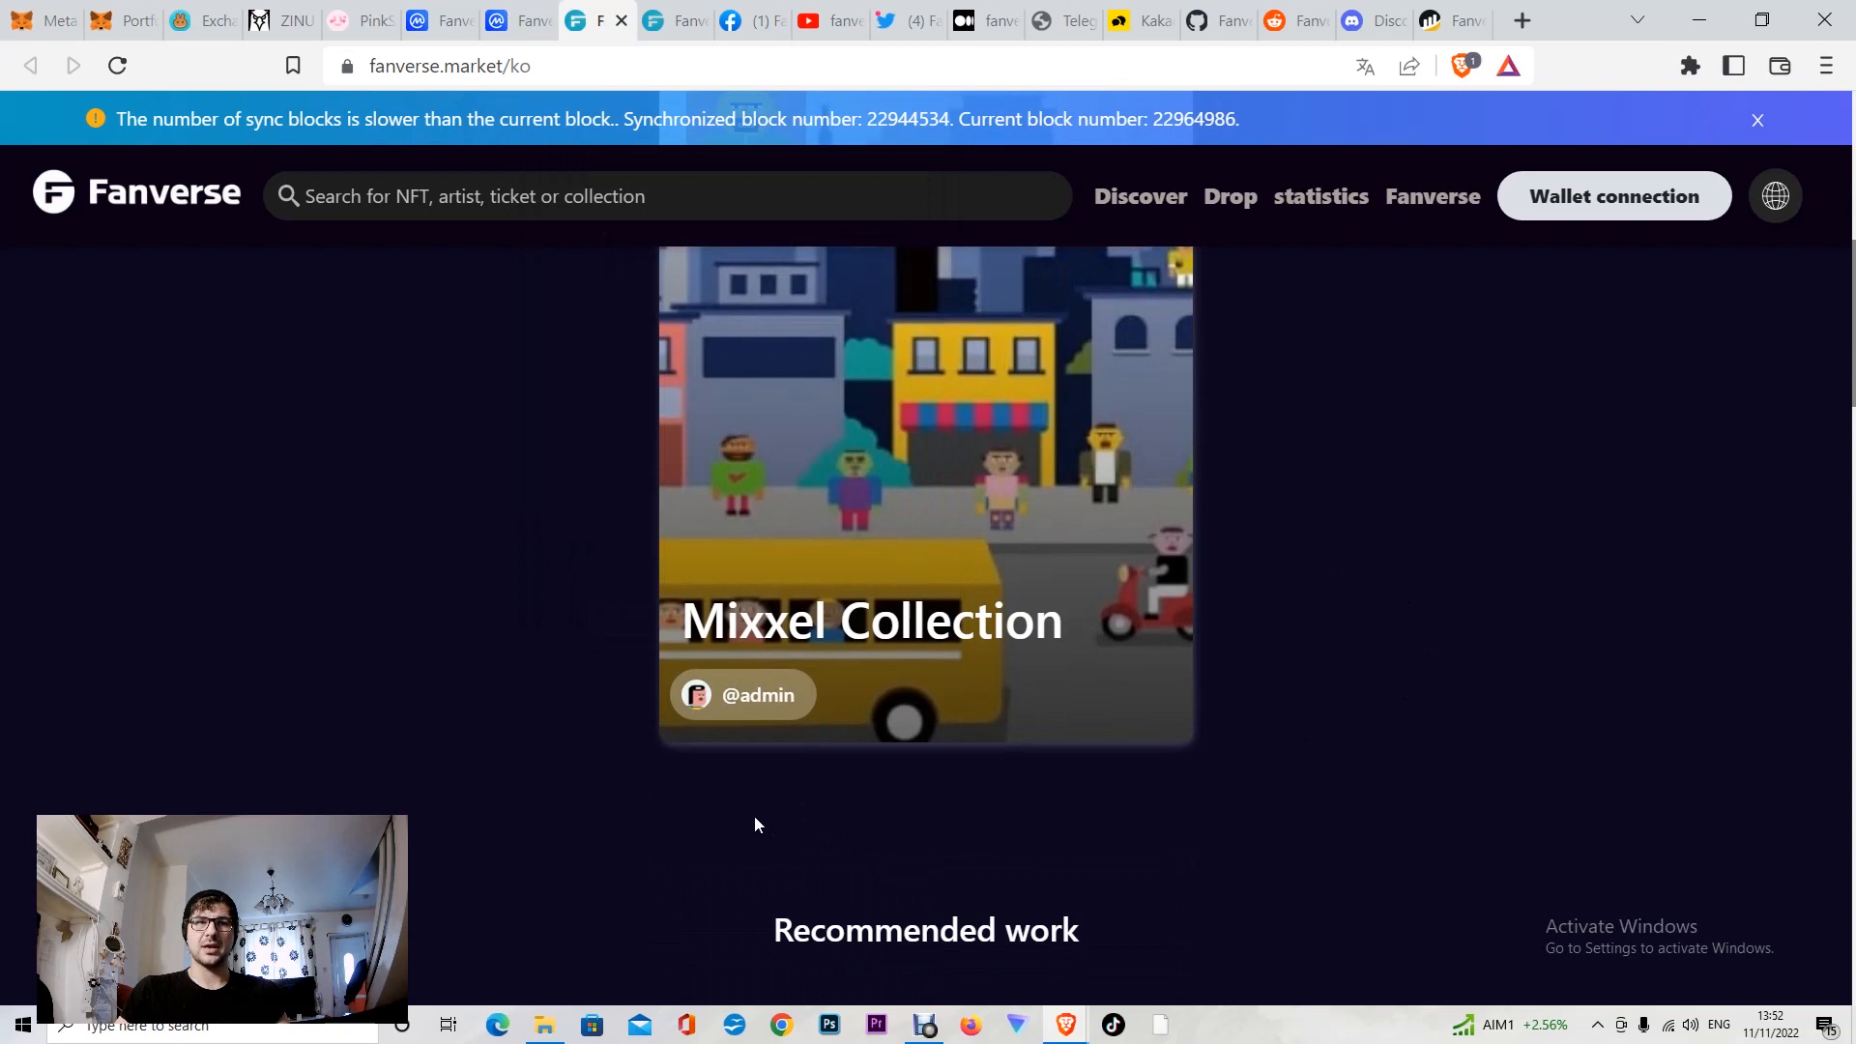
{"action": "scroll", "scroll_direction": "down", "scroll_amount": 3}
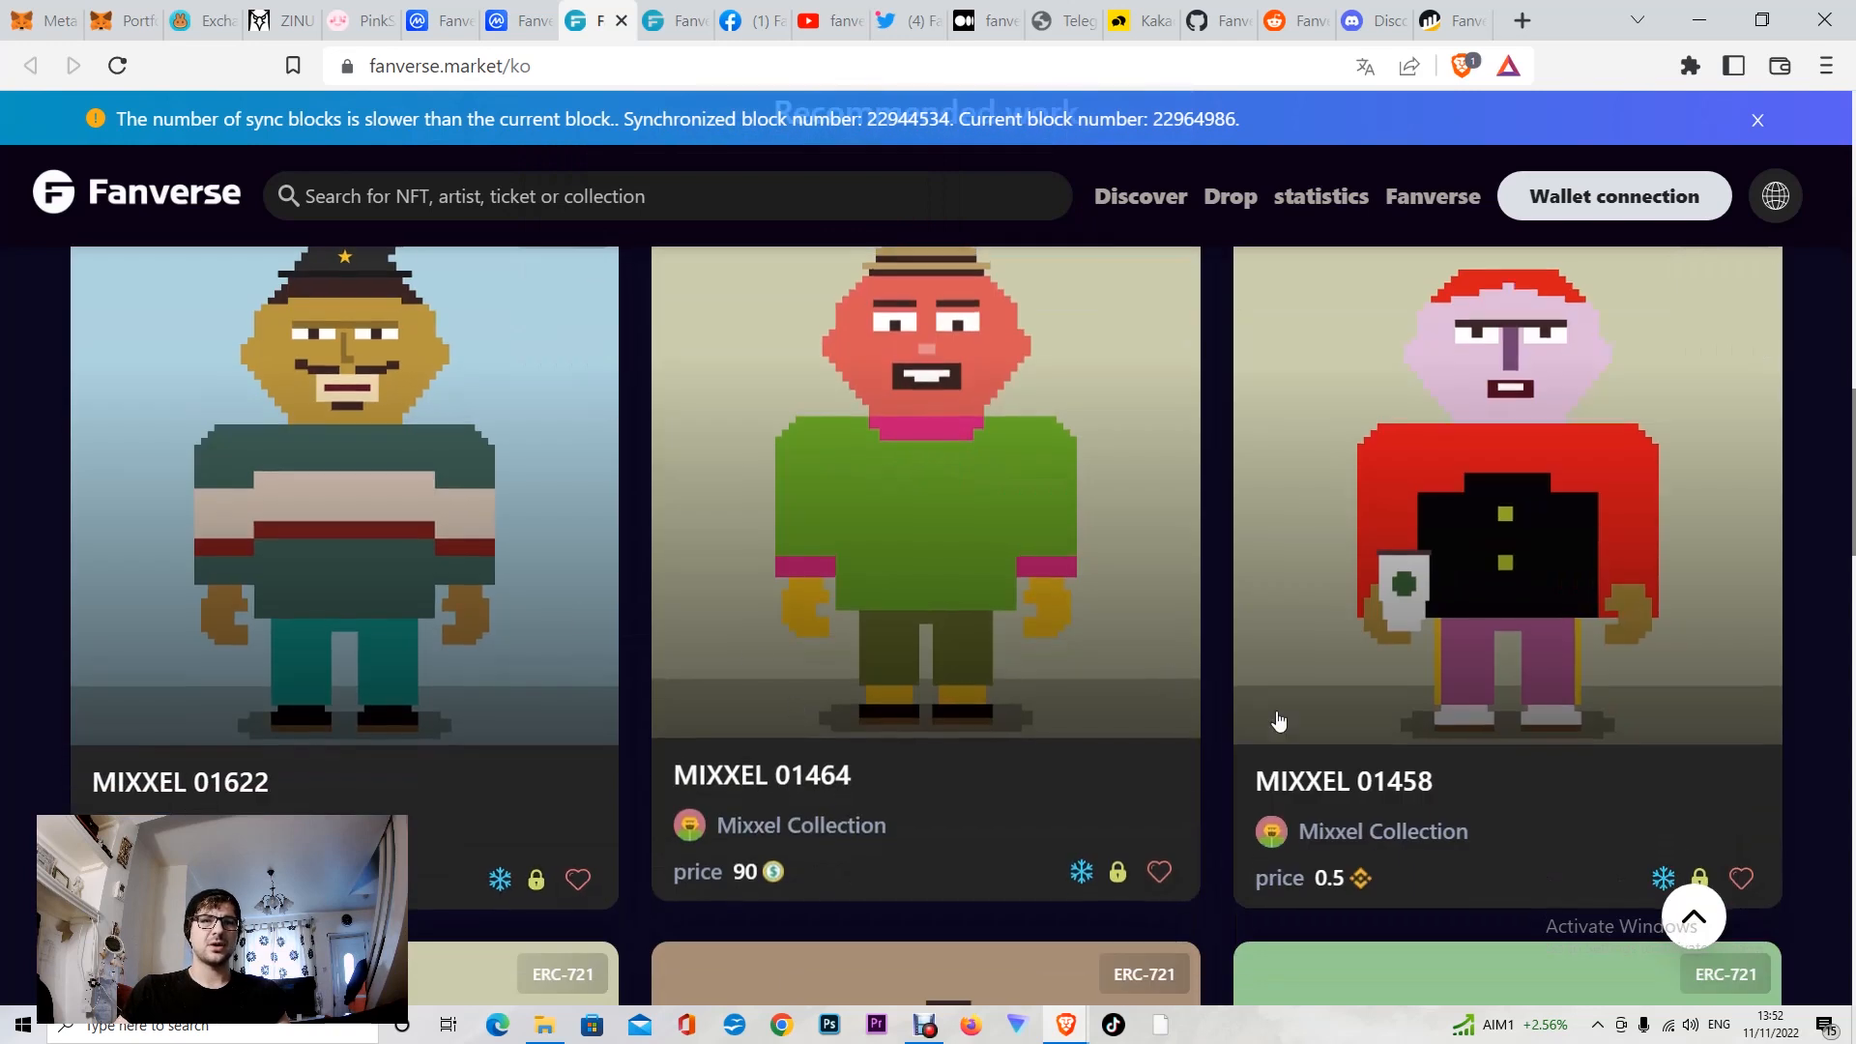
{"action": "scroll", "scroll_direction": "down", "scroll_amount": 3}
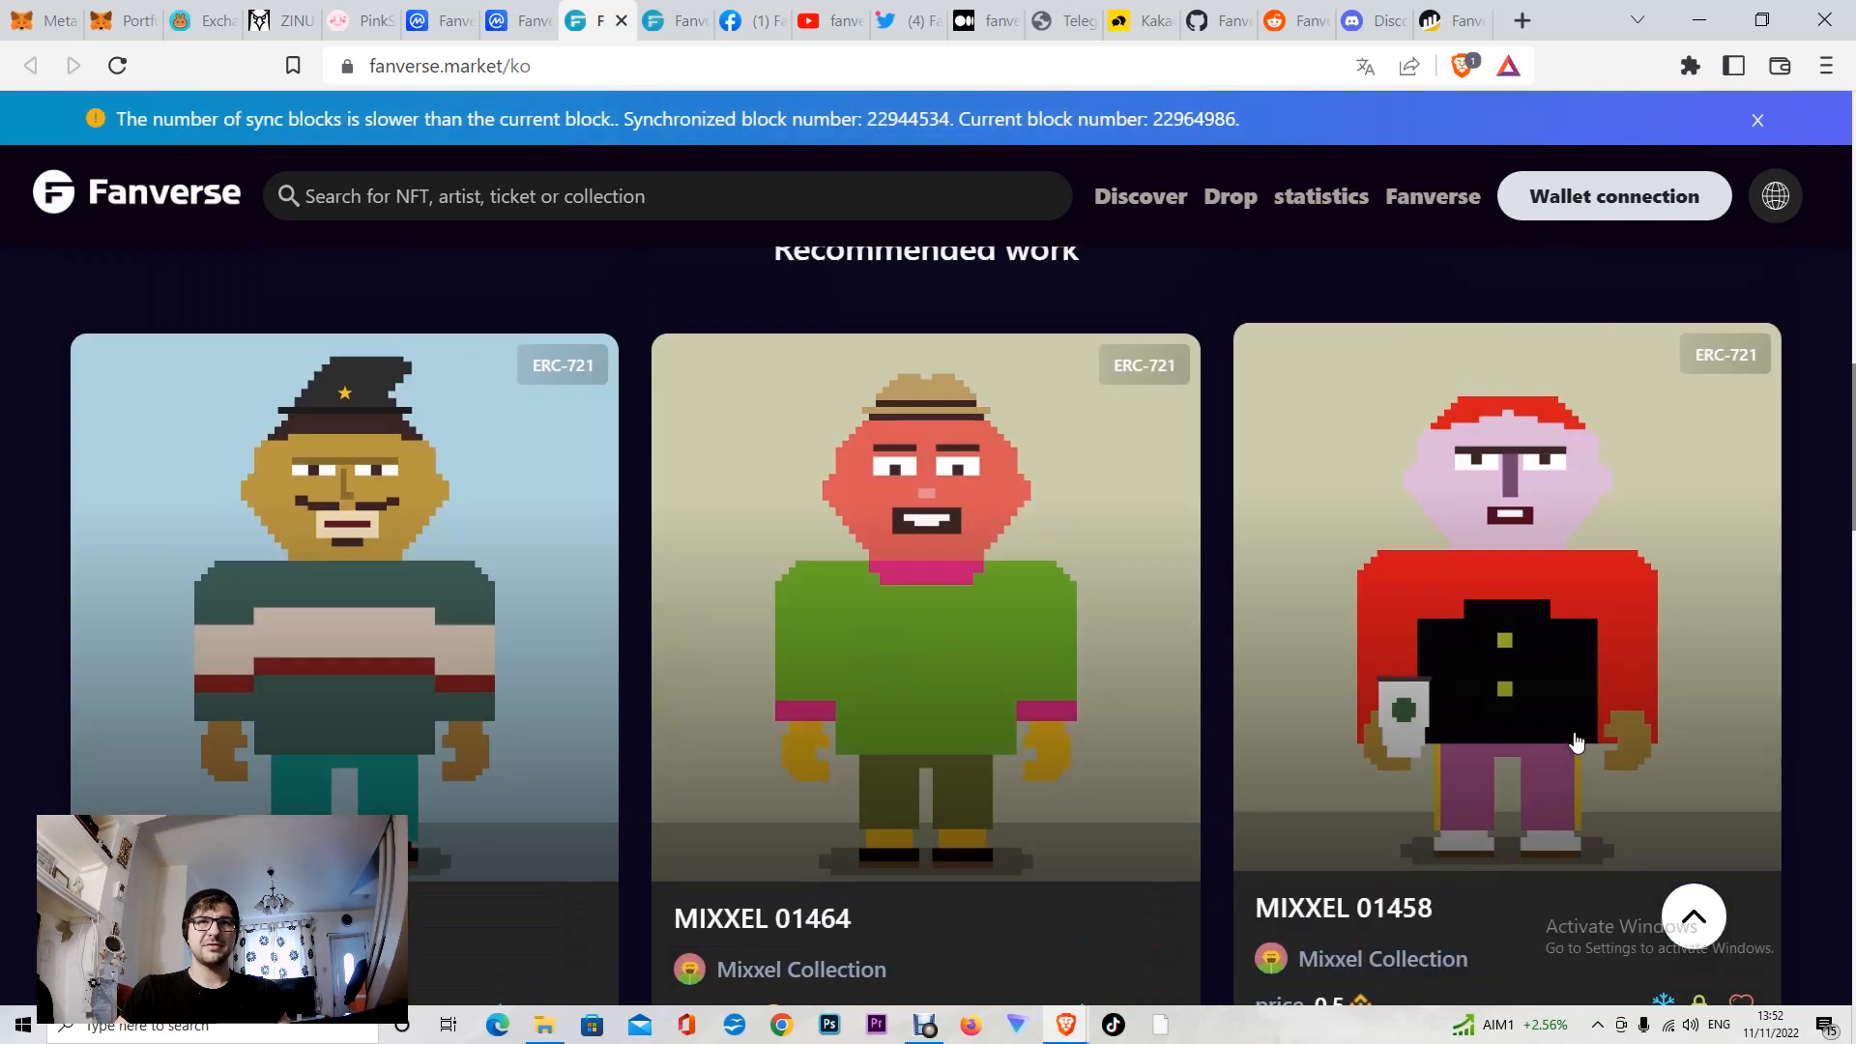
{"action": "mouse_move", "coordinate": [1583, 680]}
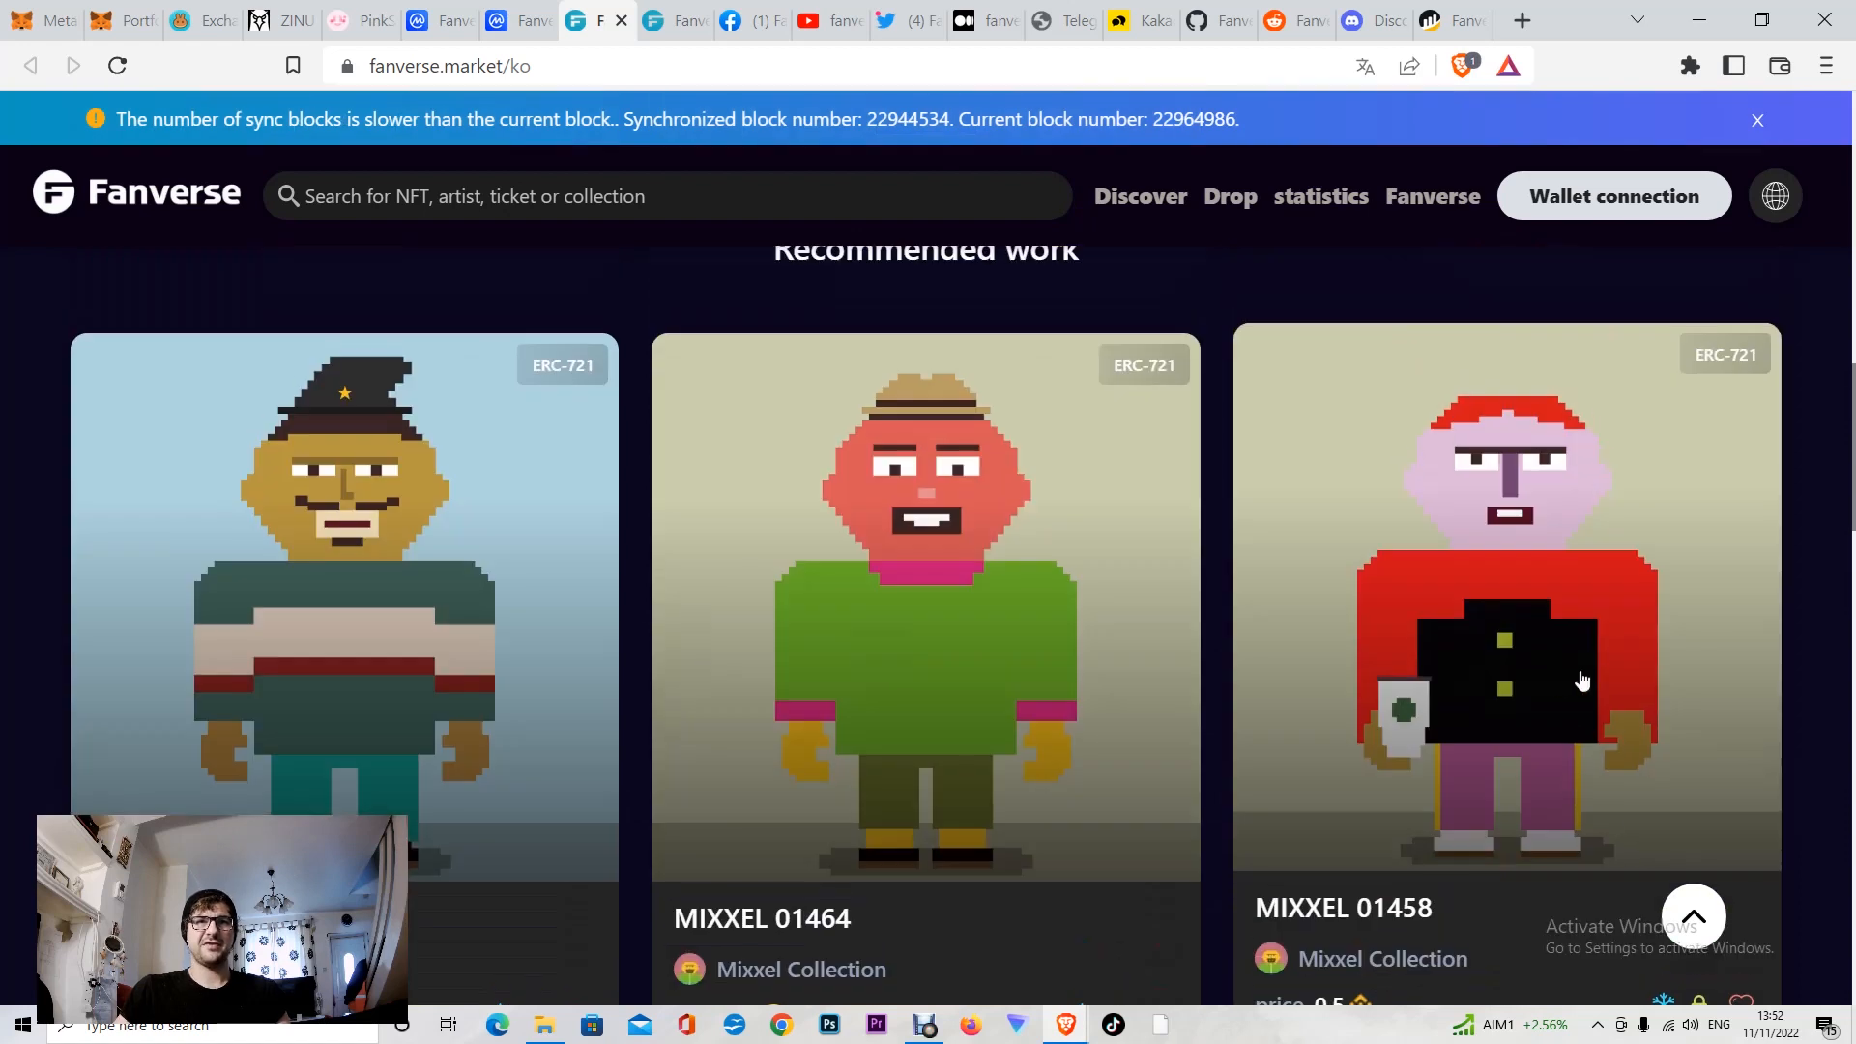
{"action": "scroll", "scroll_direction": "down", "scroll_amount": 3}
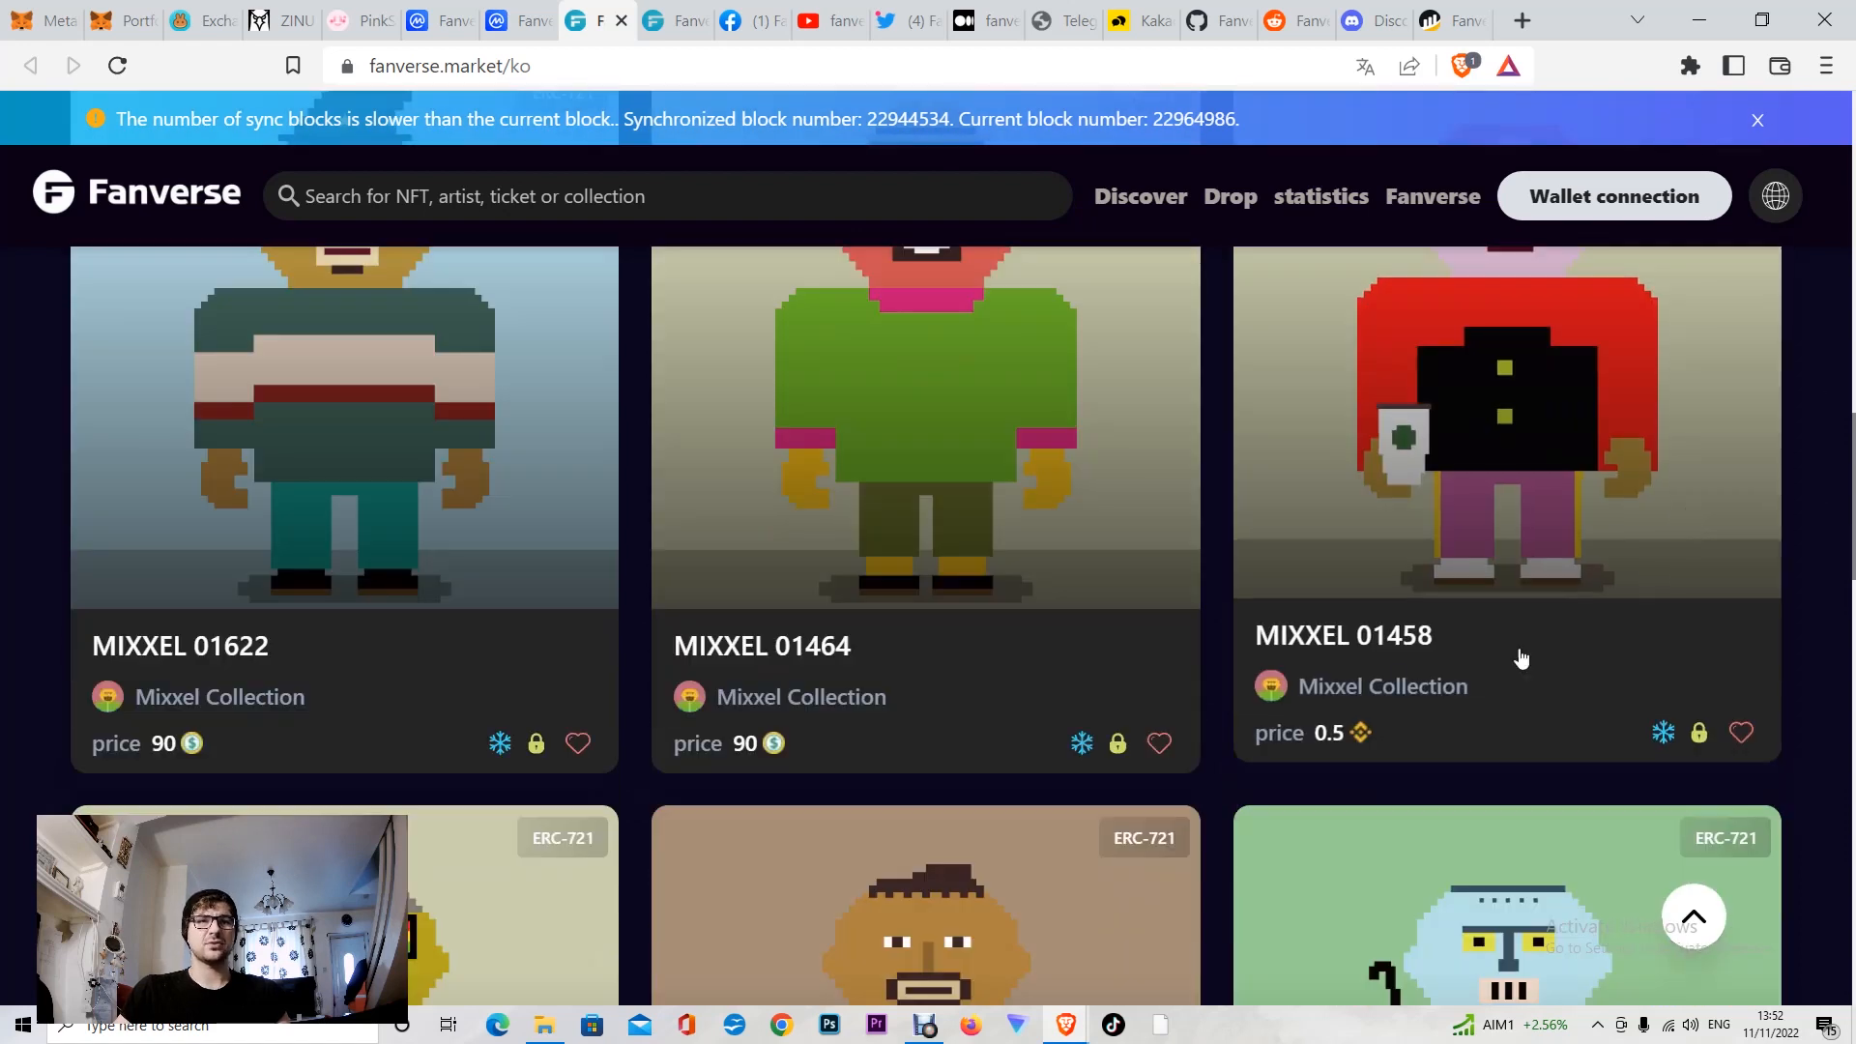
{"action": "scroll", "scroll_direction": "down", "scroll_amount": 3}
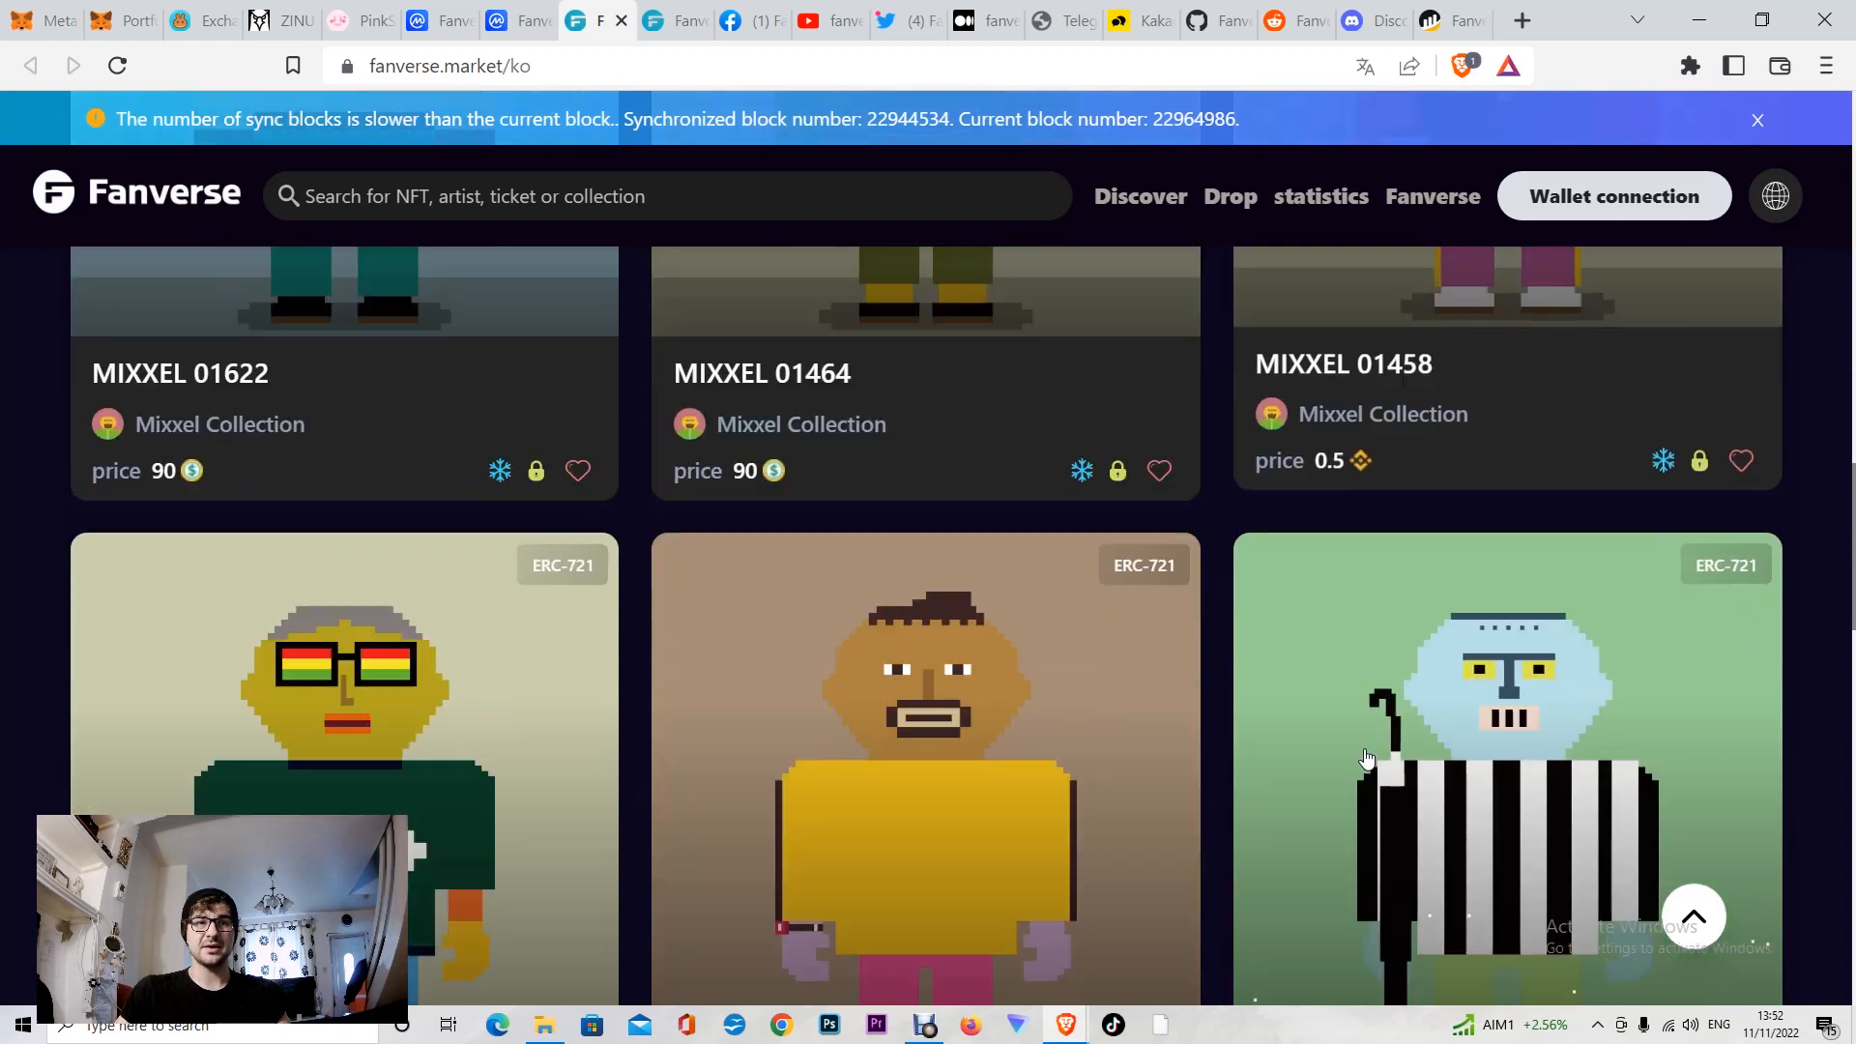
{"action": "scroll", "scroll_direction": "down", "scroll_amount": 3}
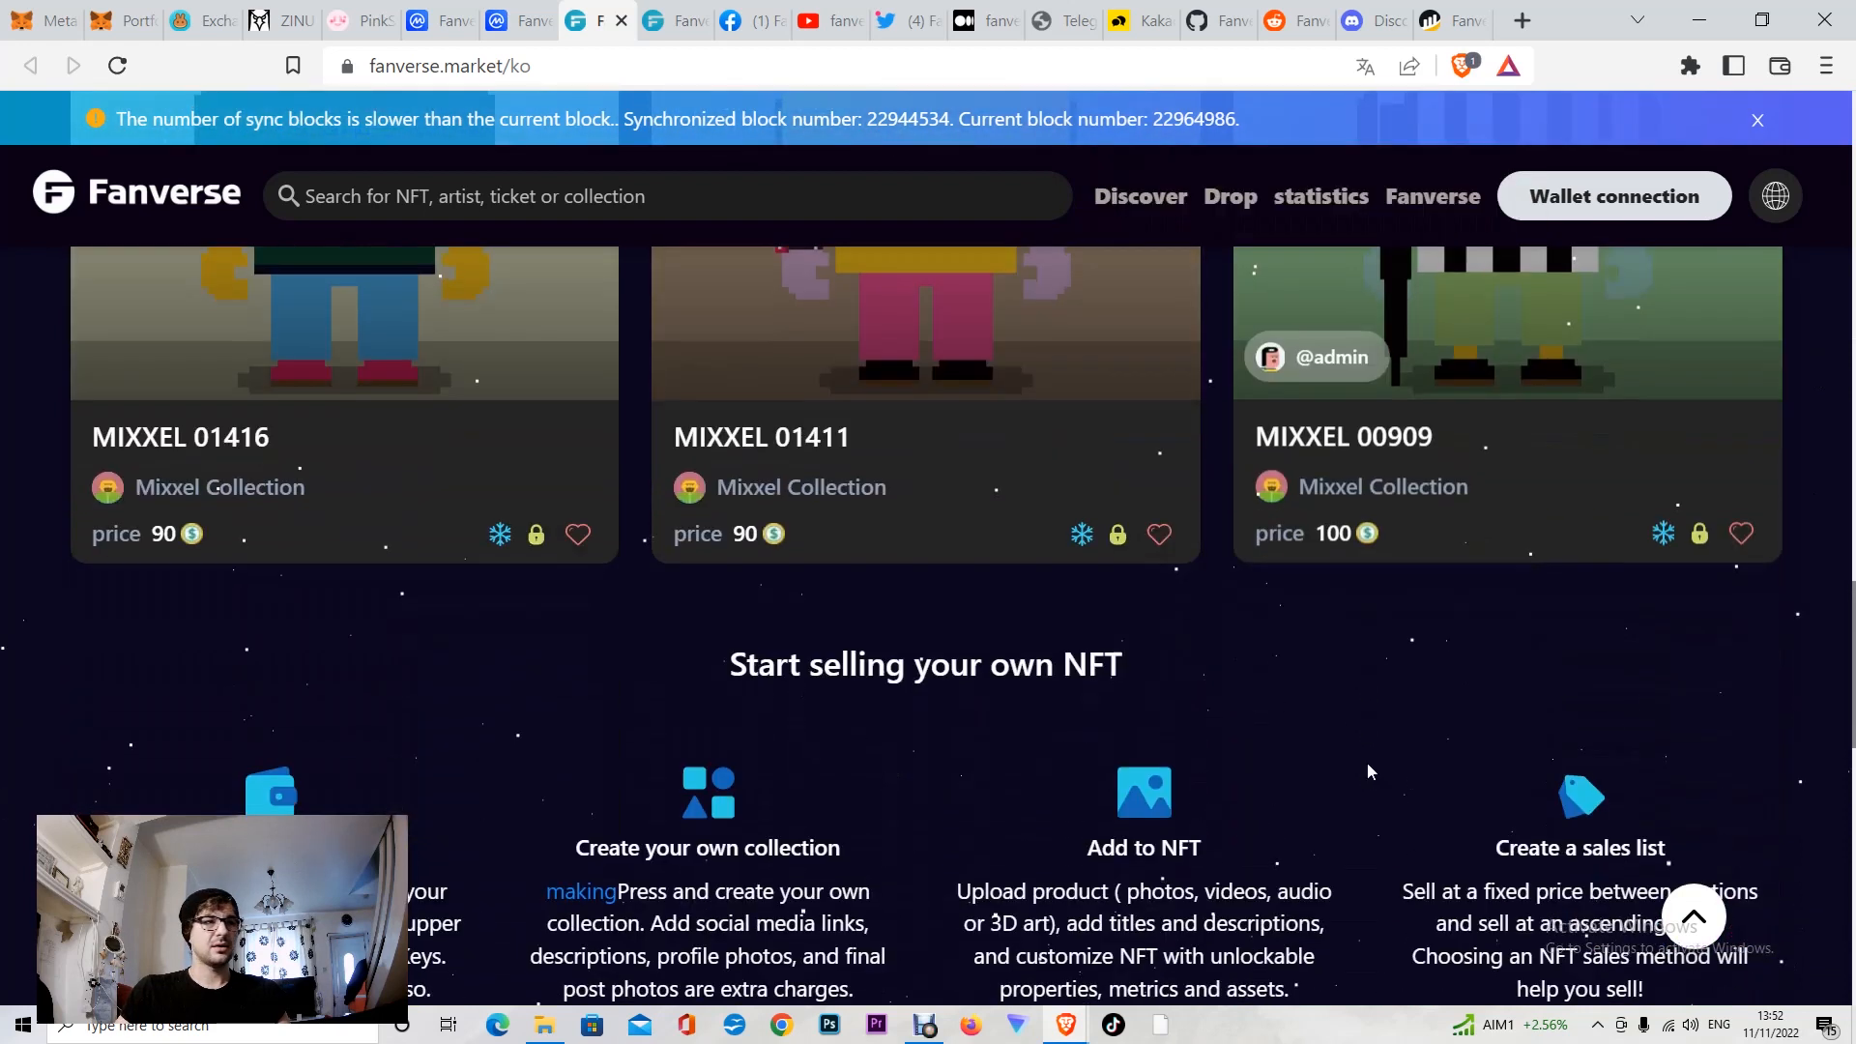
{"action": "scroll", "scroll_direction": "down", "scroll_amount": 3}
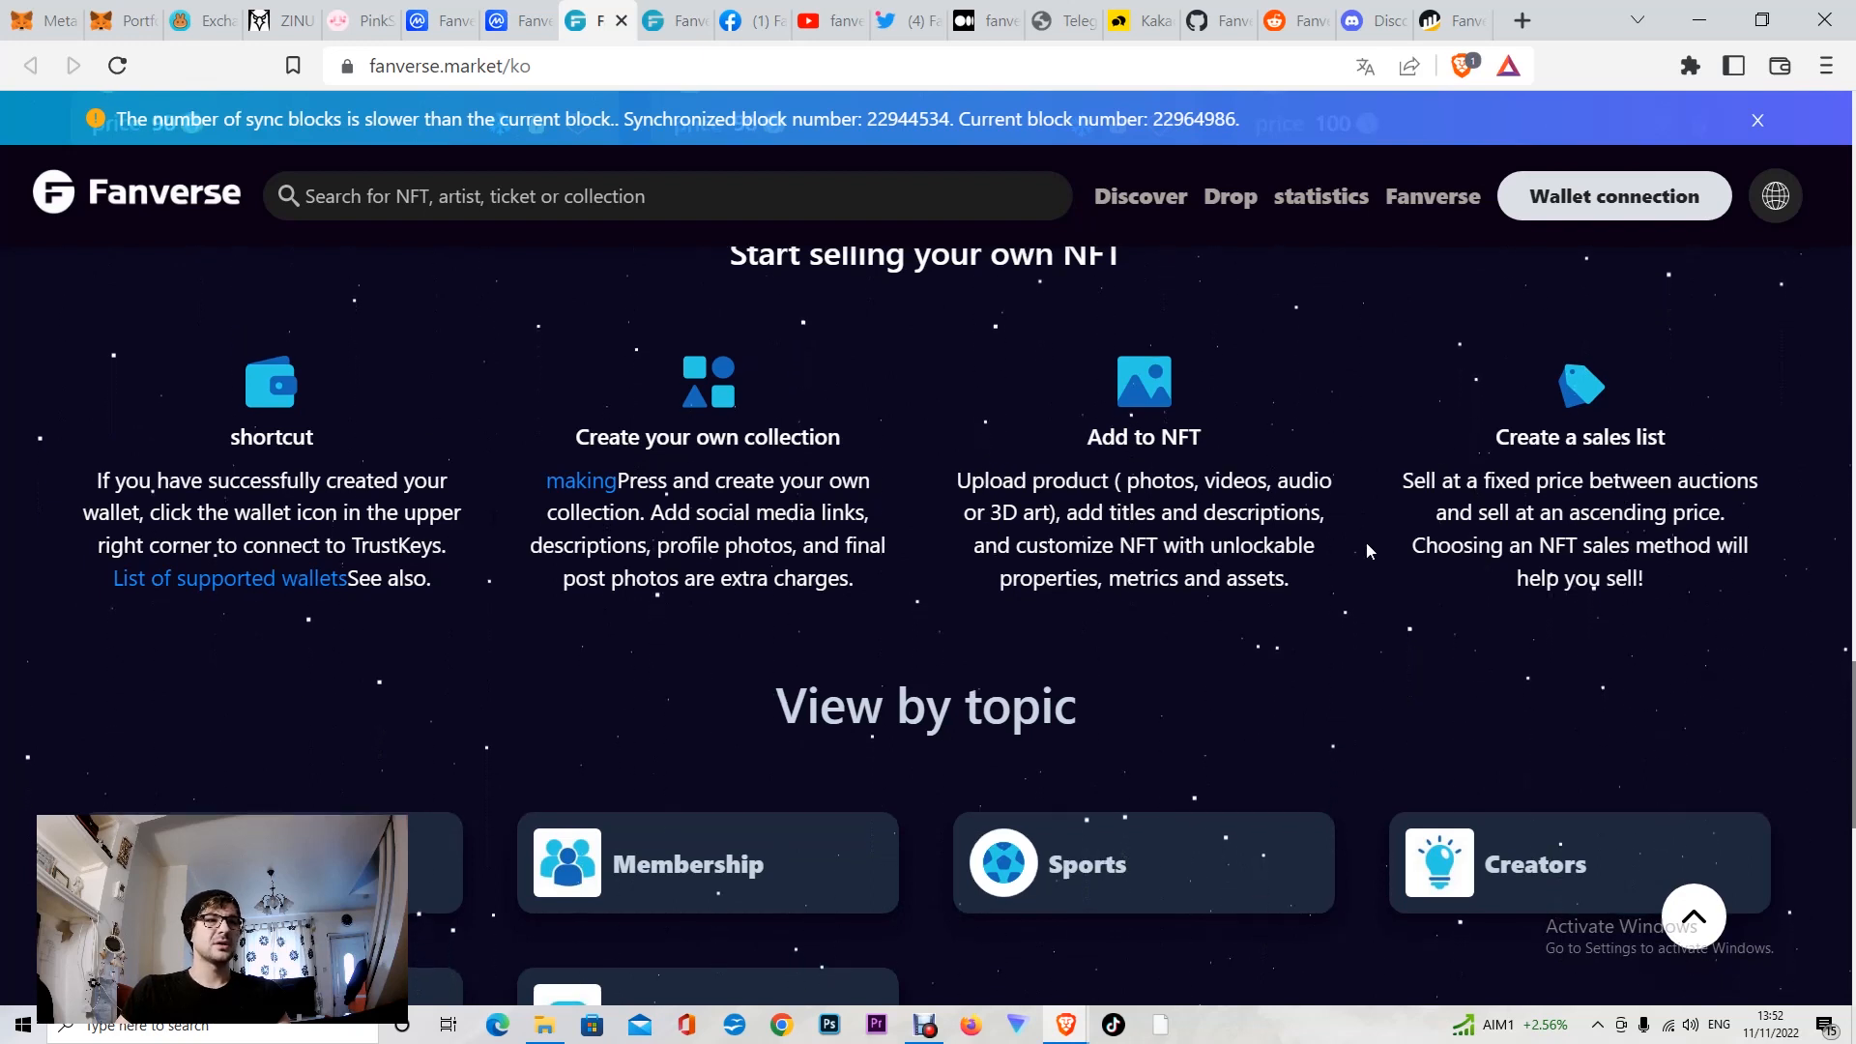
{"action": "scroll", "scroll_direction": "down", "scroll_amount": 3}
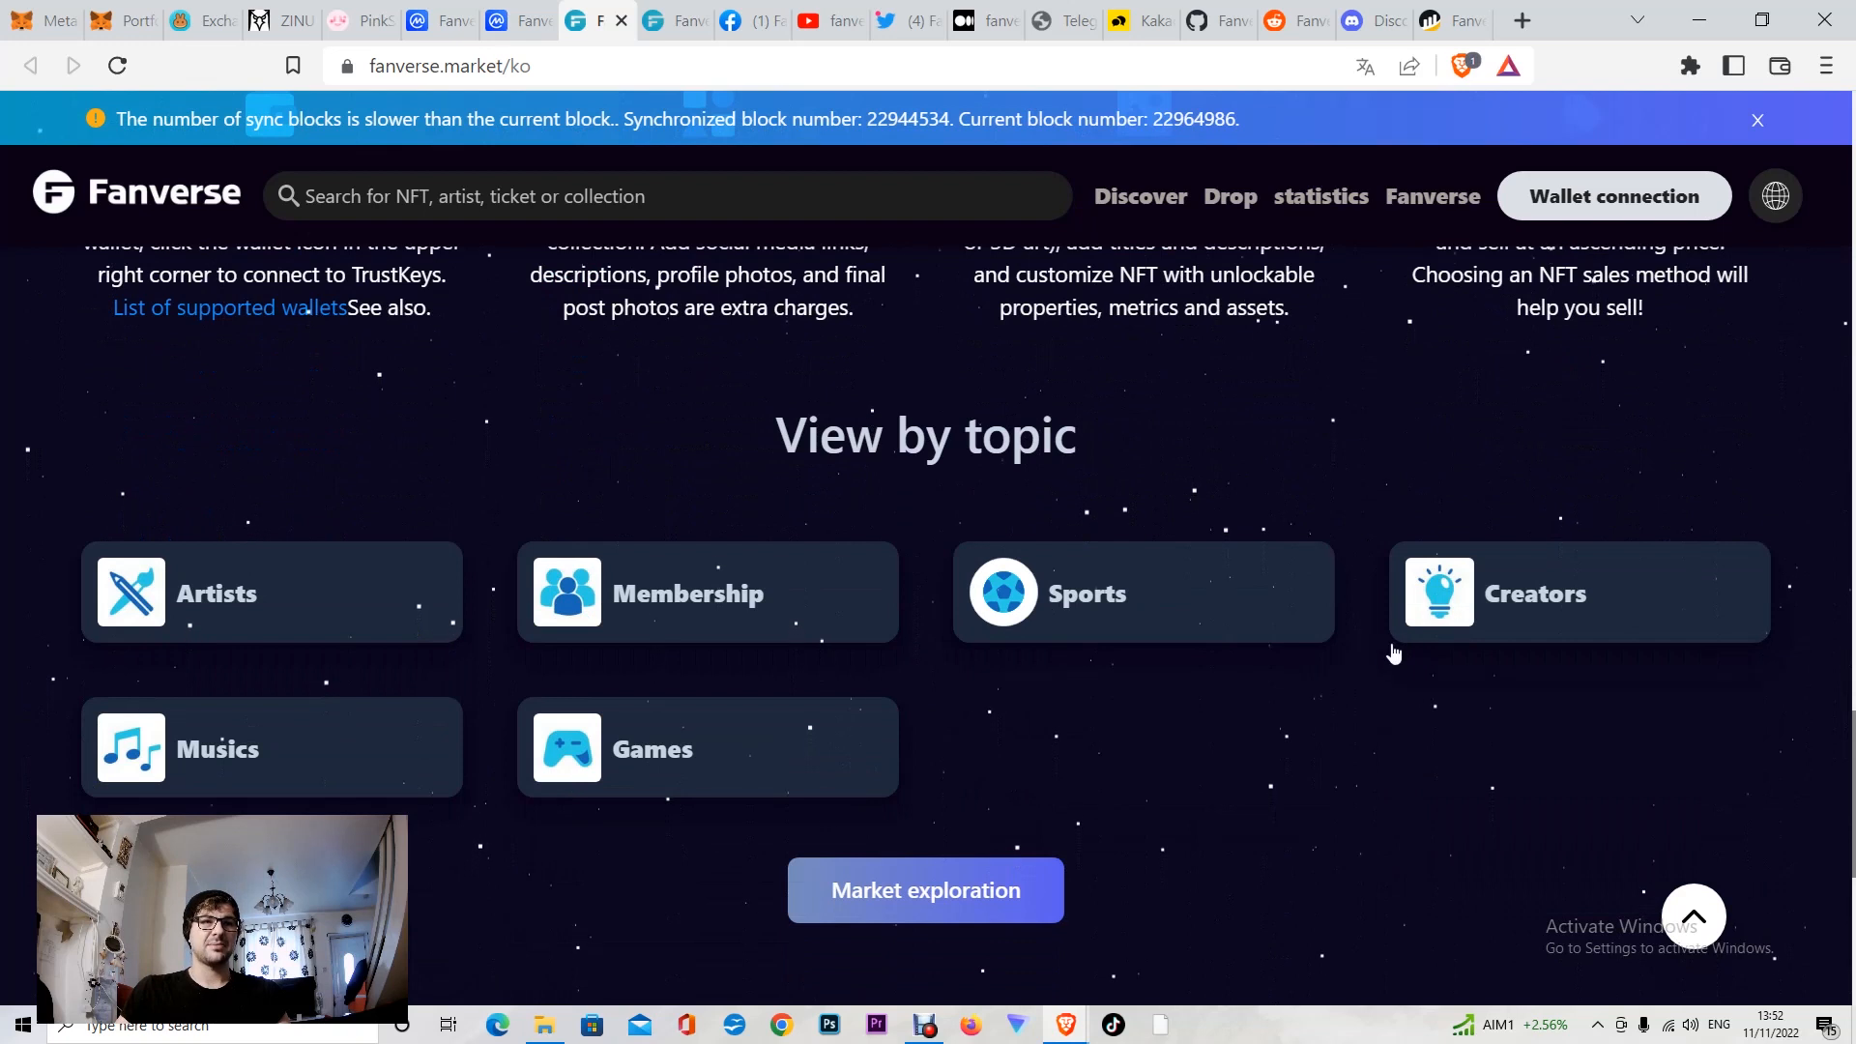
{"action": "scroll", "scroll_direction": "down", "scroll_amount": 3}
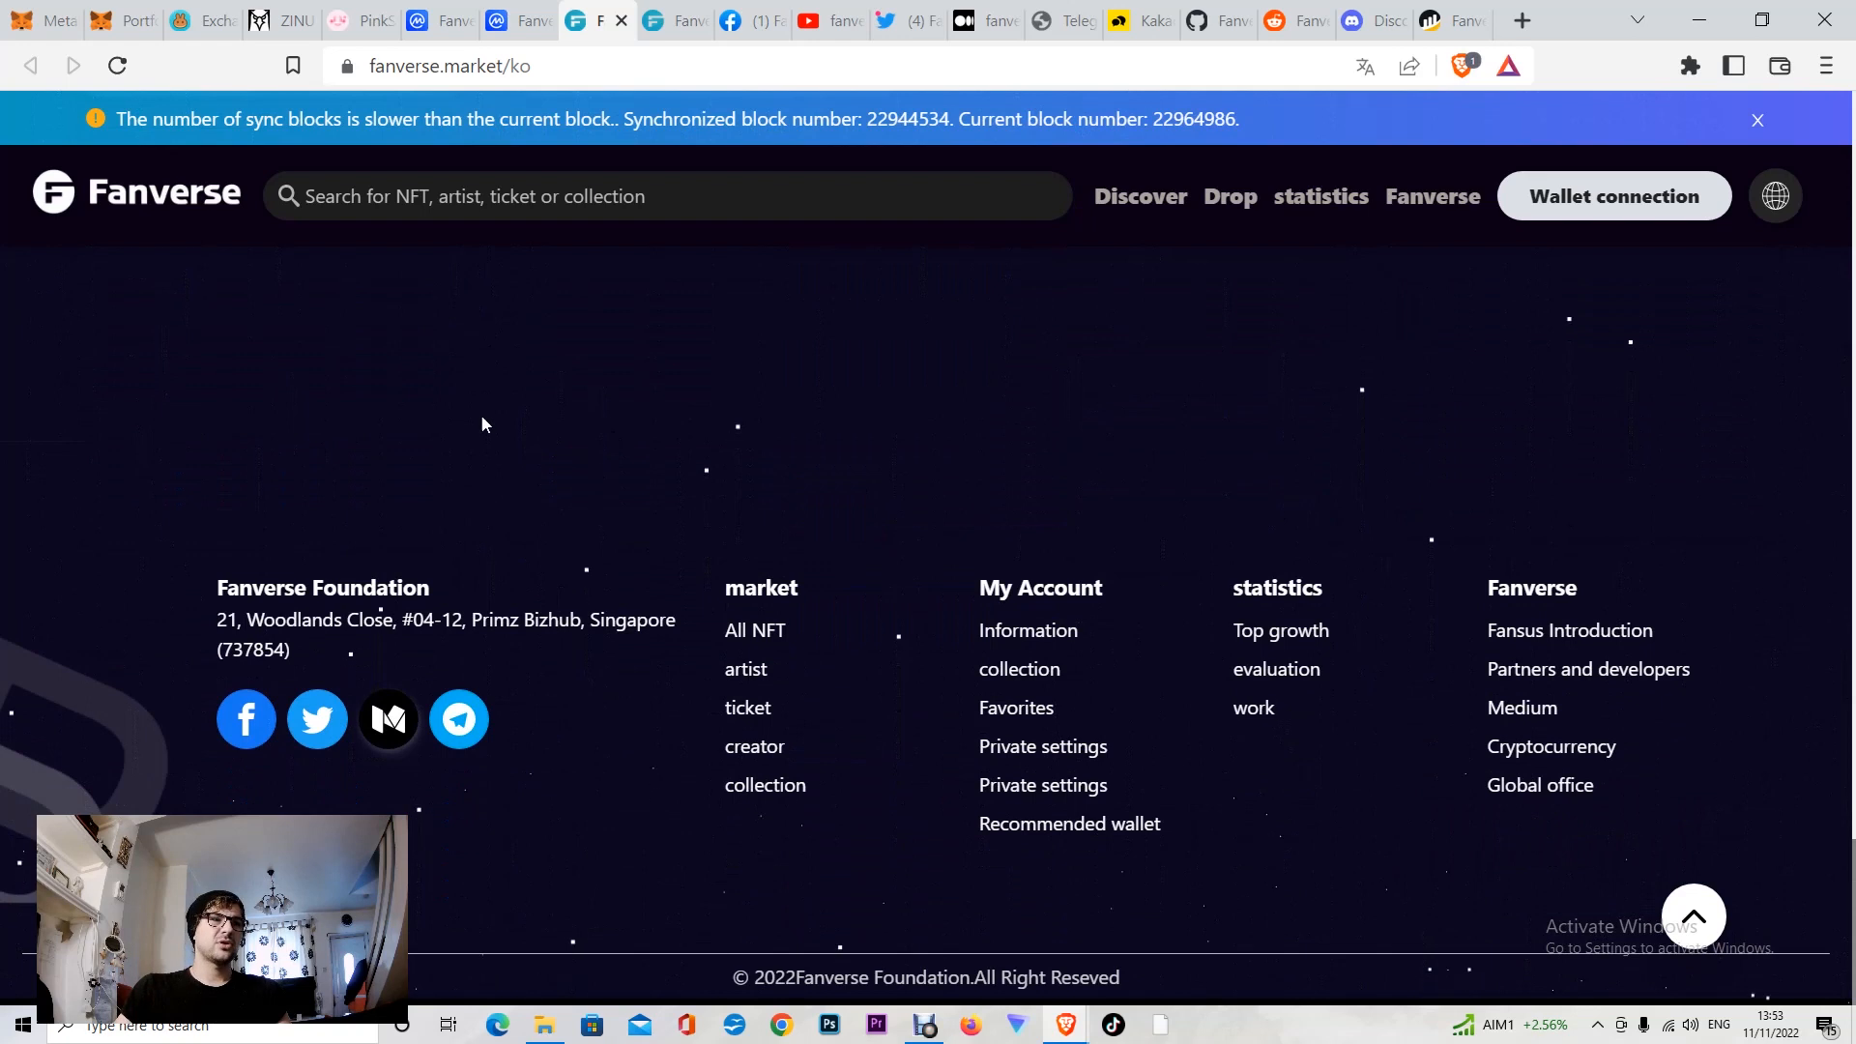
{"action": "mouse_move", "coordinate": [615, 638]}
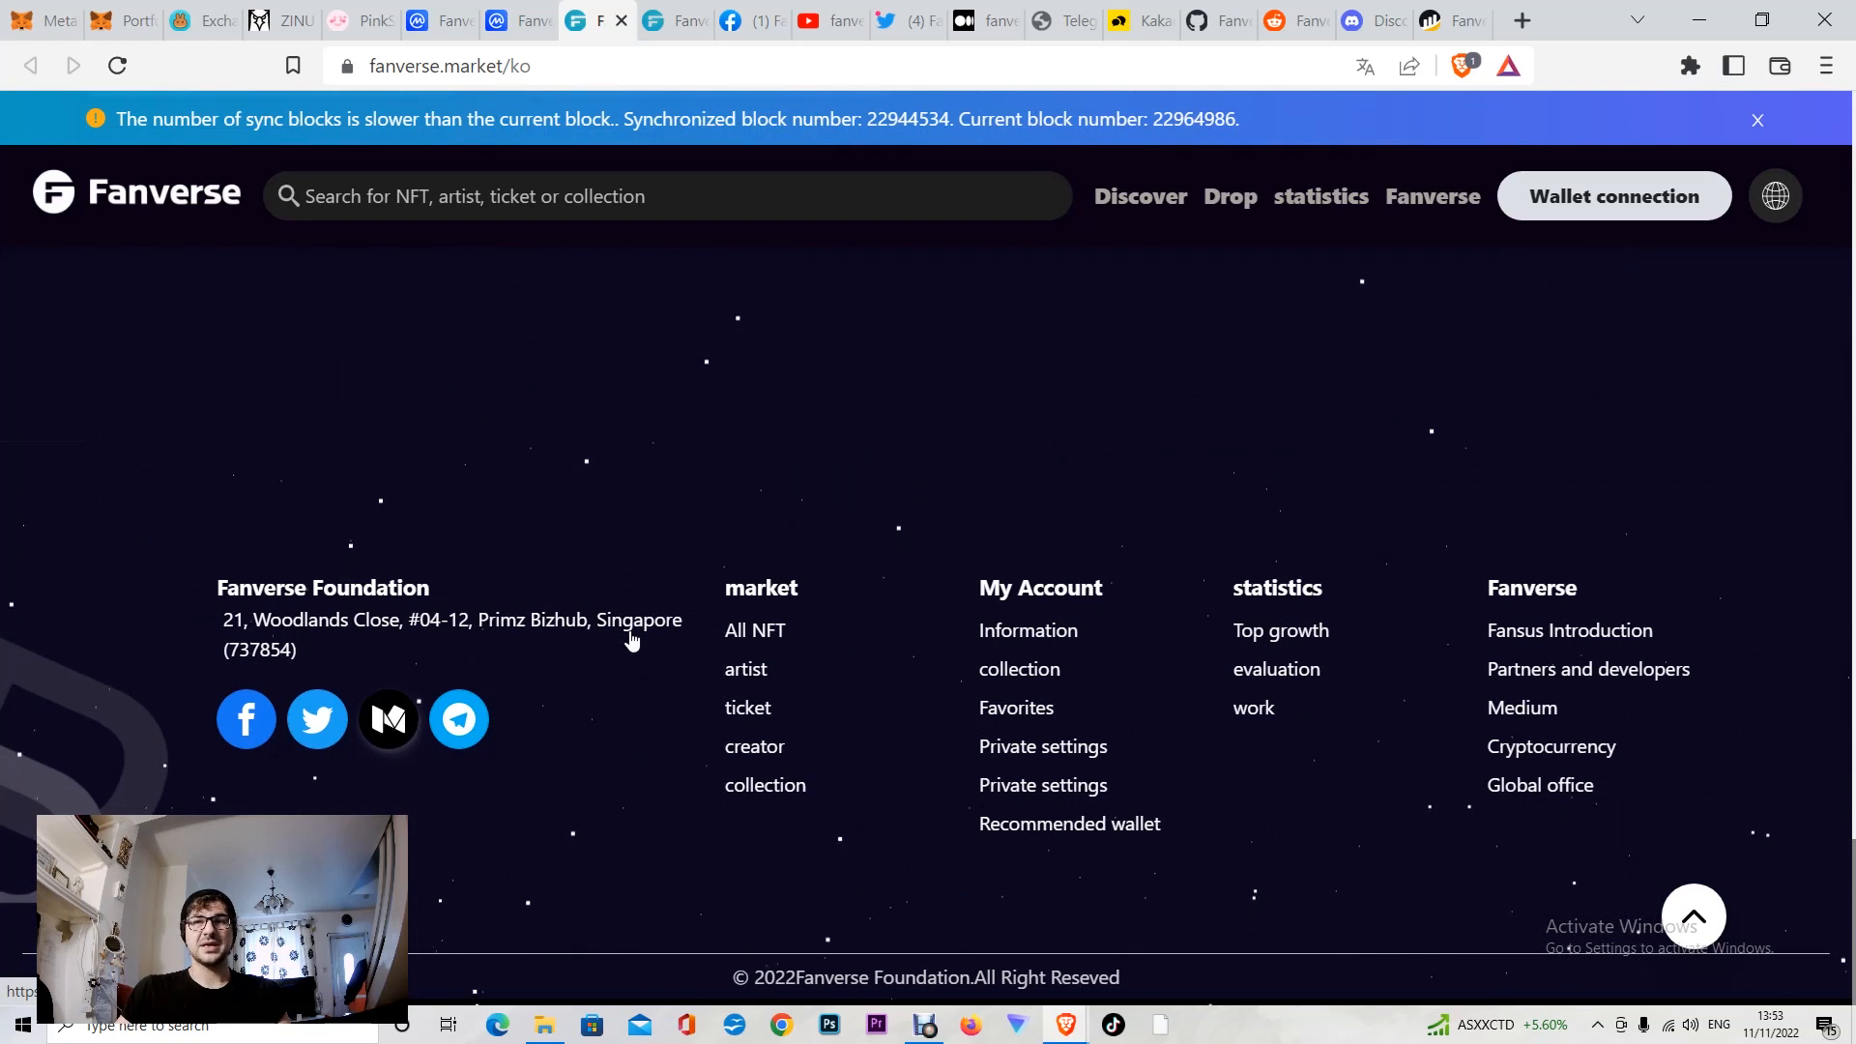
{"action": "mouse_move", "coordinate": [908, 208]}
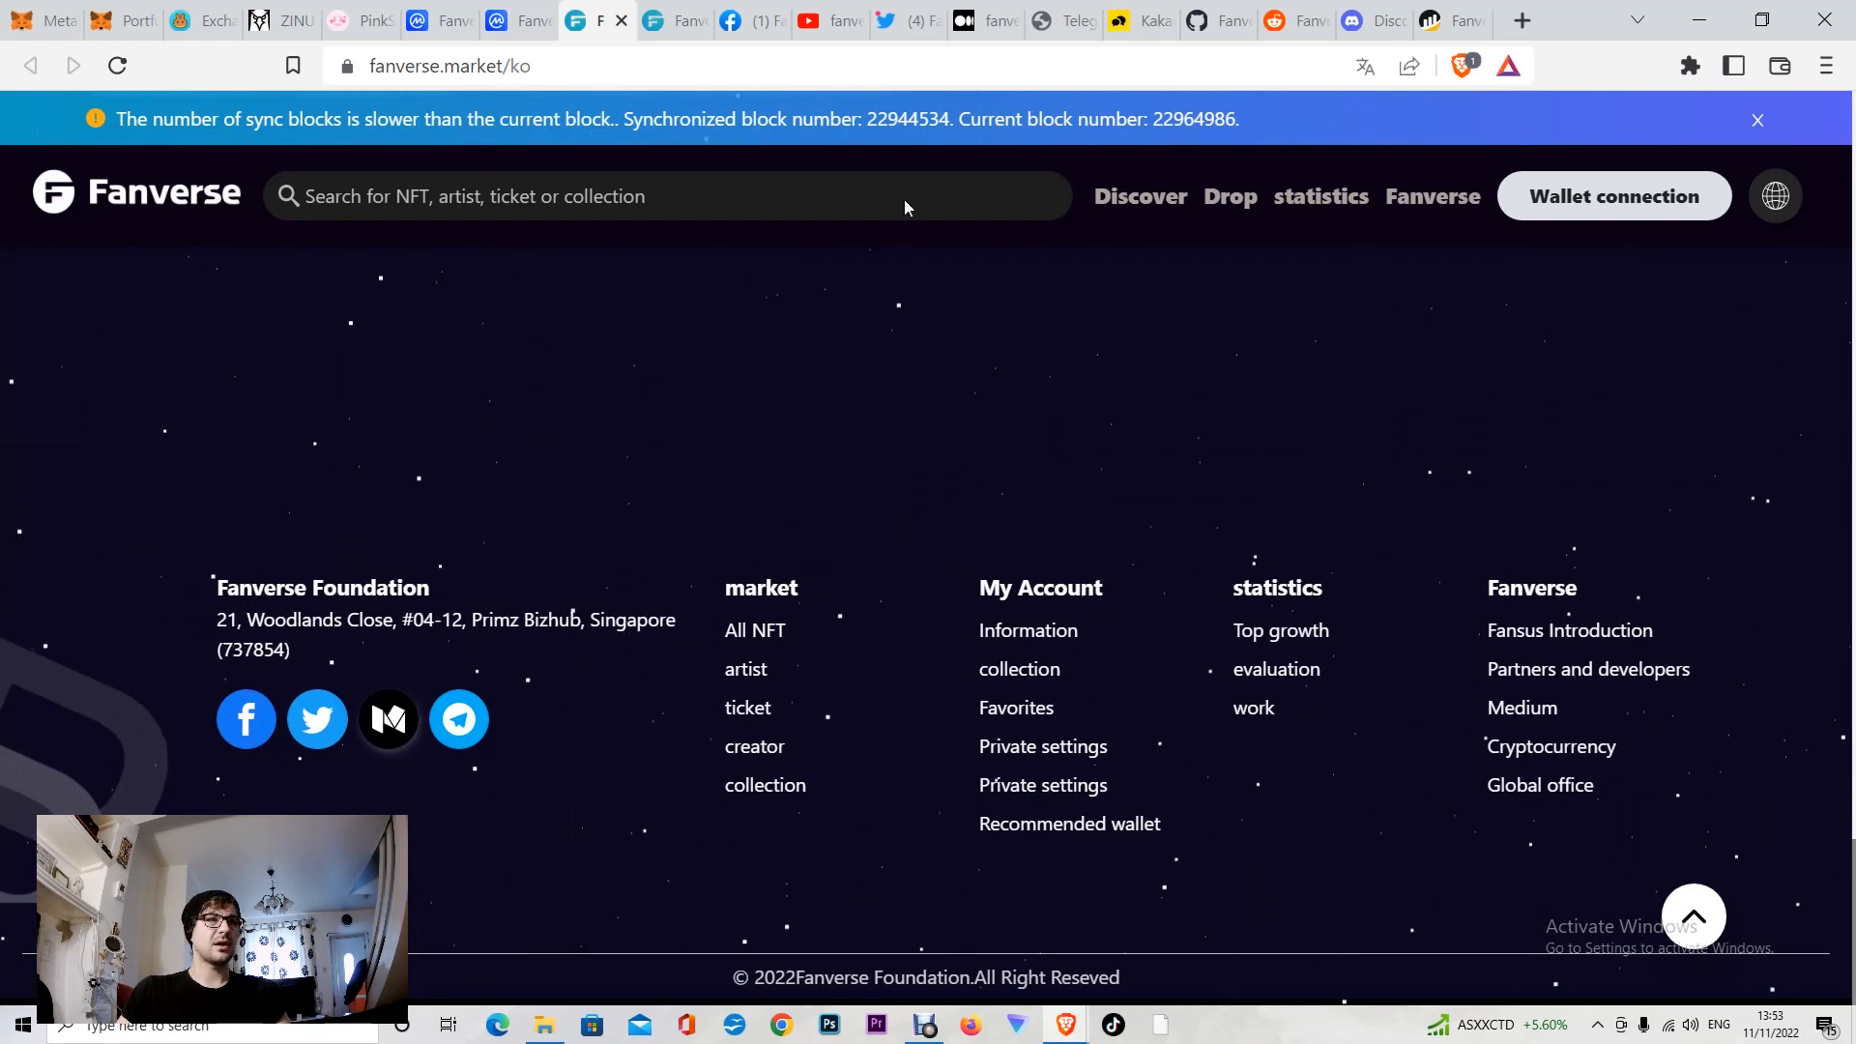
Step: Switch to fanverse.world, reset its zoom, and scroll to 'What is Fanverse?'
{"action": "left_click", "coordinate": [668, 21]}
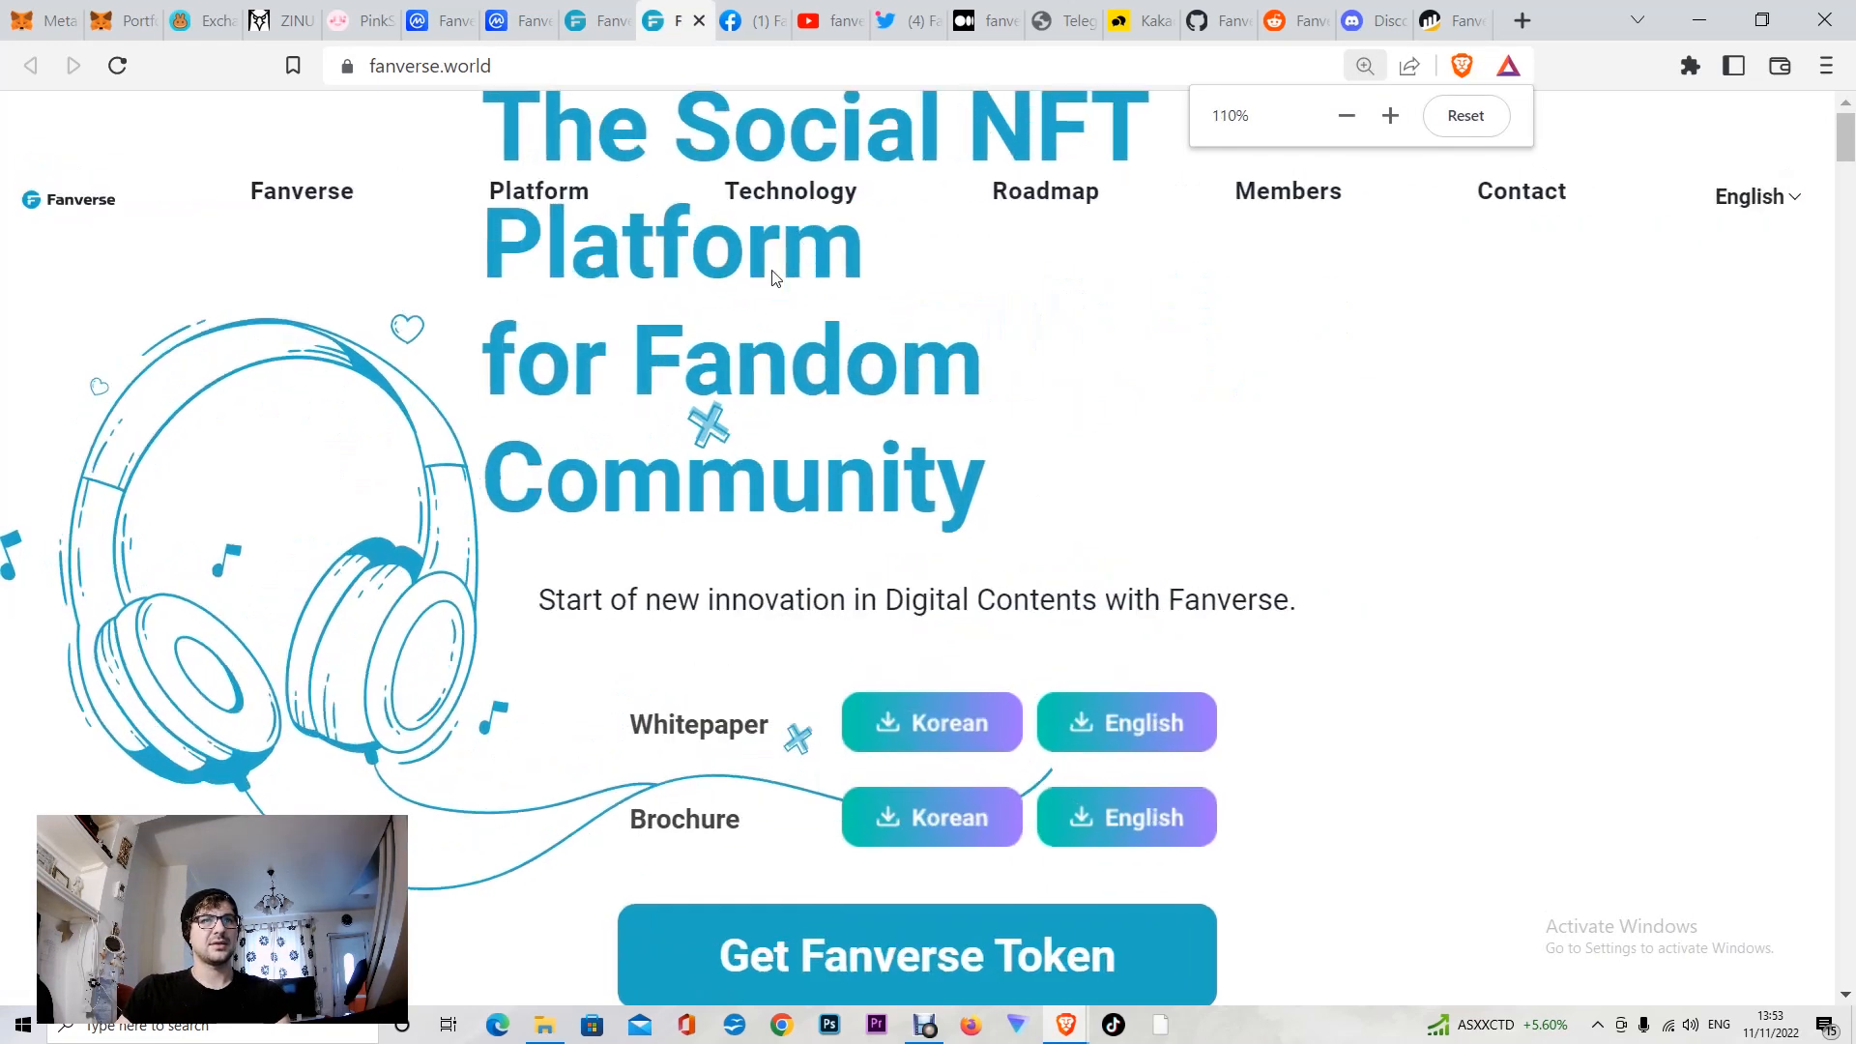
{"action": "left_click", "coordinate": [1346, 115]}
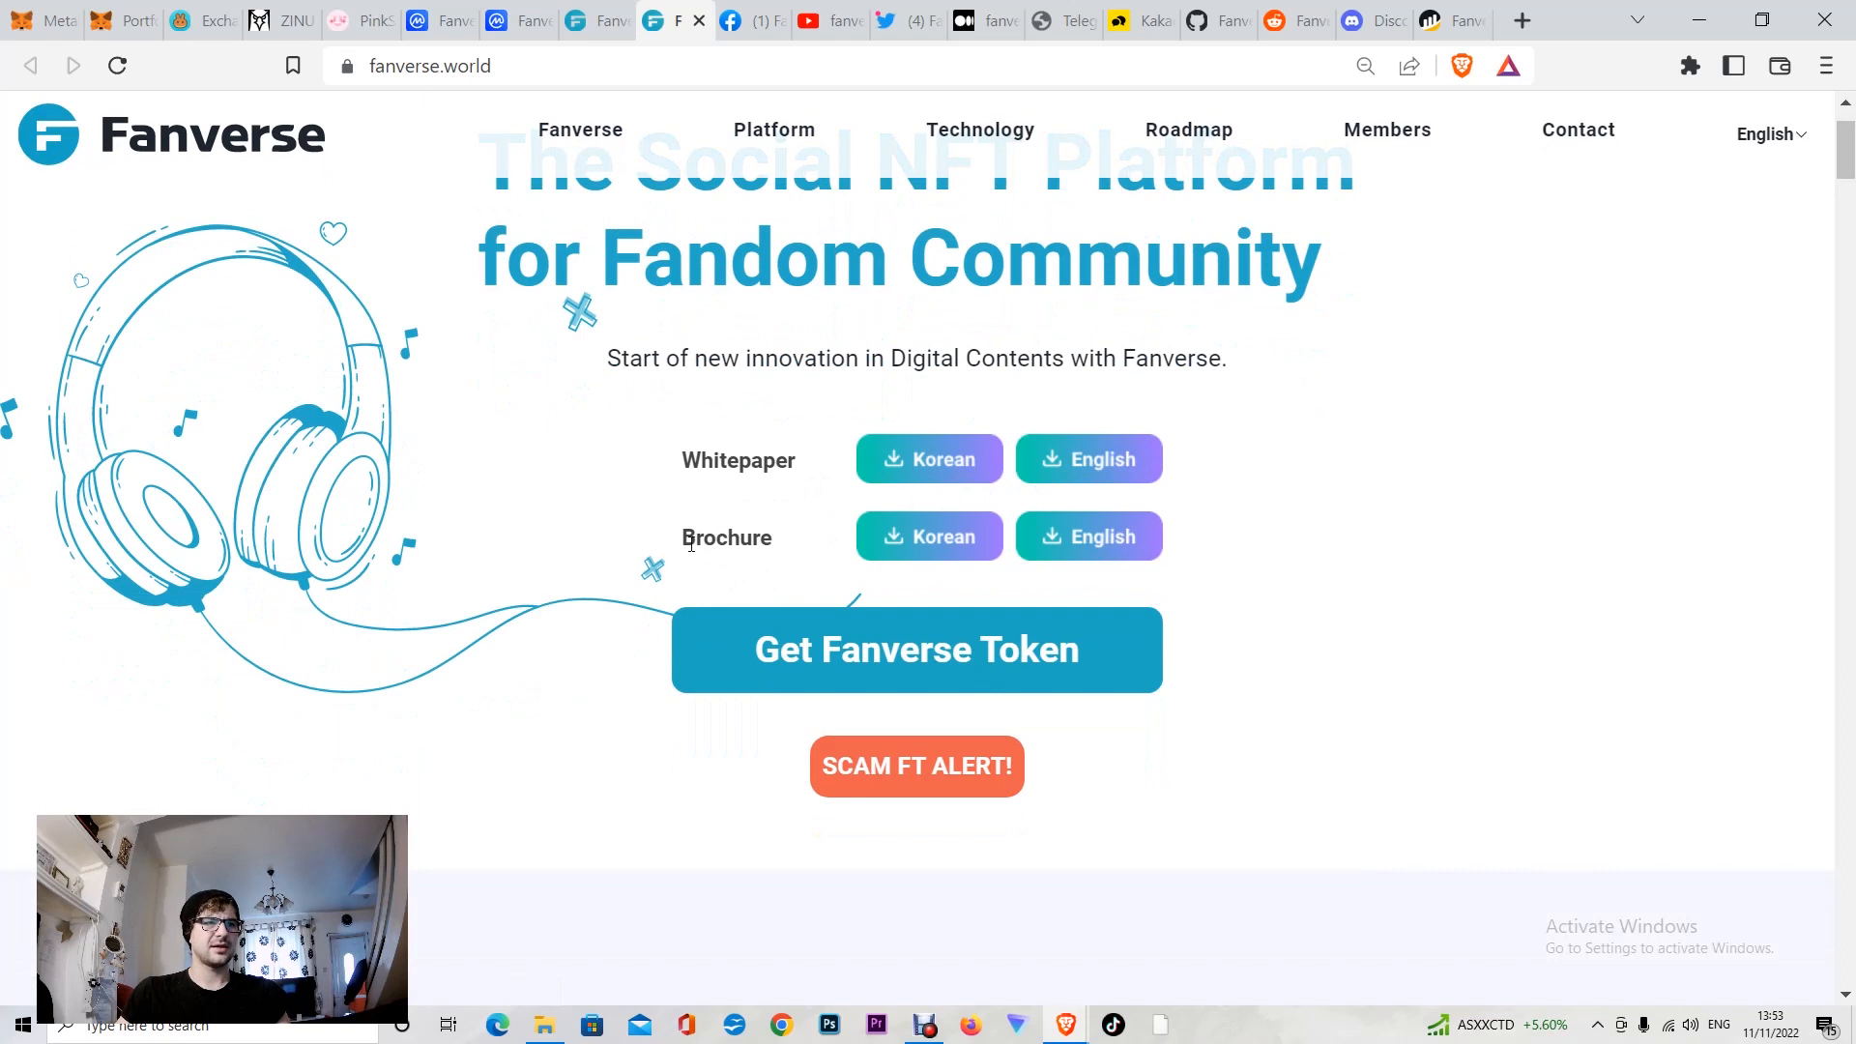
{"action": "mouse_move", "coordinate": [1151, 571]}
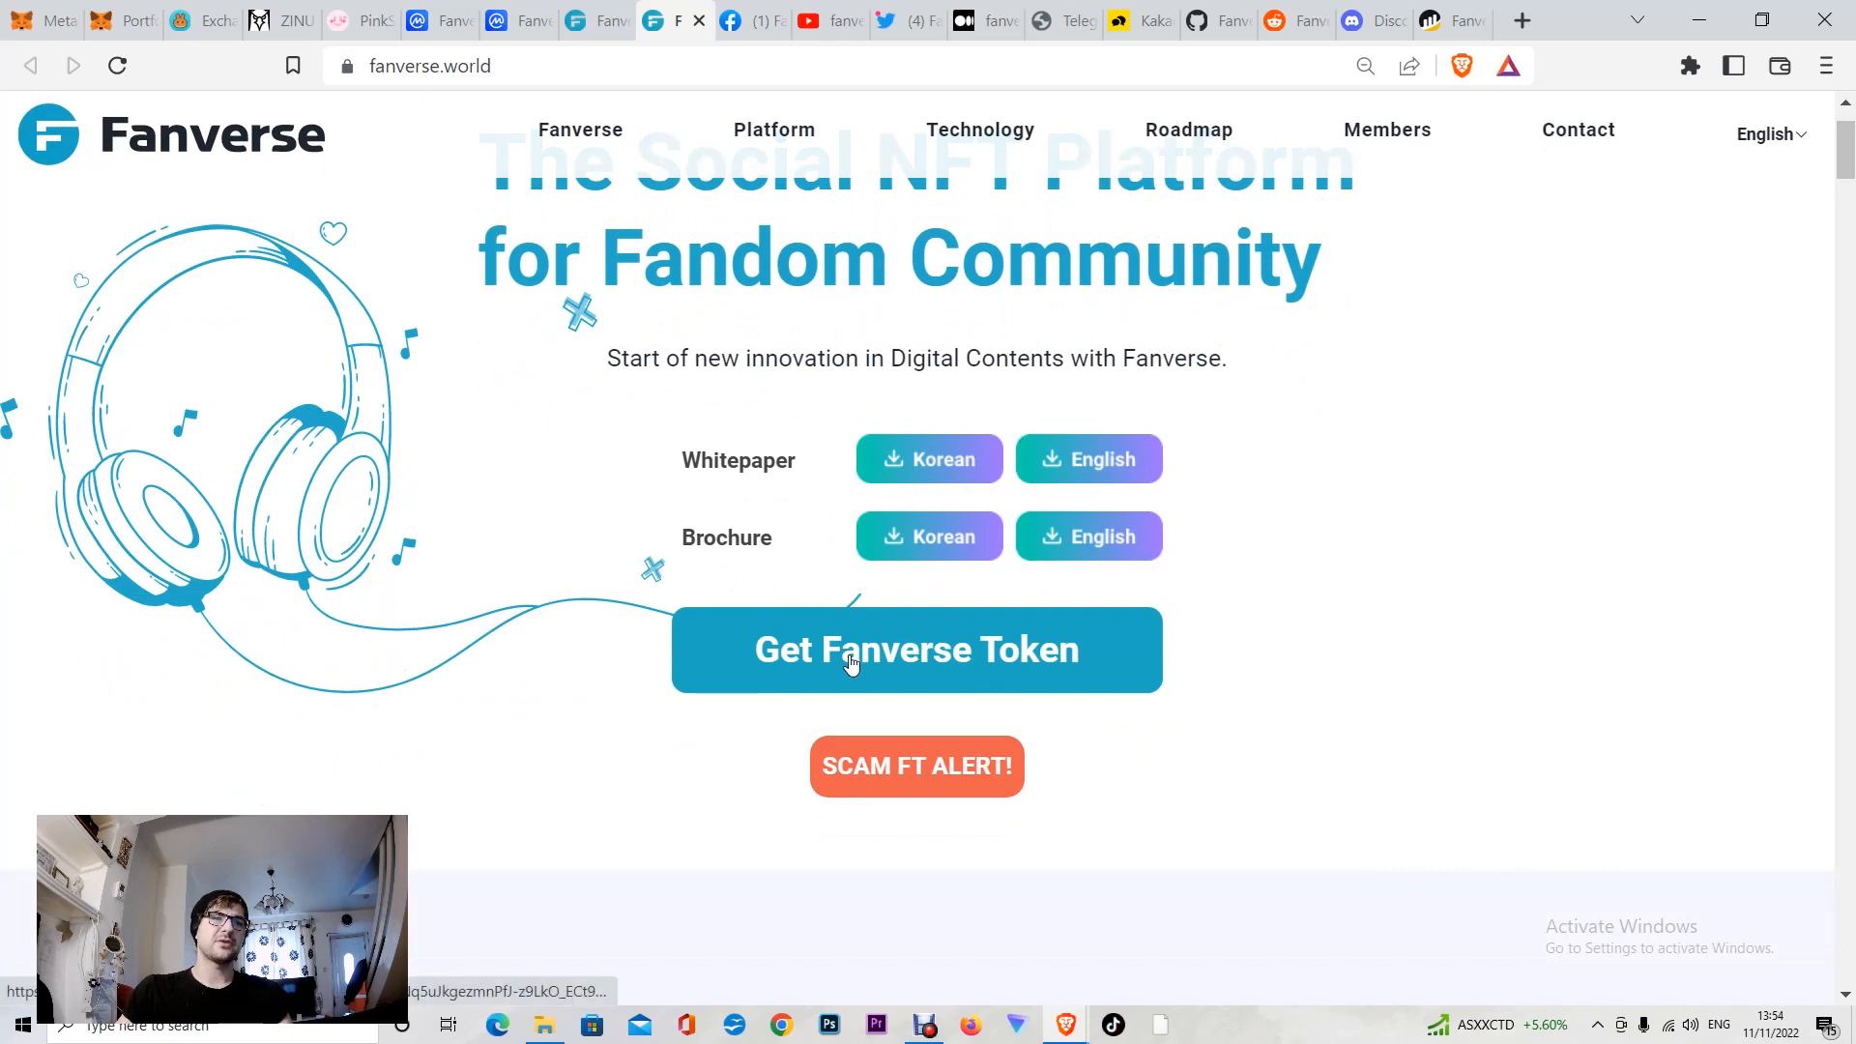
{"action": "mouse_move", "coordinate": [917, 760]}
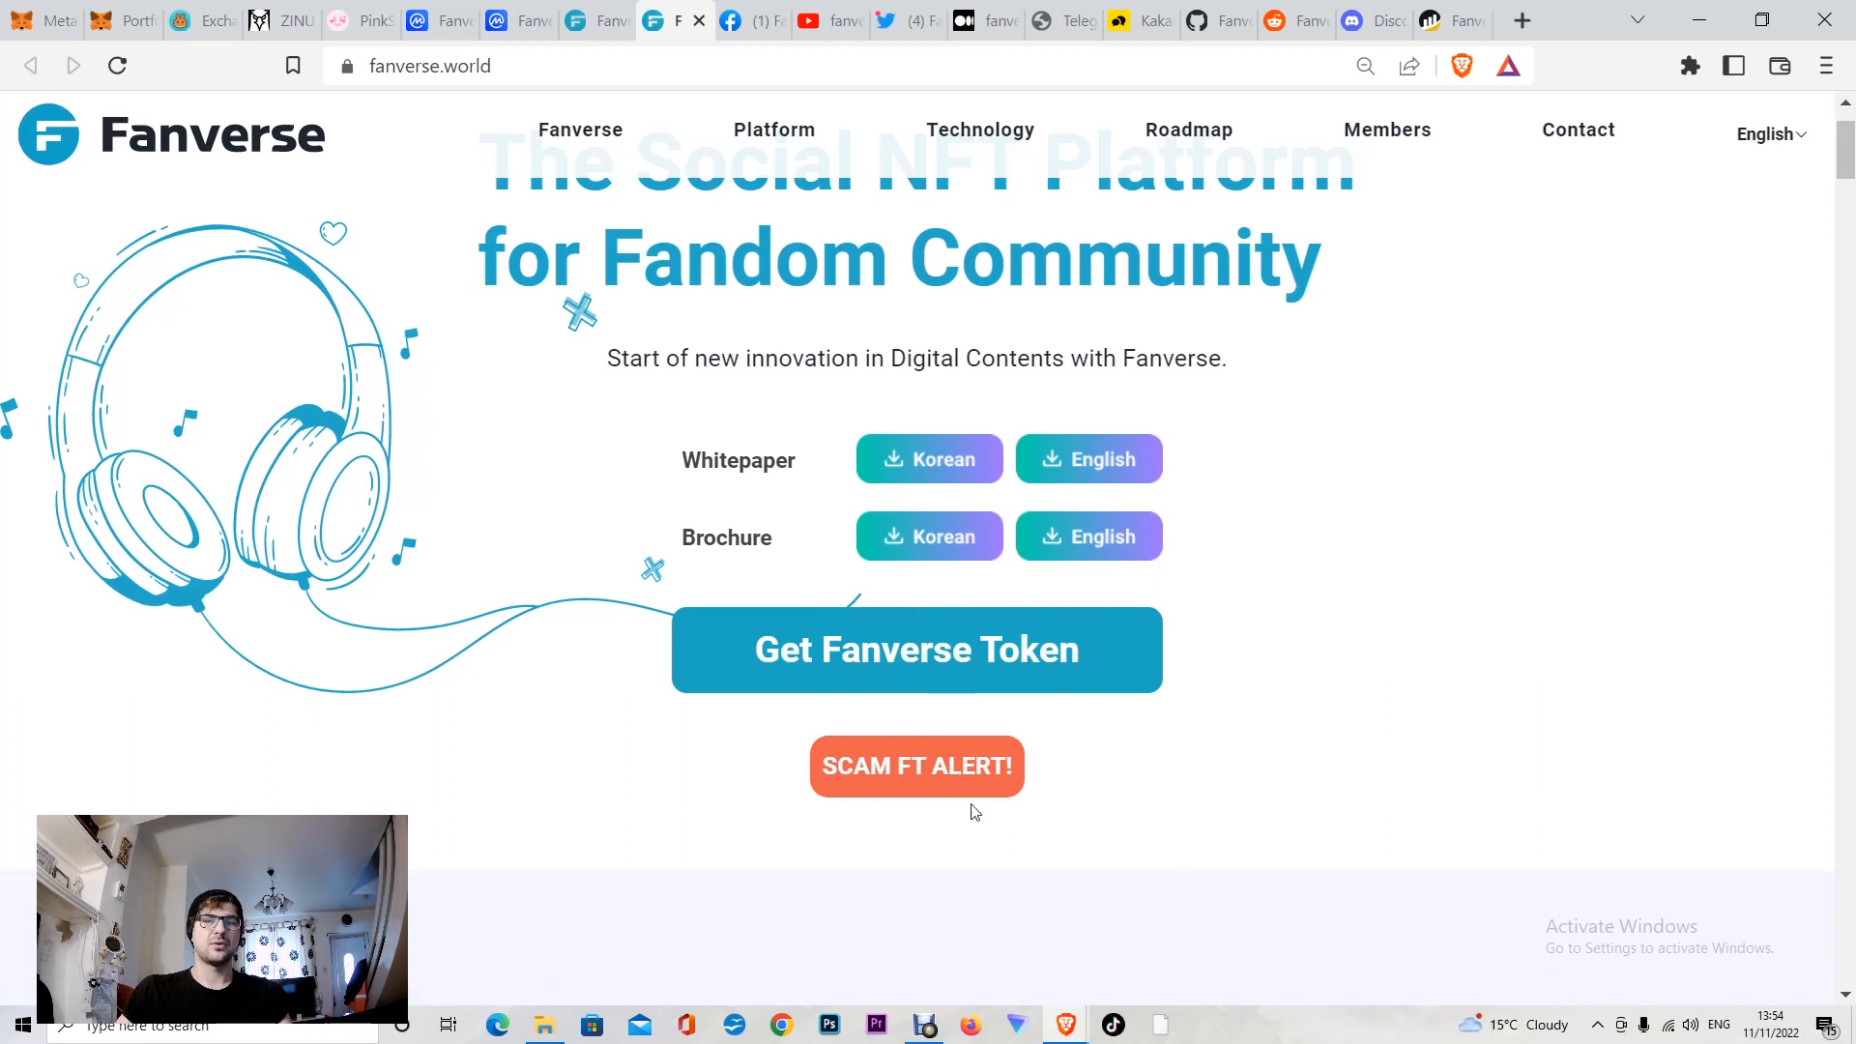
{"action": "scroll", "scroll_direction": "down", "scroll_amount": 3}
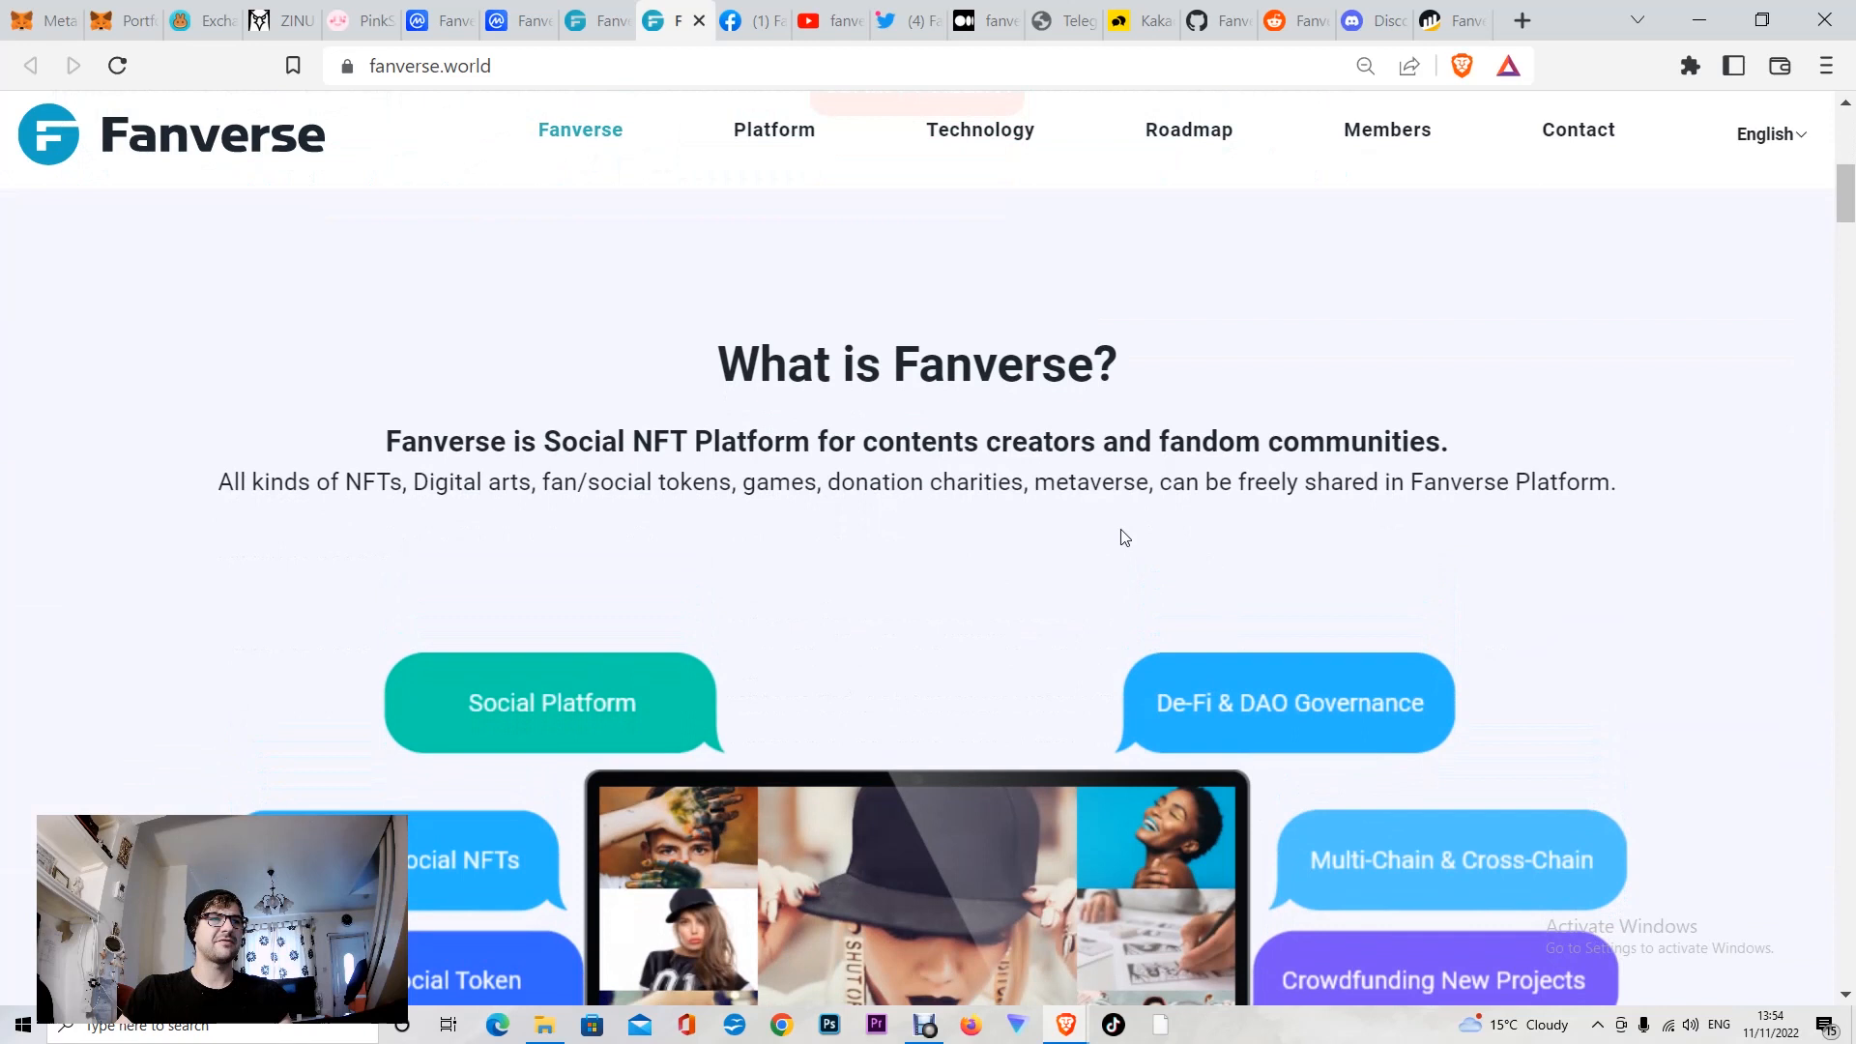
{"action": "mouse_move", "coordinate": [707, 475]}
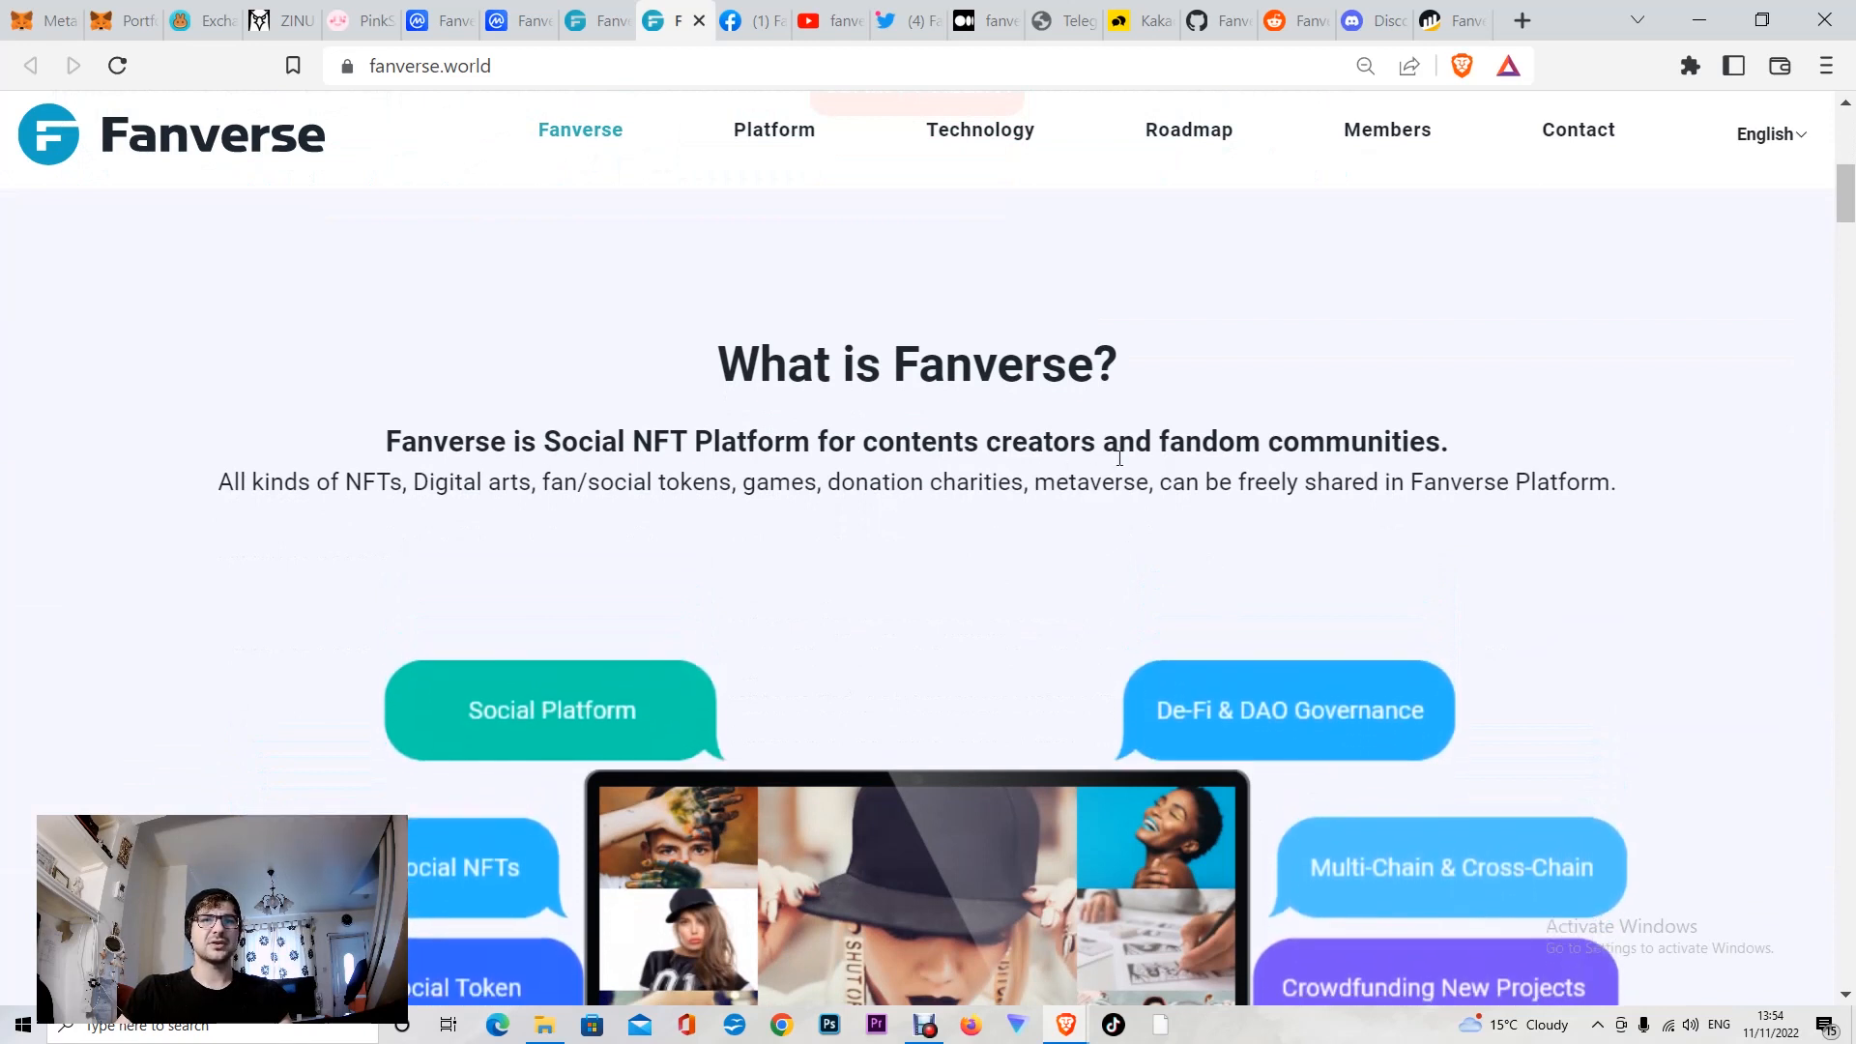
{"action": "scroll", "scroll_direction": "down", "scroll_amount": 3}
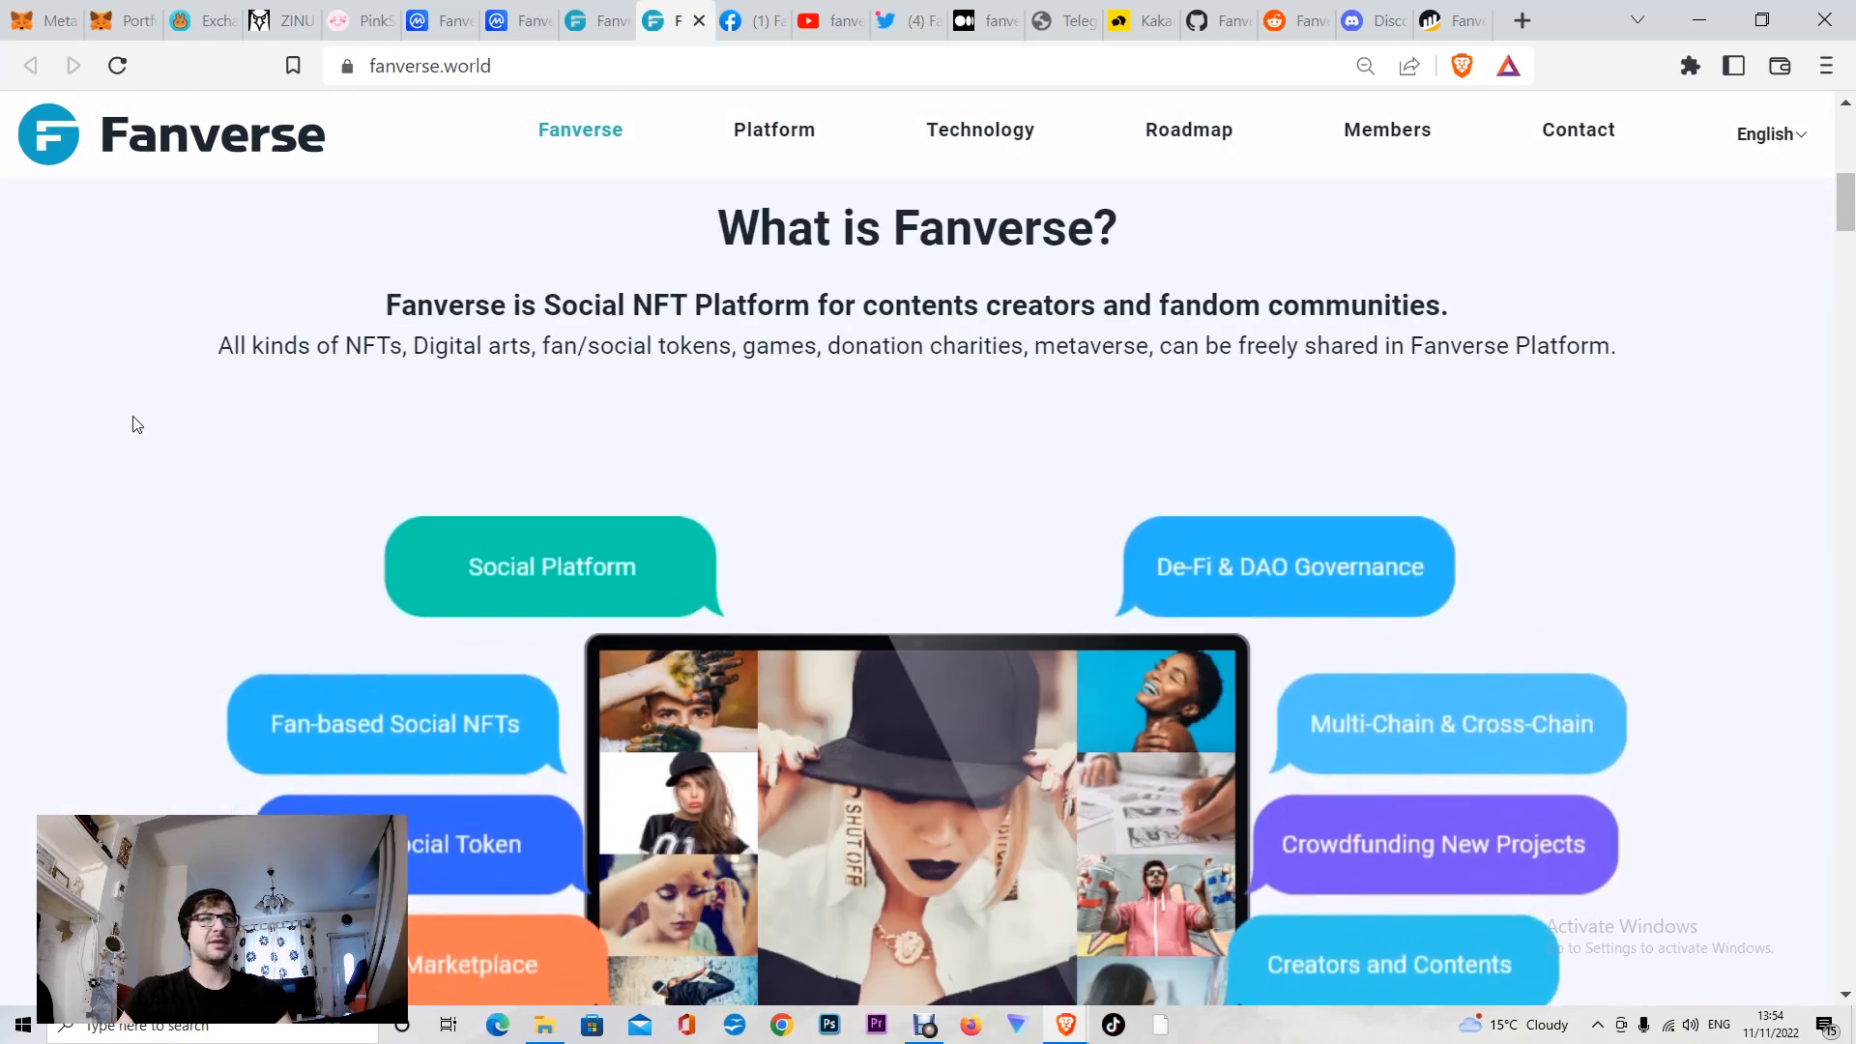
Step: Browse the Platform features (Charity Events, Mystery Box, Social Producing), then jump to Technology
{"action": "left_click", "coordinate": [775, 130]}
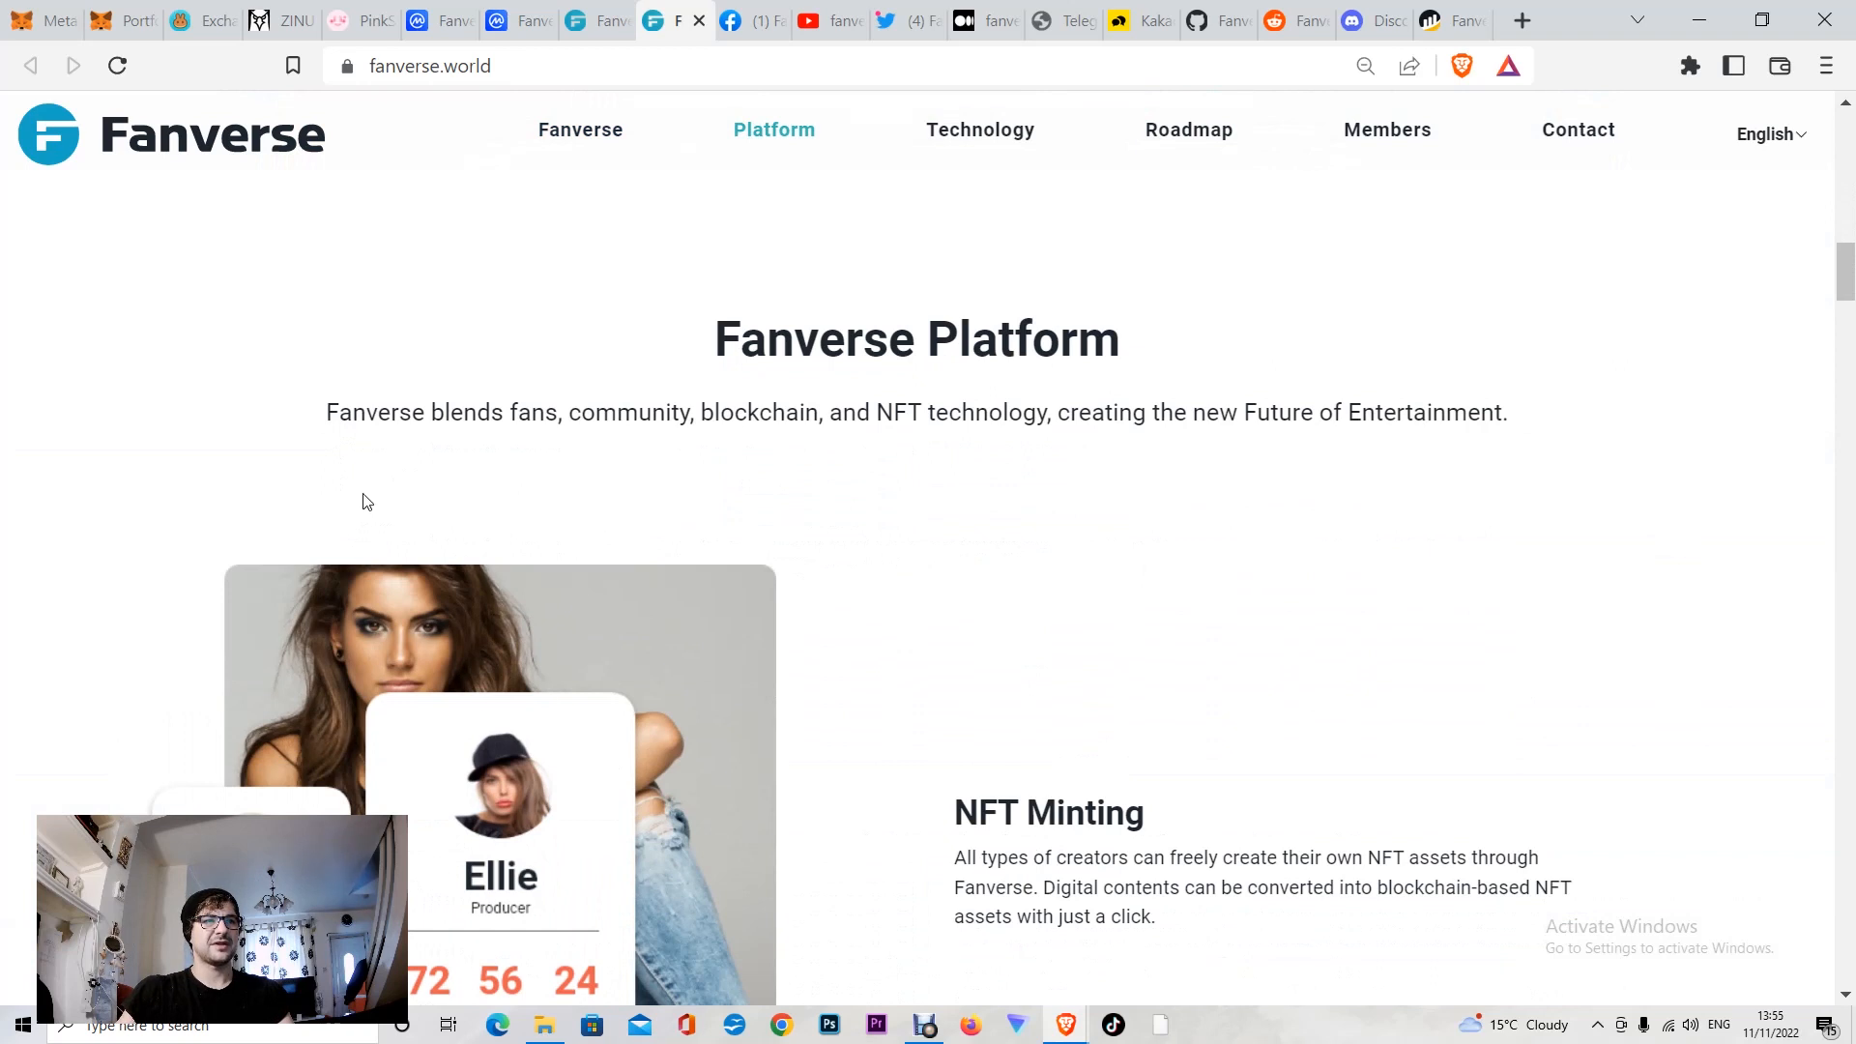
{"action": "mouse_move", "coordinate": [542, 445]}
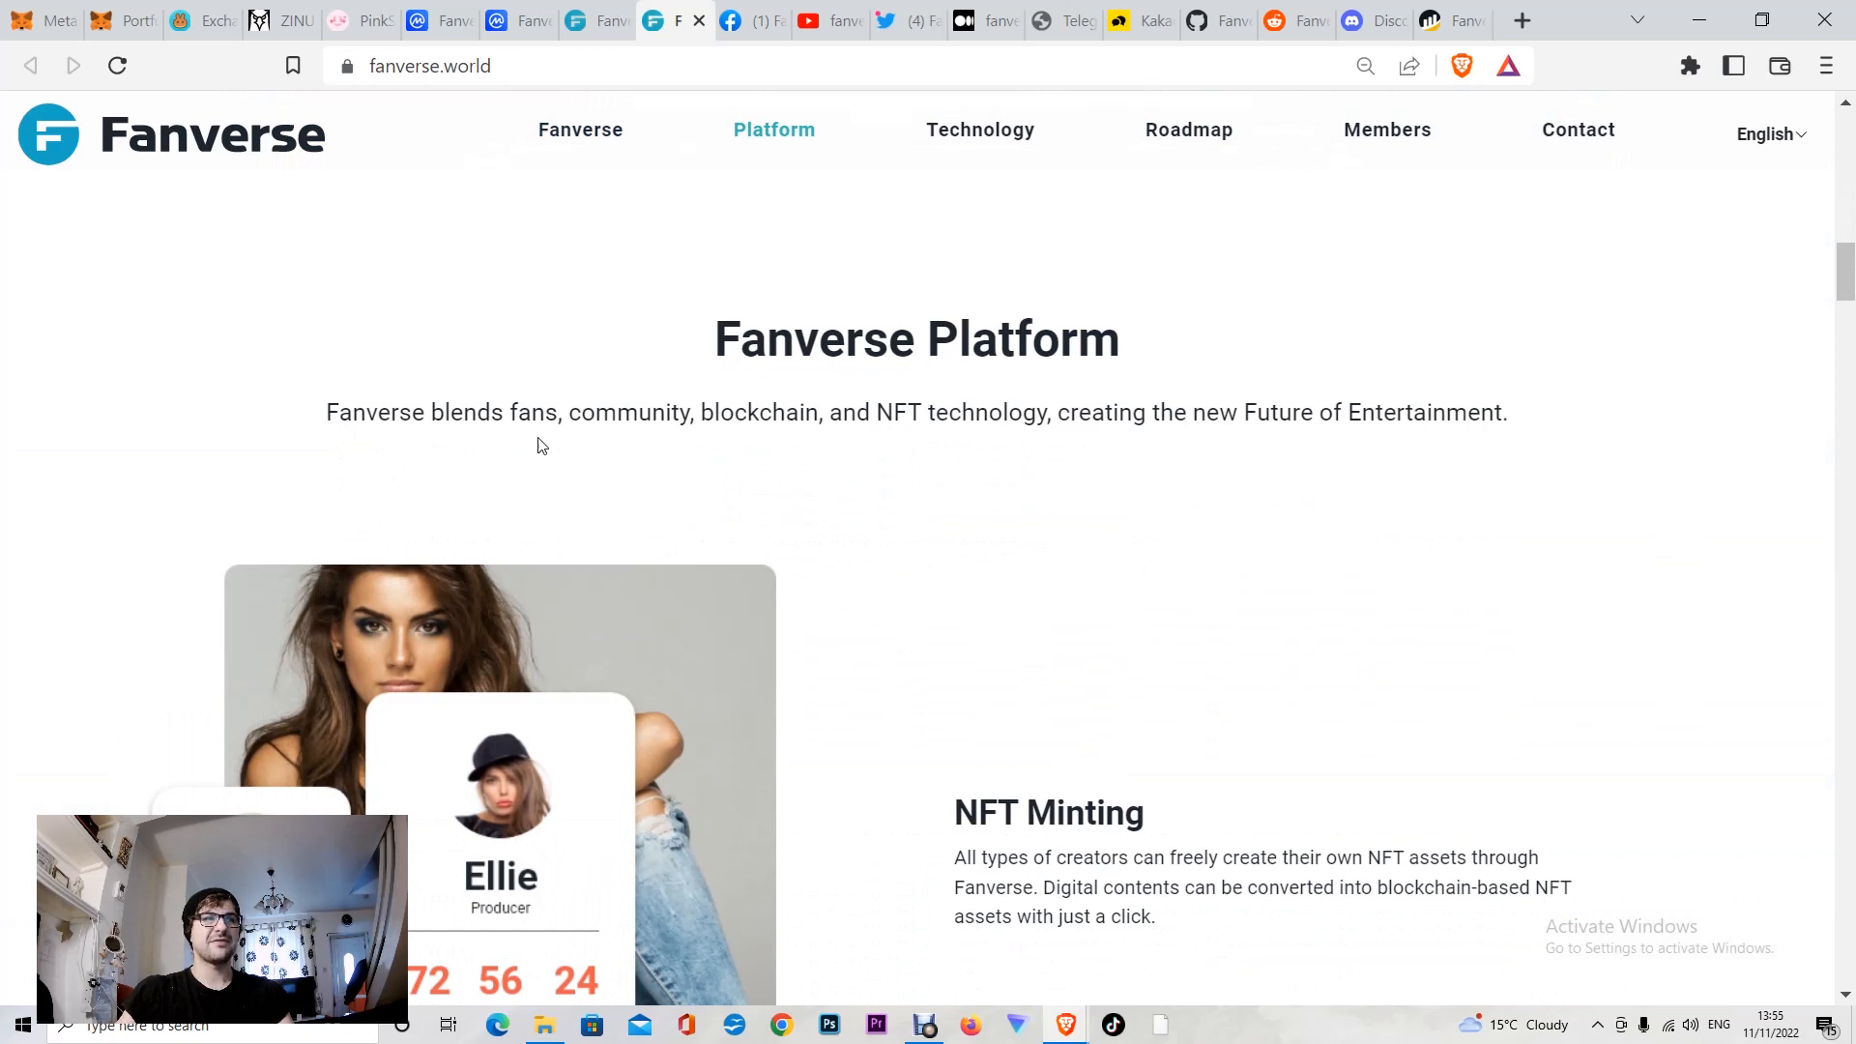
{"action": "mouse_move", "coordinate": [1002, 450]}
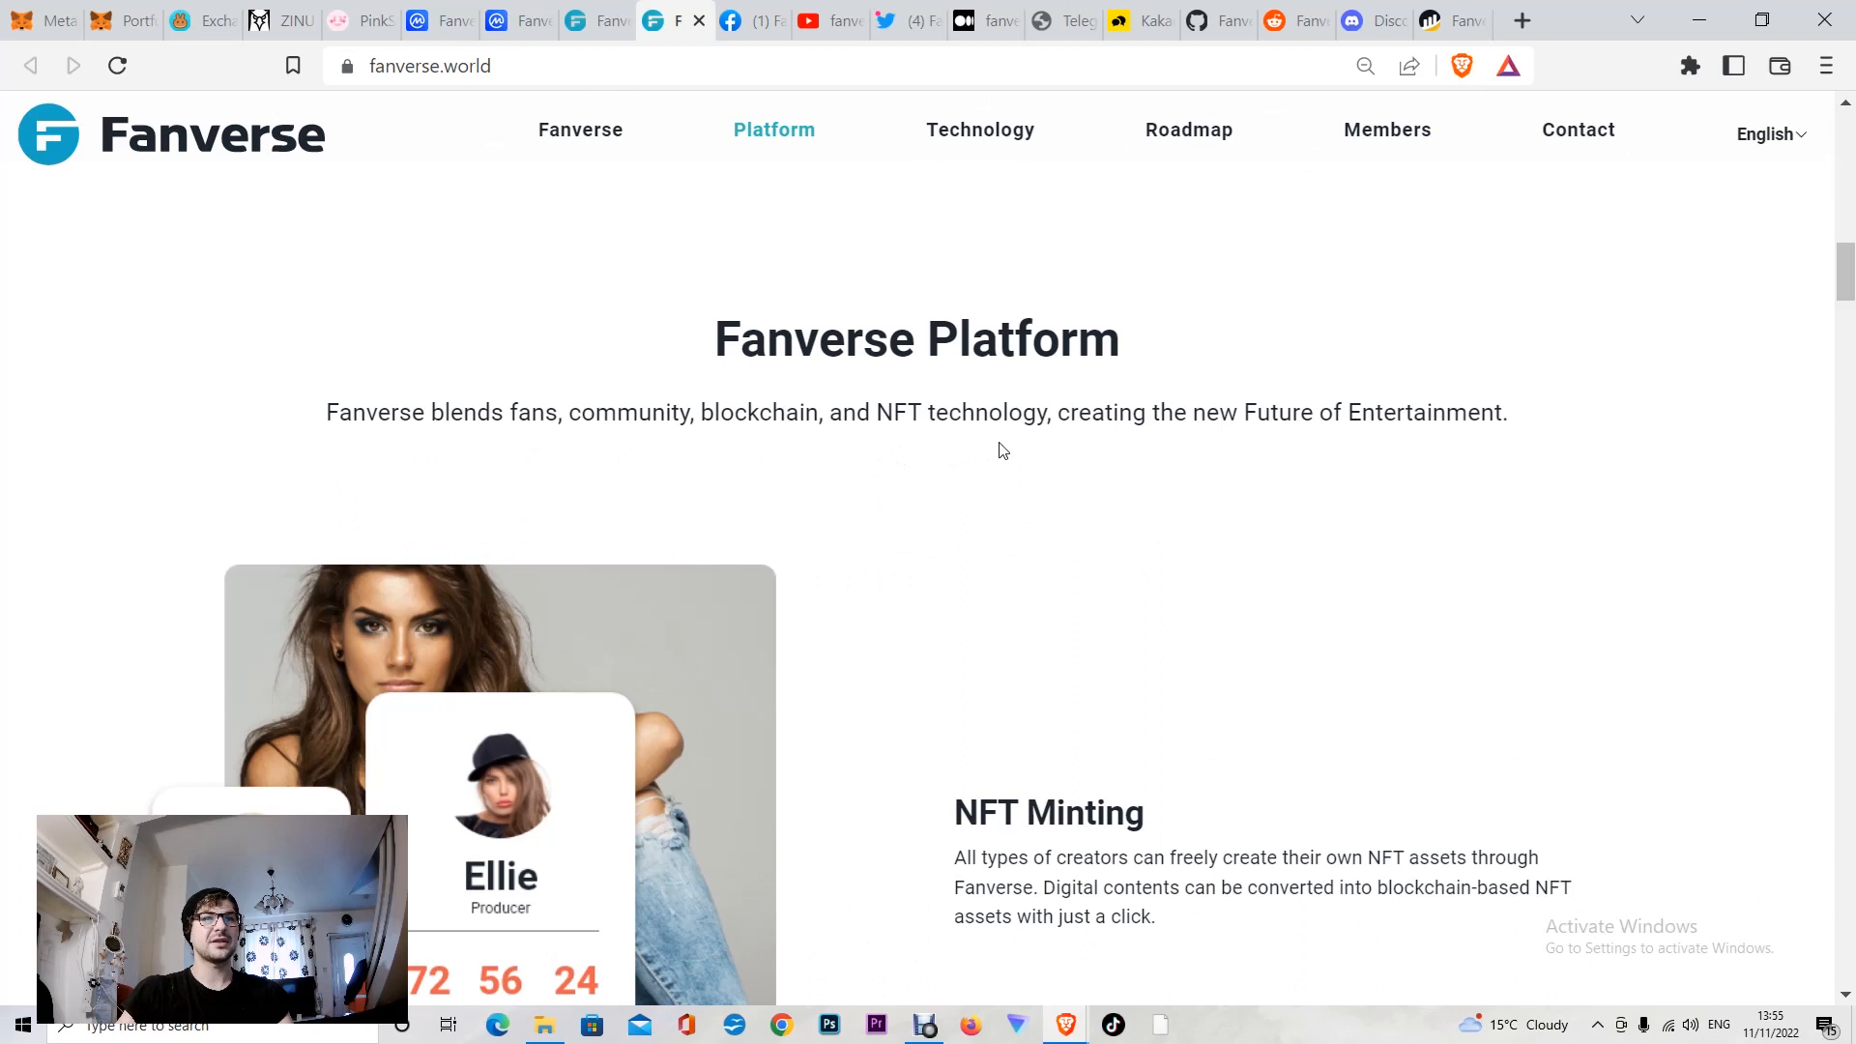
{"action": "scroll", "scroll_direction": "down", "scroll_amount": 3}
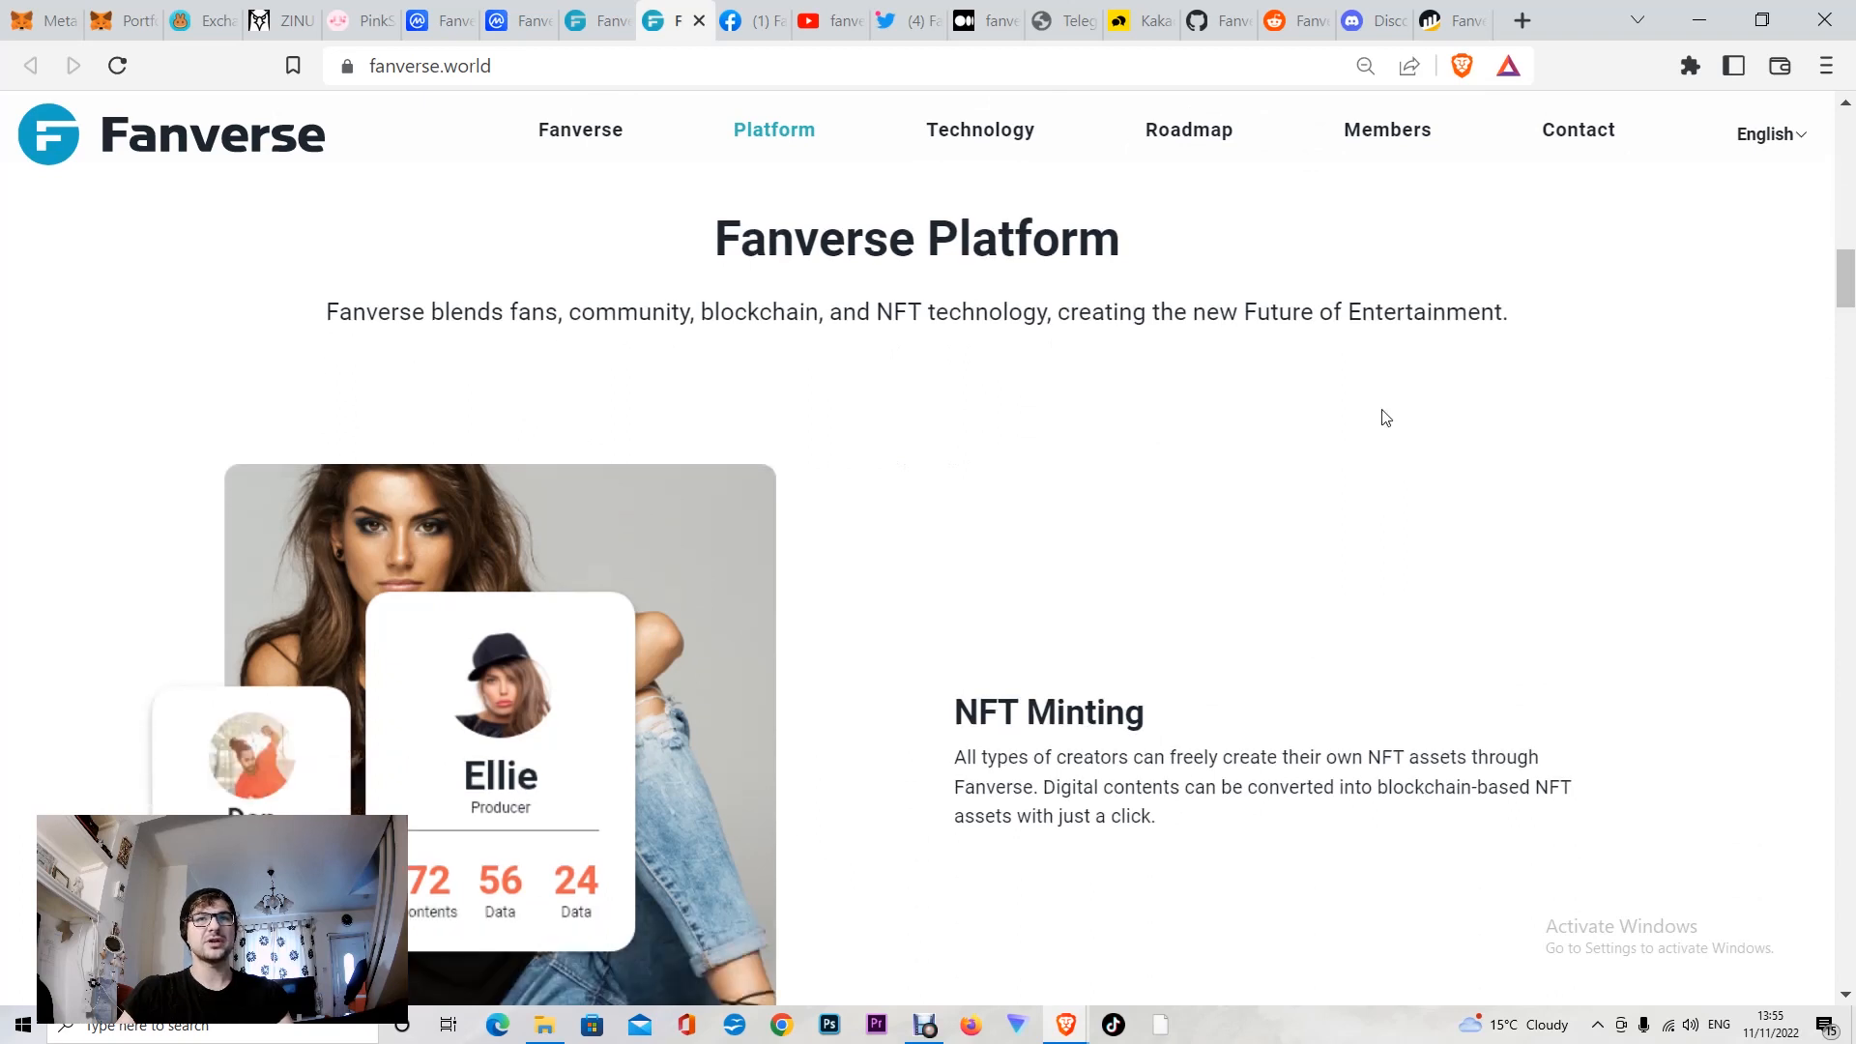
{"action": "scroll", "scroll_direction": "down", "scroll_amount": 3}
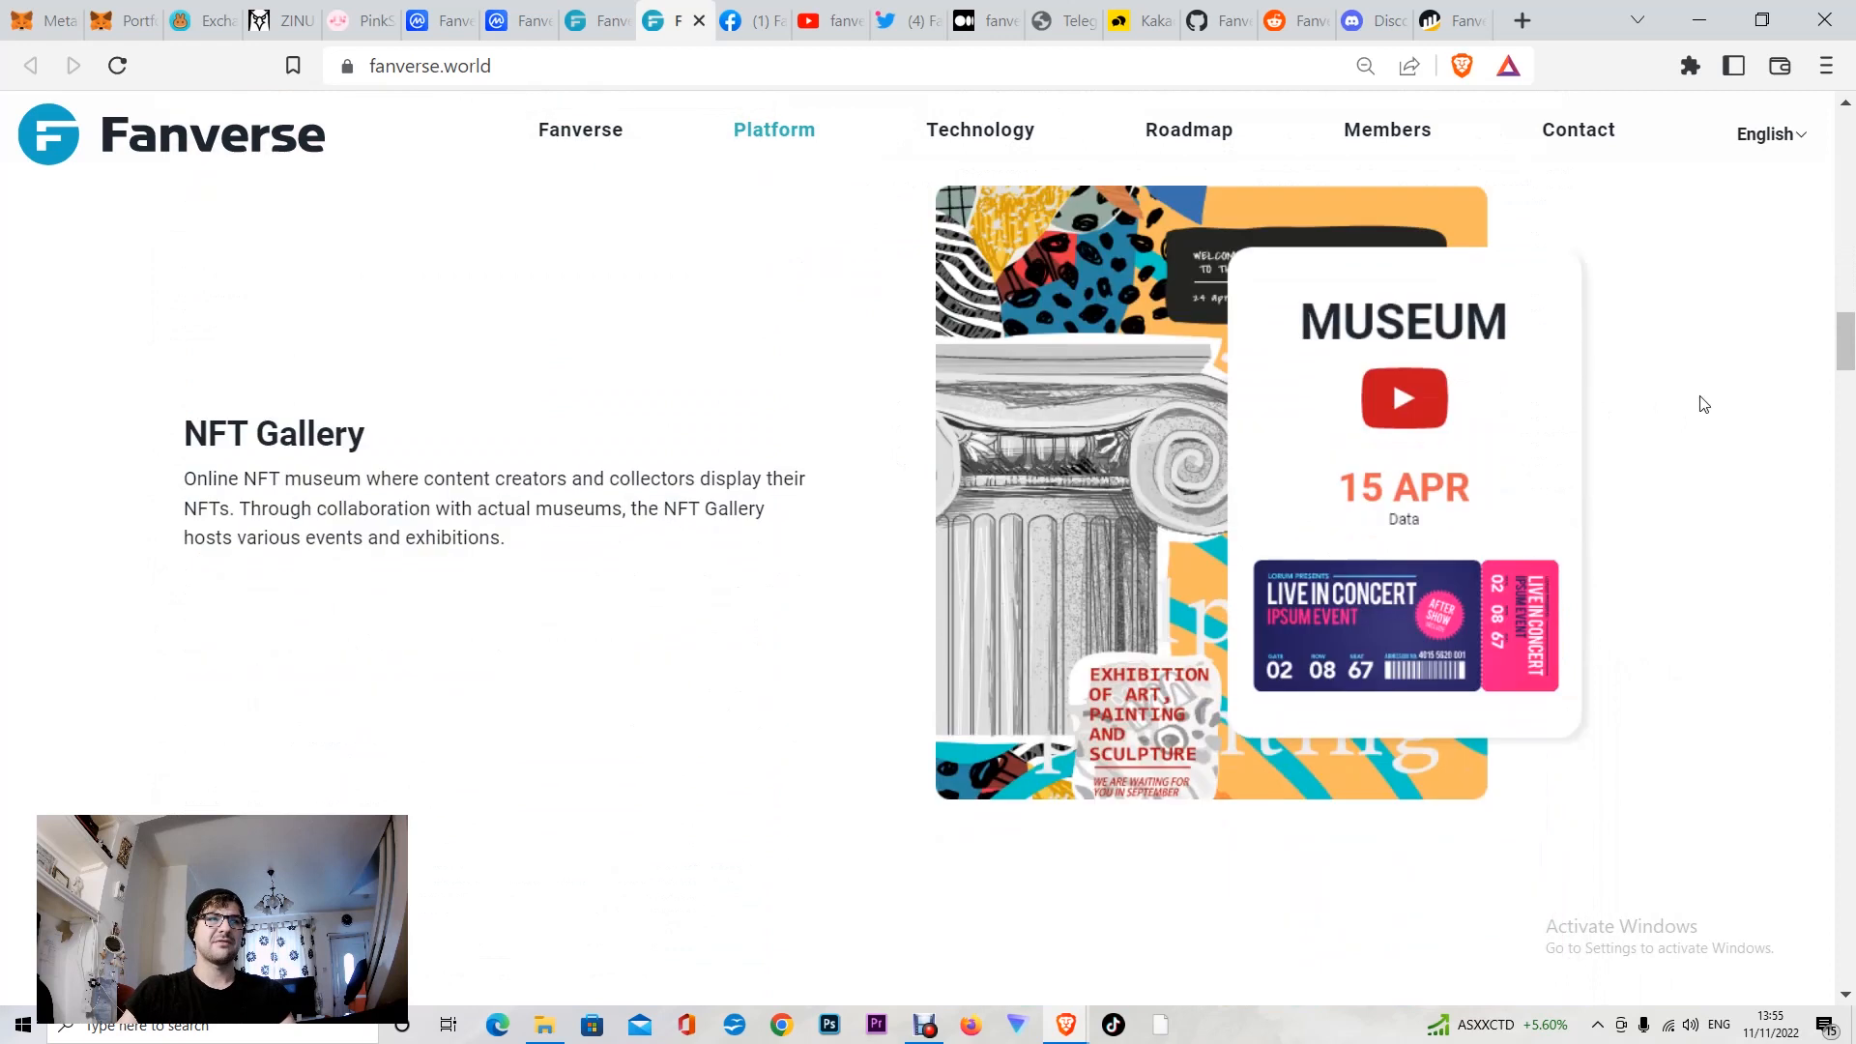
{"action": "scroll", "scroll_direction": "down", "scroll_amount": 3}
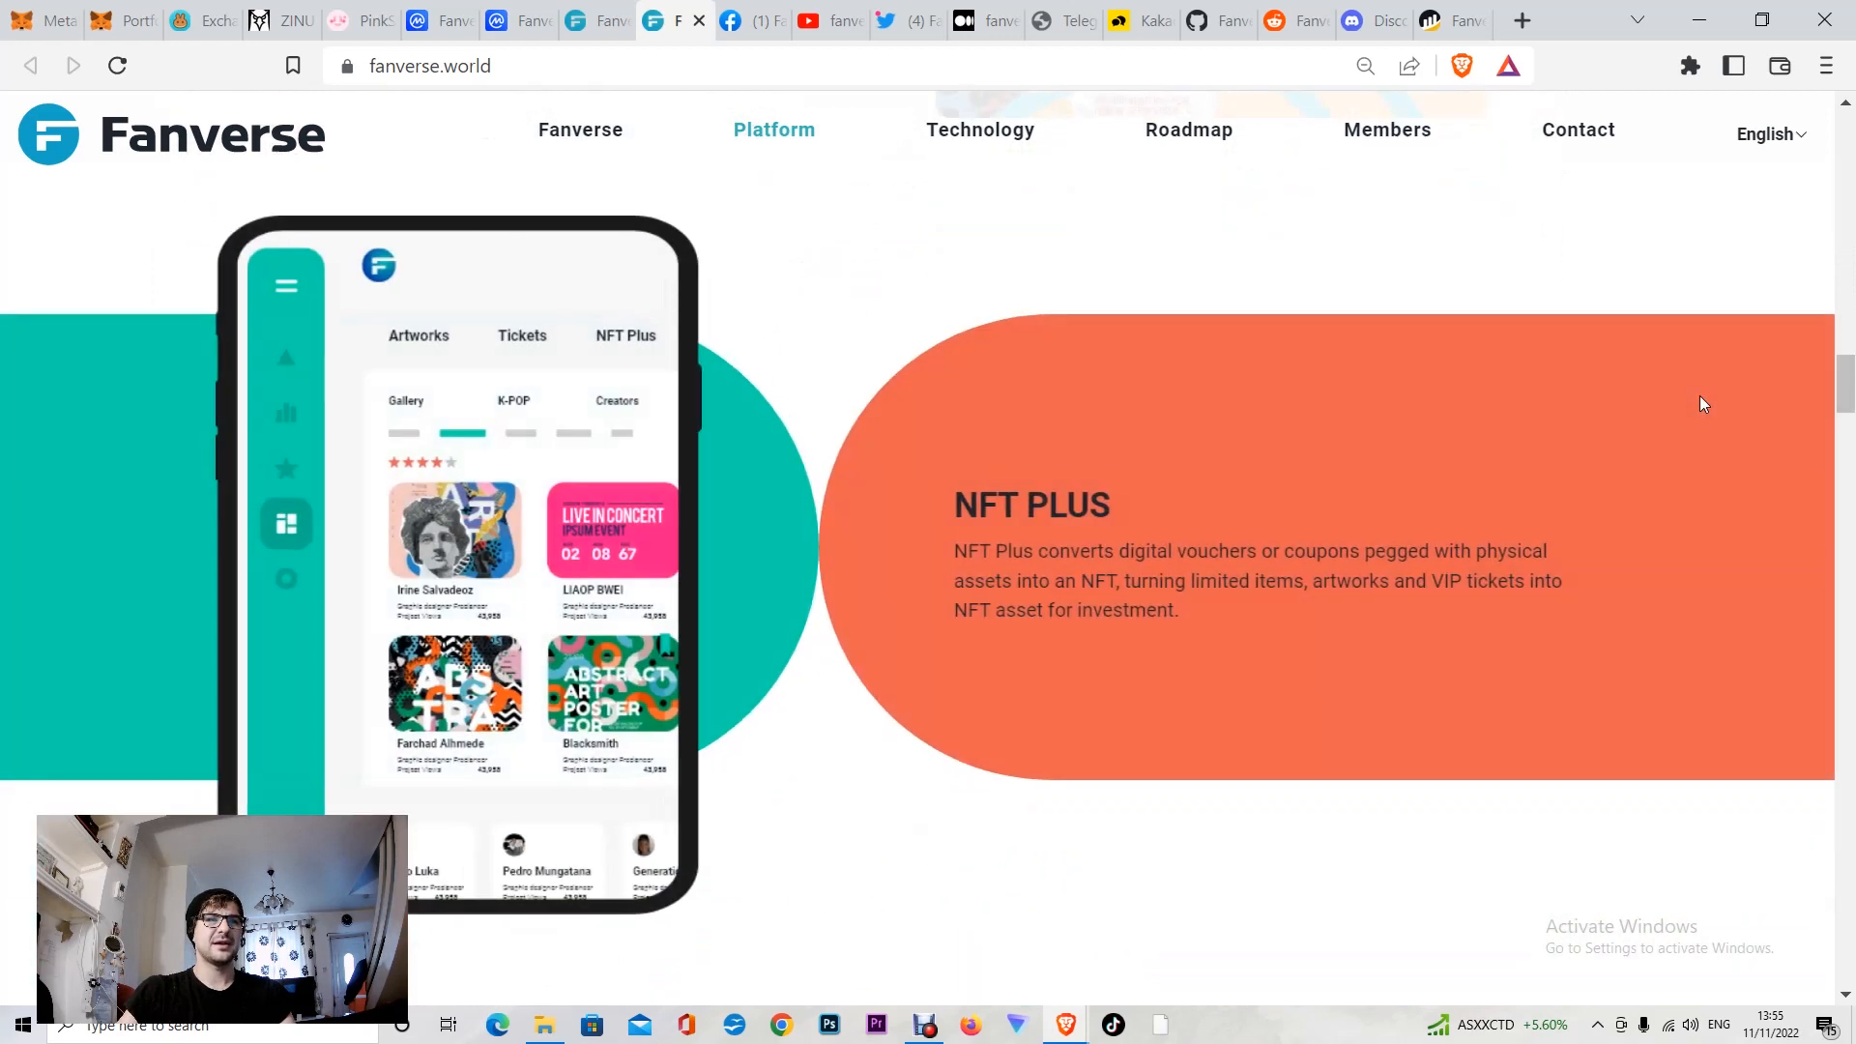
{"action": "mouse_move", "coordinate": [1092, 589]}
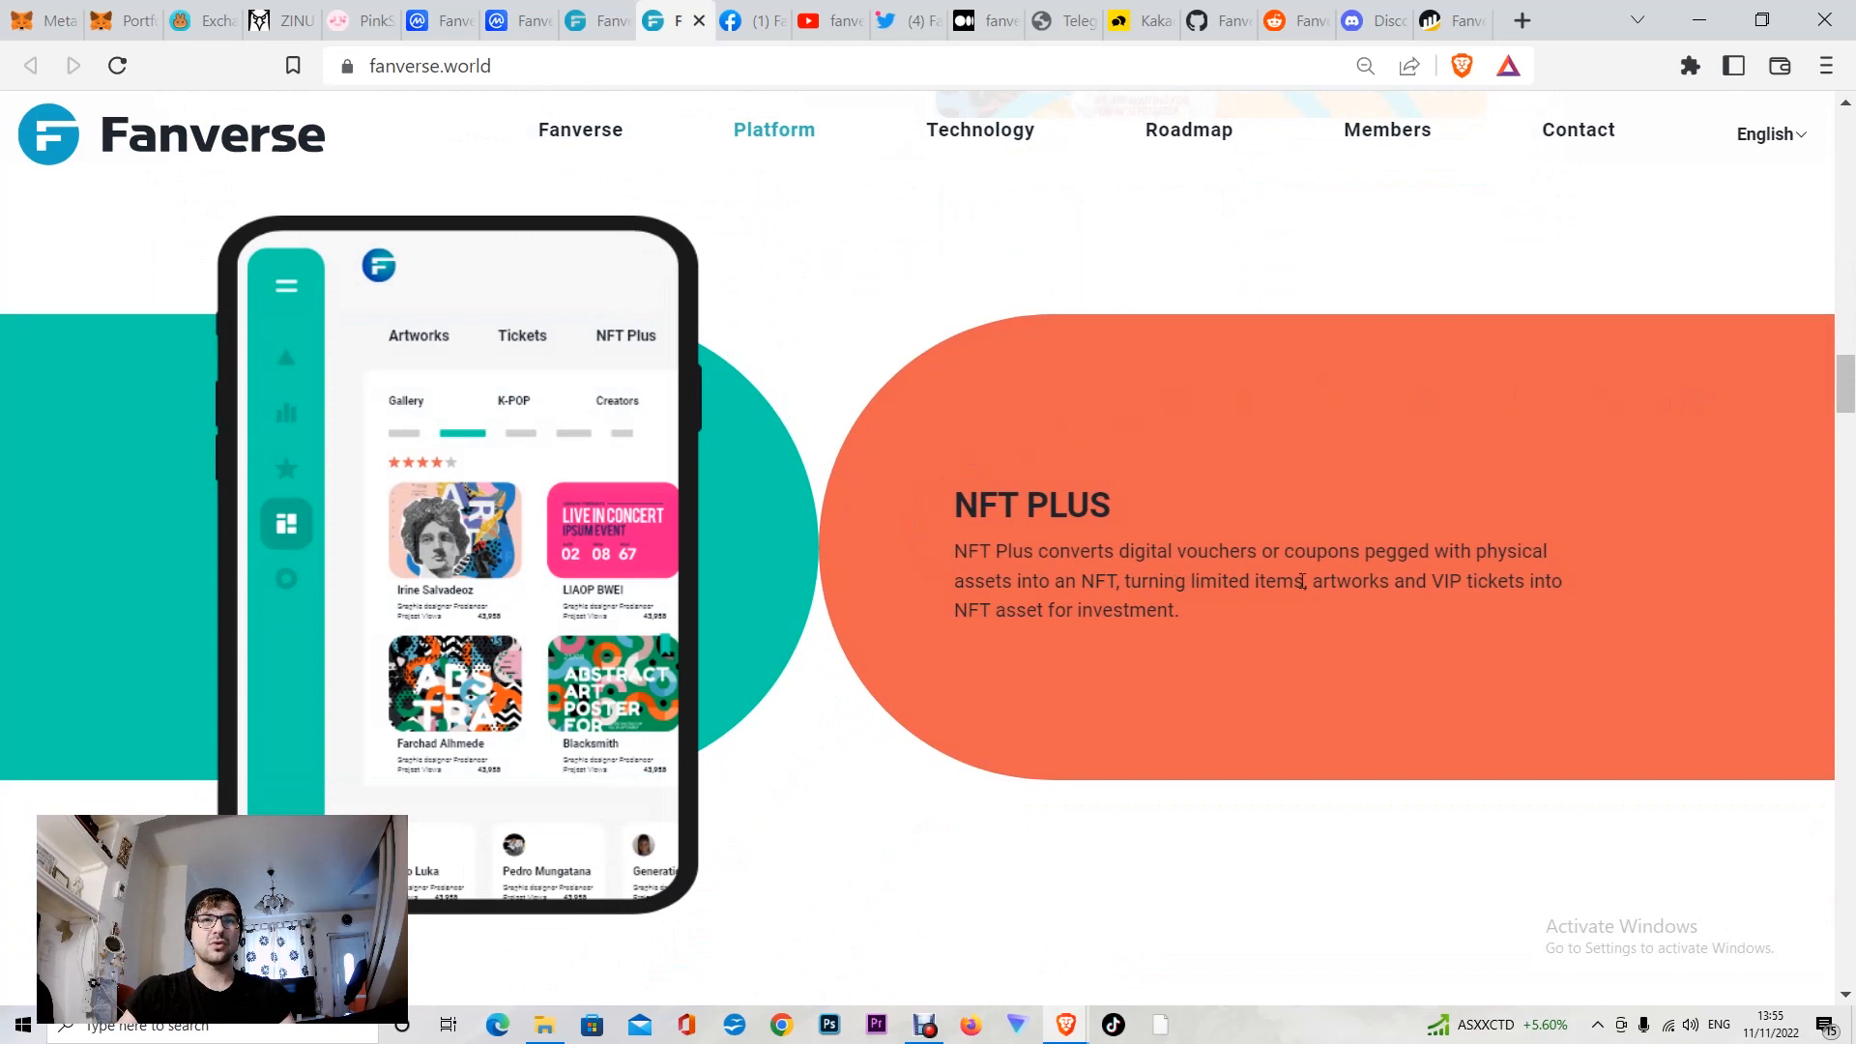
{"action": "mouse_move", "coordinate": [1080, 605]}
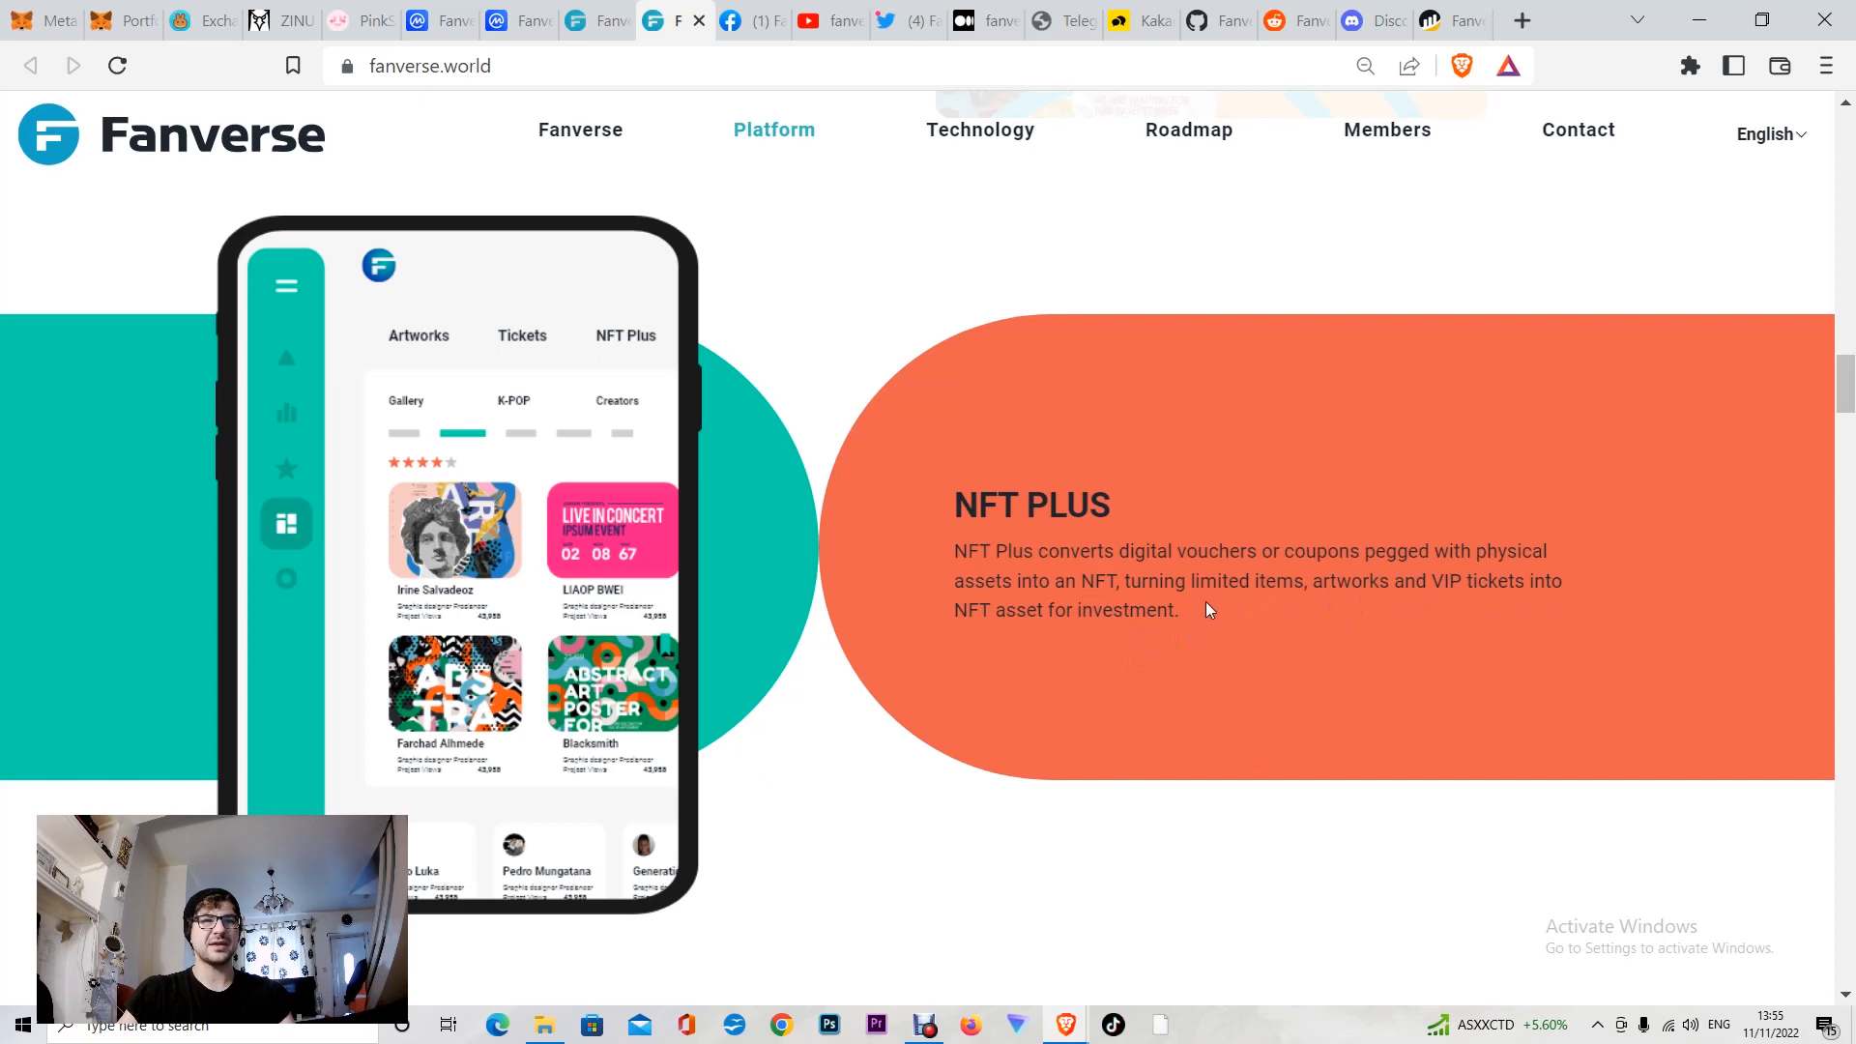
{"action": "mouse_move", "coordinate": [1420, 676]}
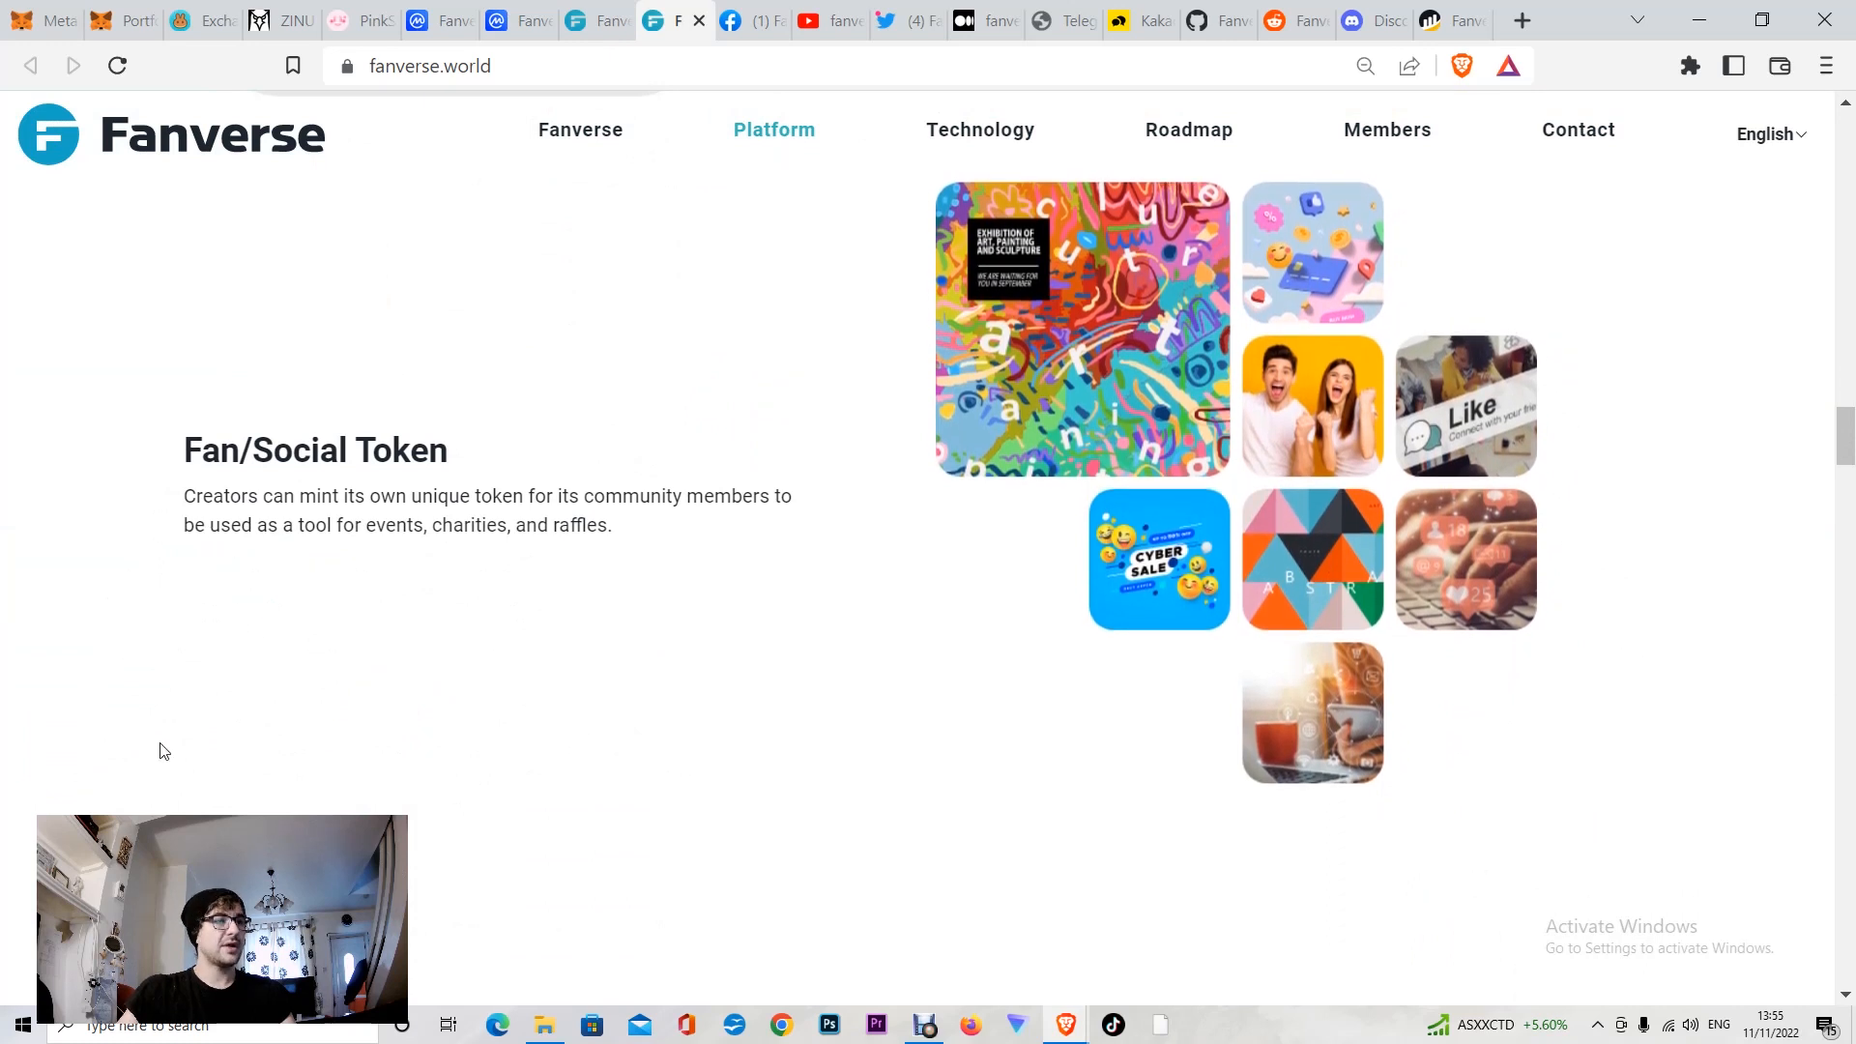
{"action": "mouse_move", "coordinate": [453, 518]}
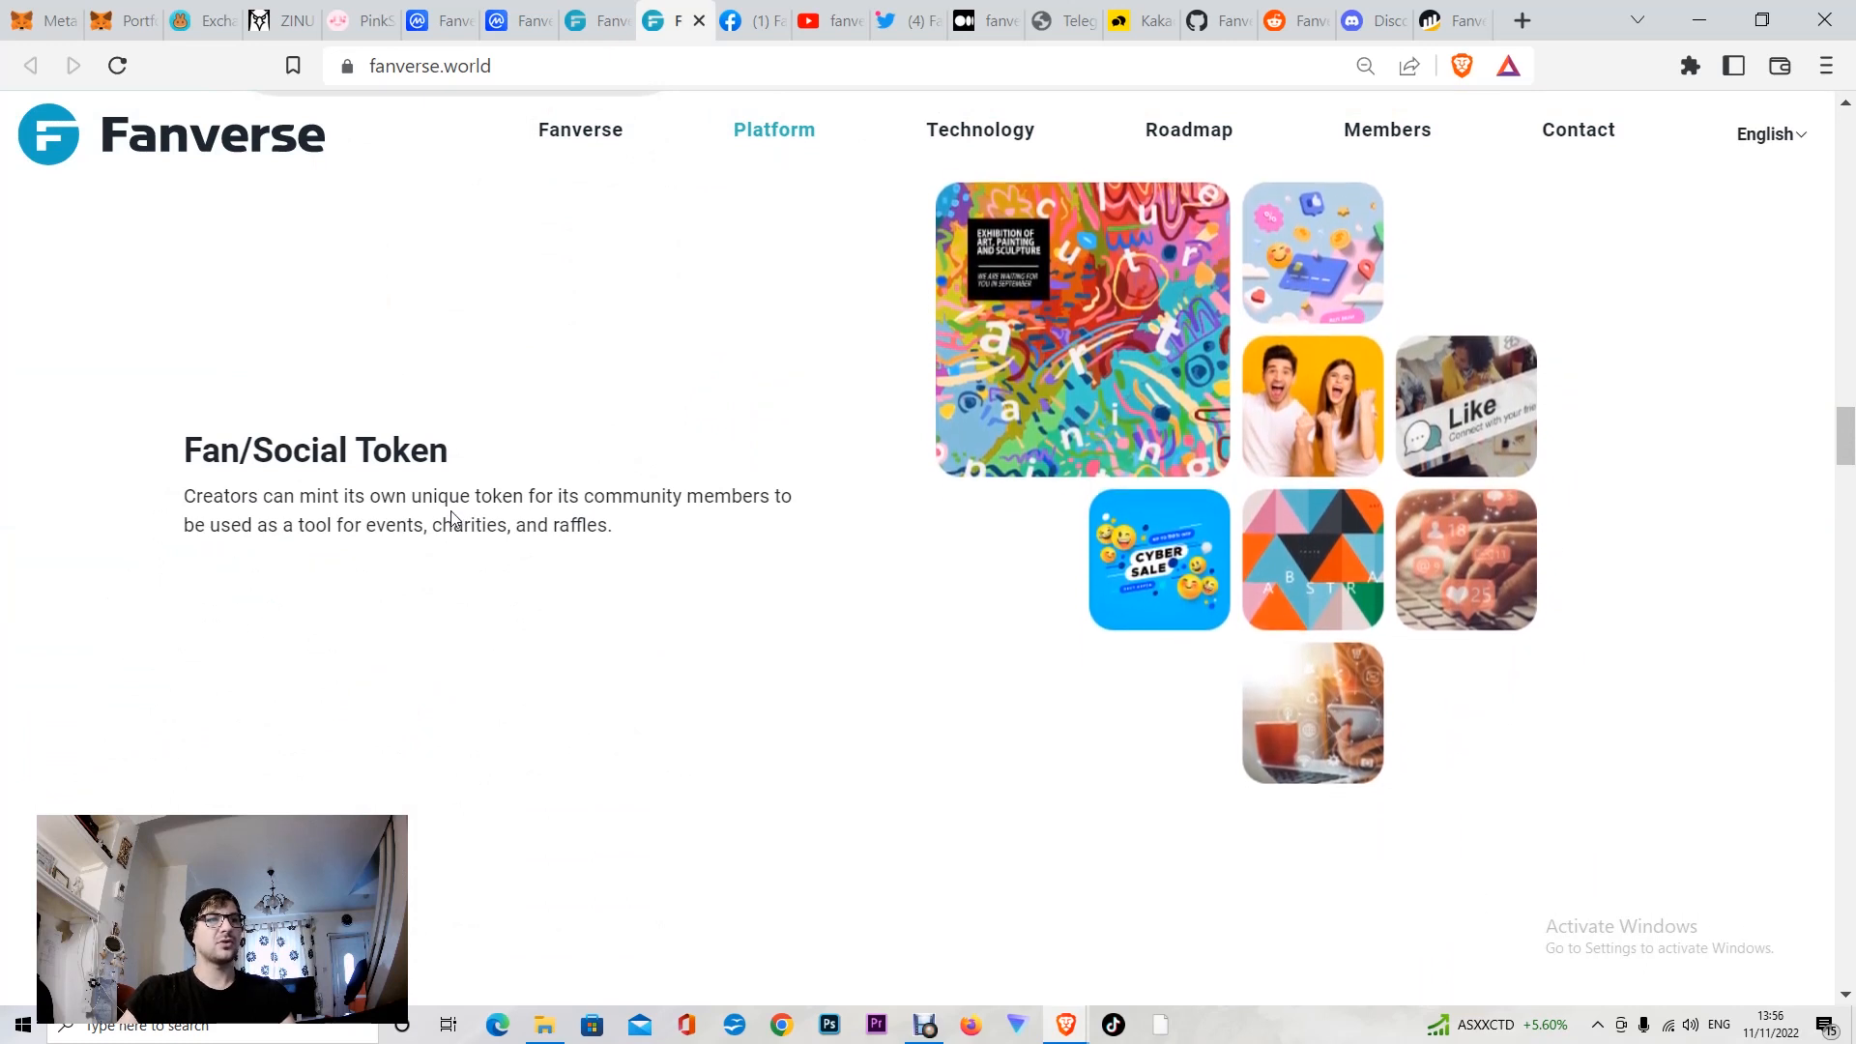
{"action": "mouse_move", "coordinate": [408, 655]}
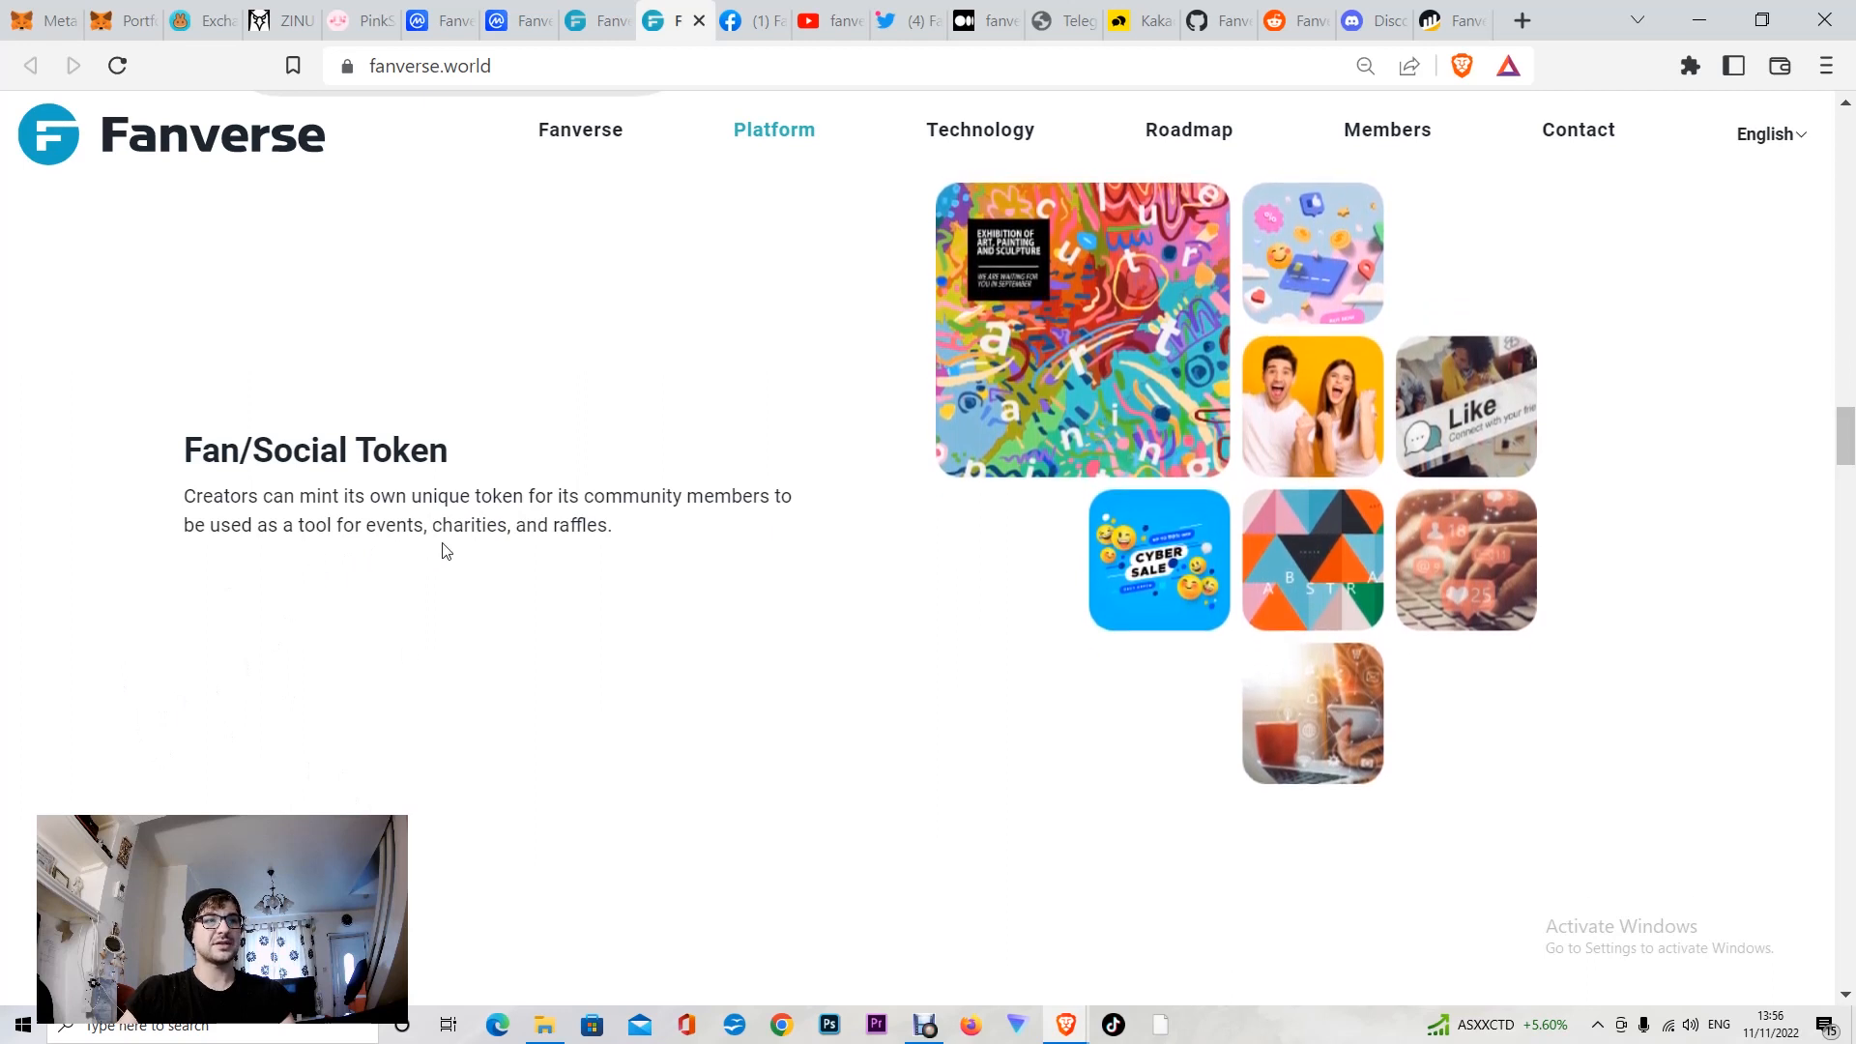
{"action": "scroll", "scroll_direction": "down", "scroll_amount": 3}
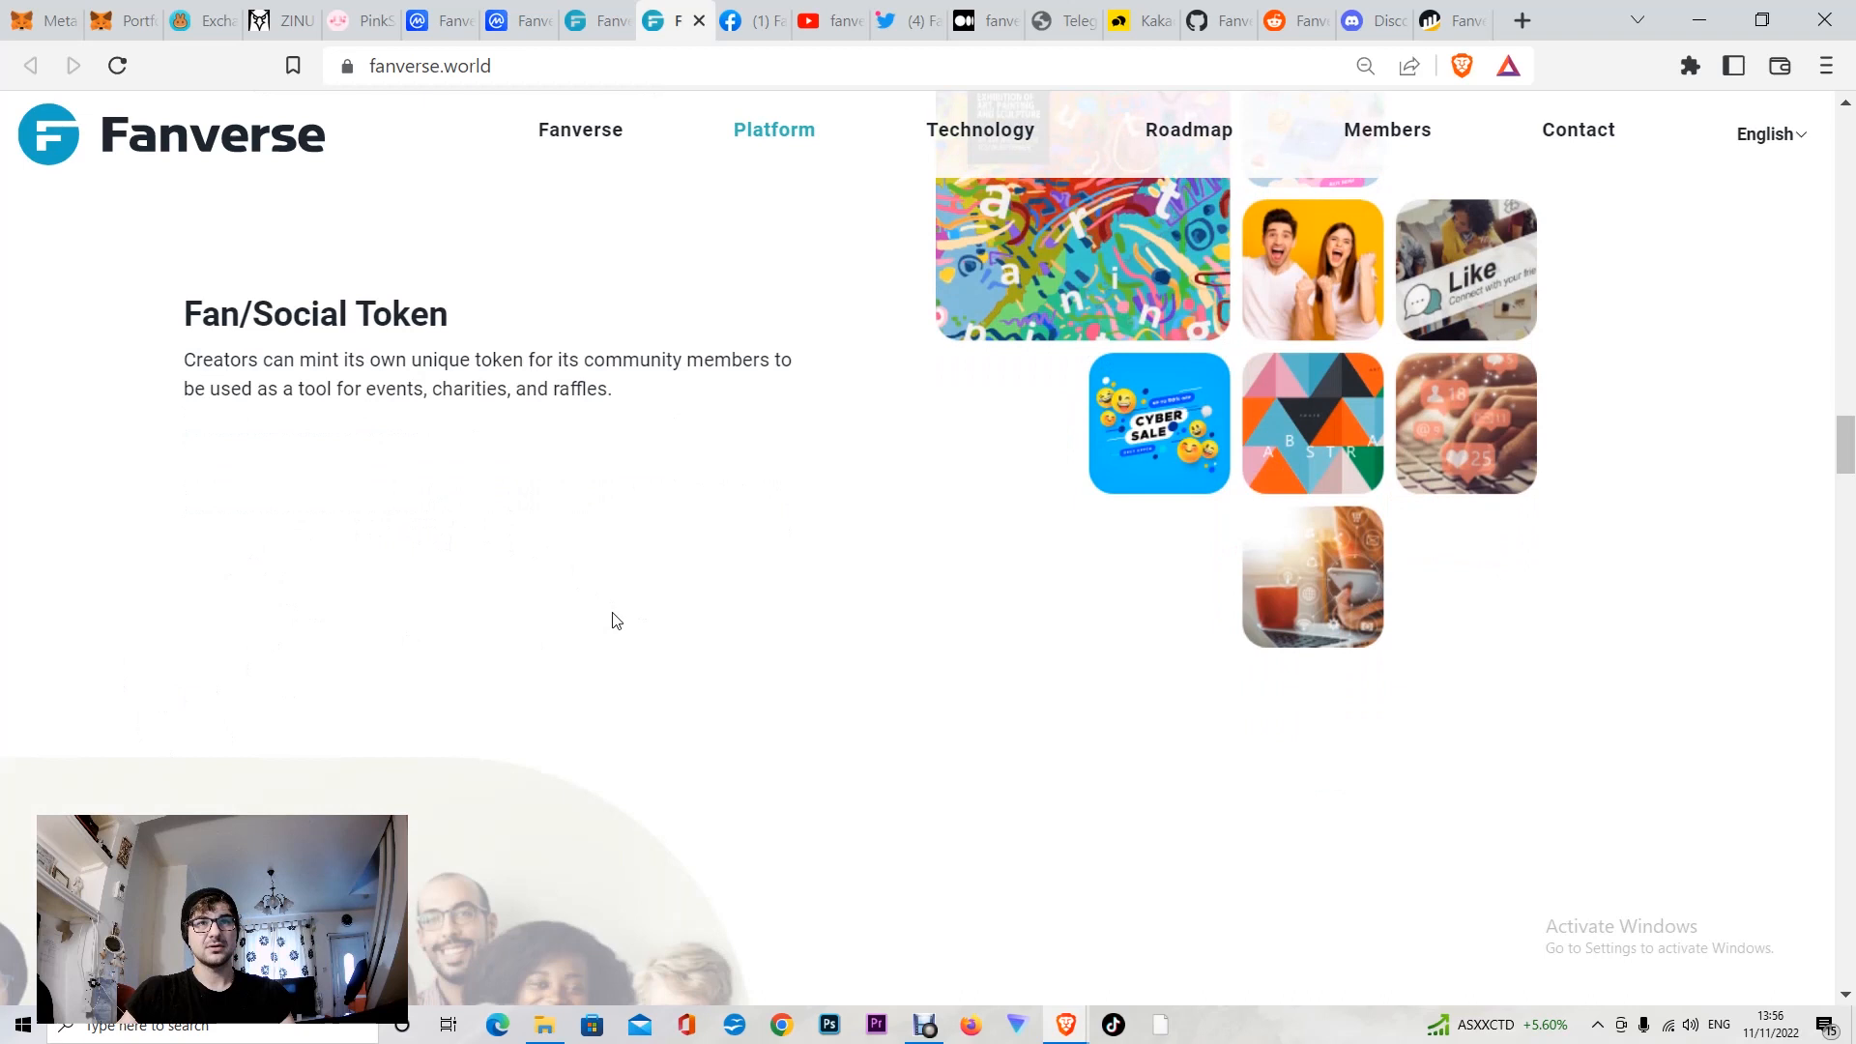
{"action": "scroll", "scroll_direction": "down", "scroll_amount": 3}
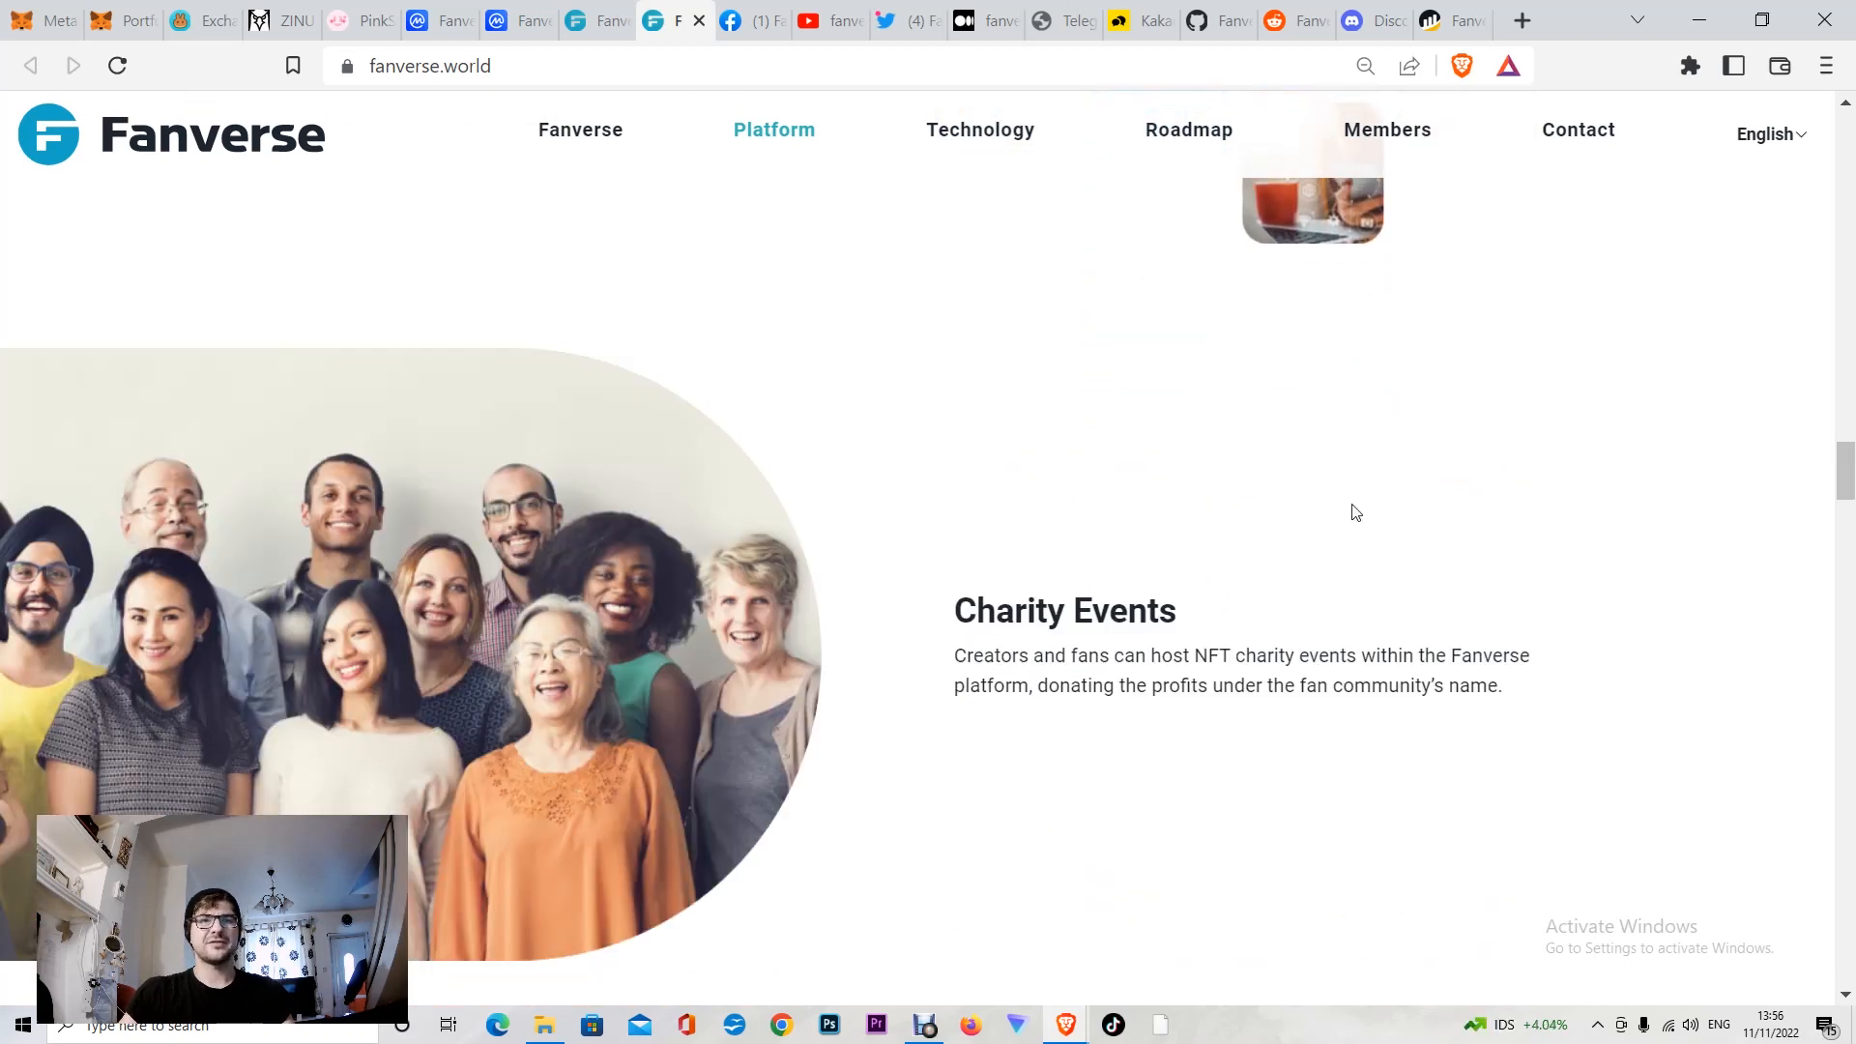
{"action": "scroll", "scroll_direction": "down", "scroll_amount": 3}
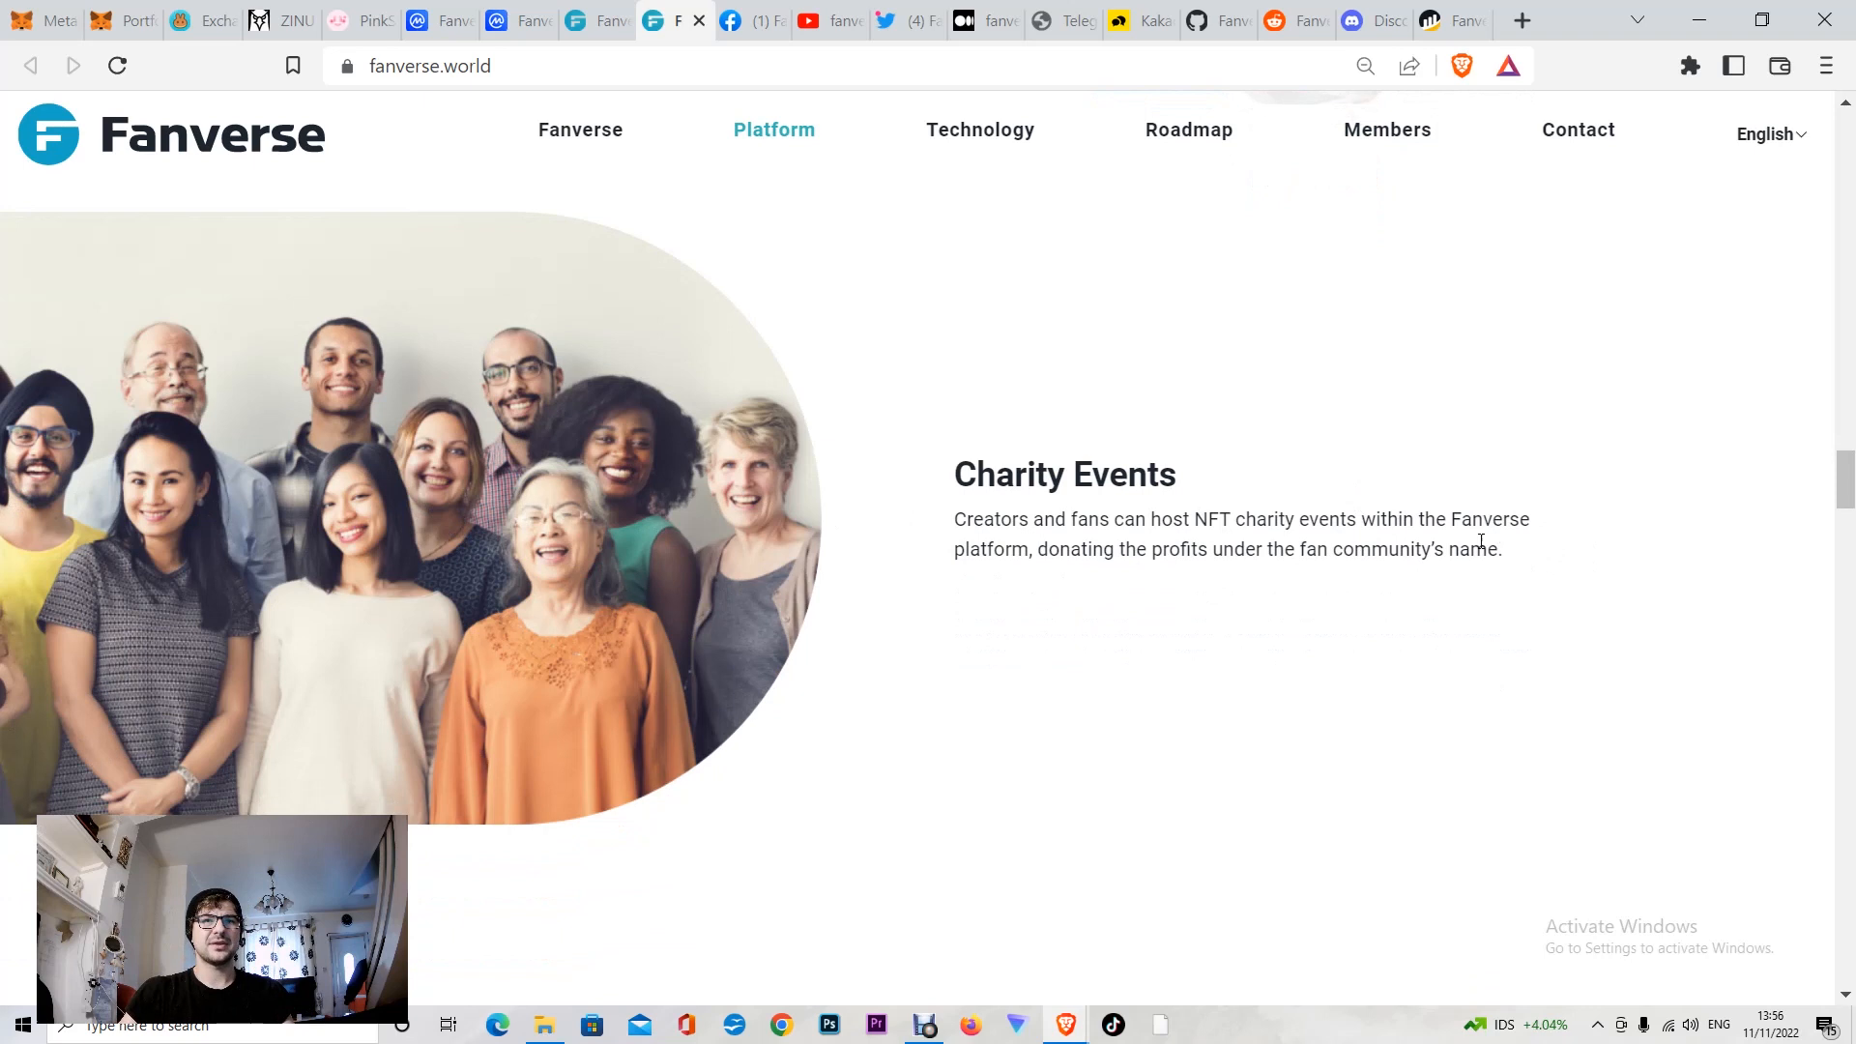
{"action": "scroll", "scroll_direction": "down", "scroll_amount": 3}
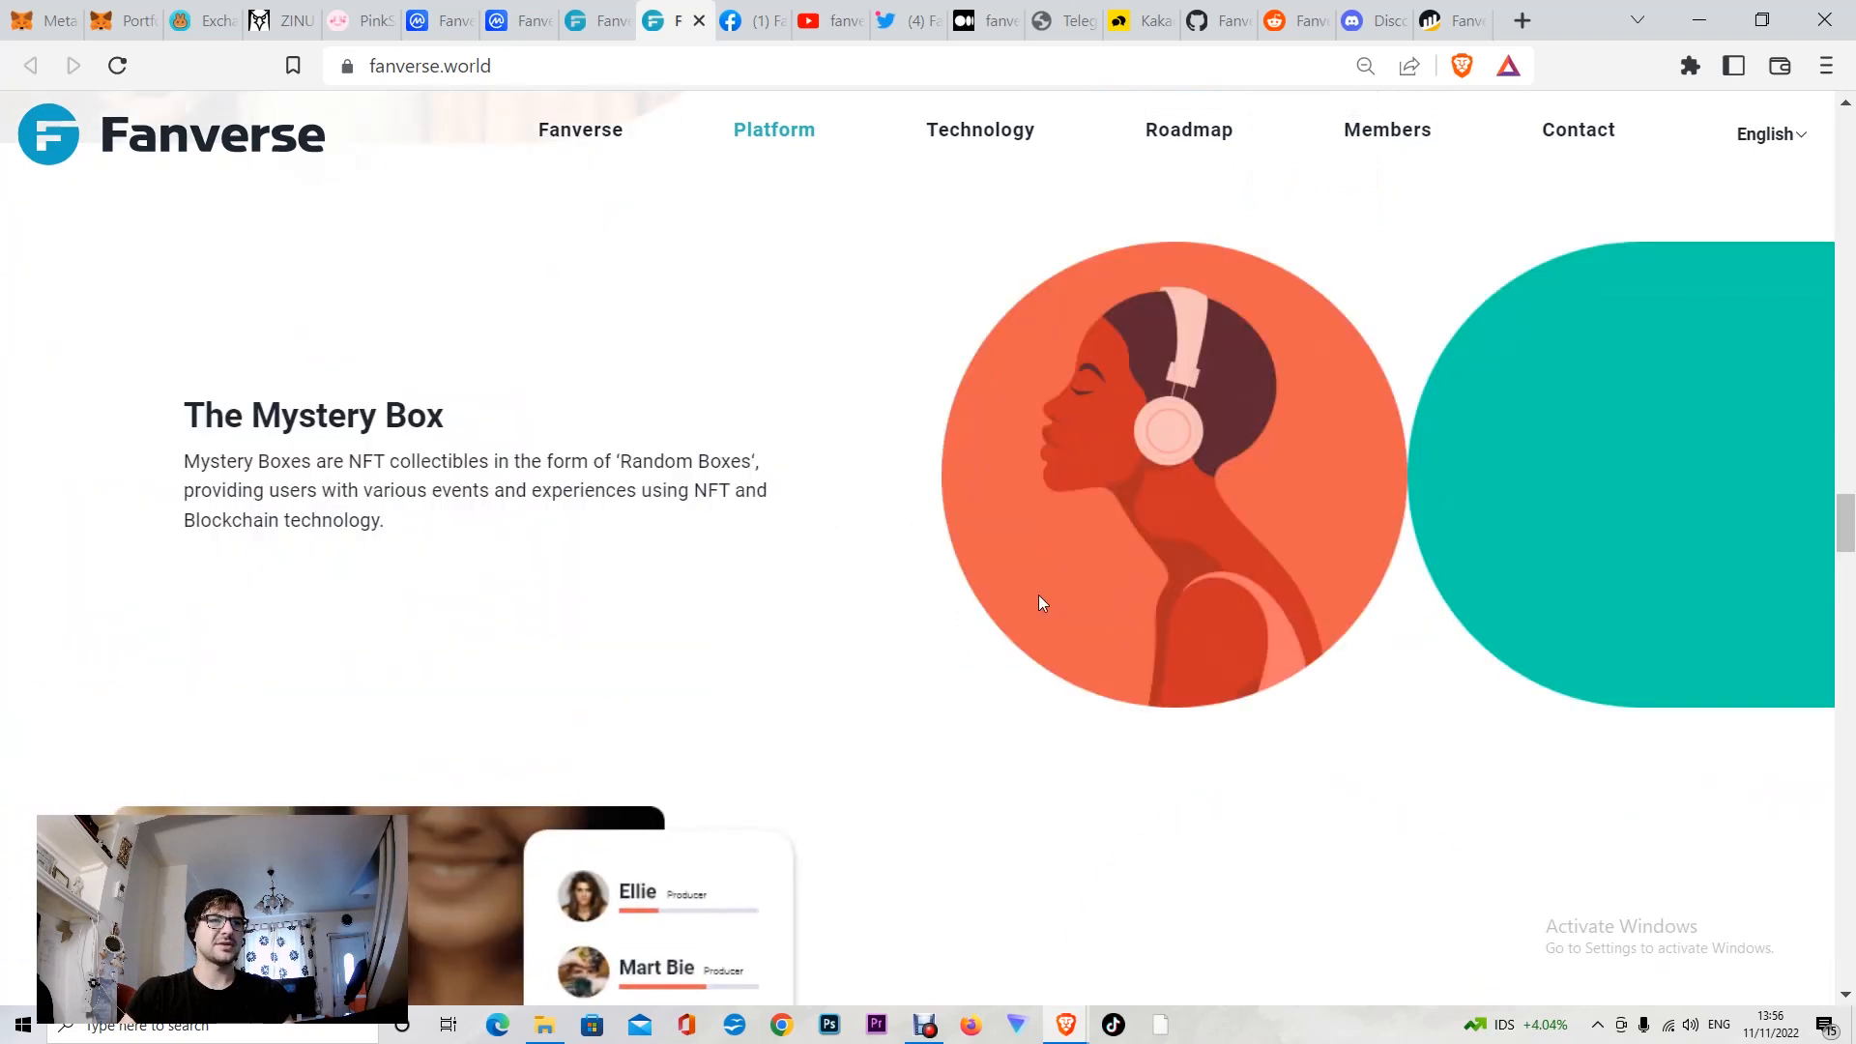
{"action": "mouse_move", "coordinate": [347, 483]}
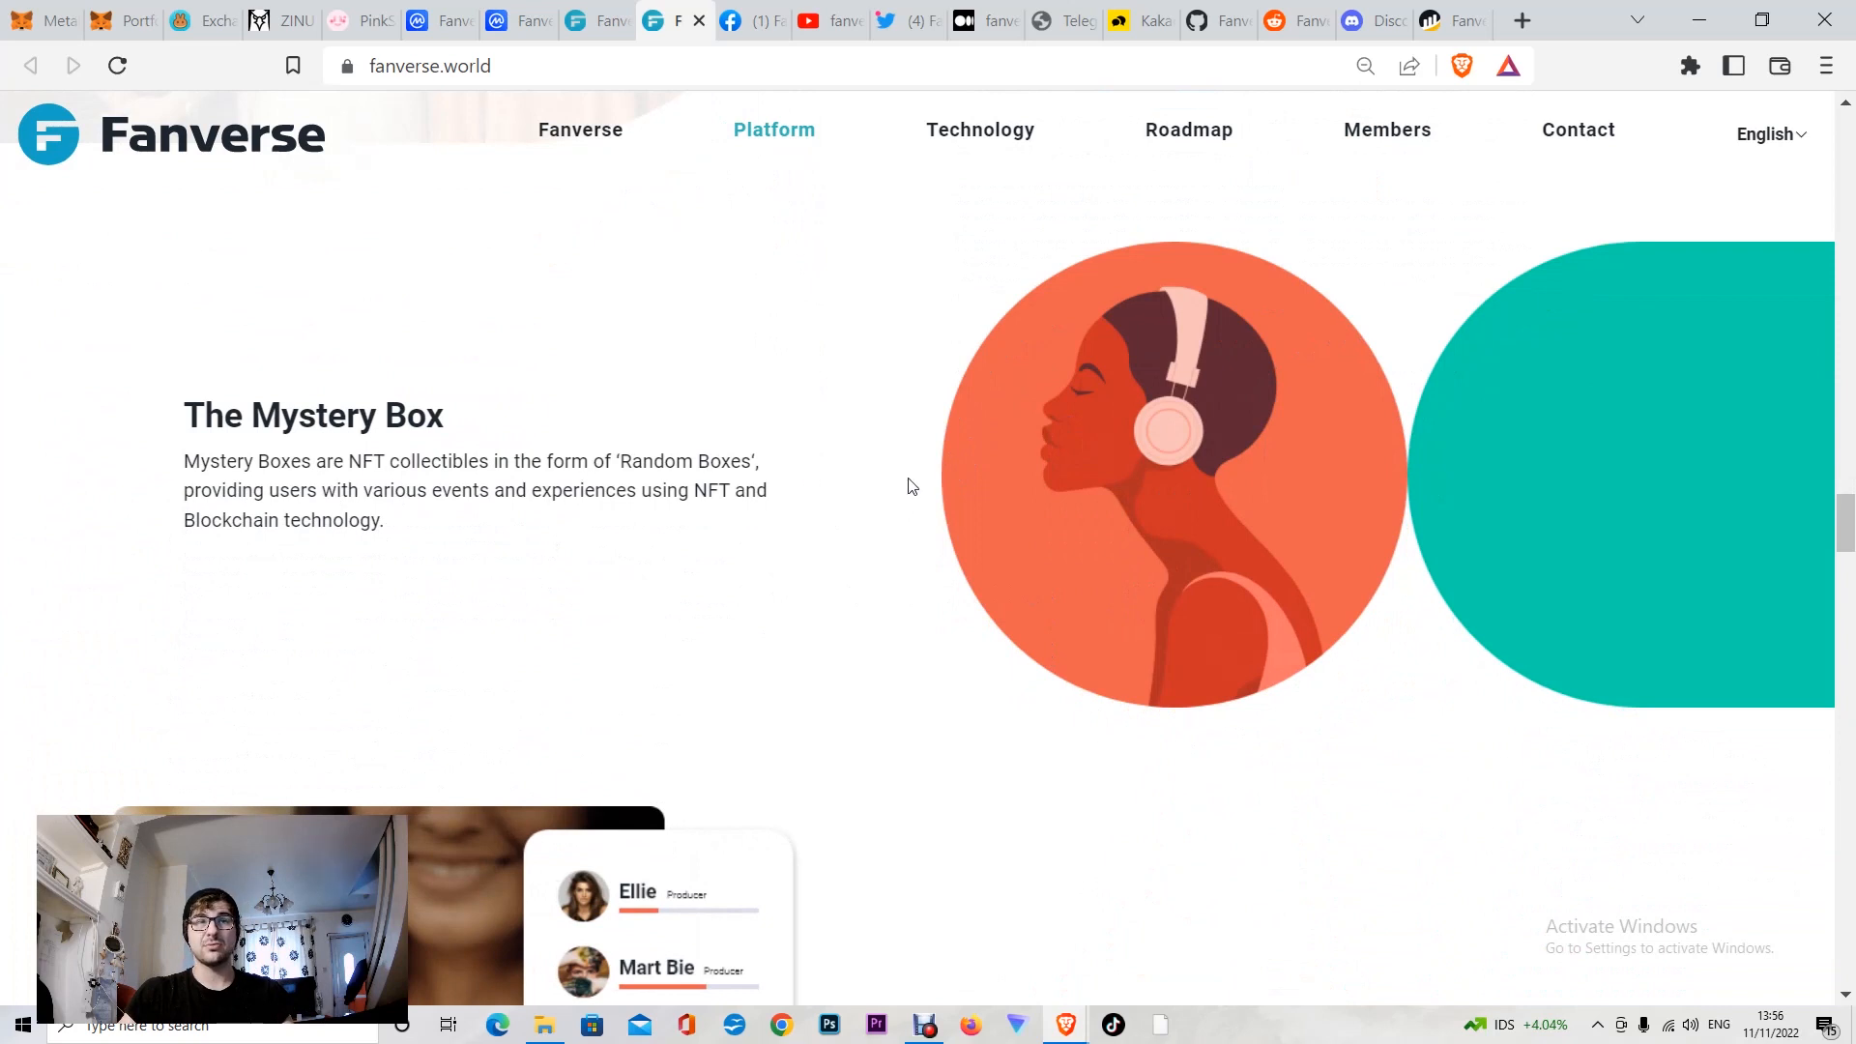
{"action": "scroll", "scroll_direction": "down", "scroll_amount": 3}
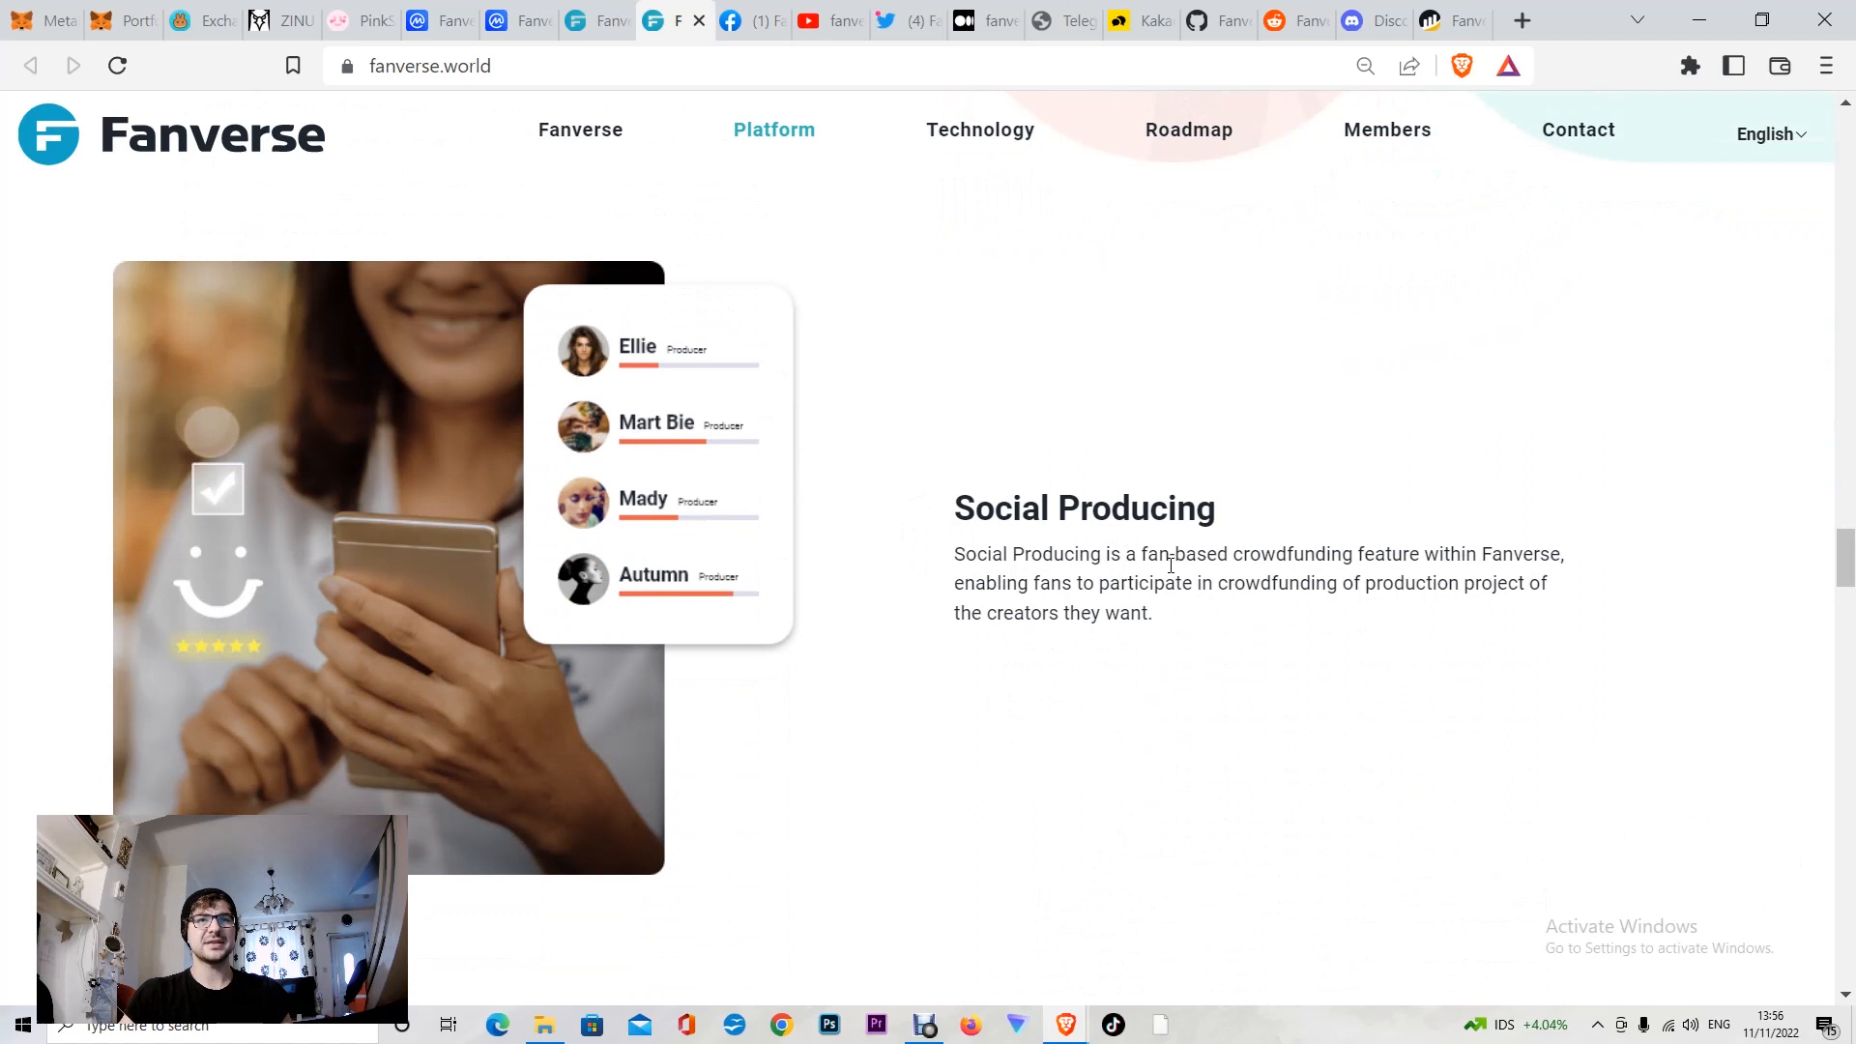
{"action": "mouse_move", "coordinate": [1486, 567]}
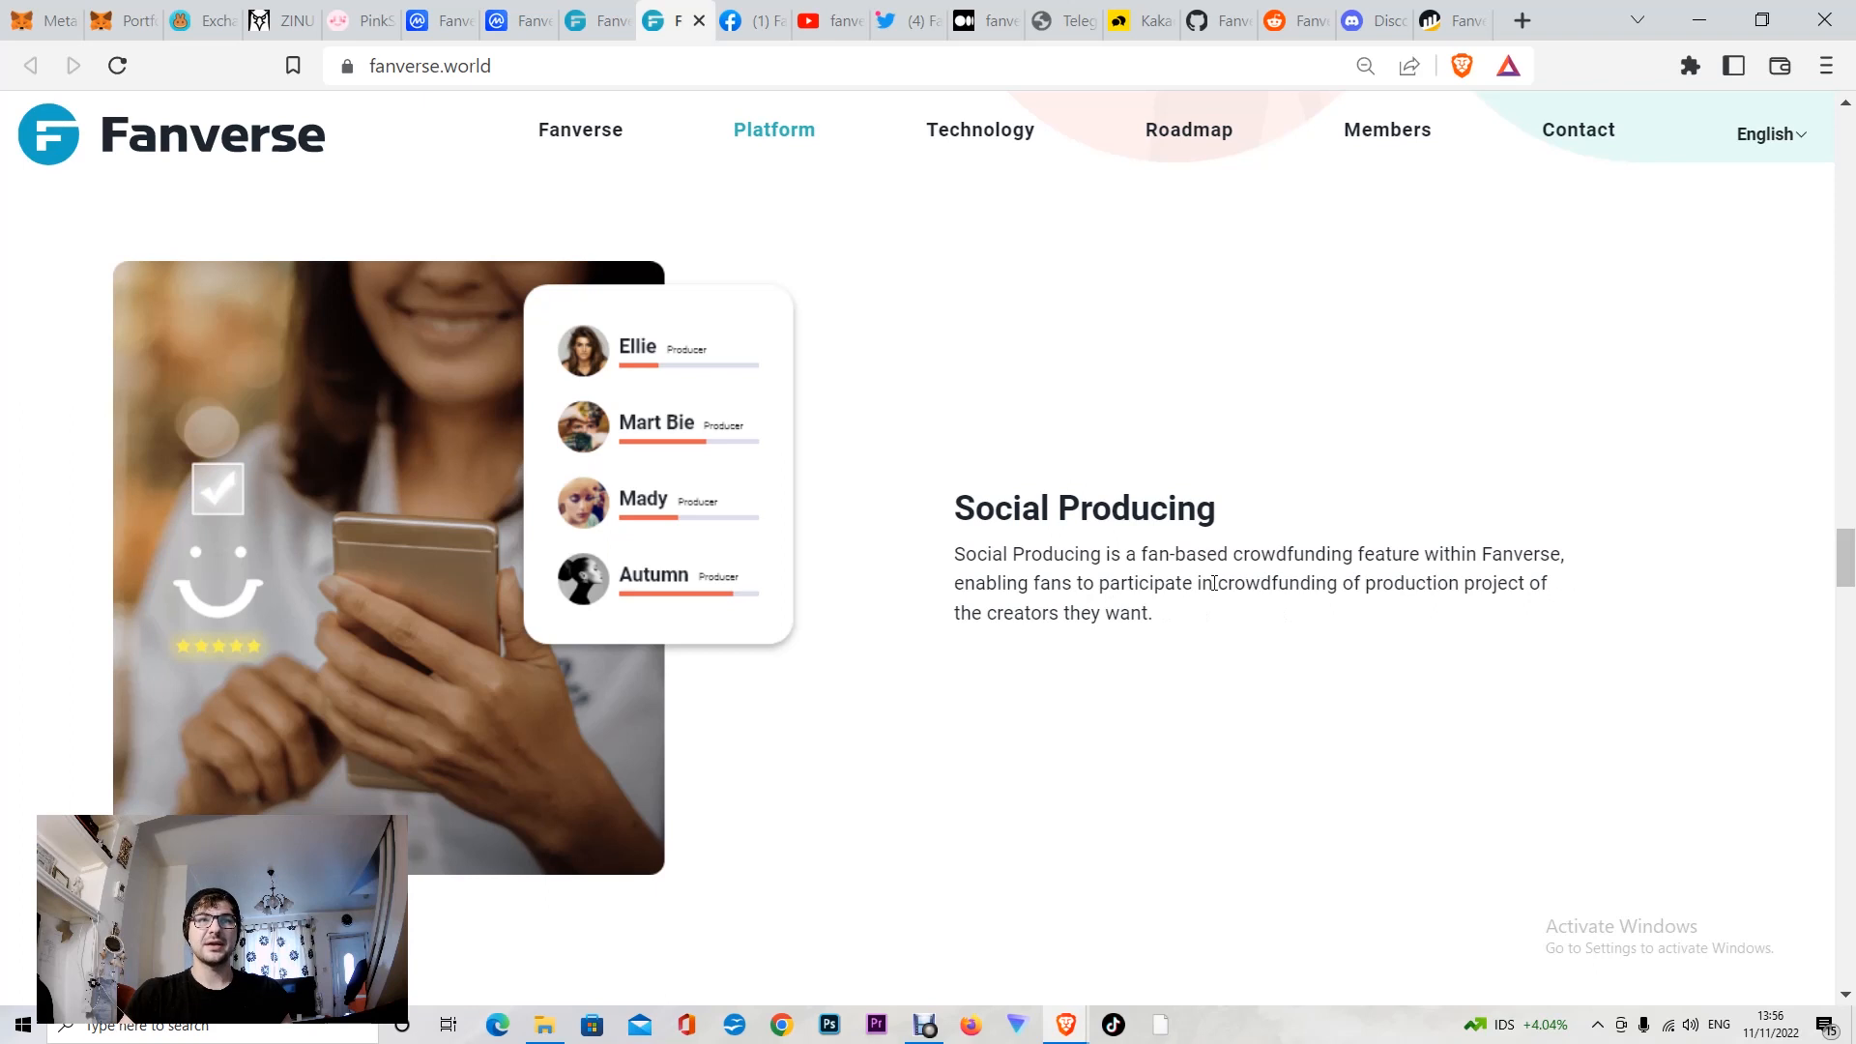
{"action": "mouse_move", "coordinate": [1339, 606]}
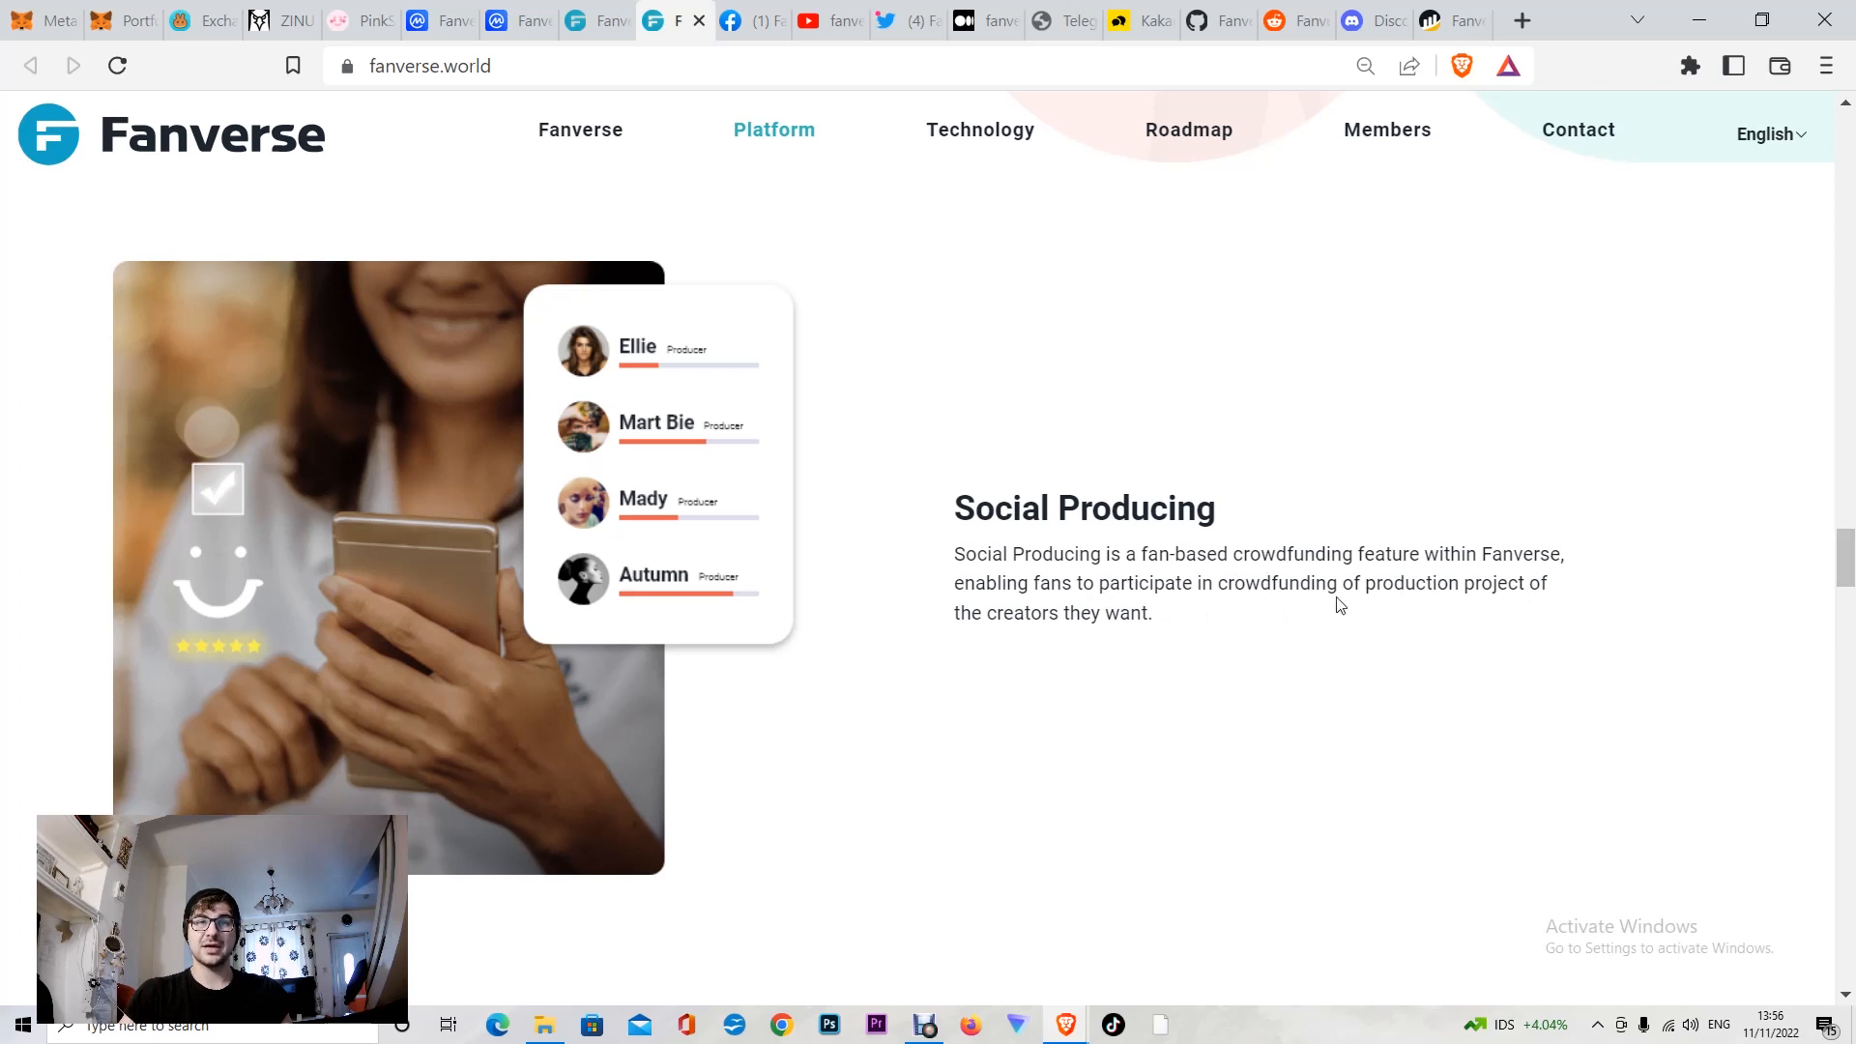
{"action": "mouse_move", "coordinate": [1171, 626]}
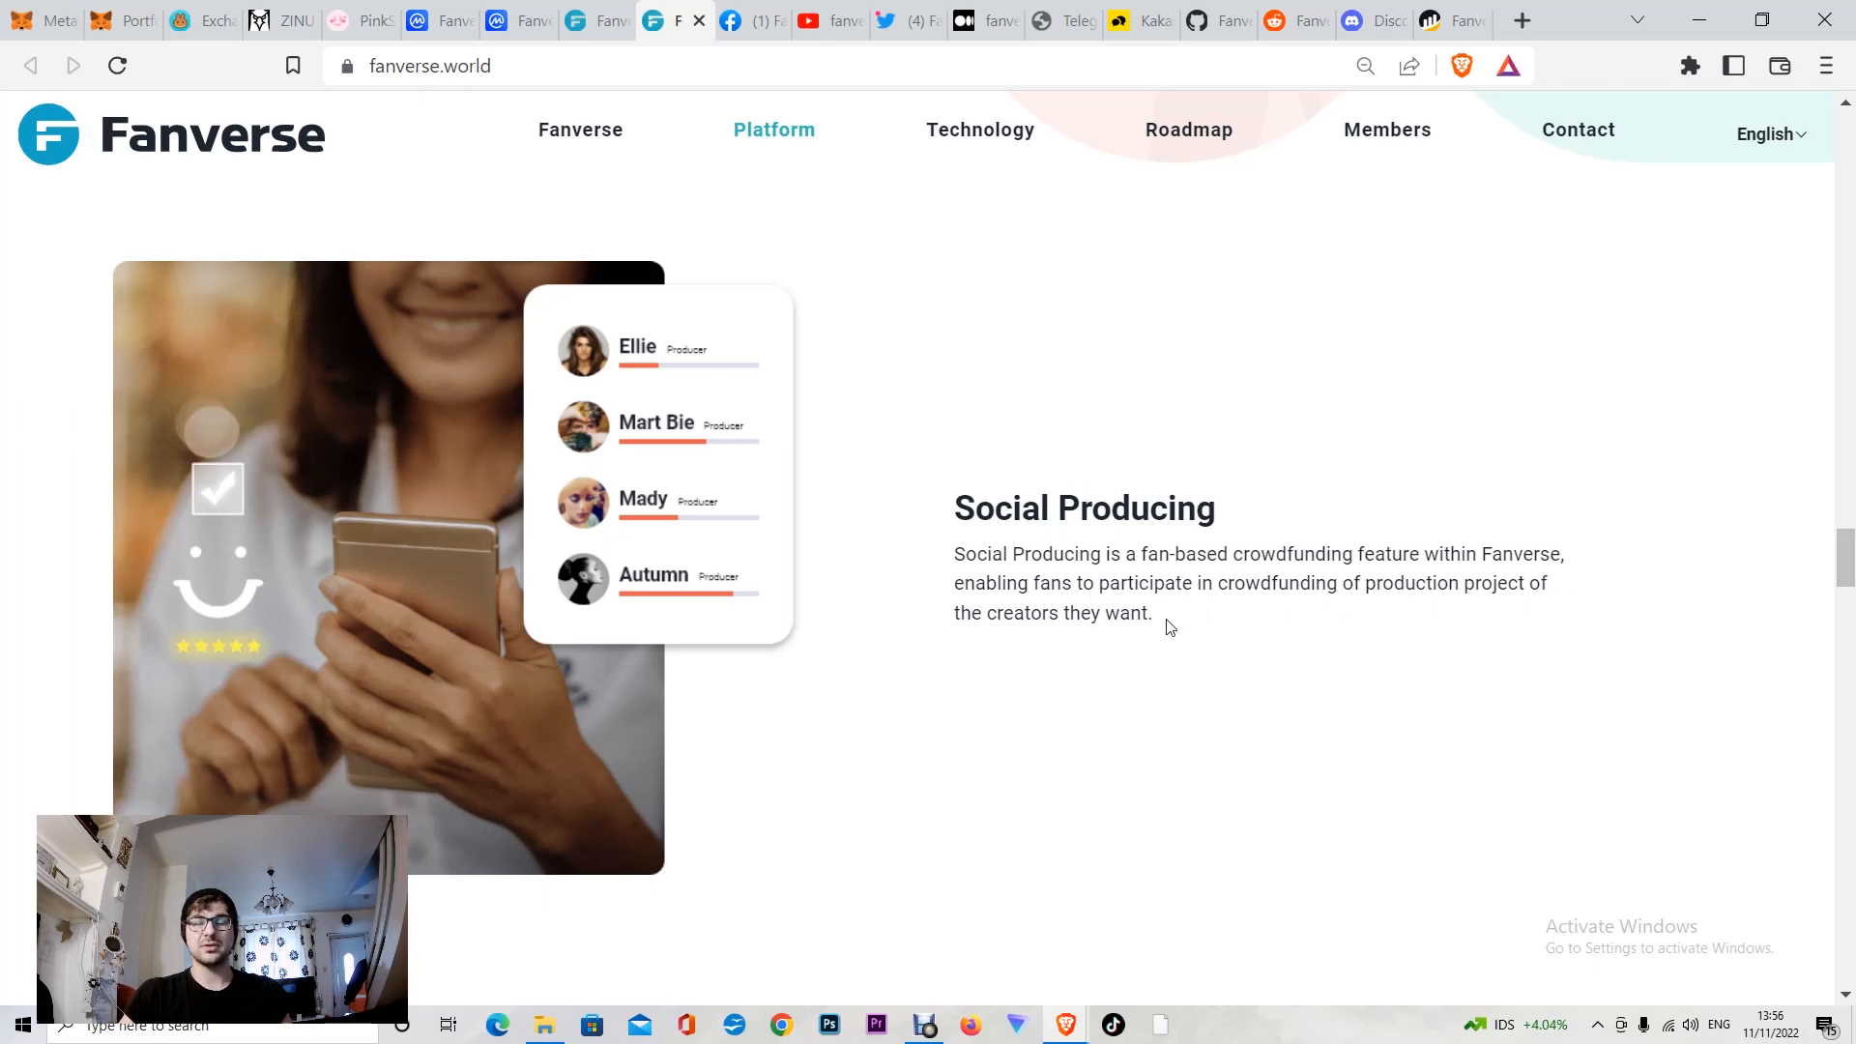
{"action": "left_click", "coordinate": [979, 130]}
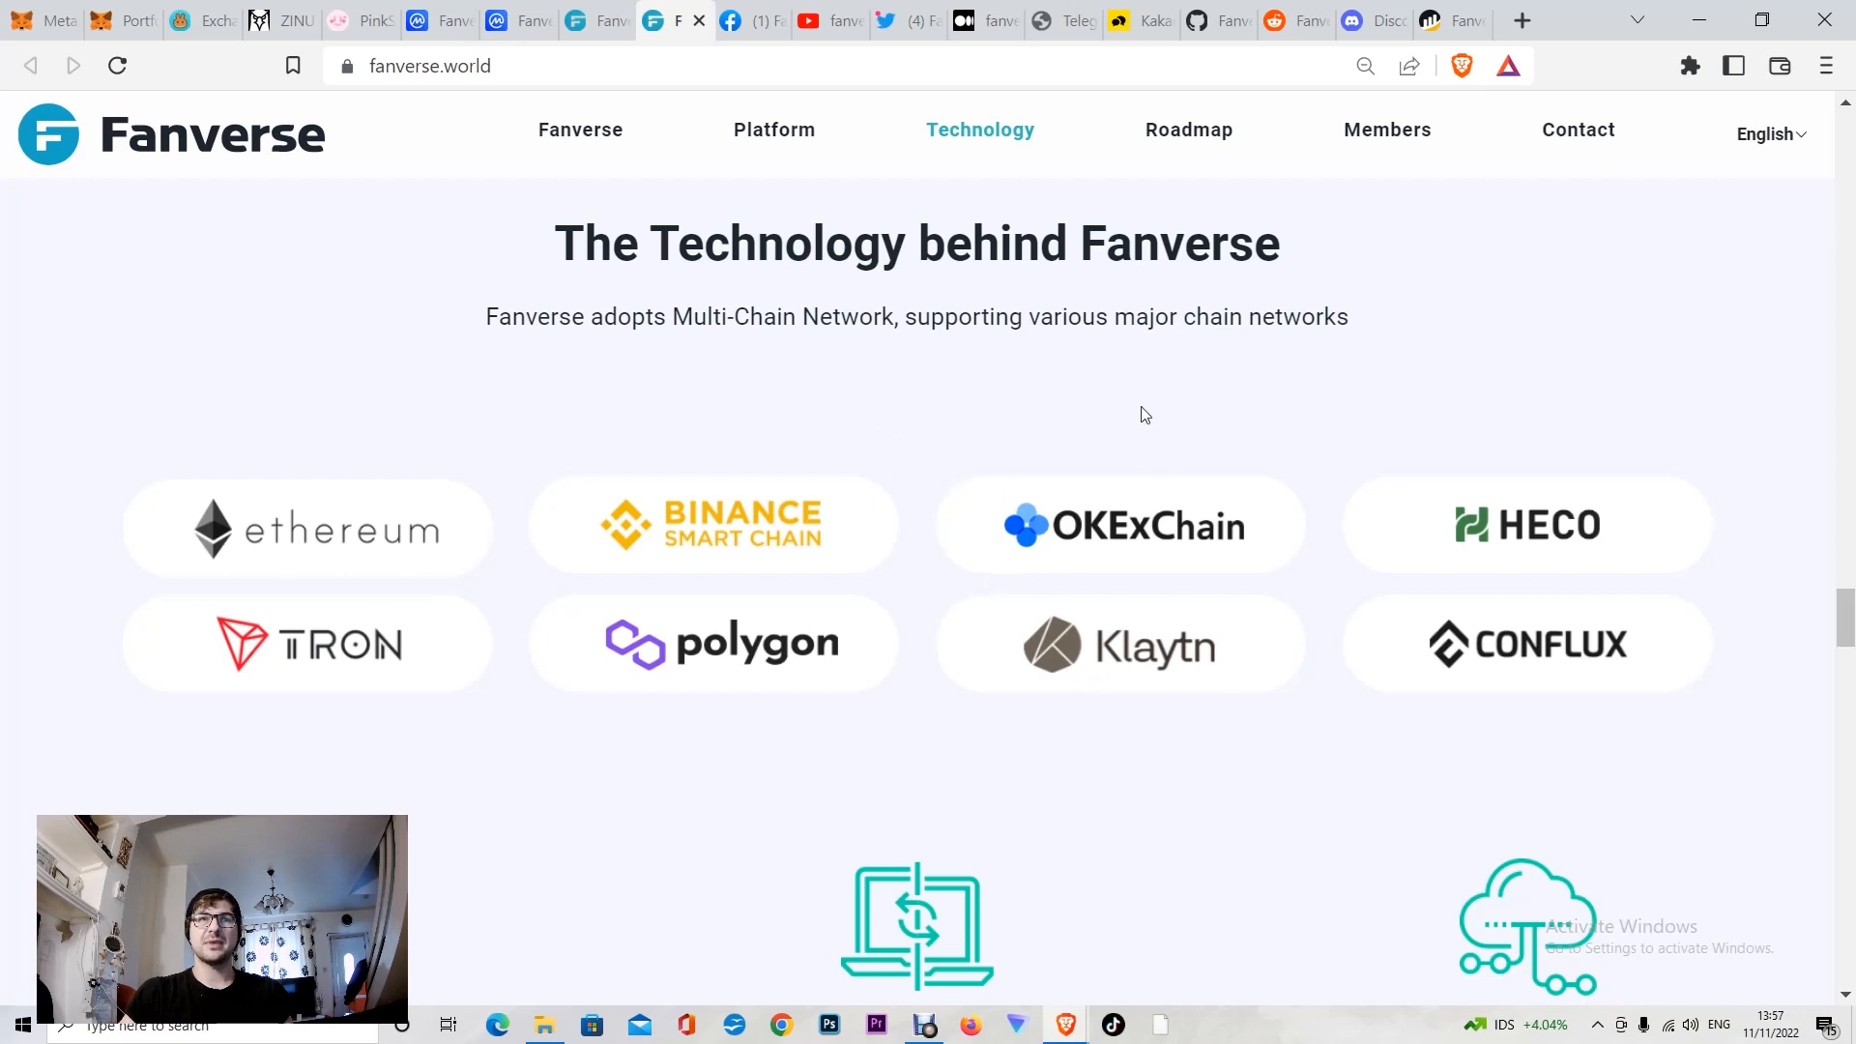
{"action": "mouse_move", "coordinate": [828, 506]}
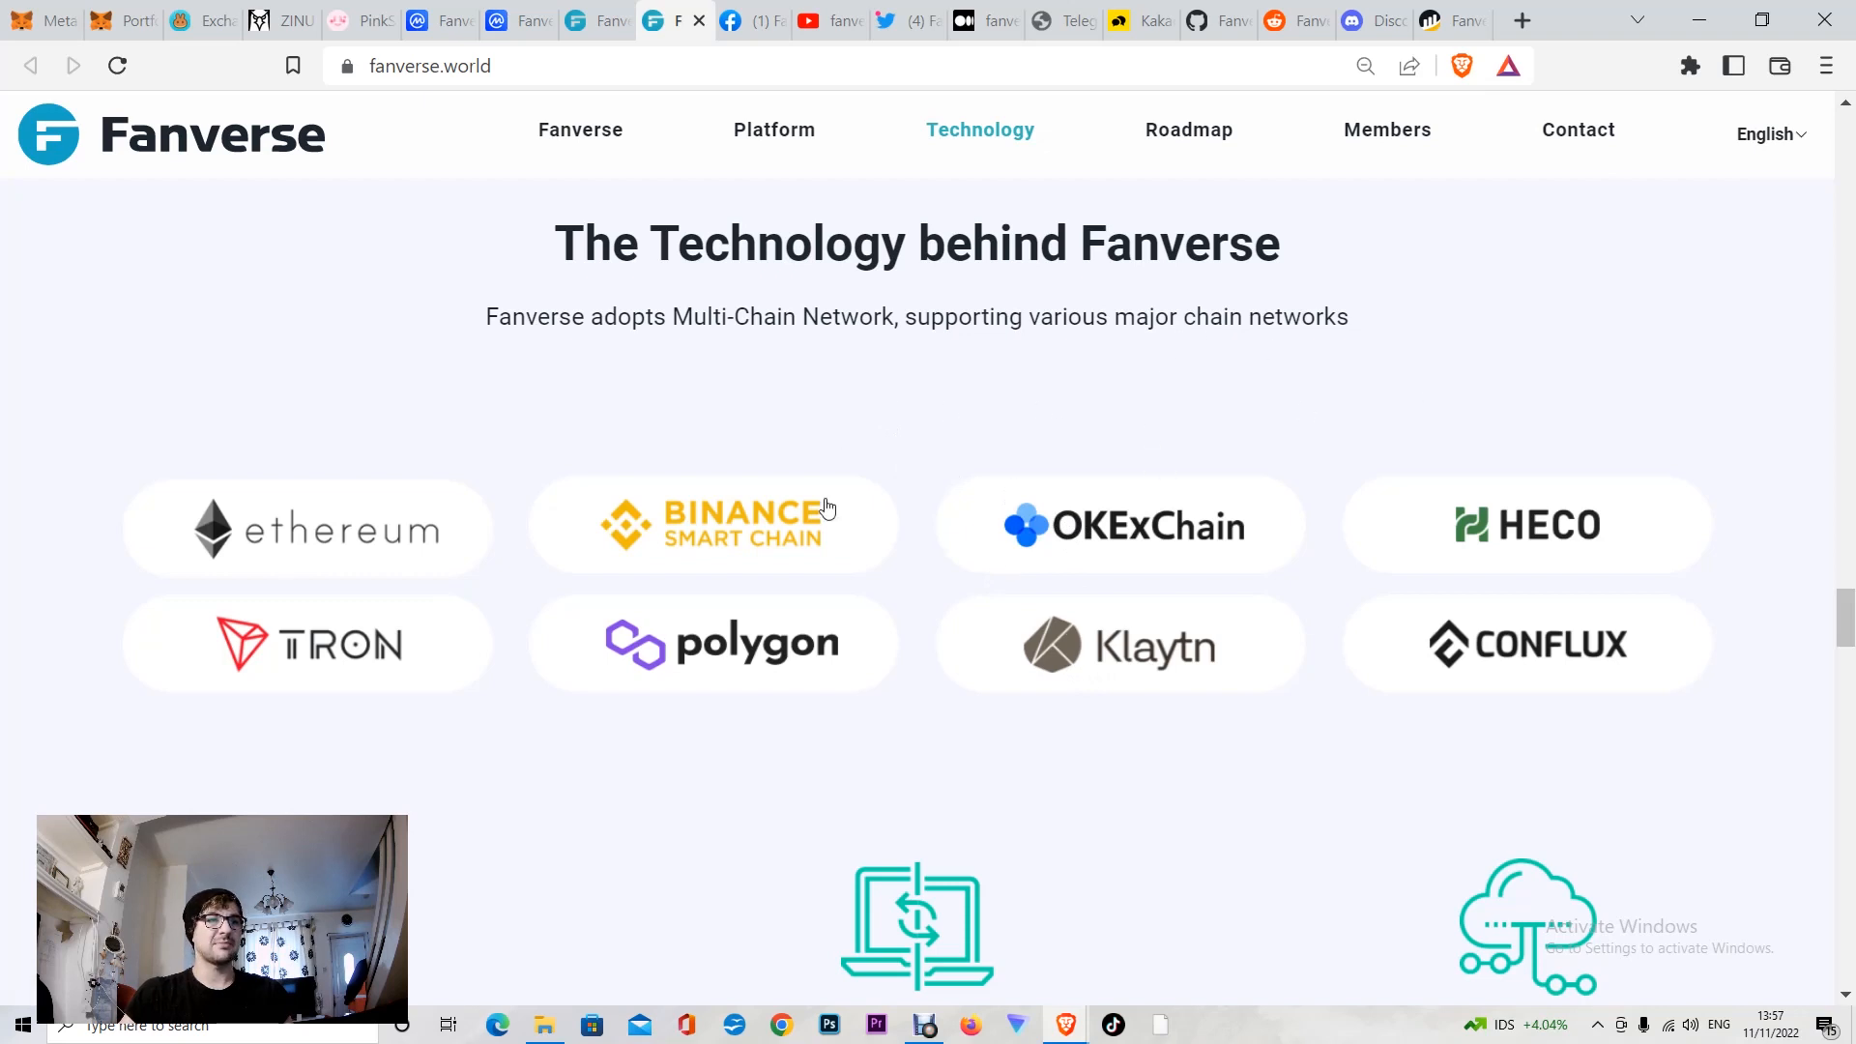
{"action": "mouse_move", "coordinate": [427, 679]}
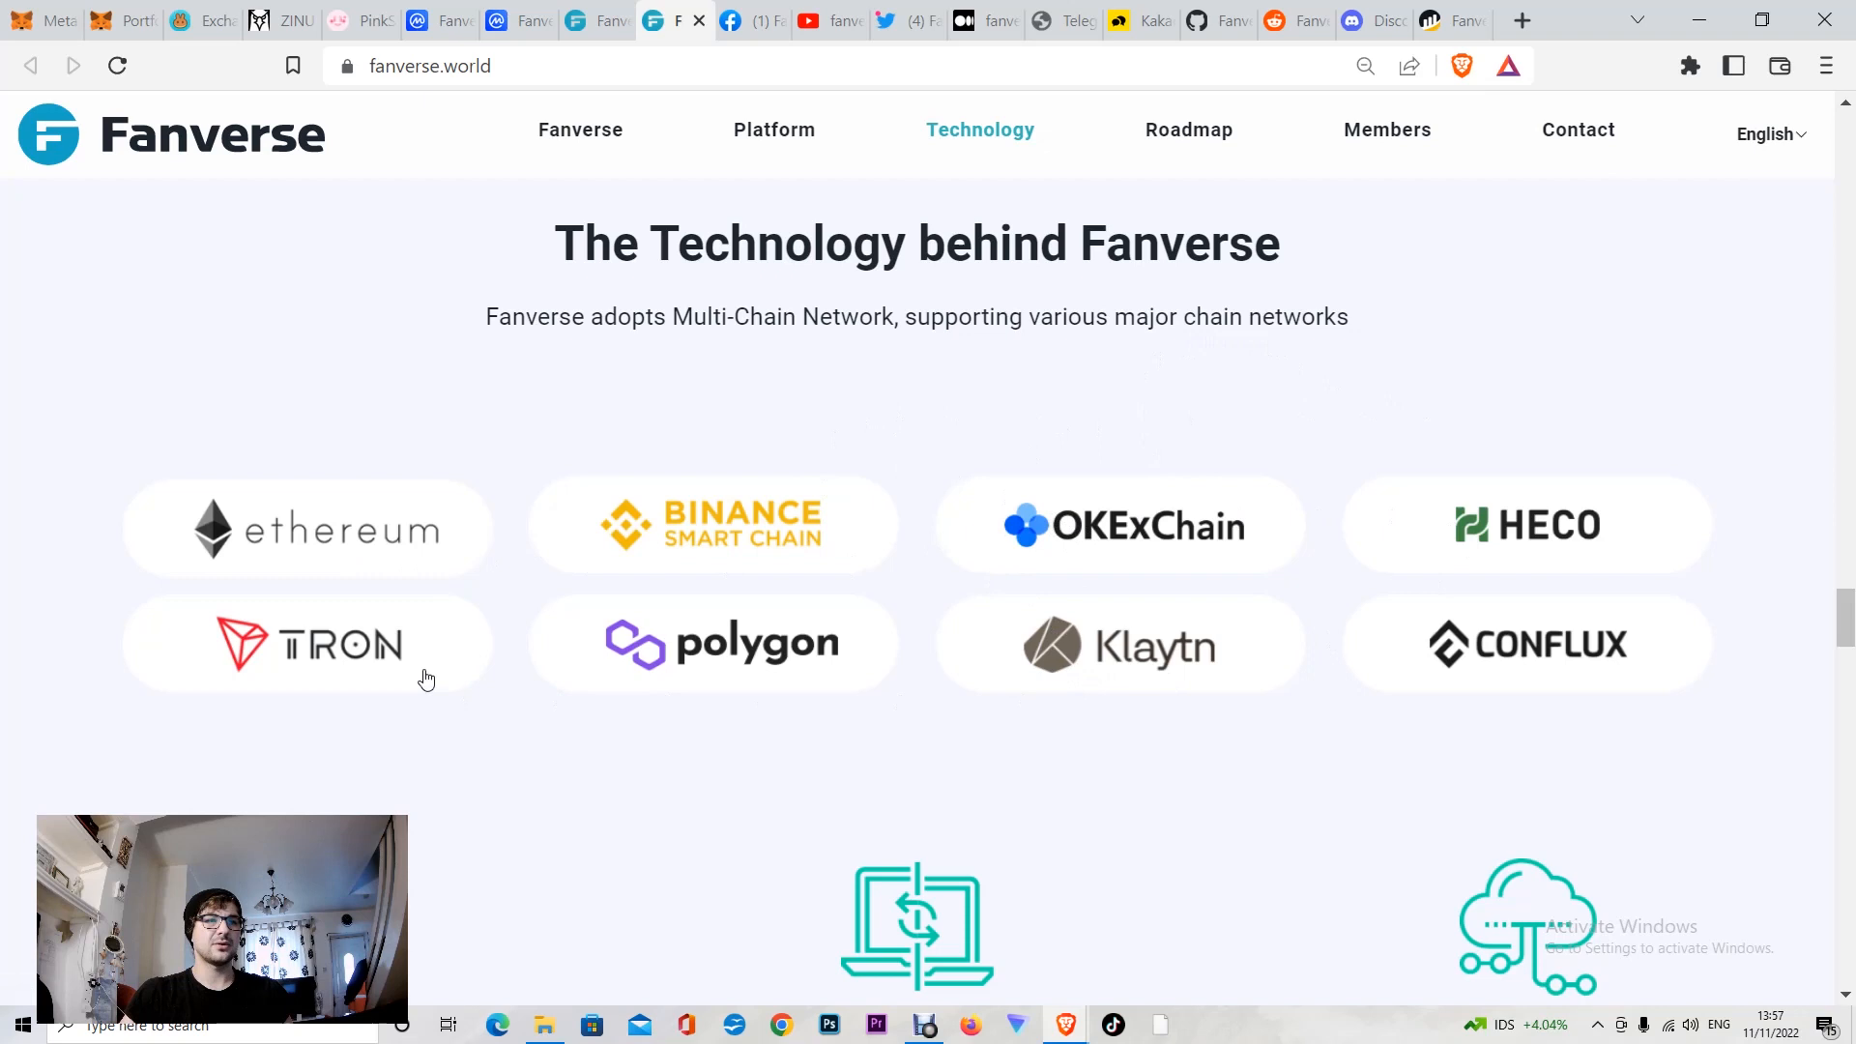
Step: Scroll past the chain logos and jump to Team Members listing the CEO and directors
{"action": "scroll", "scroll_direction": "down", "scroll_amount": 3}
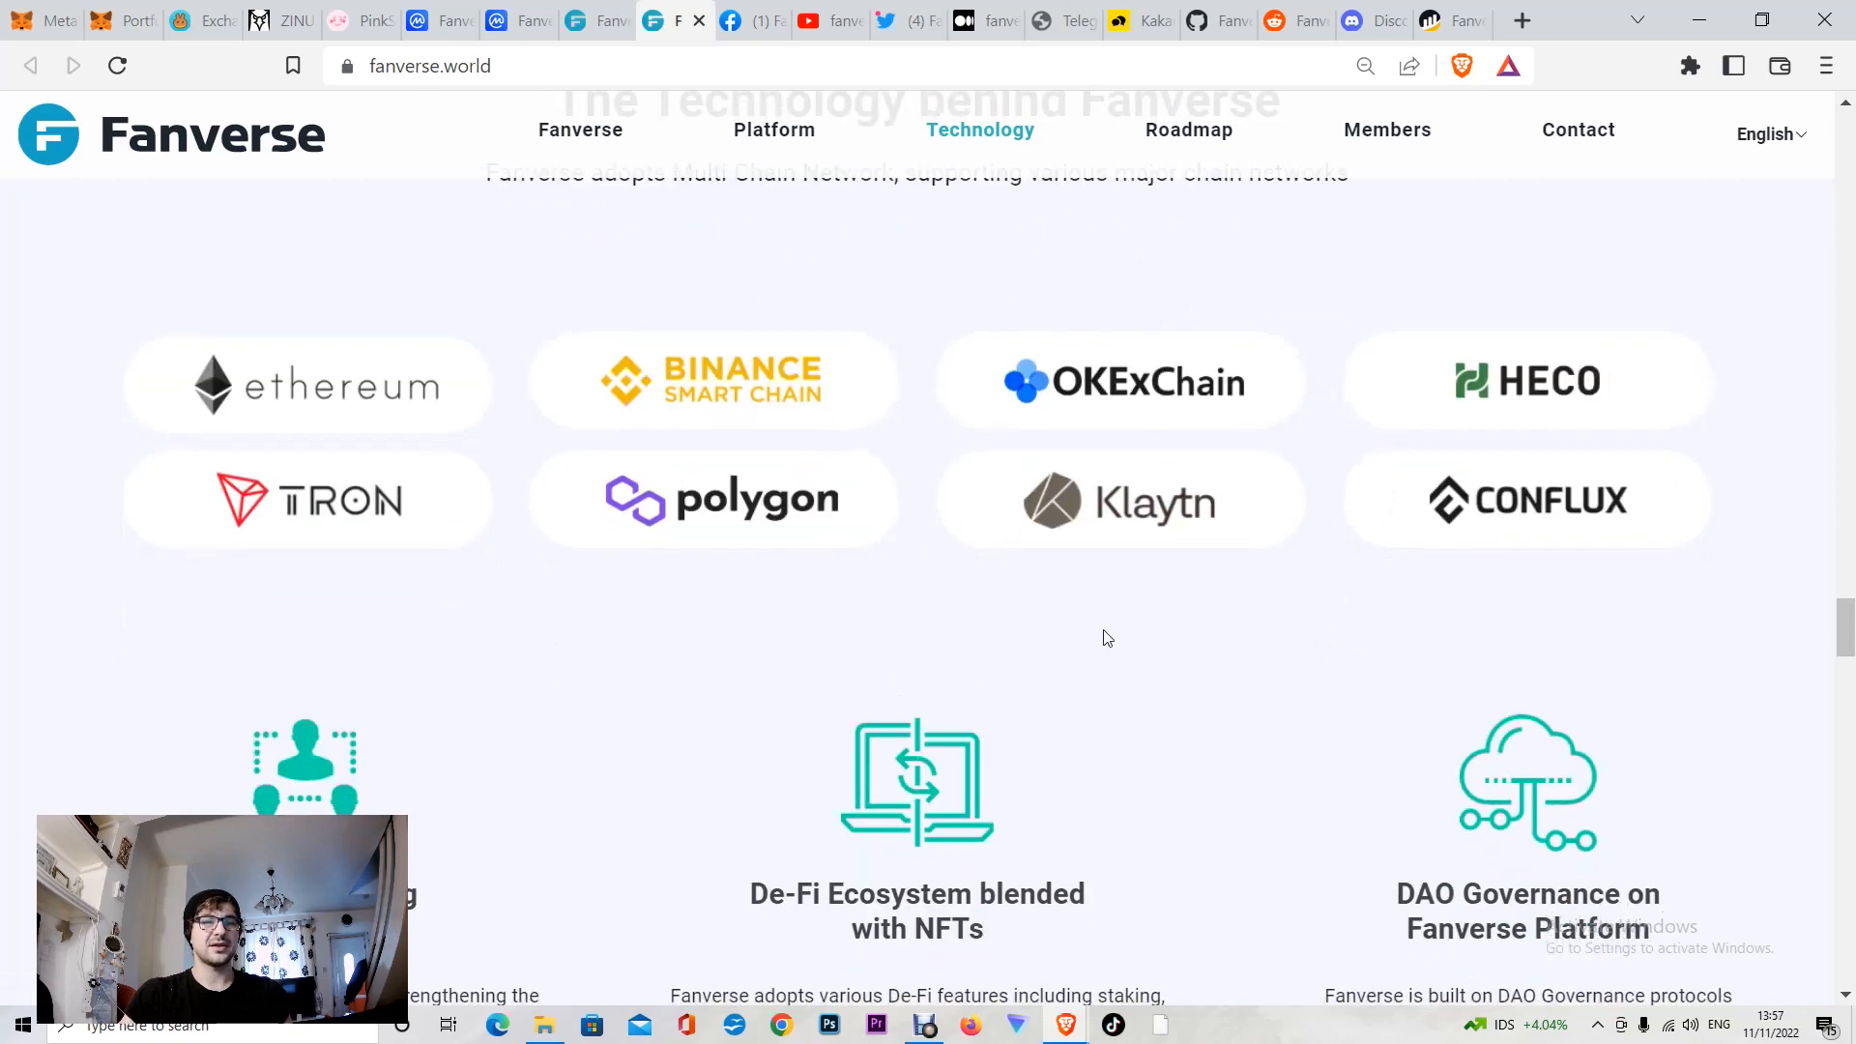
{"action": "left_click", "coordinate": [1387, 129]}
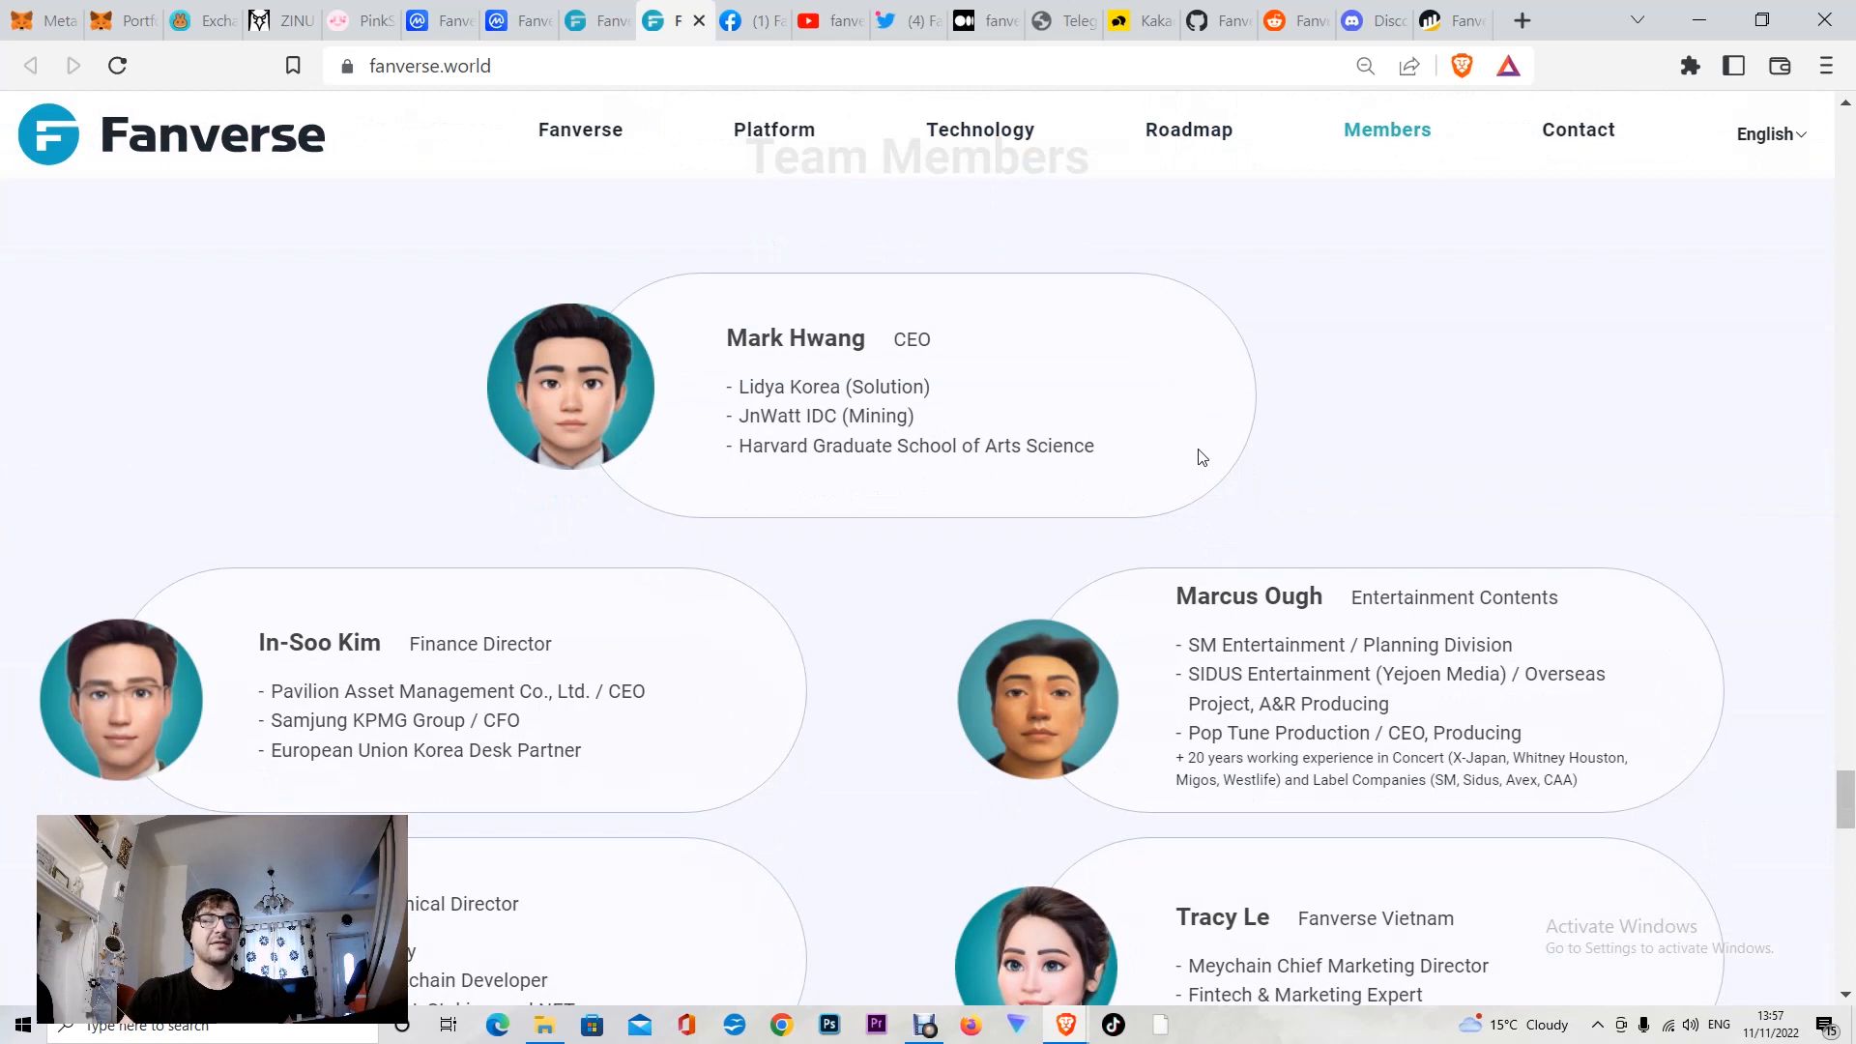
{"action": "mouse_move", "coordinate": [1197, 464]}
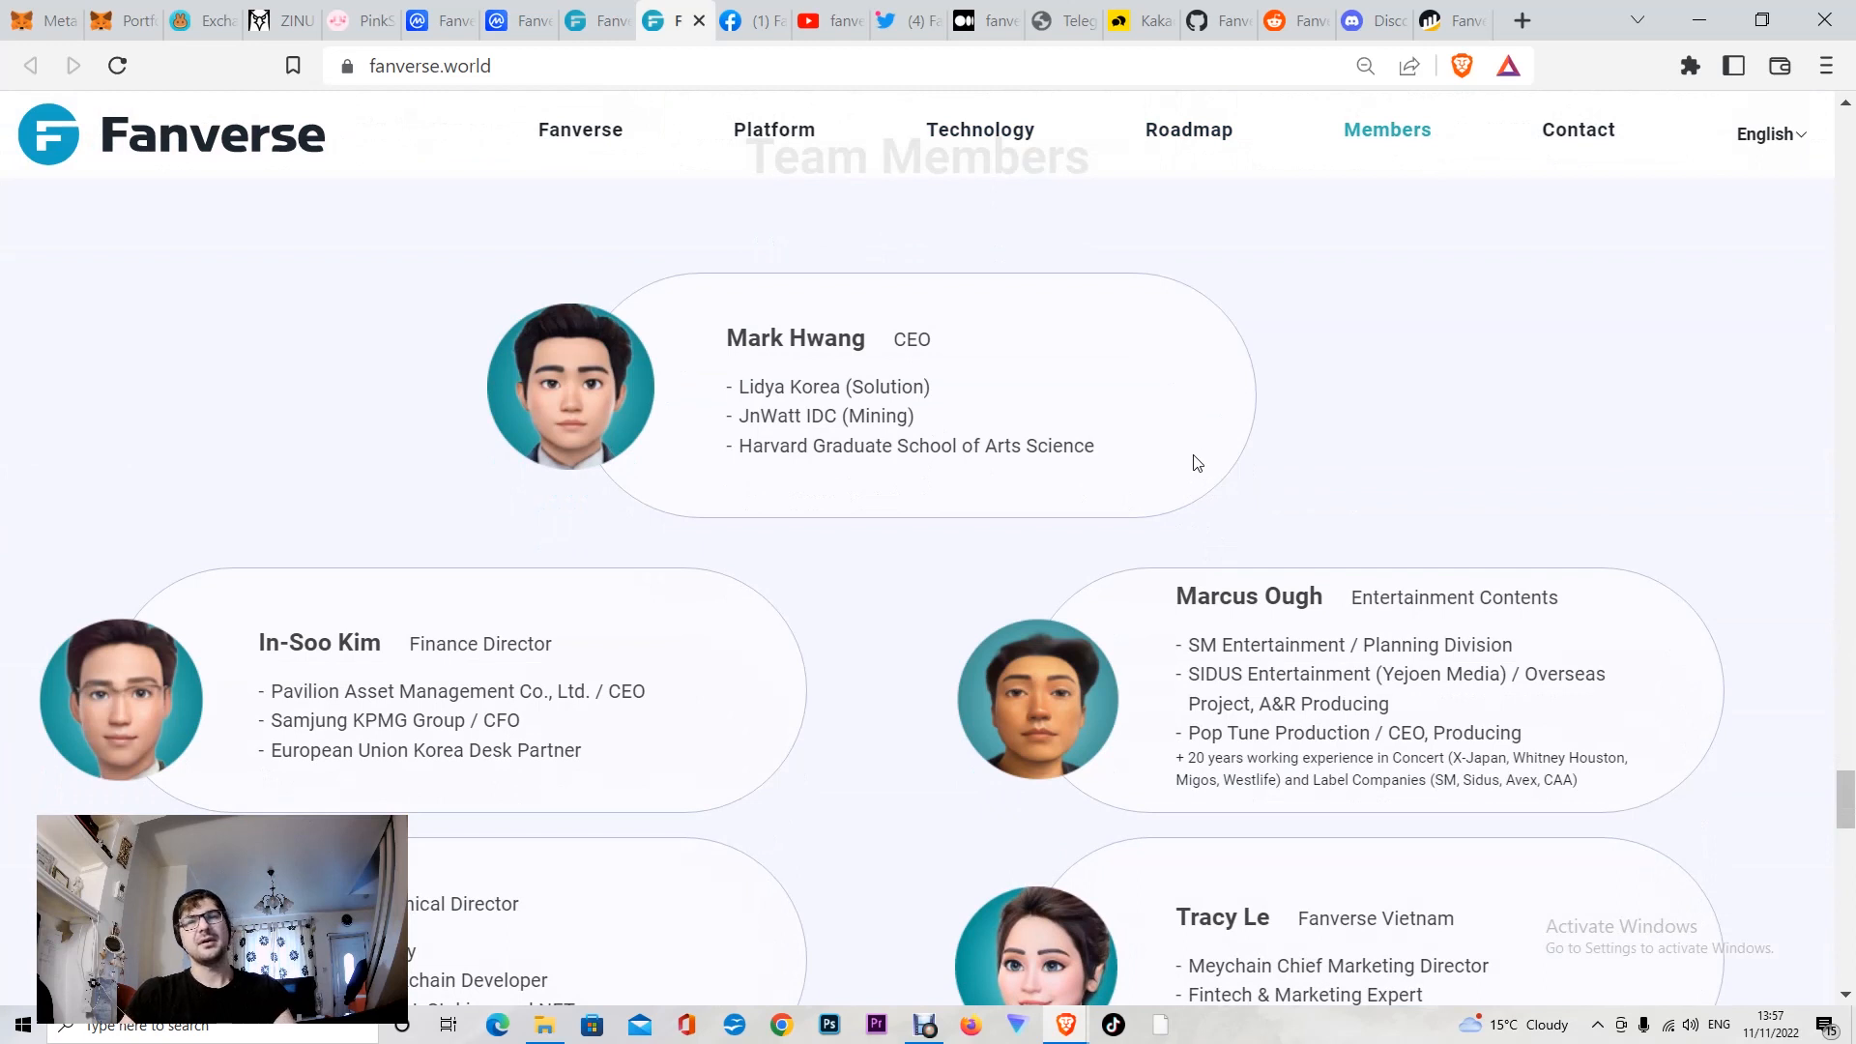
{"action": "mouse_move", "coordinate": [1183, 577]}
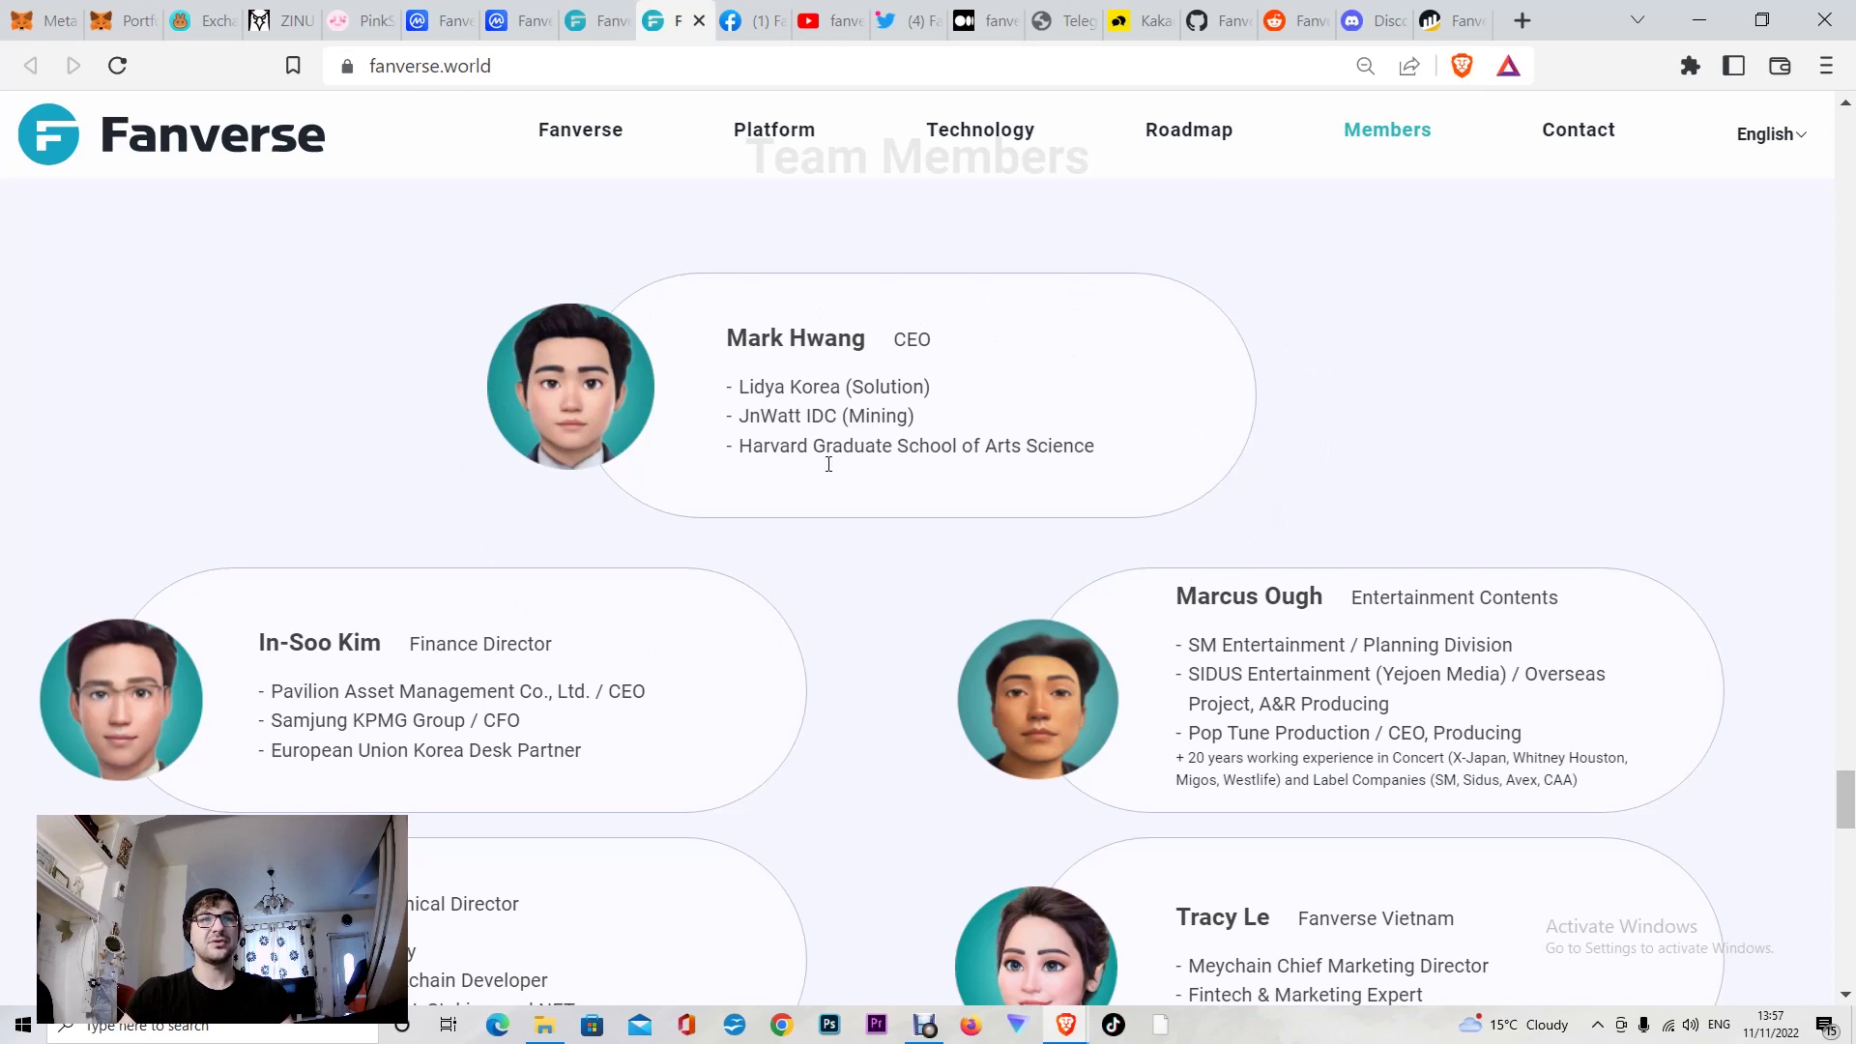
{"action": "mouse_move", "coordinate": [1349, 678]}
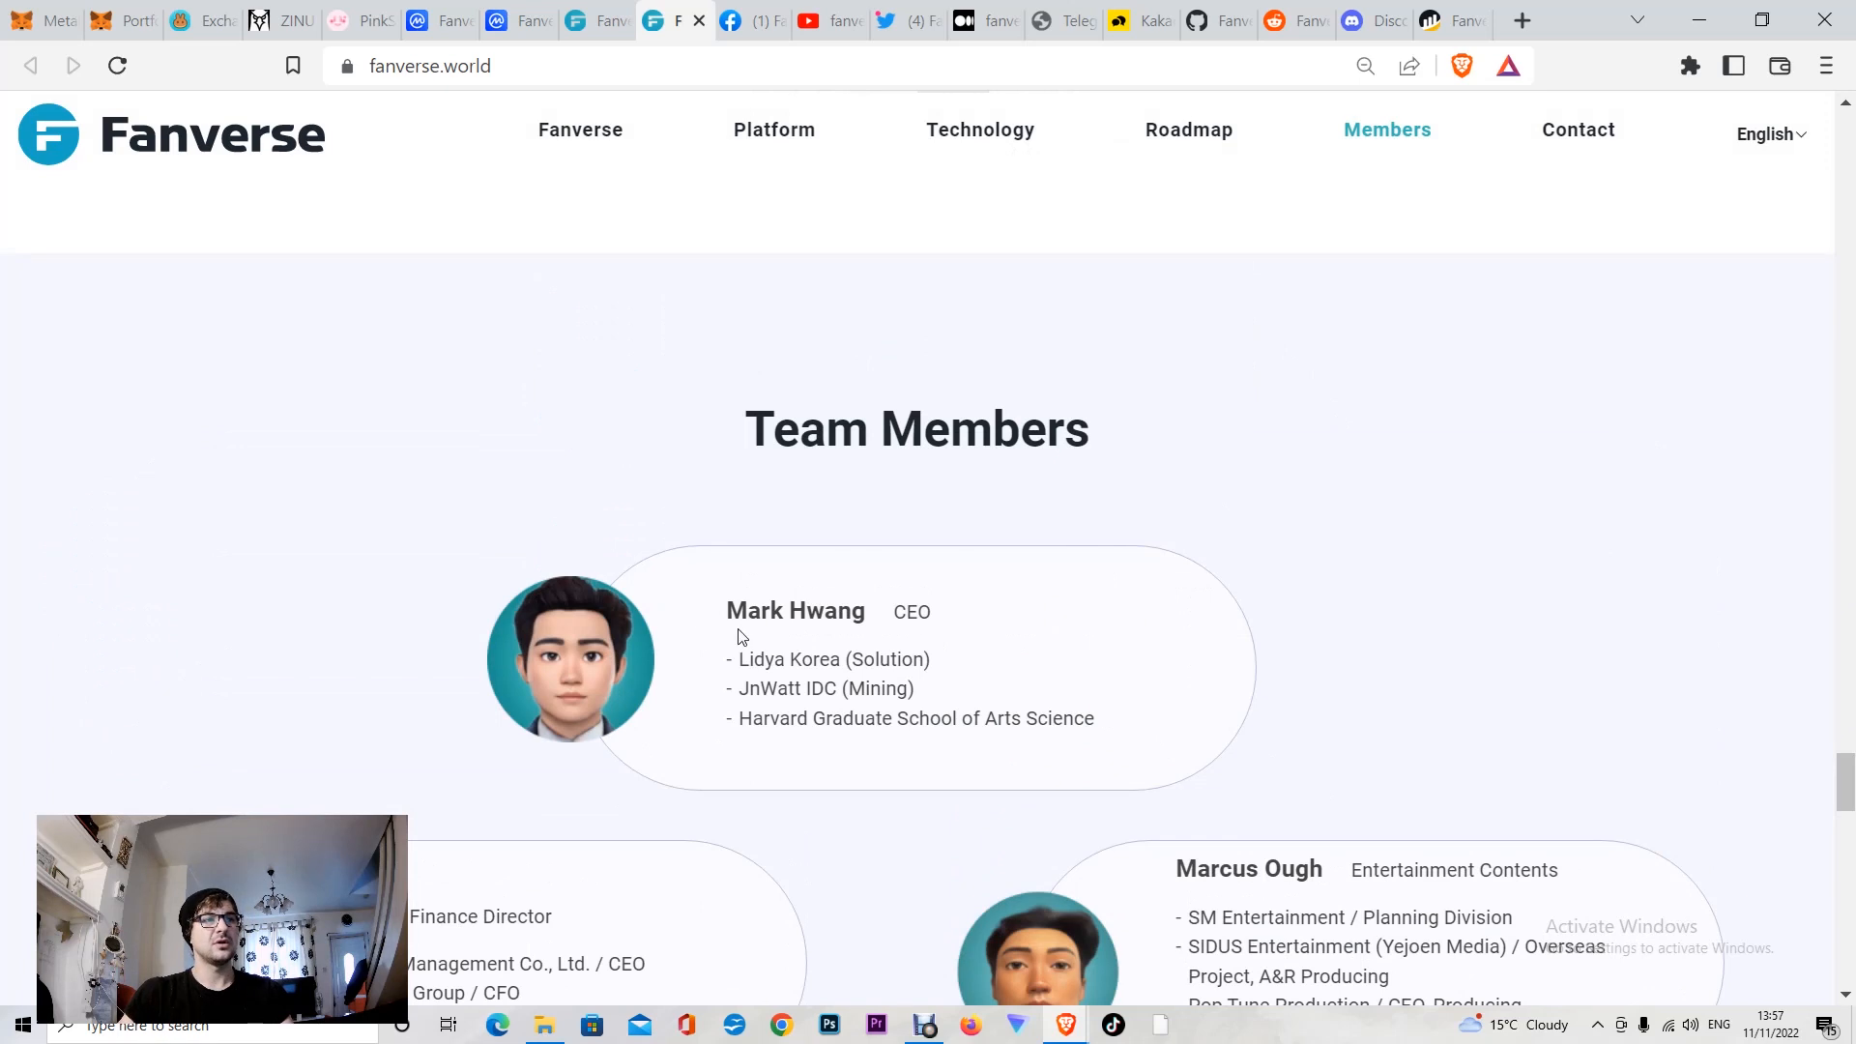
{"action": "mouse_move", "coordinate": [928, 807]}
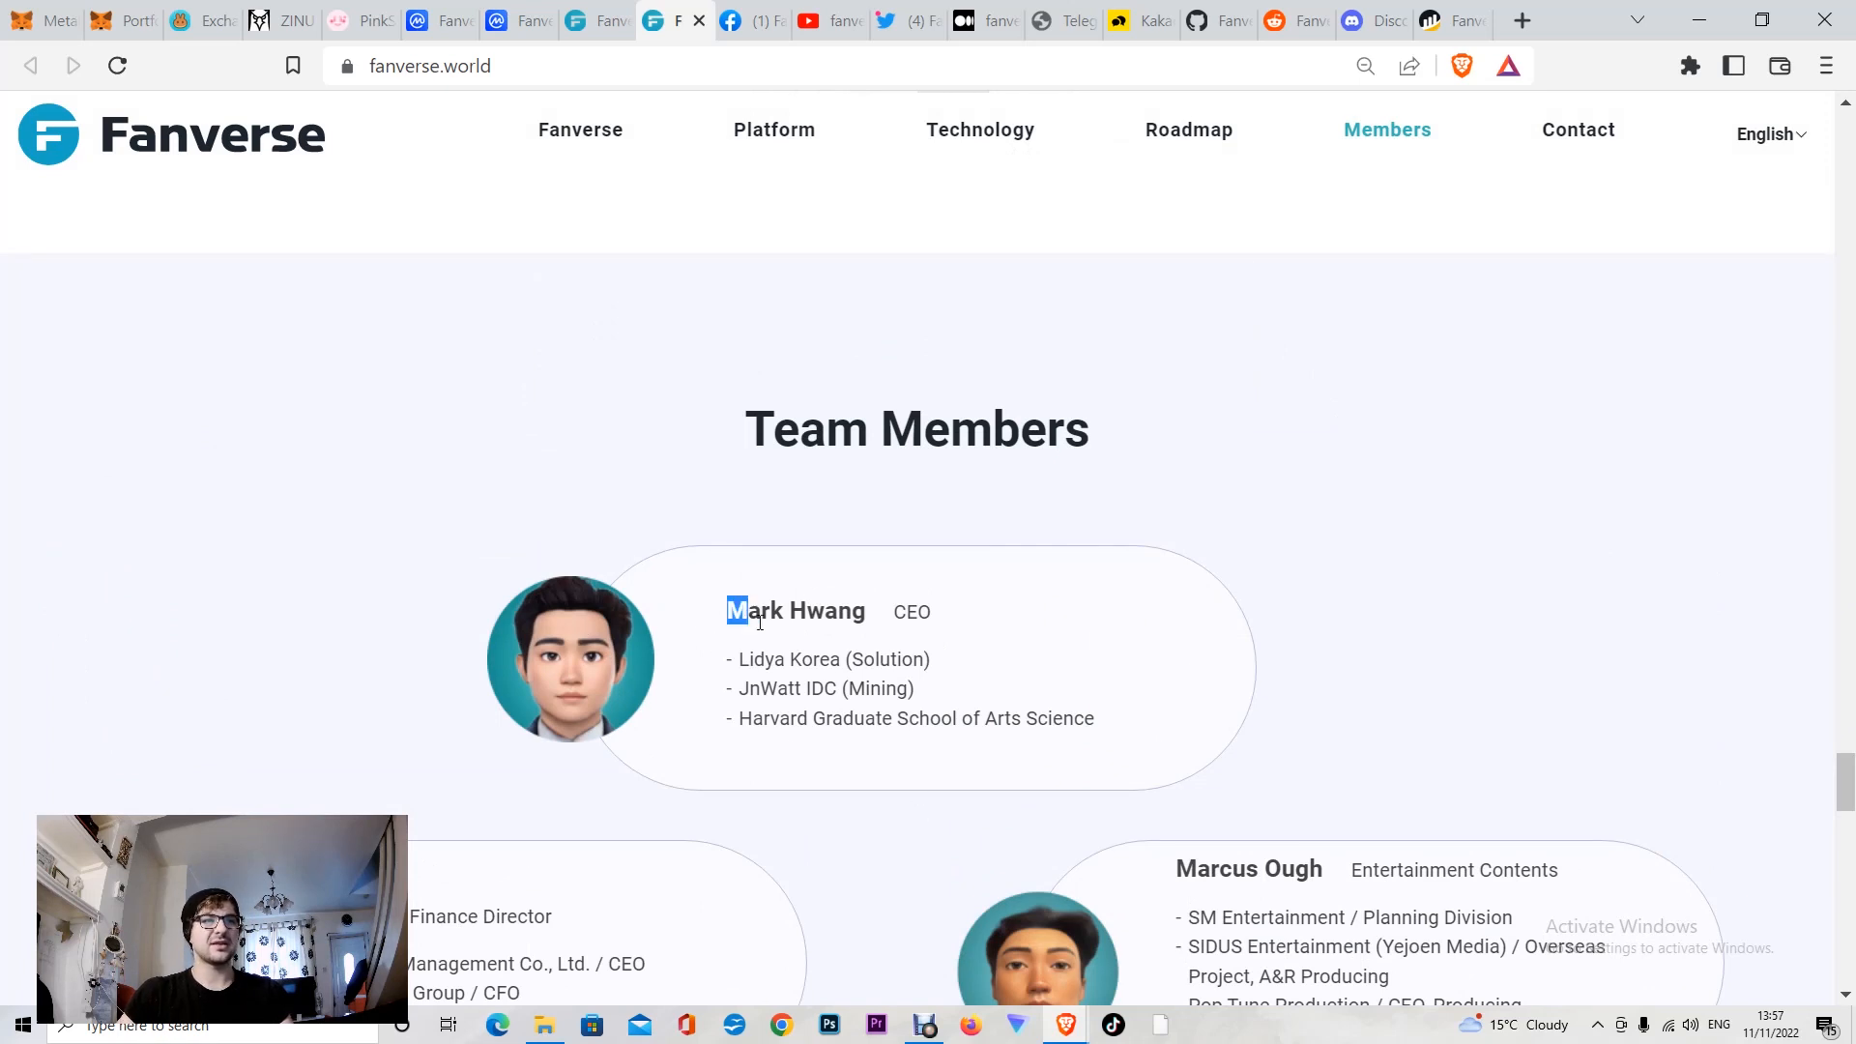
Step: Clear a stray name selection and scroll past team profiles to 'Fanverse is Backed By'
{"action": "left_click", "coordinate": [852, 799]}
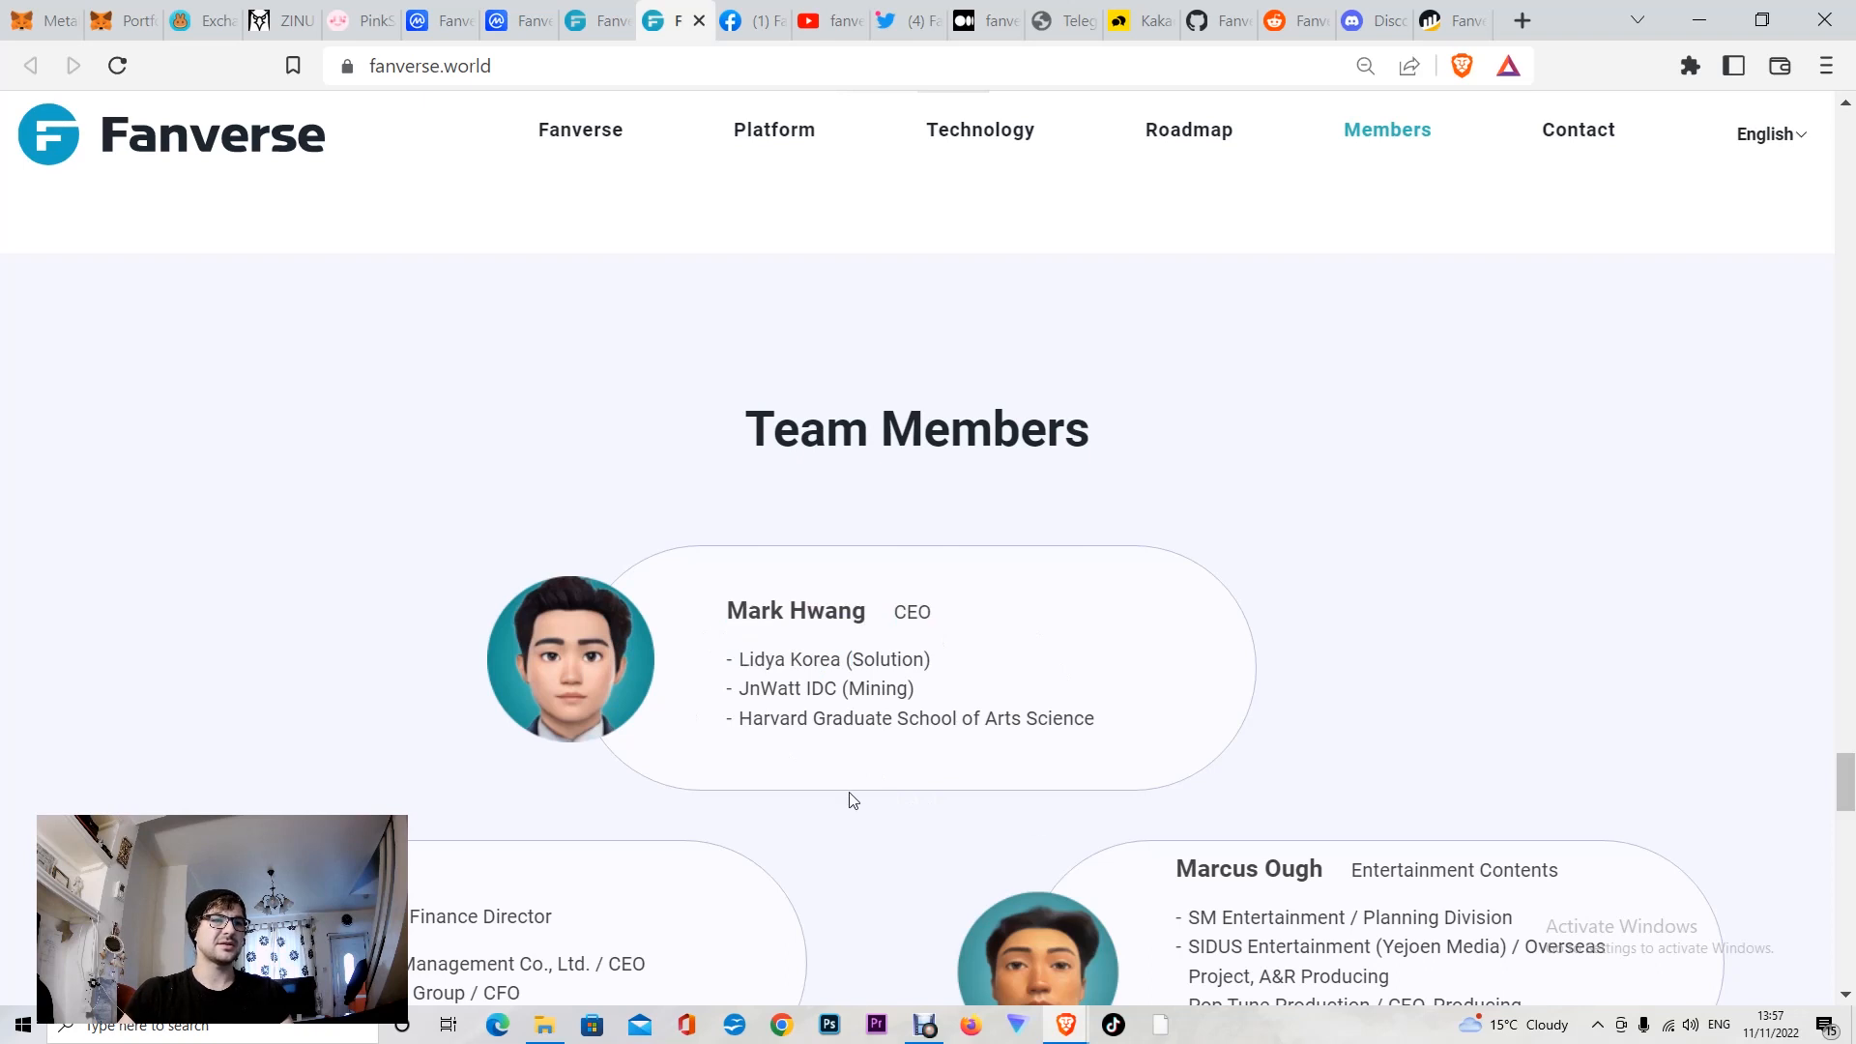
{"action": "mouse_move", "coordinate": [513, 916]}
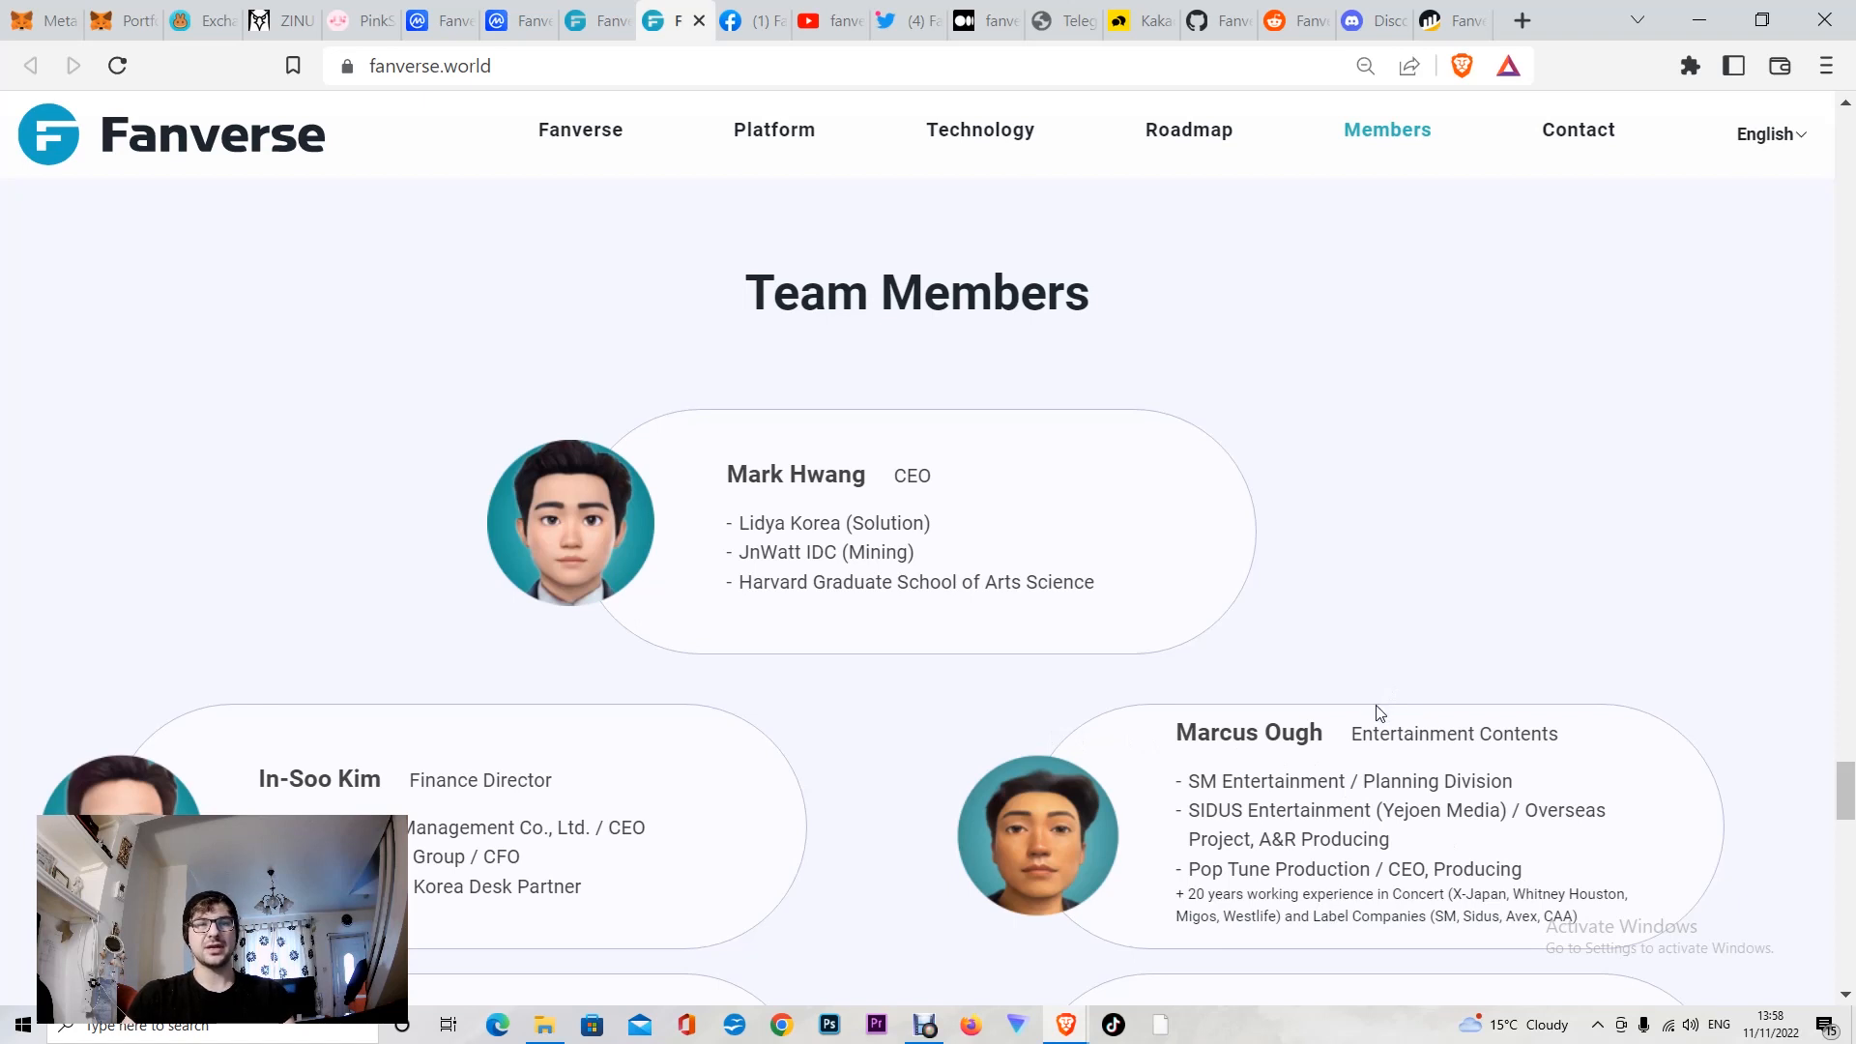
{"action": "mouse_move", "coordinate": [1527, 479]}
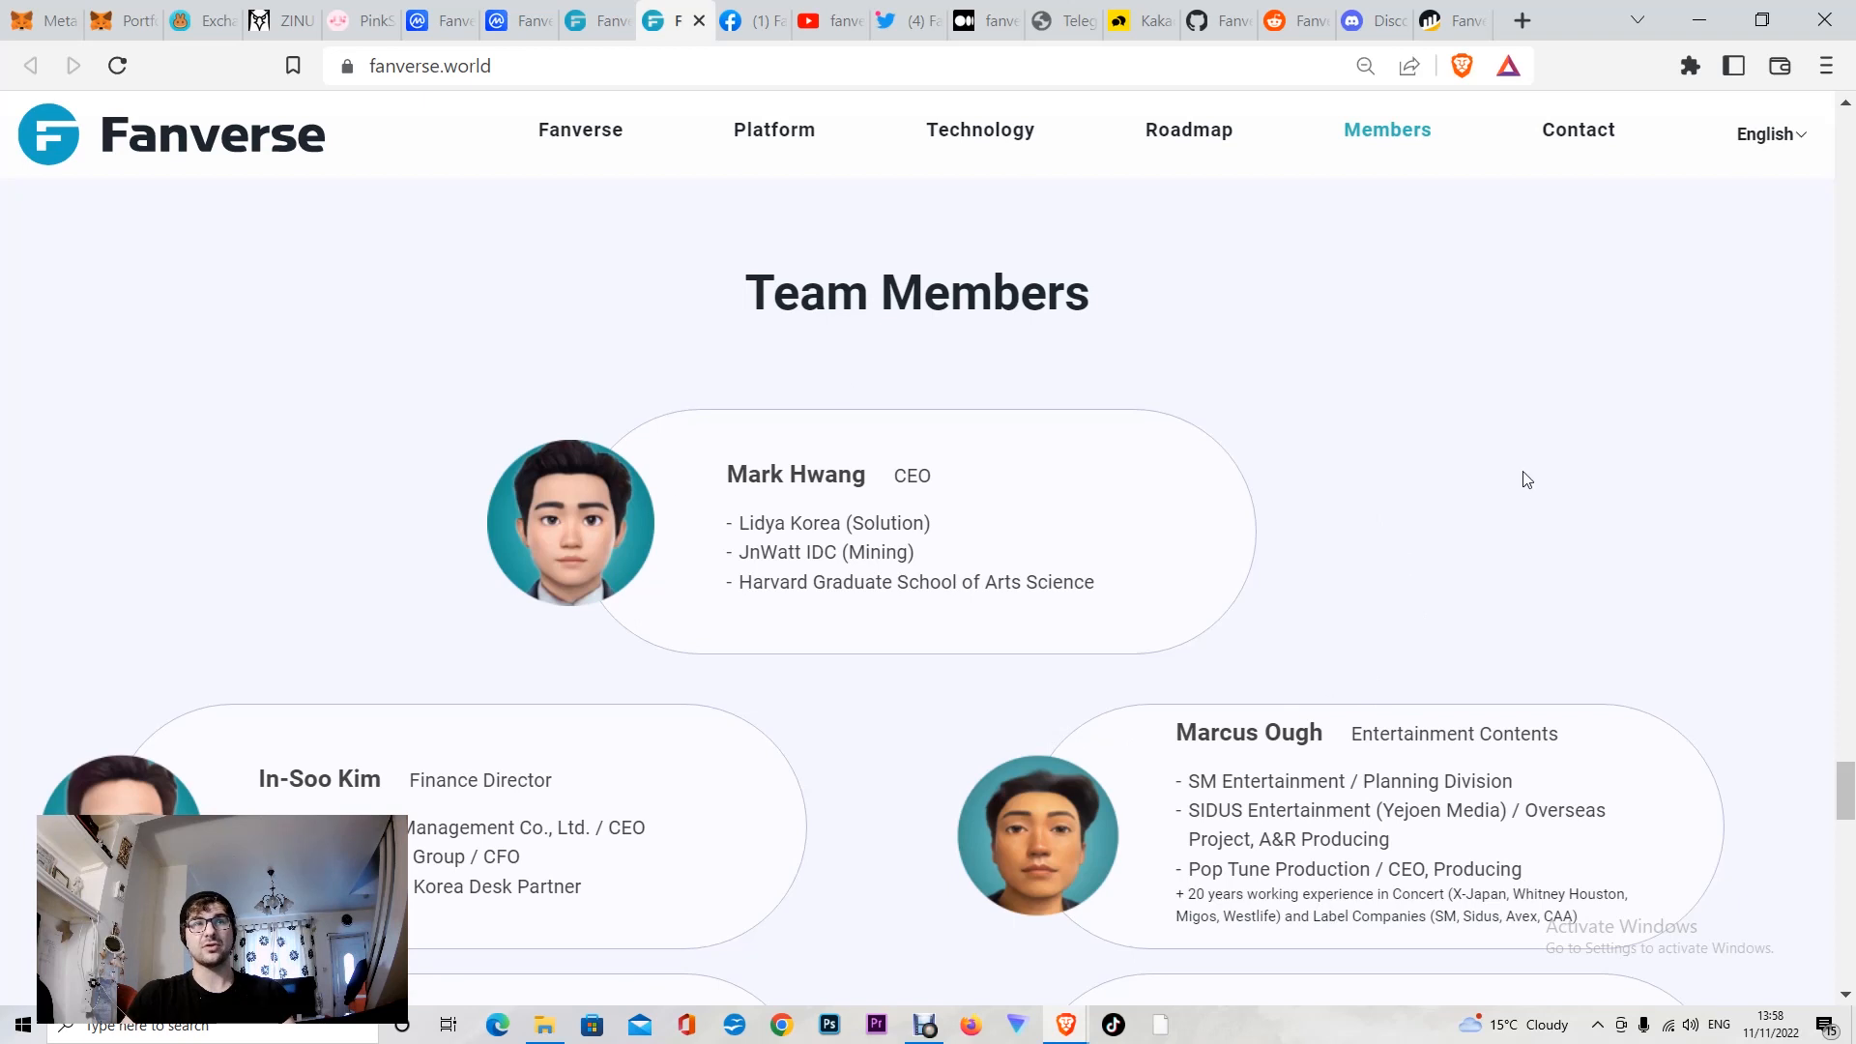
{"action": "mouse_move", "coordinate": [1187, 467]}
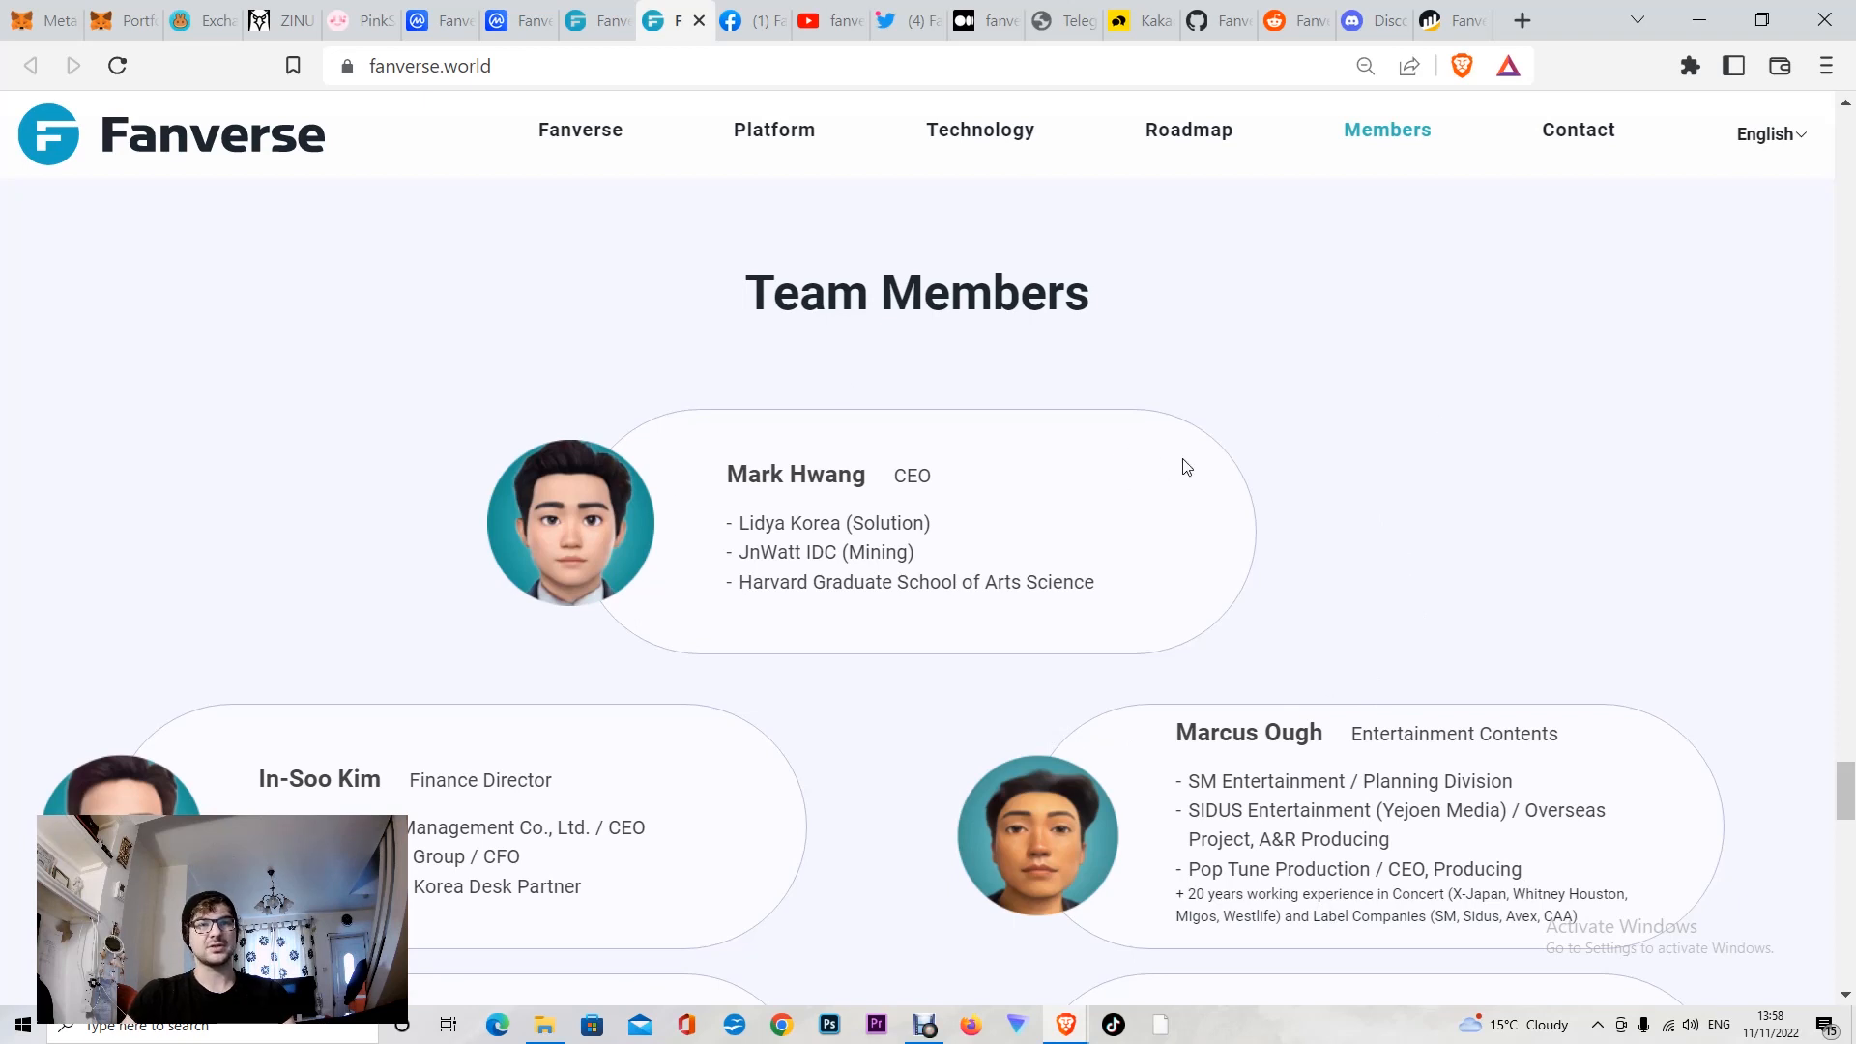
{"action": "scroll", "scroll_direction": "down", "scroll_amount": 3}
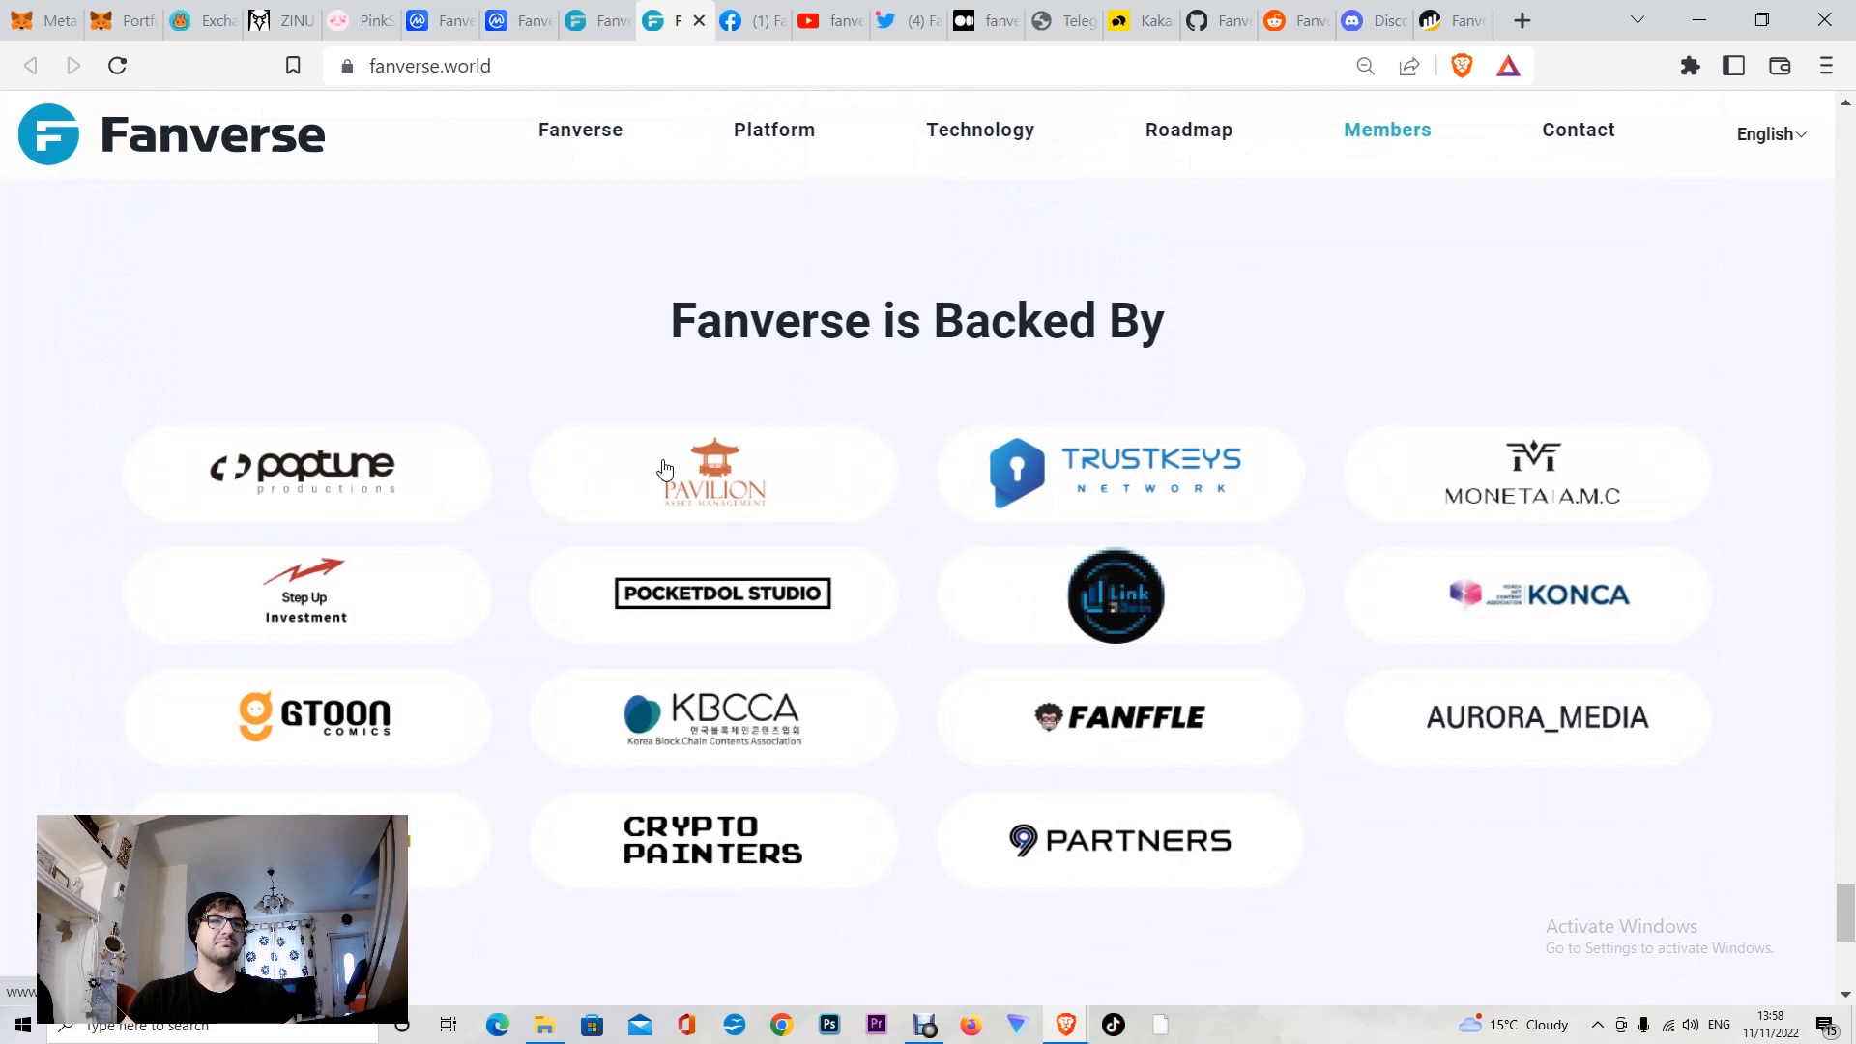
Step: Scroll to the fanverse.world footer, then switch to Fanverse's Facebook page
{"action": "scroll", "scroll_direction": "down", "scroll_amount": 3}
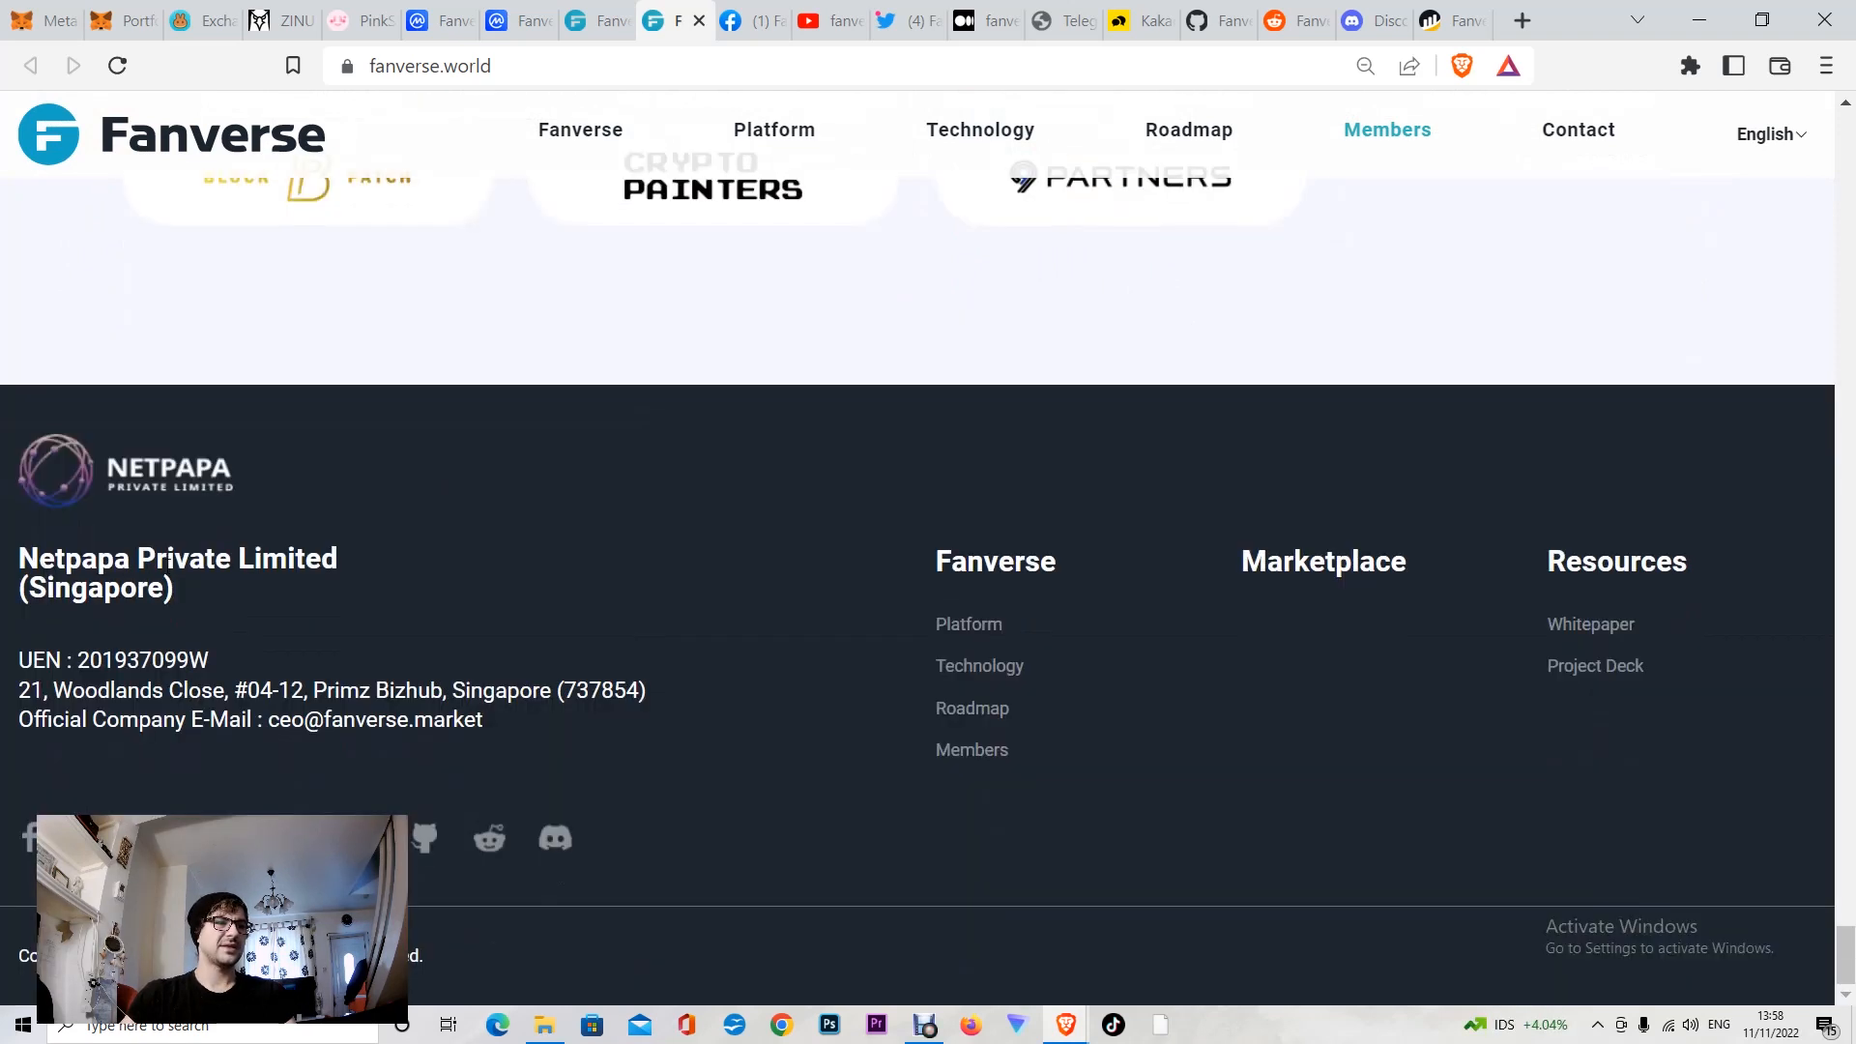
{"action": "mouse_move", "coordinate": [1101, 578]}
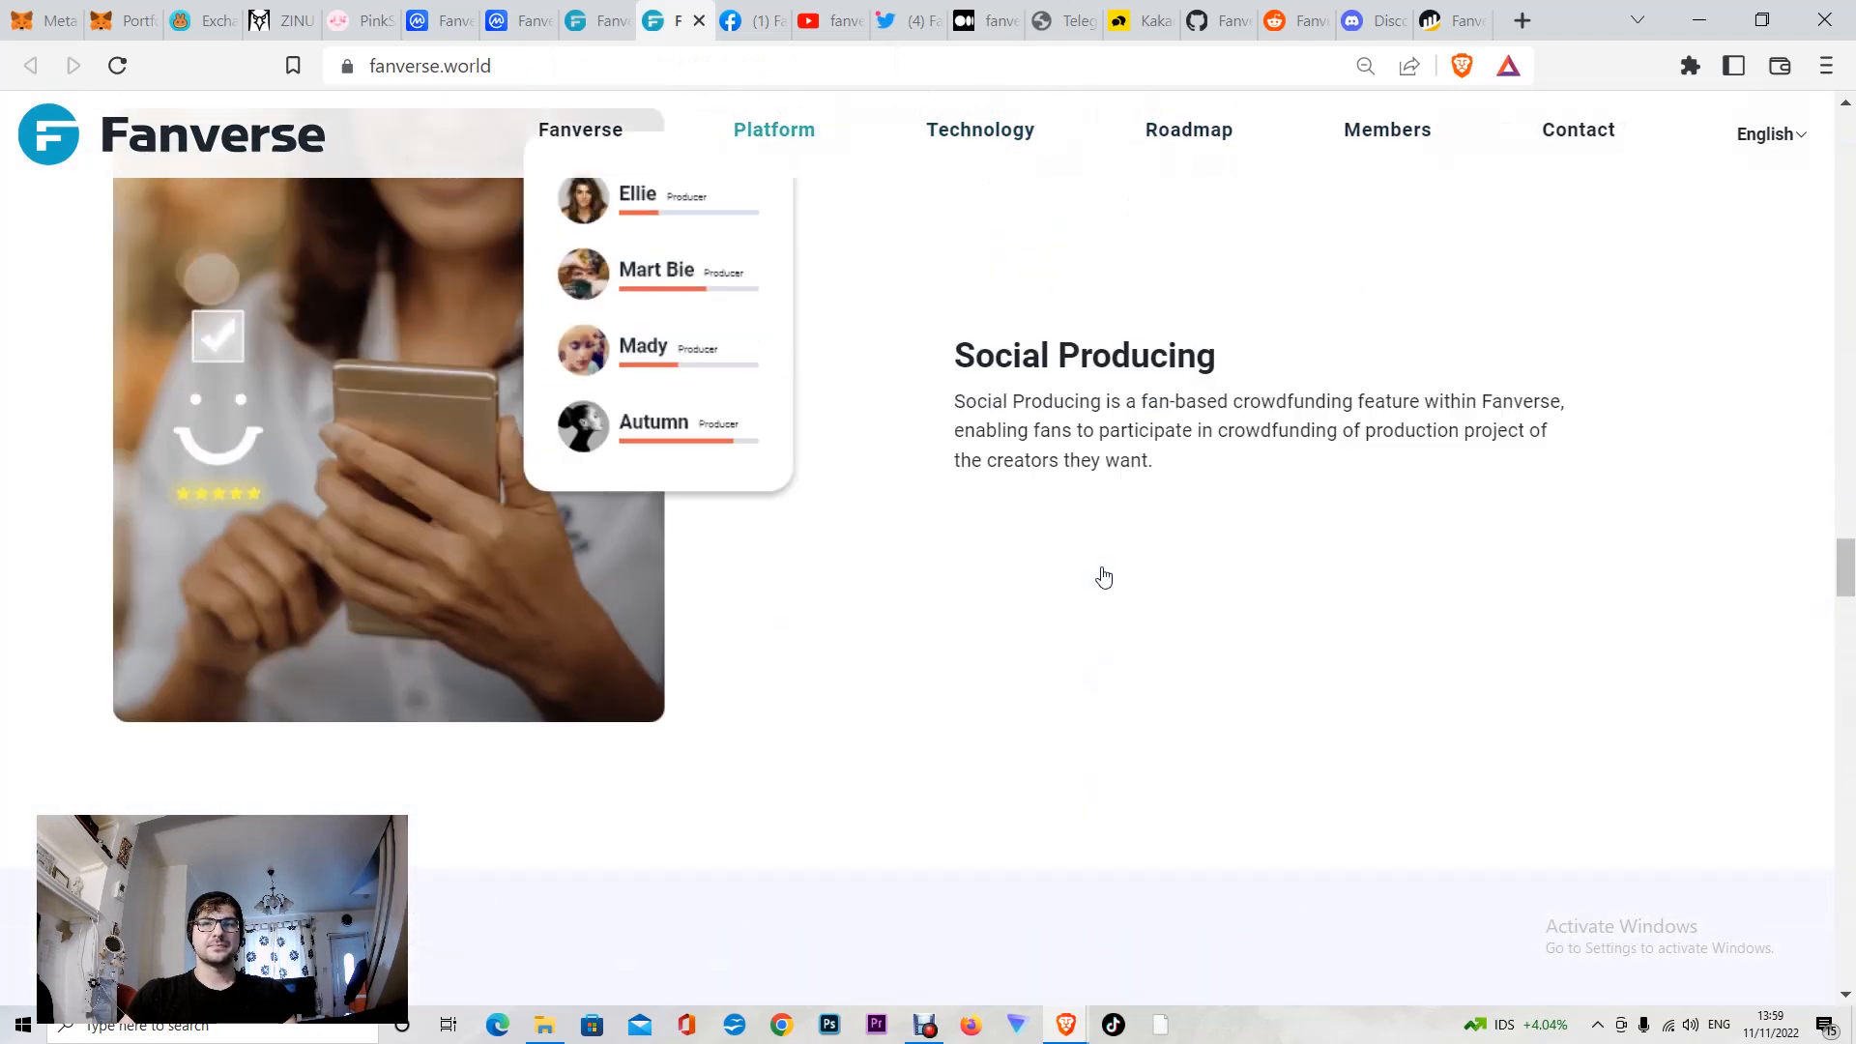
{"action": "scroll", "scroll_direction": "down", "scroll_amount": 3}
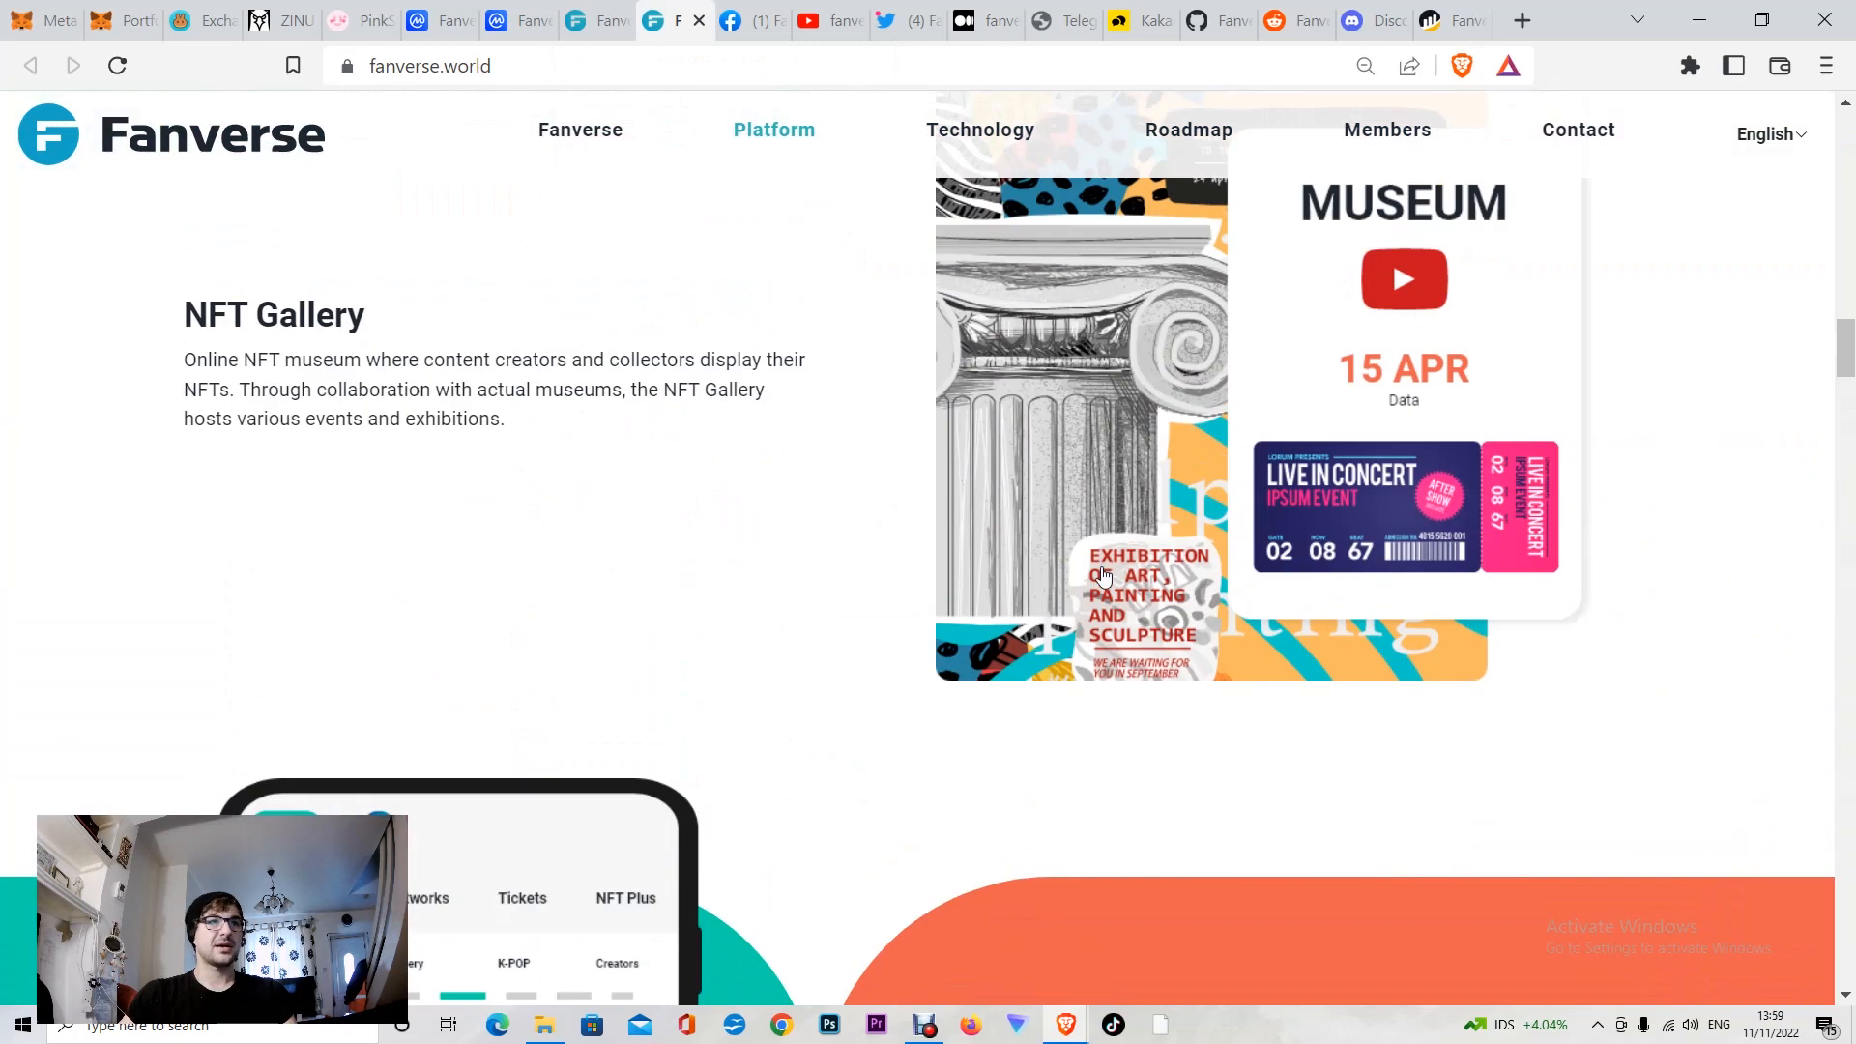
{"action": "left_click", "coordinate": [759, 21]}
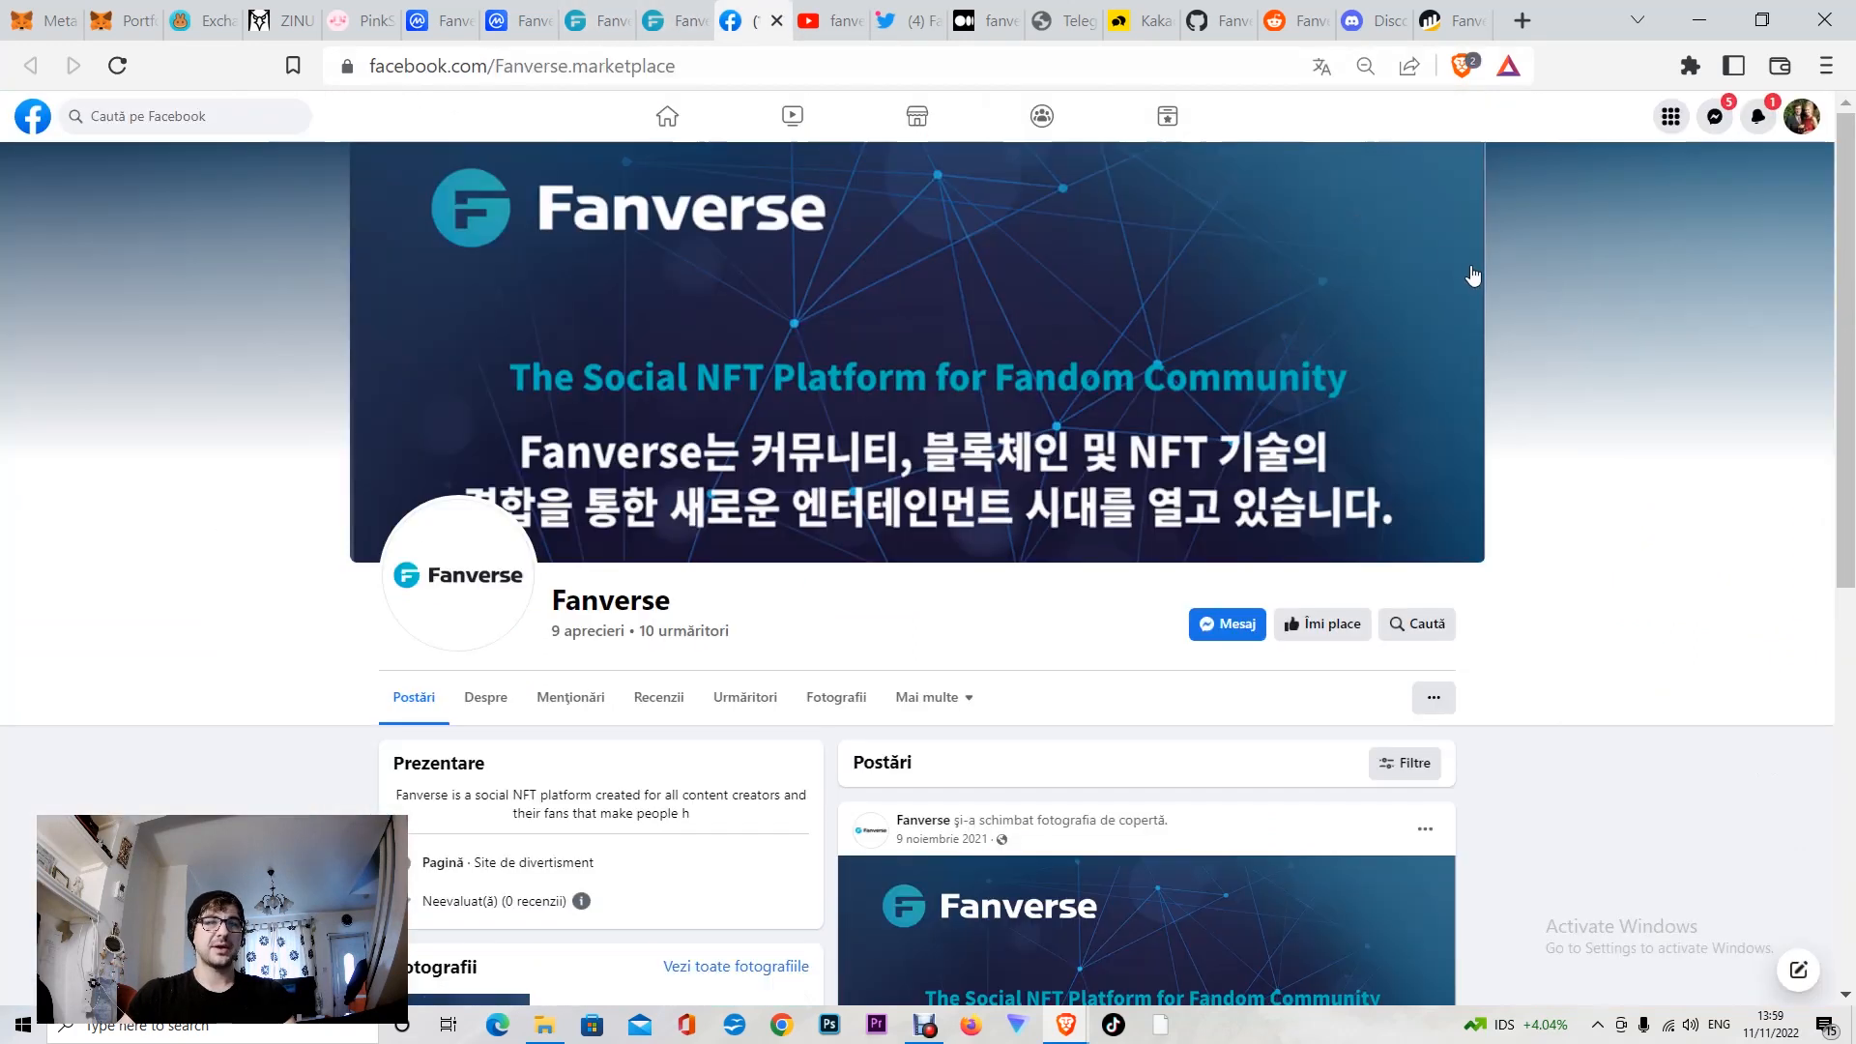
Step: Check the Facebook page's 9 likes and 10 followers, then switch to YouTube
{"action": "scroll", "scroll_direction": "down", "scroll_amount": 3}
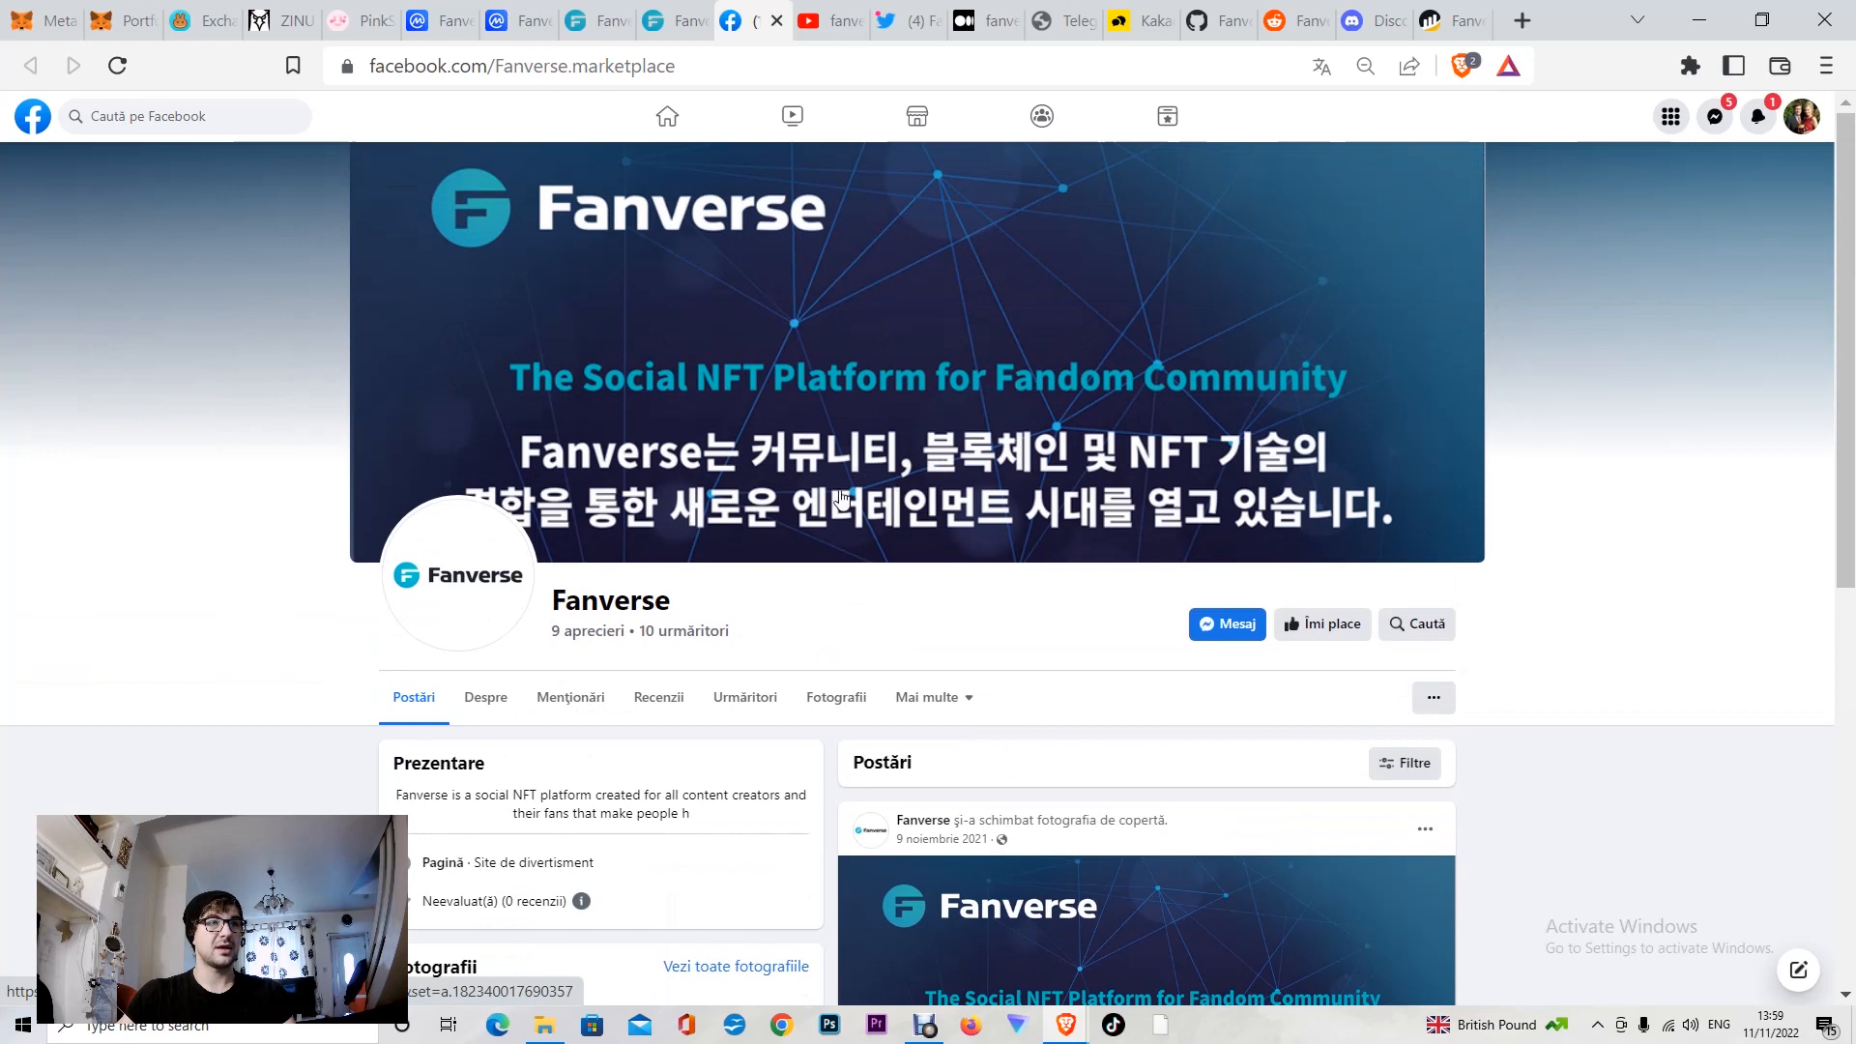
{"action": "mouse_move", "coordinate": [676, 522]}
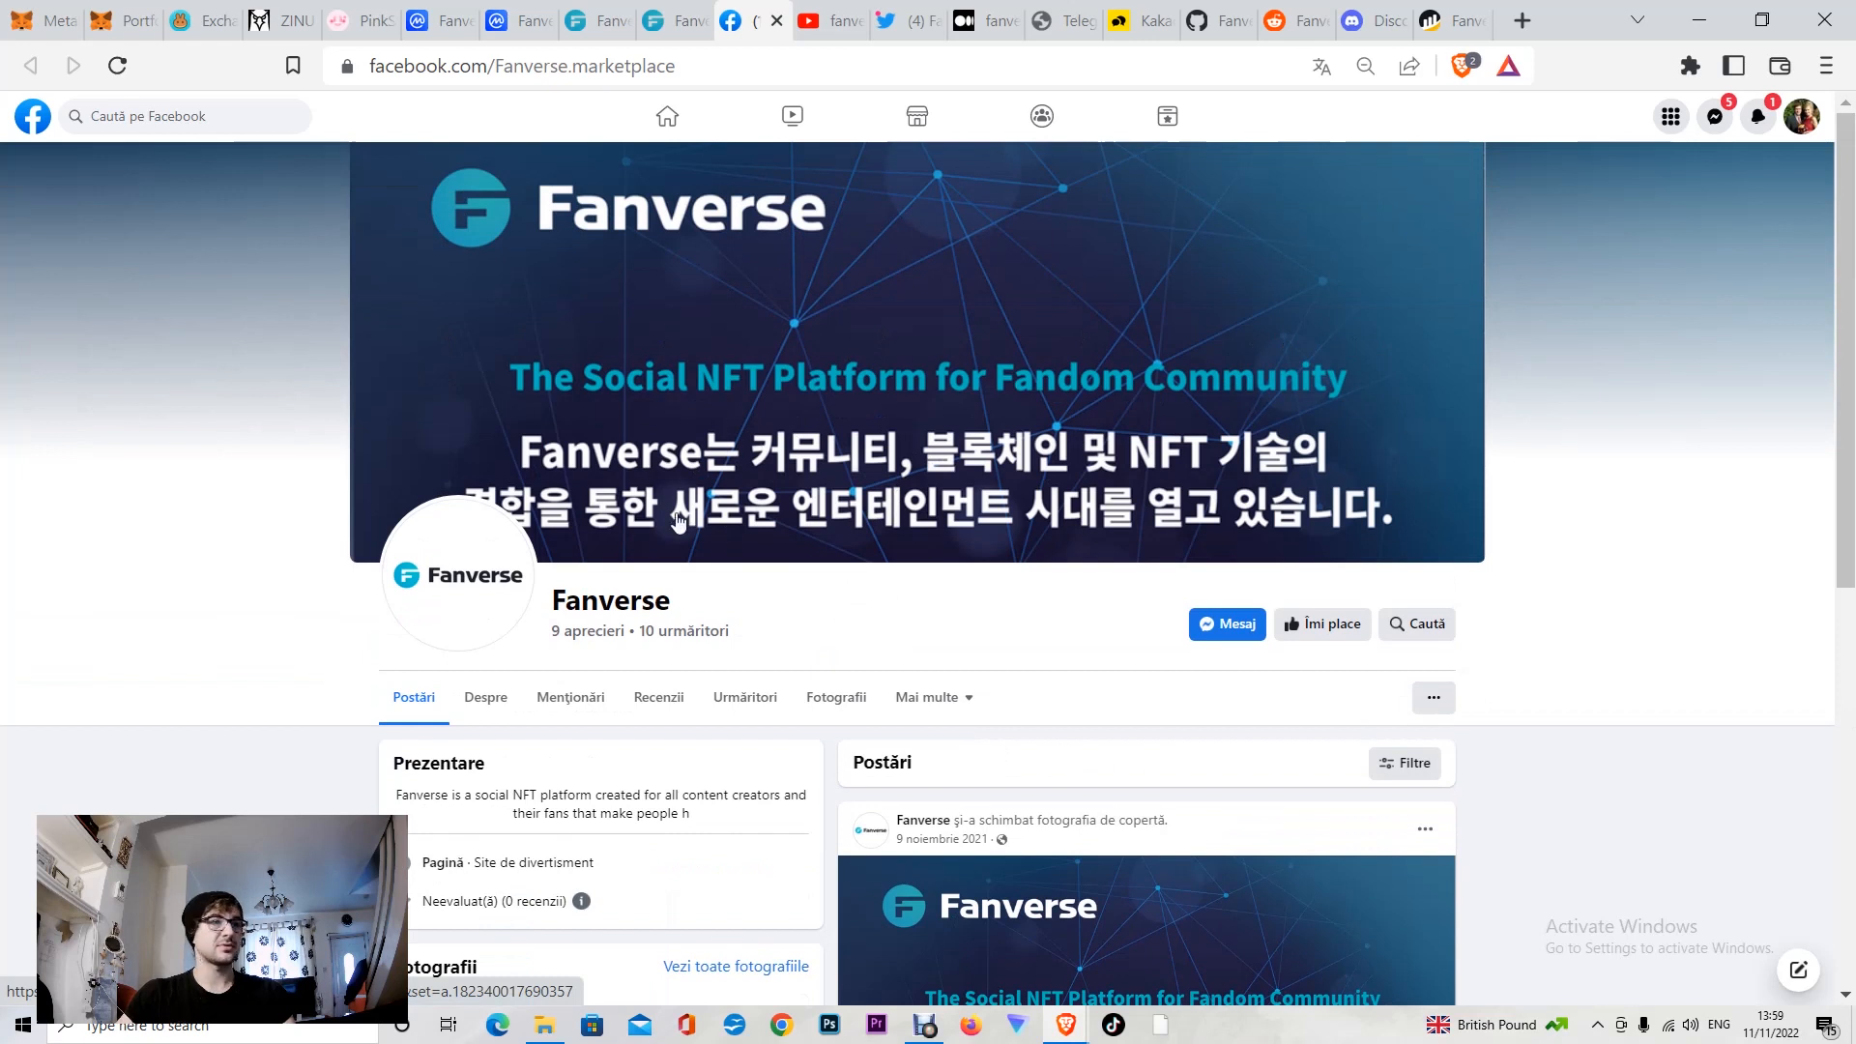
{"action": "left_click", "coordinate": [828, 20]}
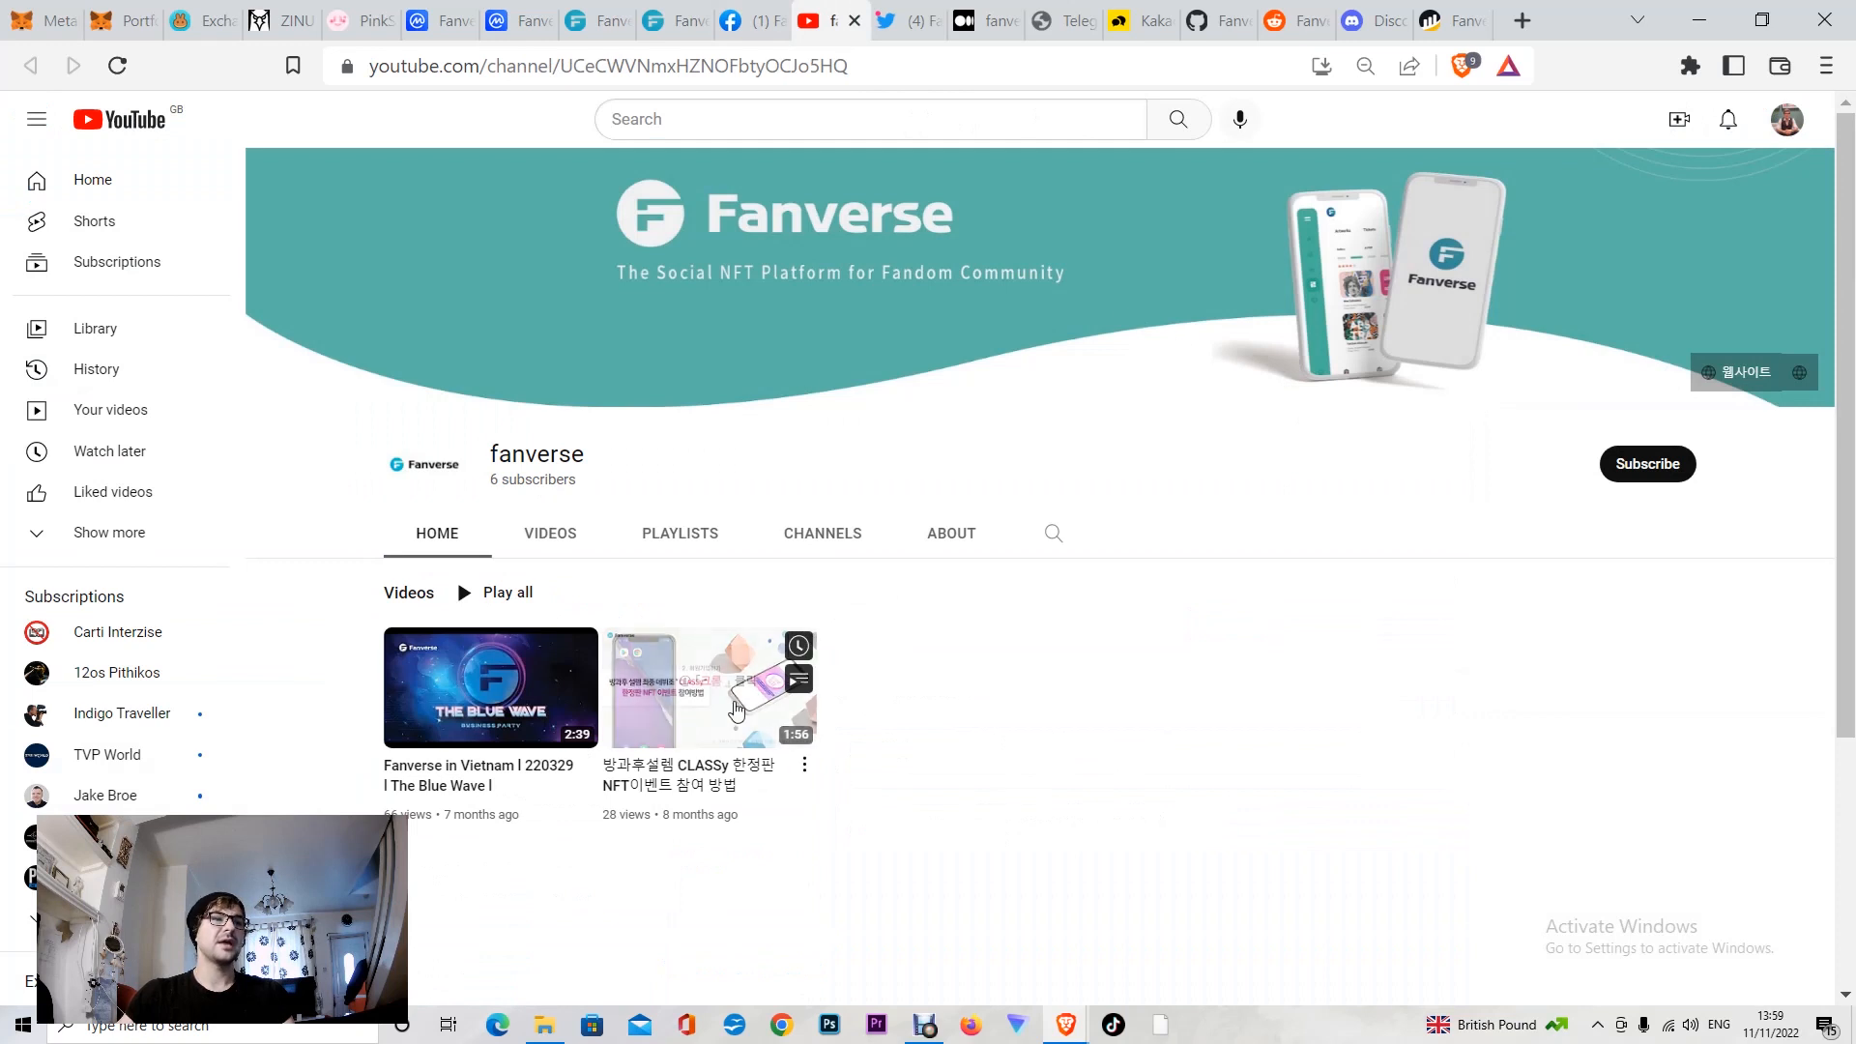
{"action": "mouse_move", "coordinate": [471, 730]}
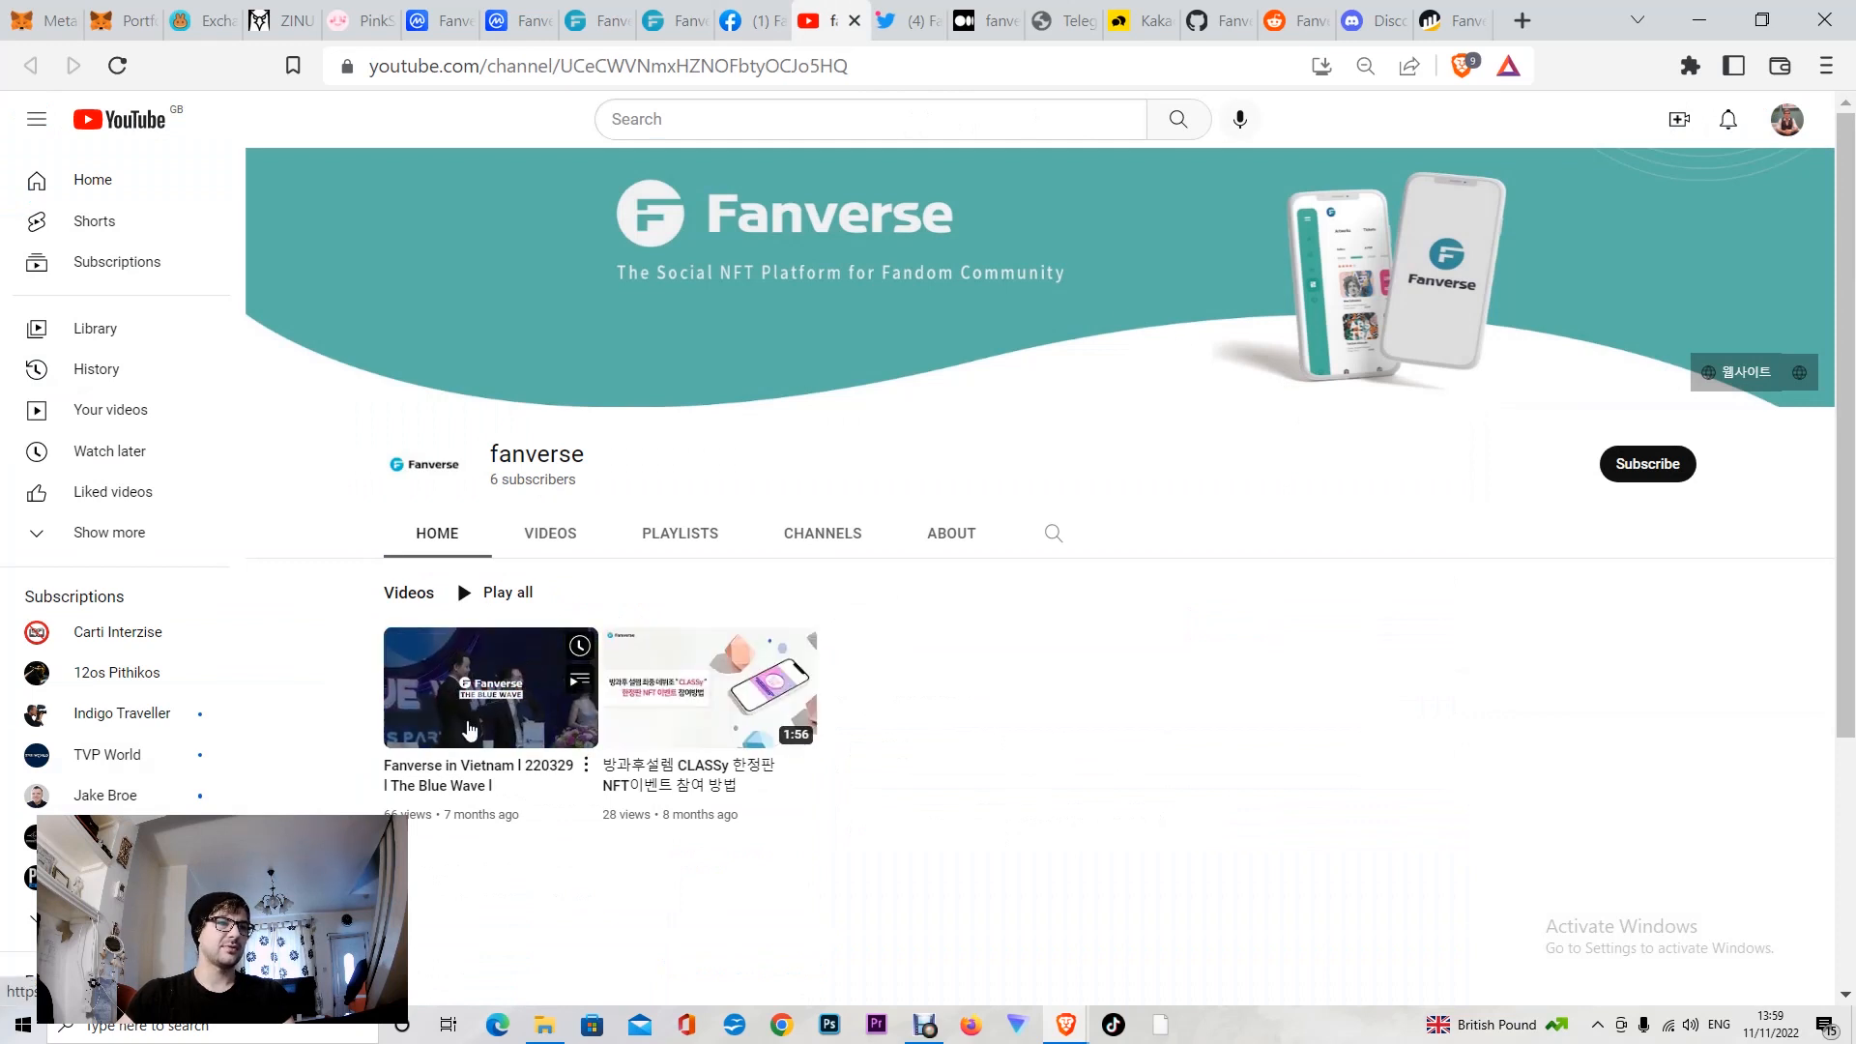
{"action": "mouse_move", "coordinate": [430, 740]}
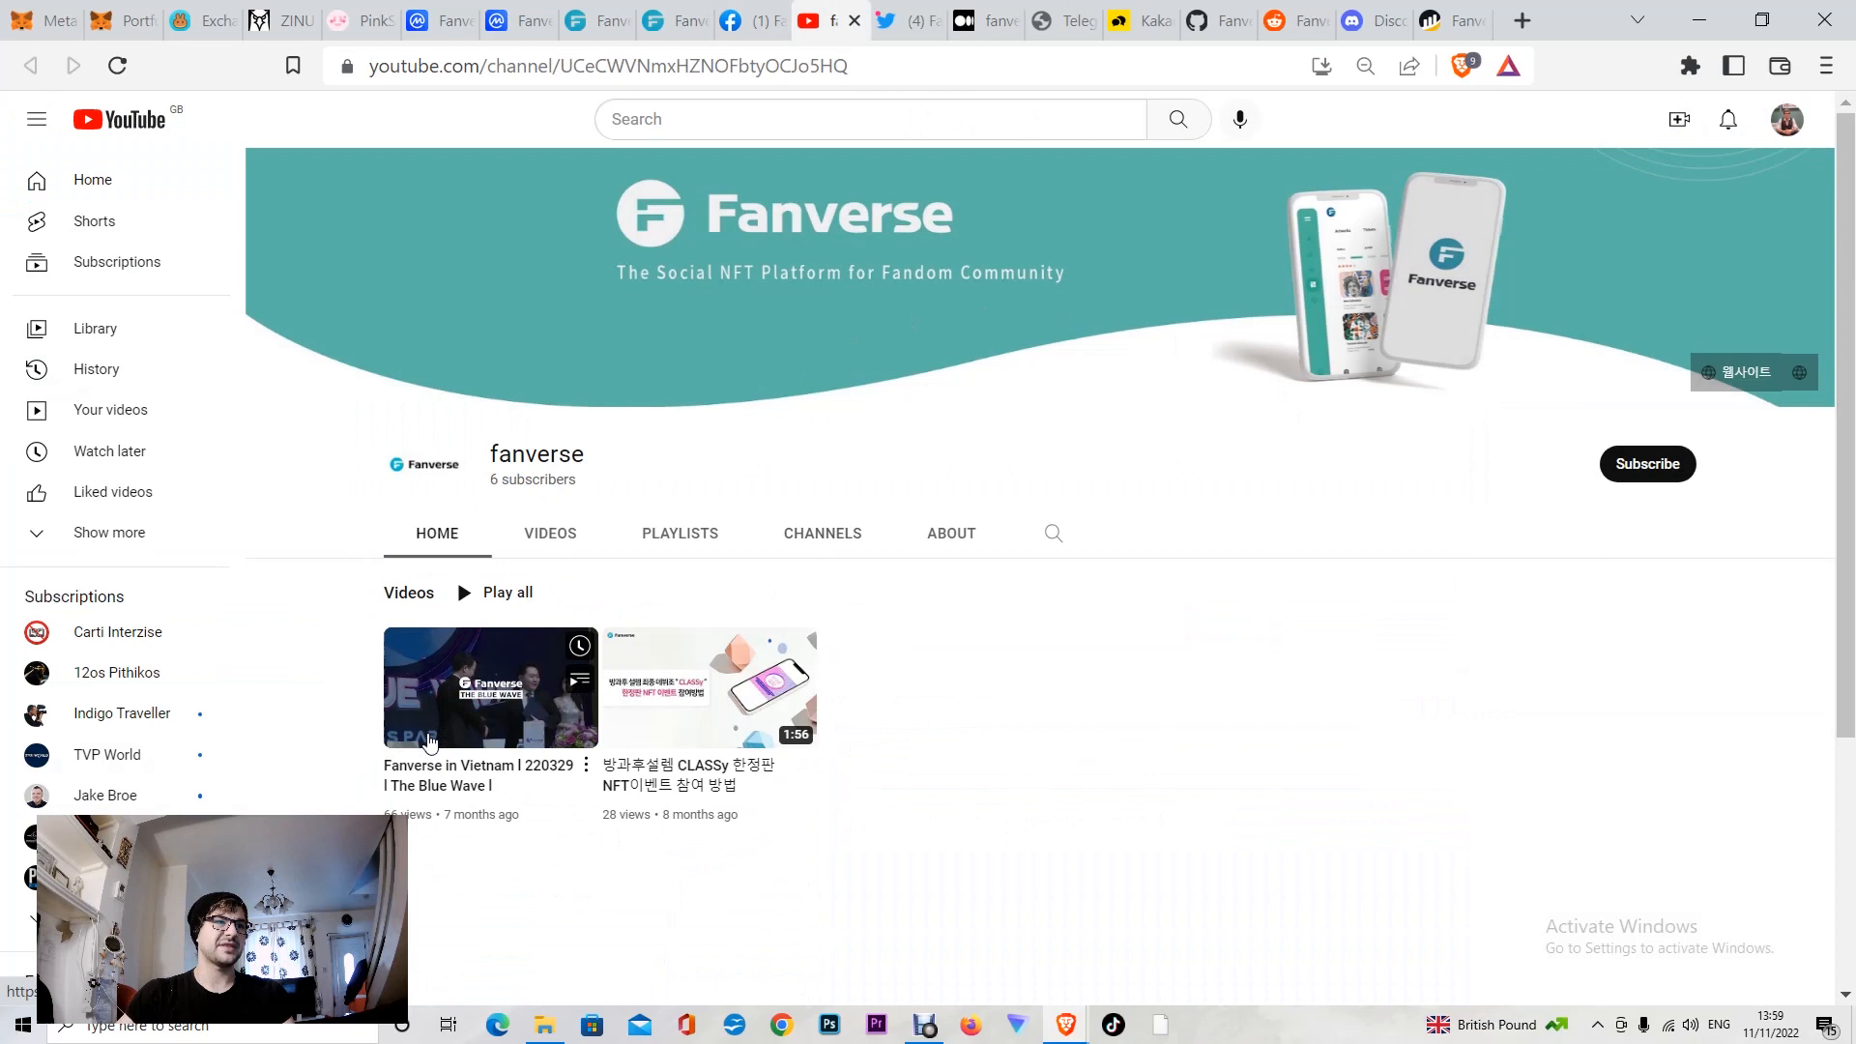
{"action": "mouse_move", "coordinate": [620, 478]}
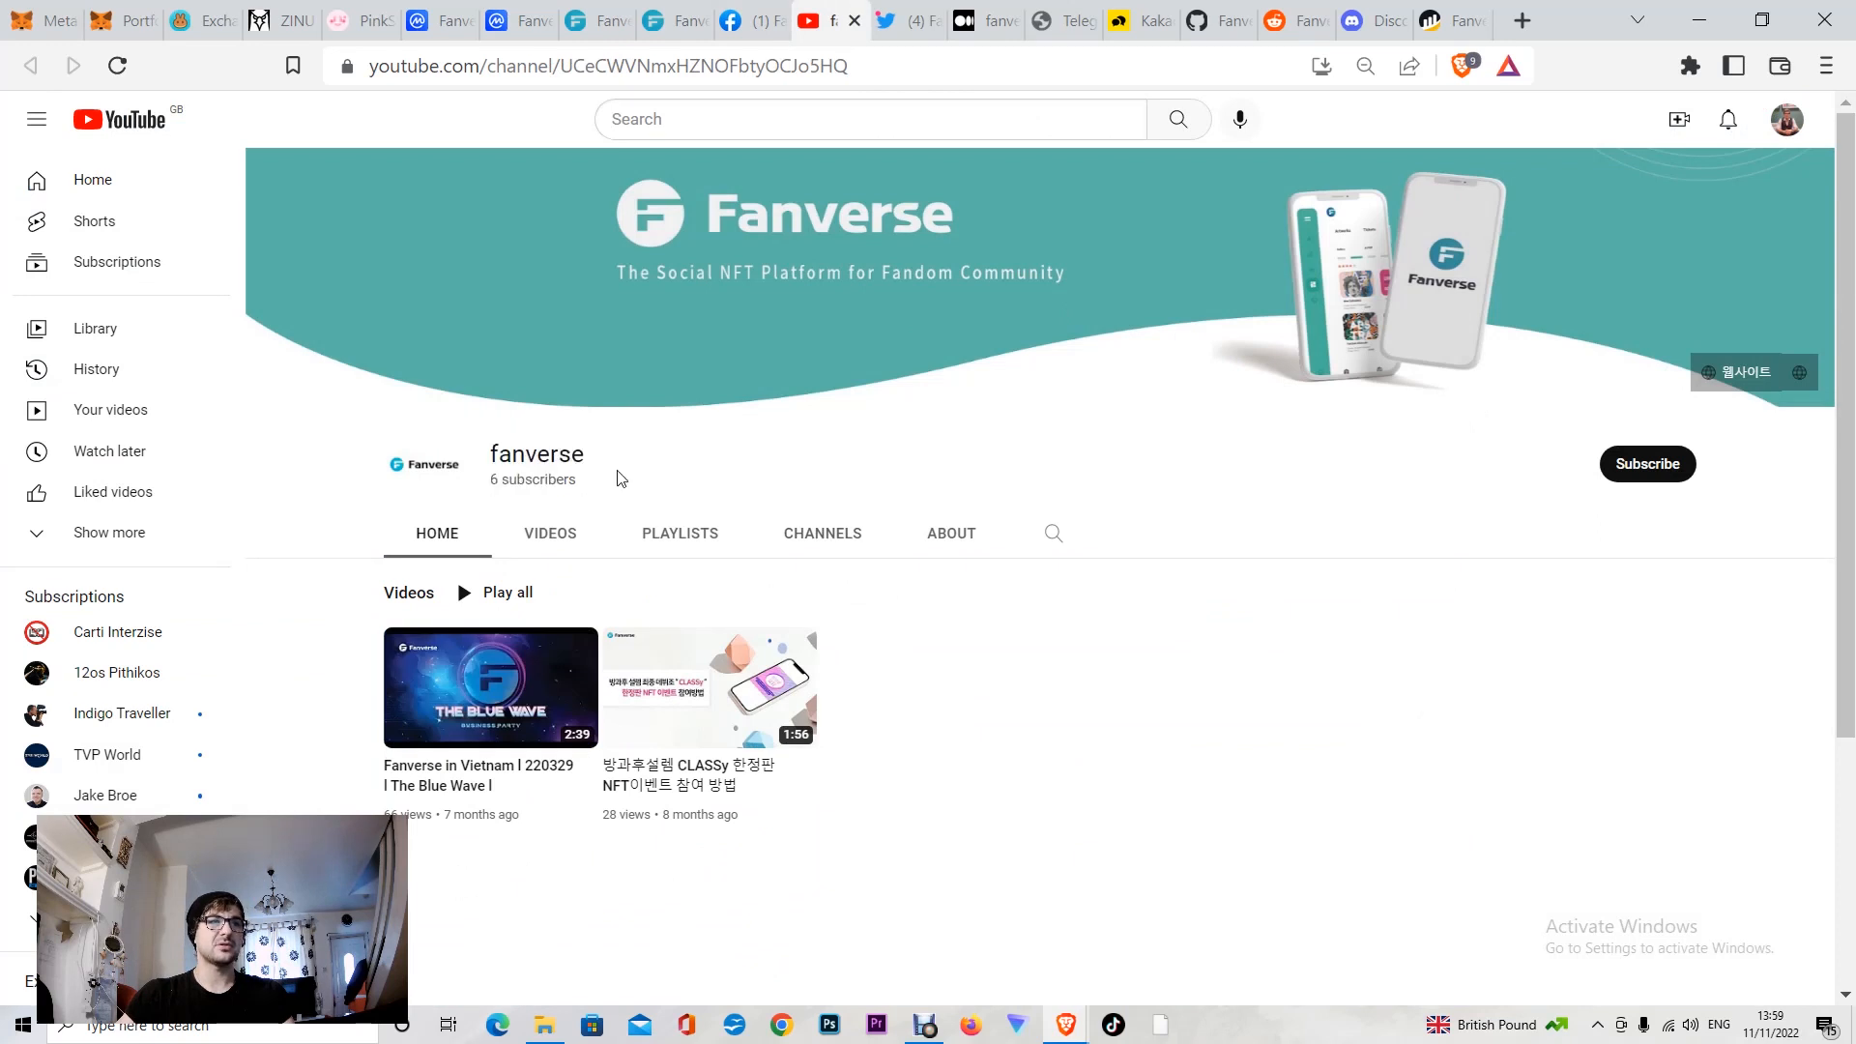
{"action": "mouse_move", "coordinate": [509, 509]}
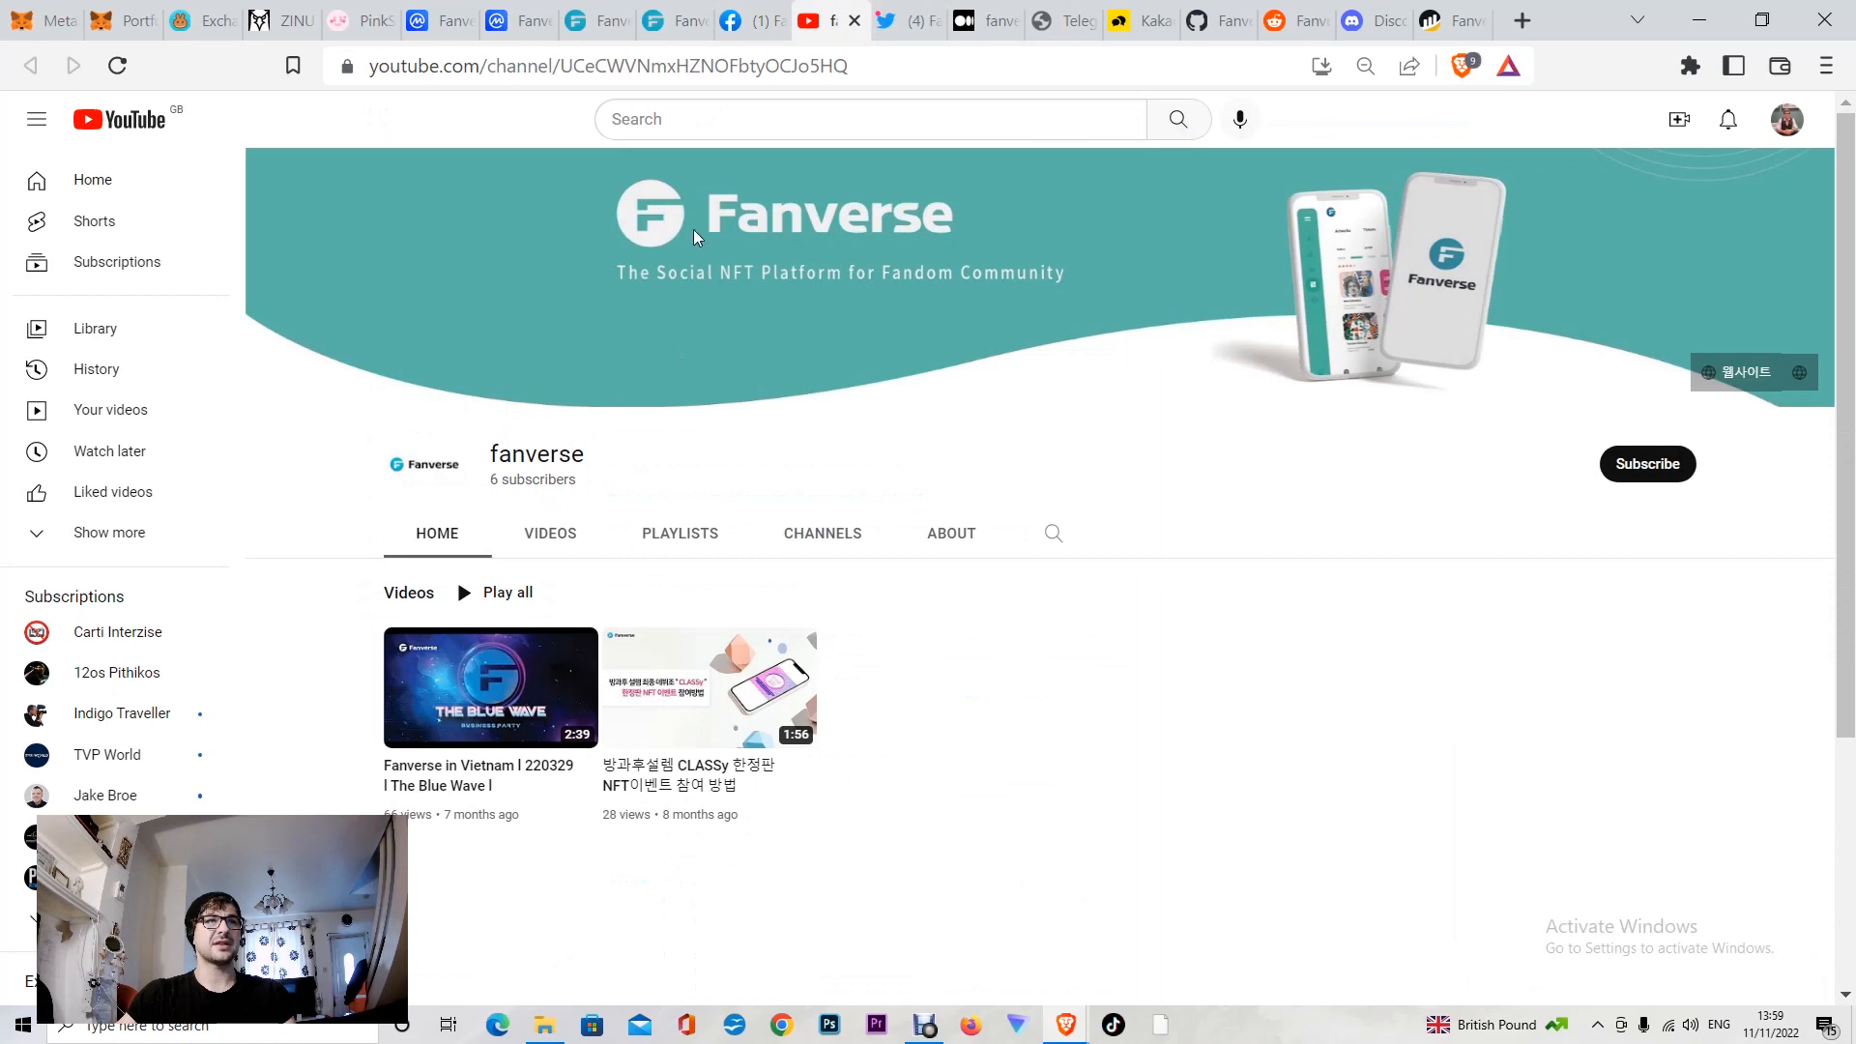
Step: Browse Fanverse's Twitter (13.1K followers) and Medium articles, then open the 20,965-member Telegram community
{"action": "left_click", "coordinate": [887, 21]}
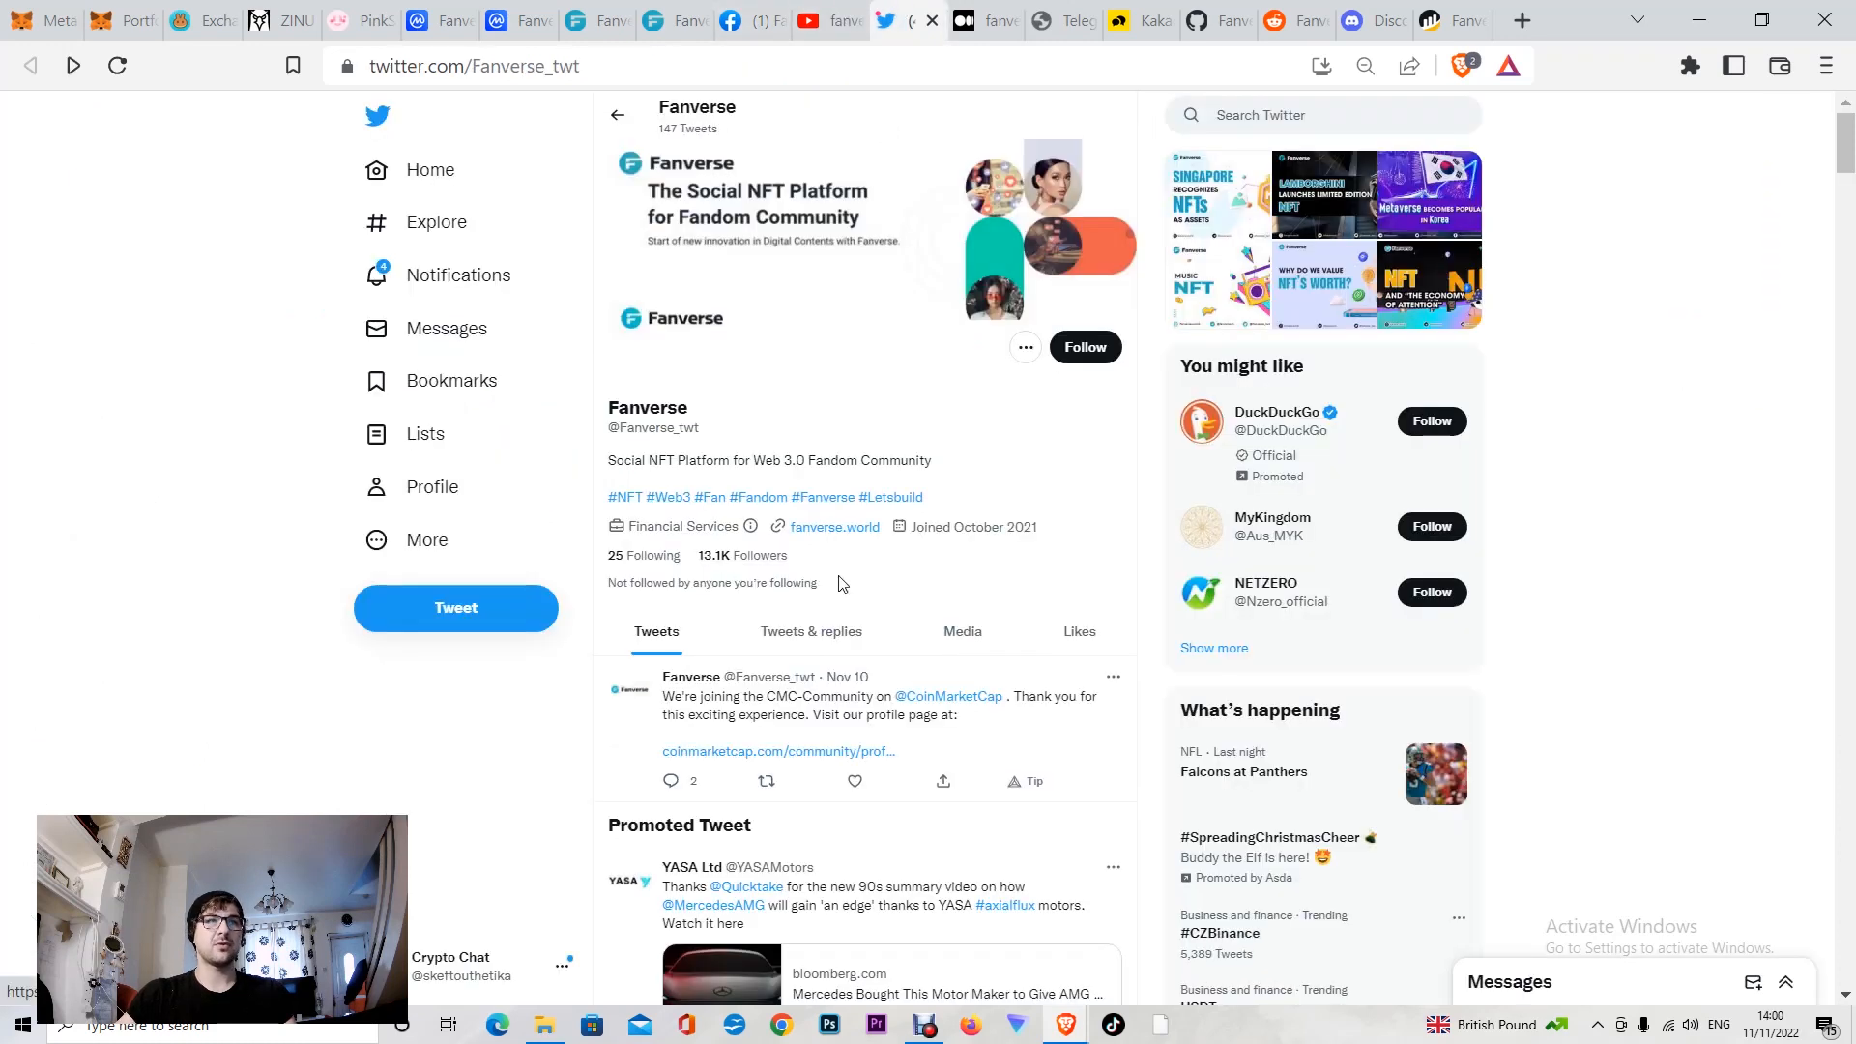
{"action": "scroll", "scroll_direction": "down", "scroll_amount": 3}
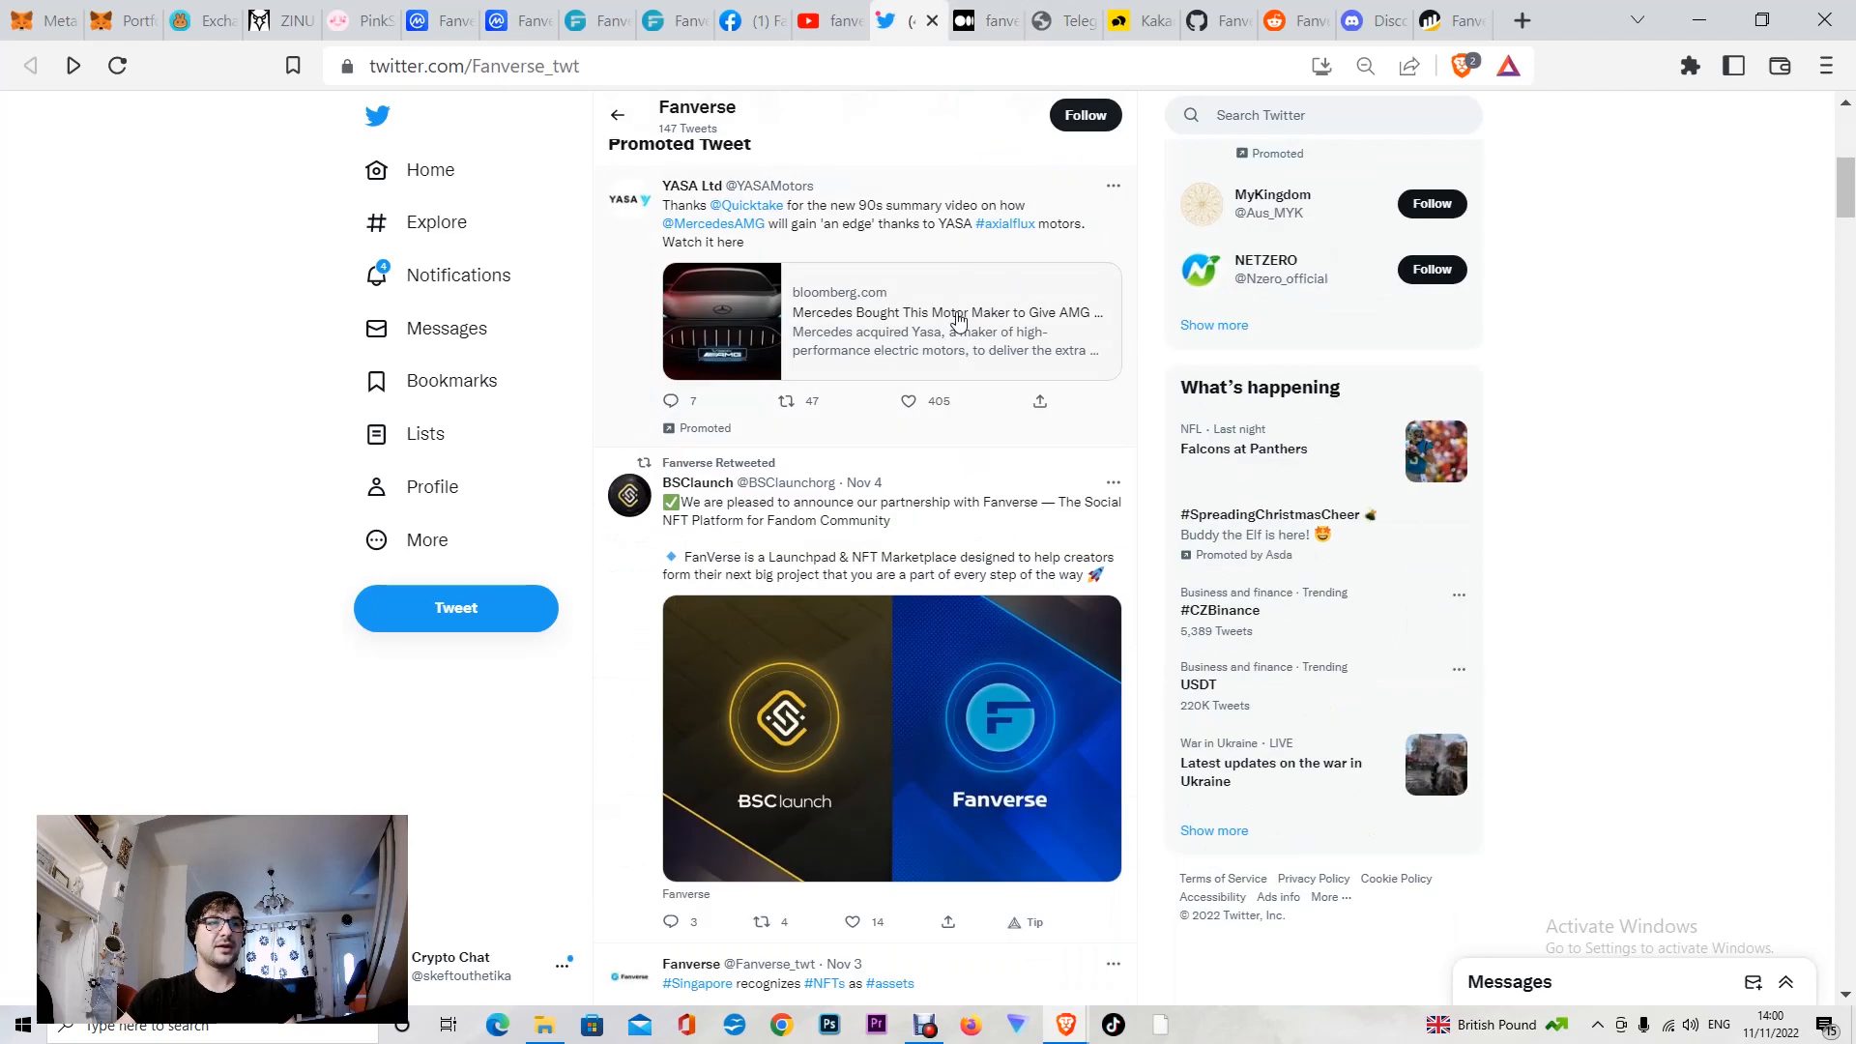
{"action": "scroll", "scroll_direction": "down", "scroll_amount": 3}
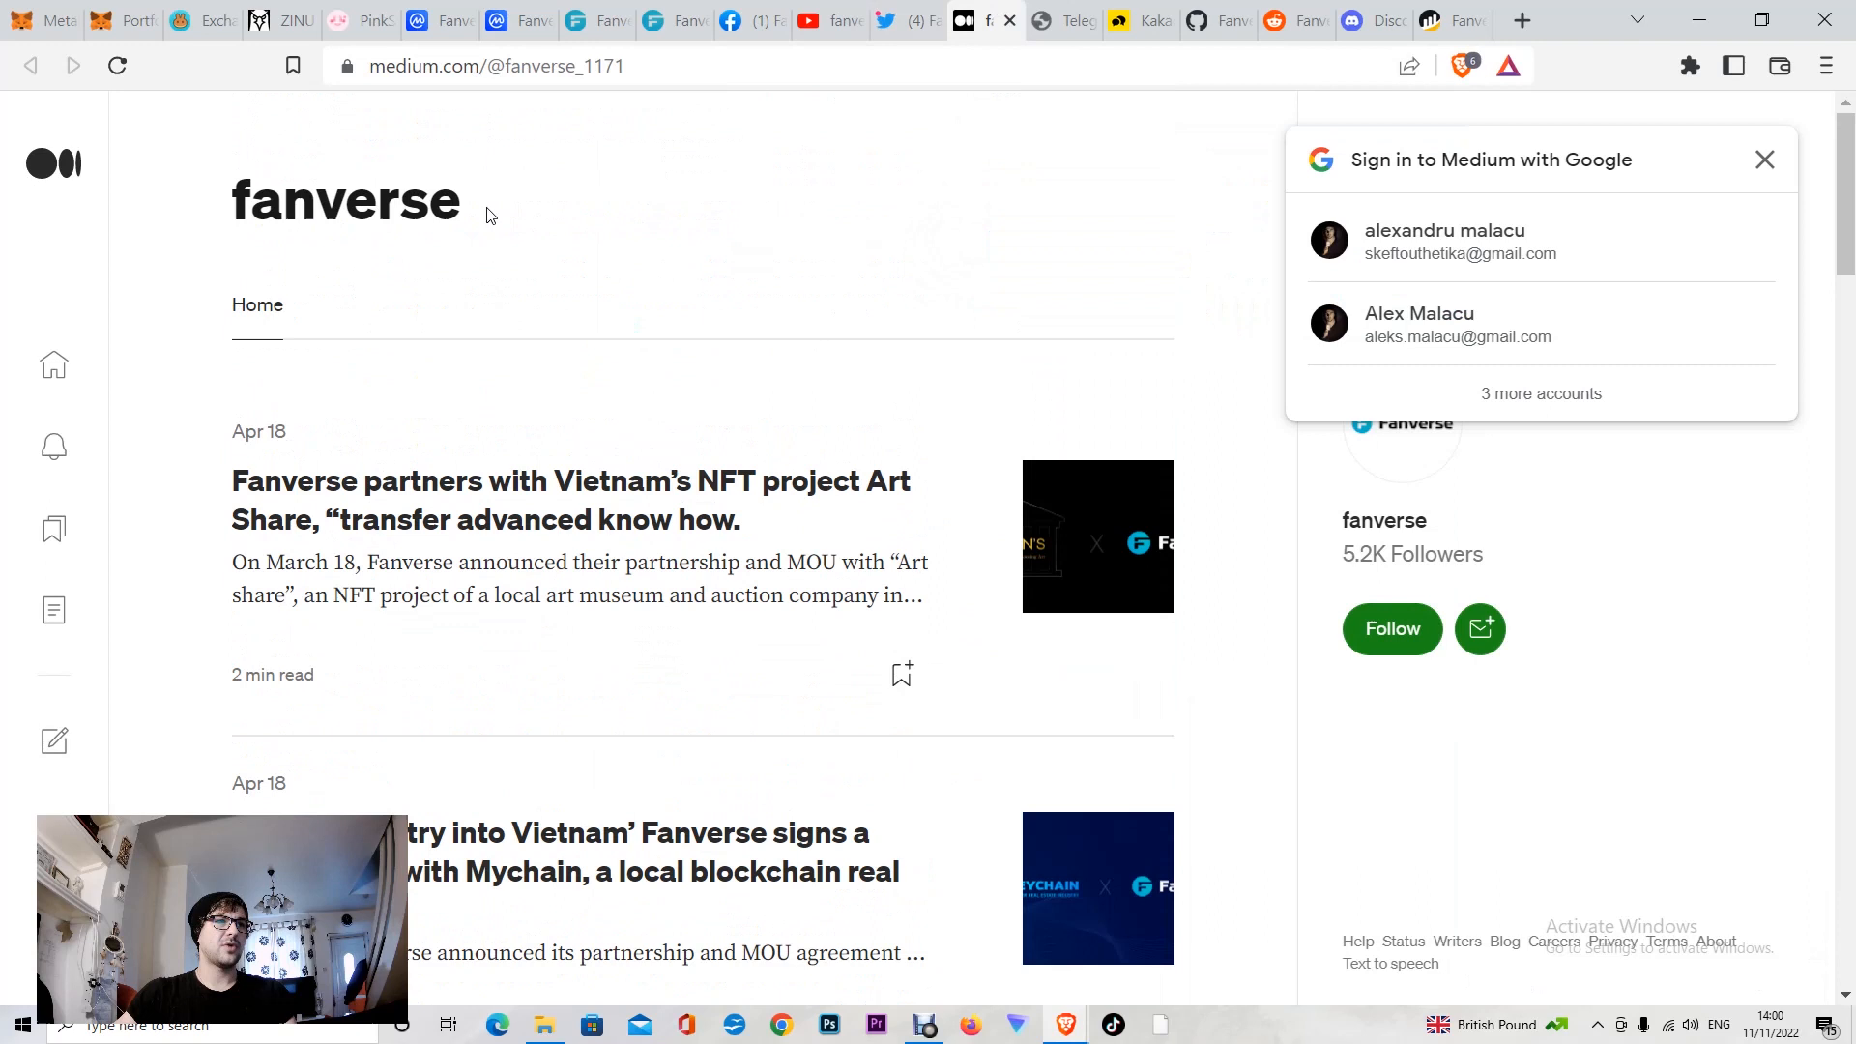
{"action": "scroll", "scroll_direction": "down", "scroll_amount": 3}
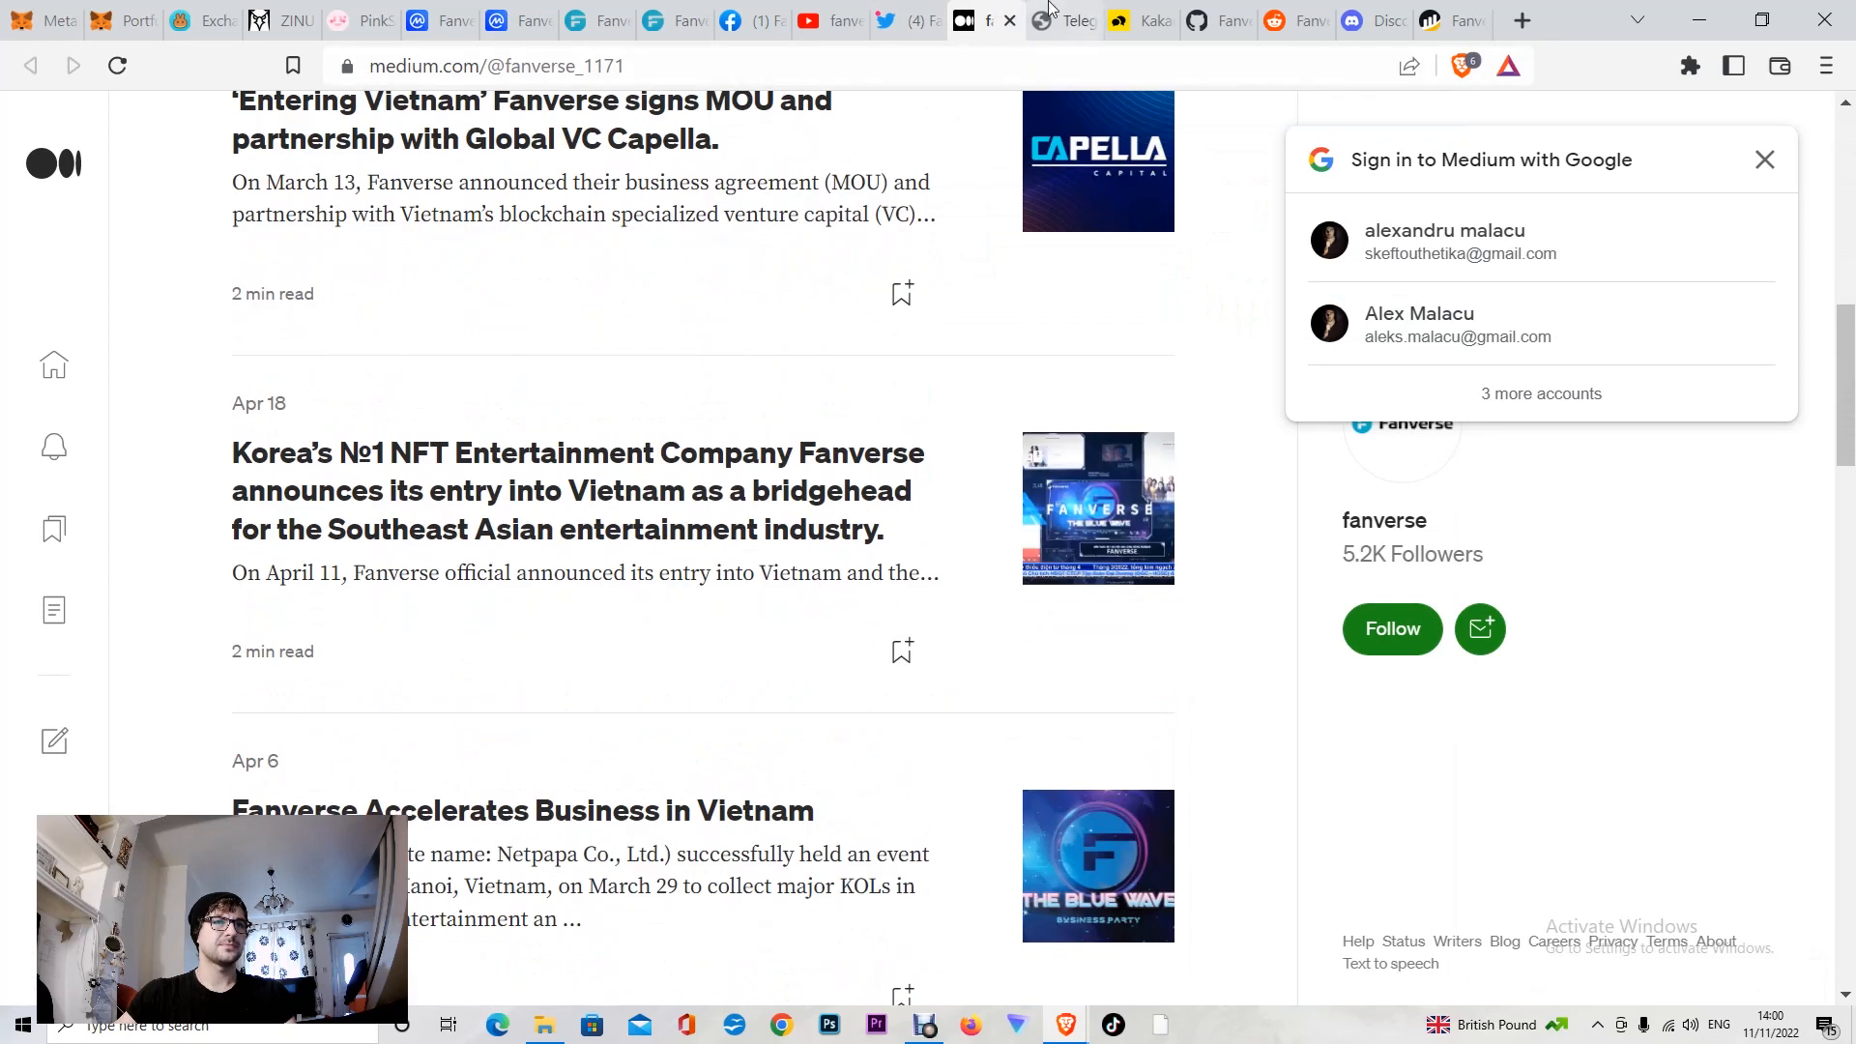
{"action": "left_click", "coordinate": [1072, 20]}
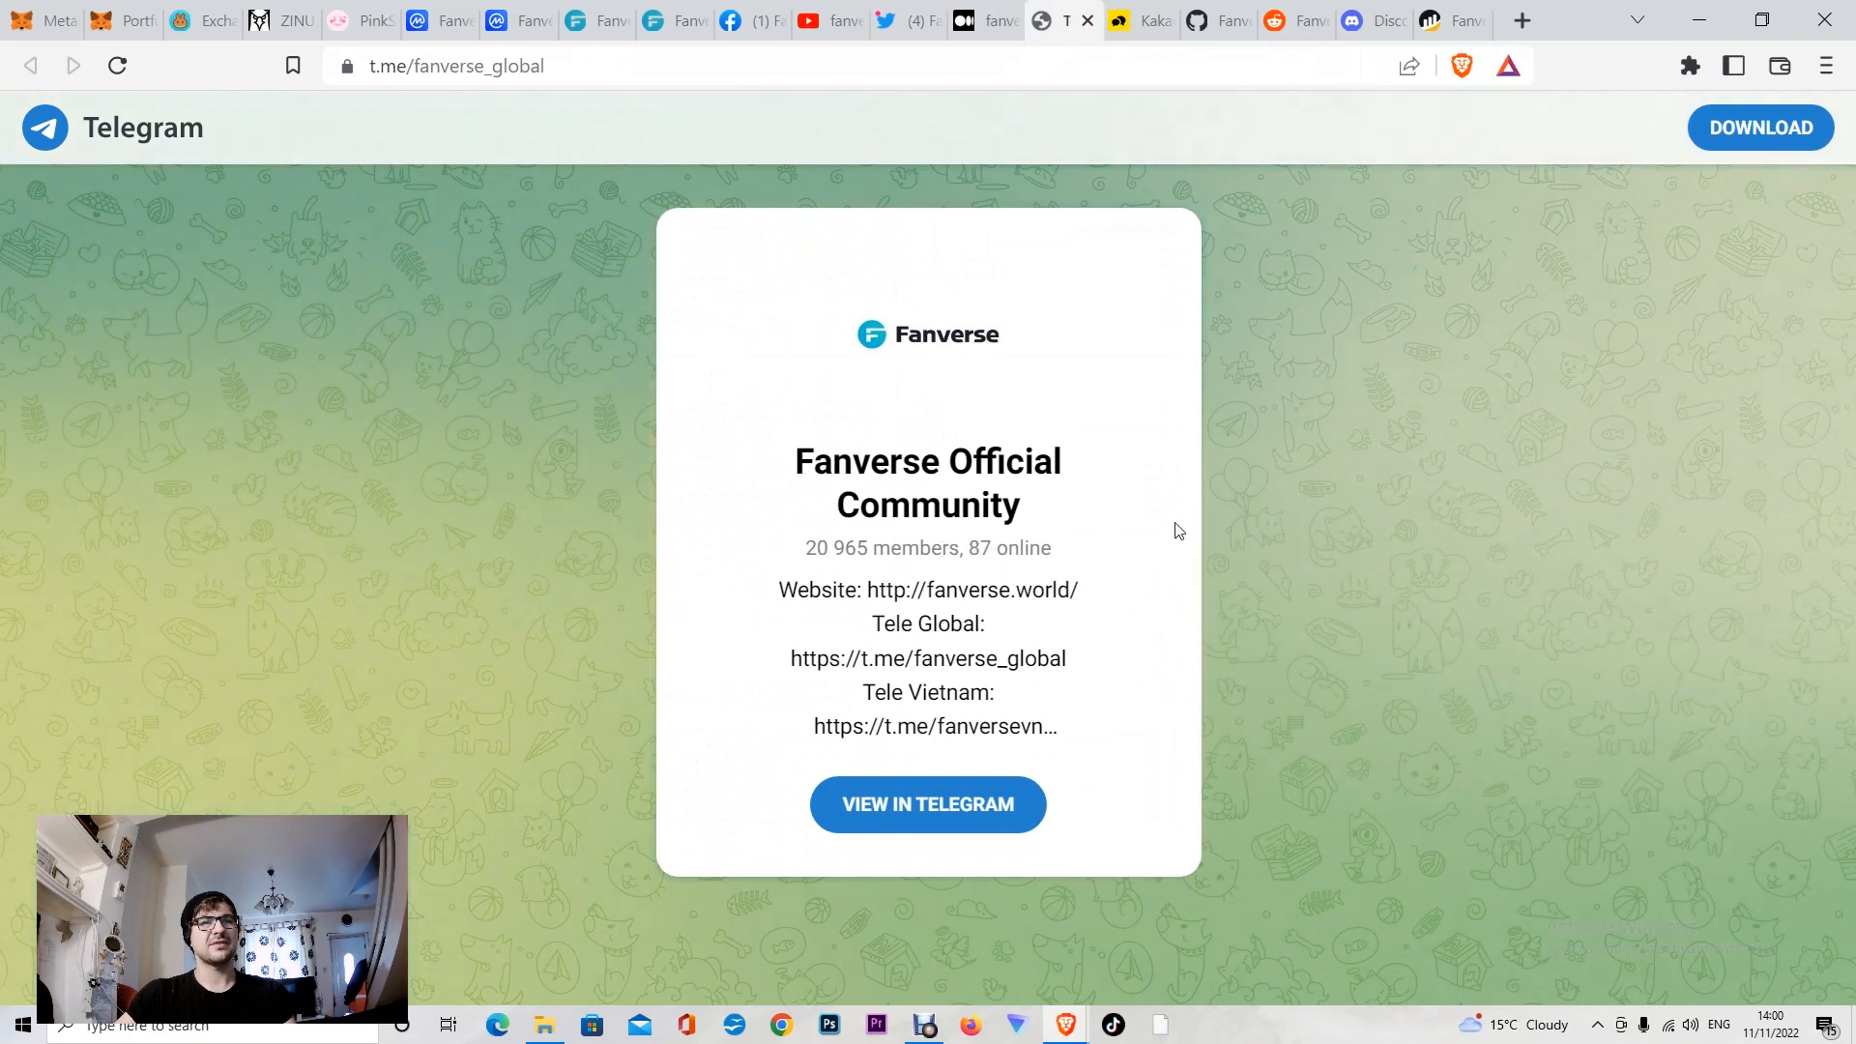
{"action": "mouse_move", "coordinate": [1070, 558]}
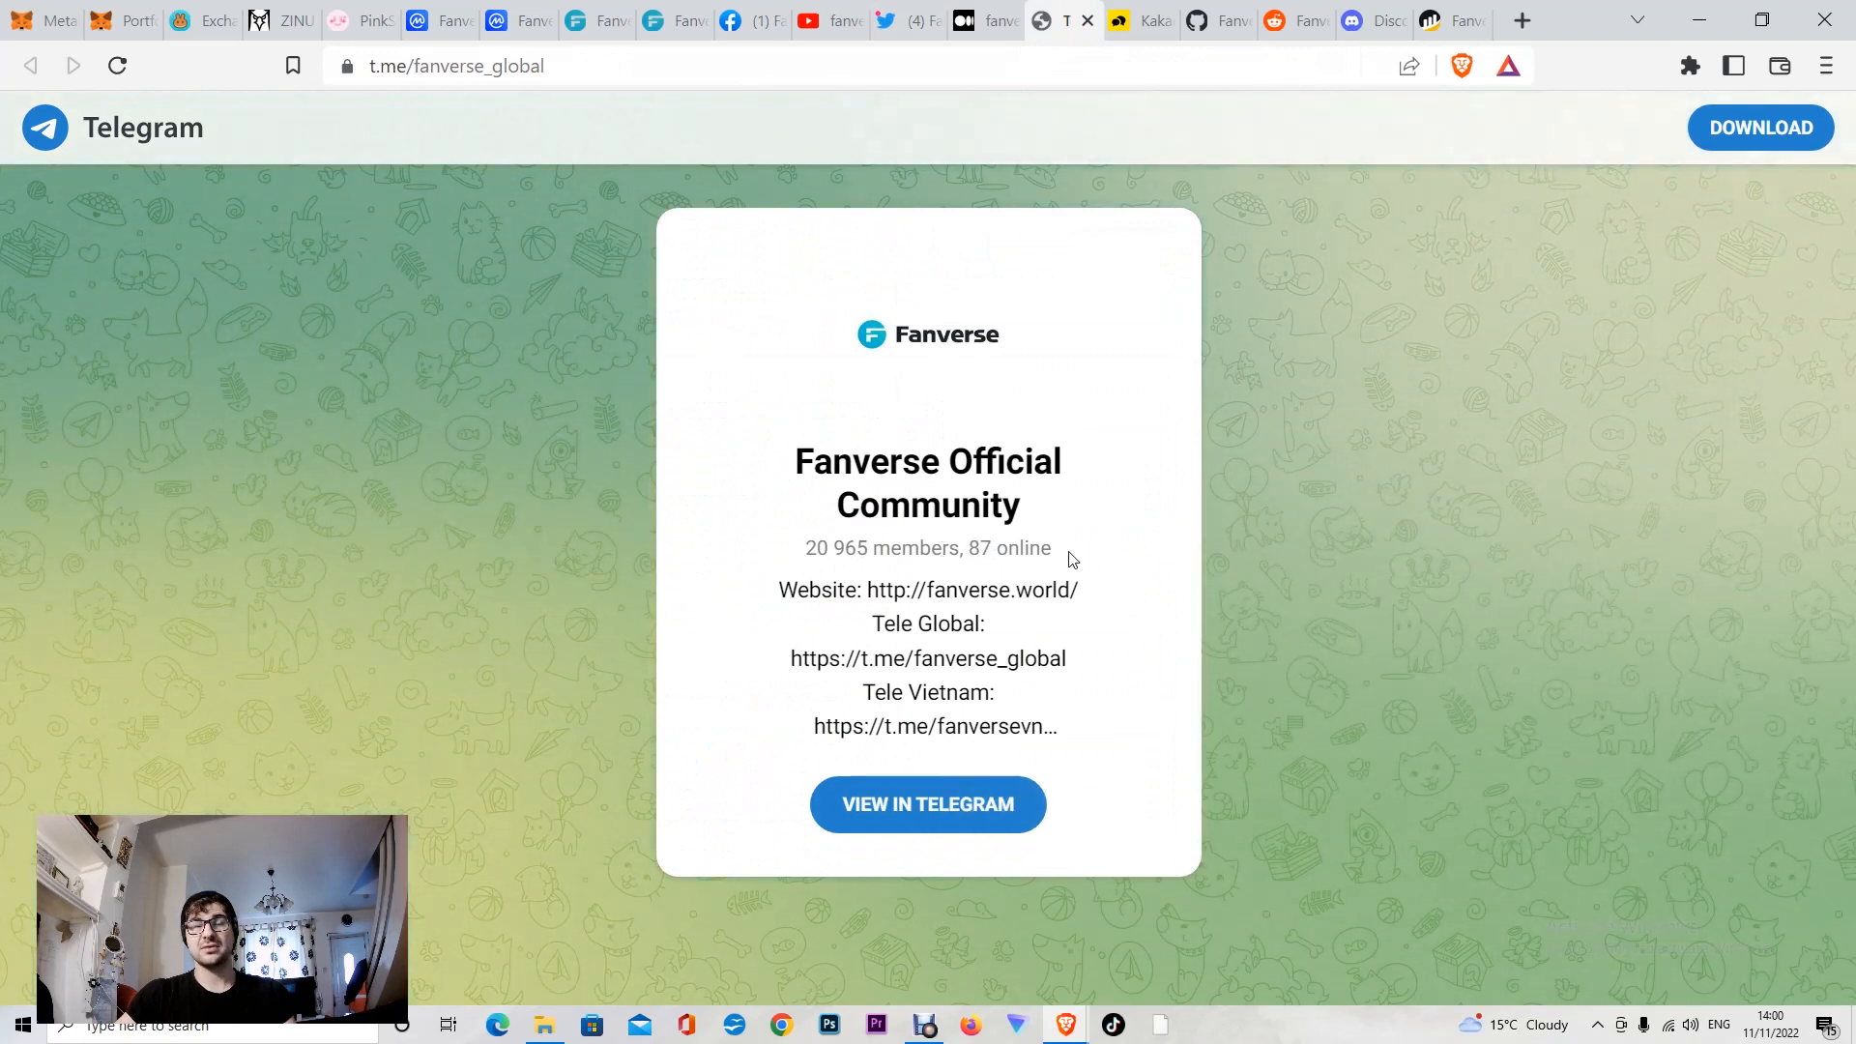
Step: Highlight the 20 965 members and 87 online counts on t.me/fanverse_global
{"action": "double_click", "coordinate": [815, 548]}
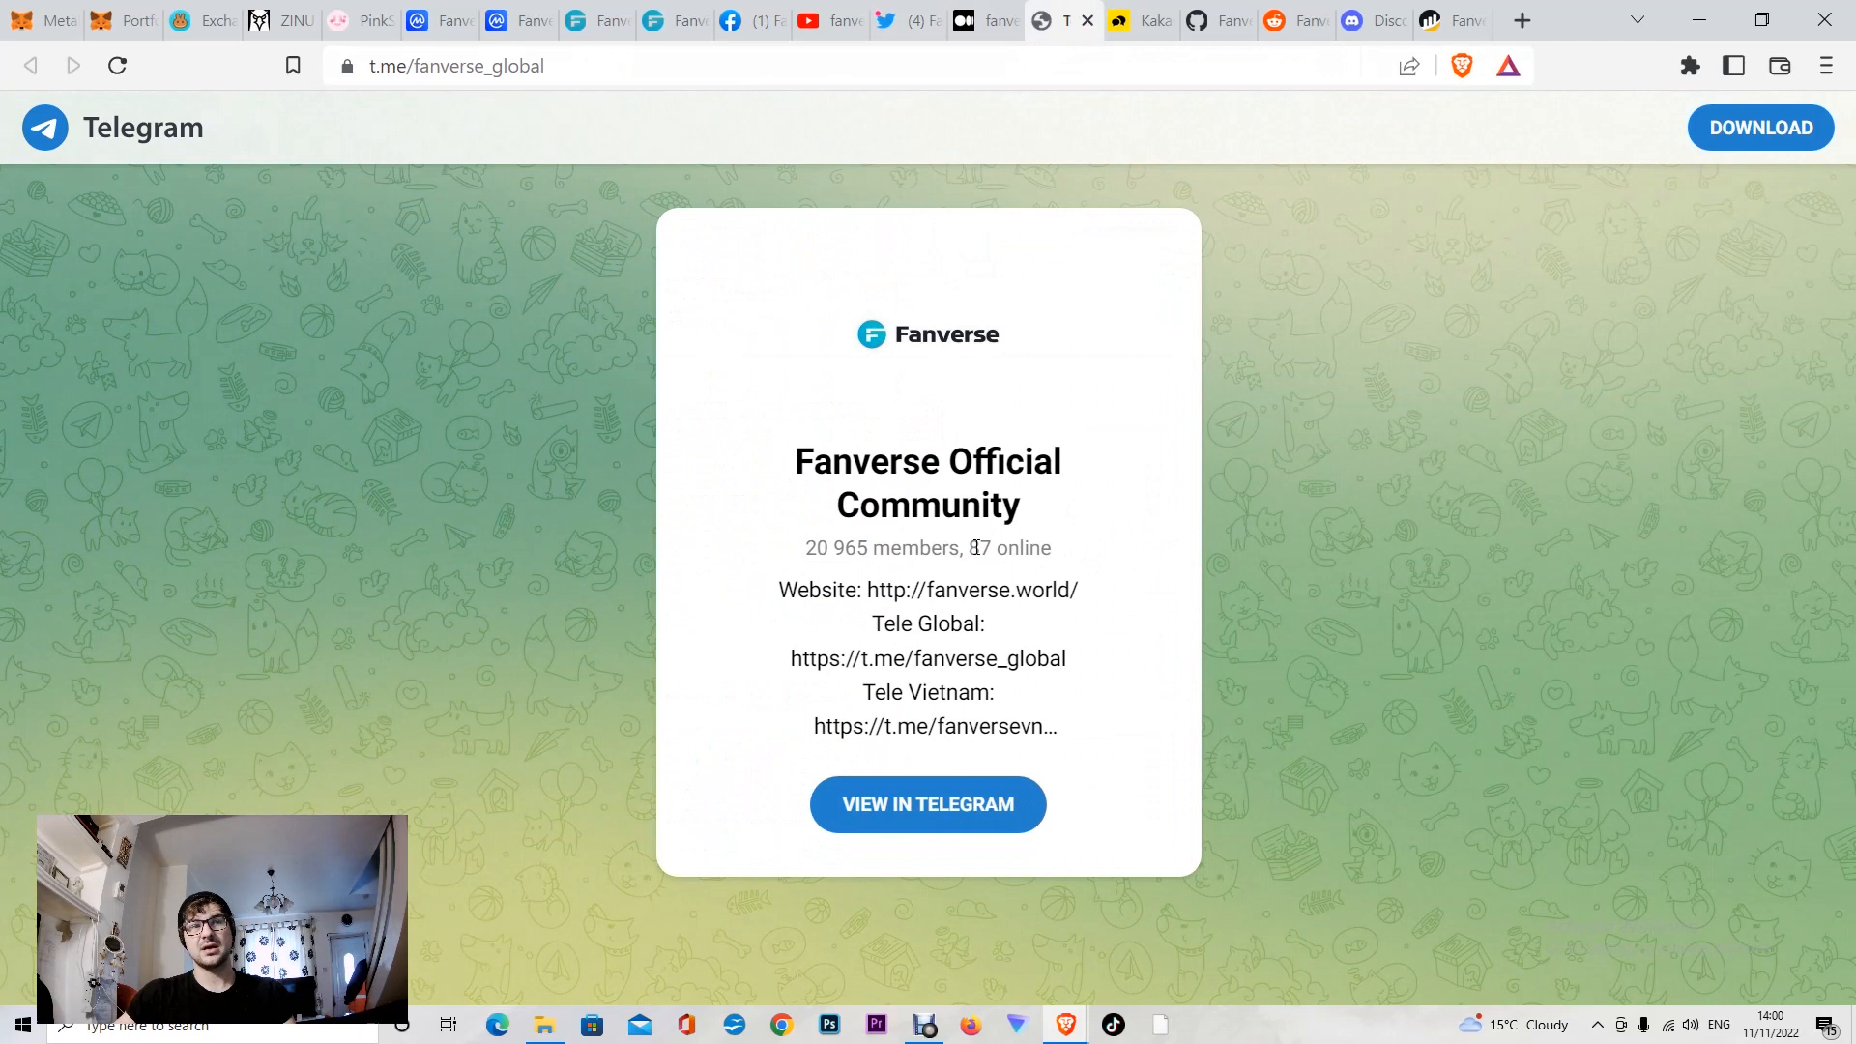
{"action": "double_click", "coordinate": [982, 548]}
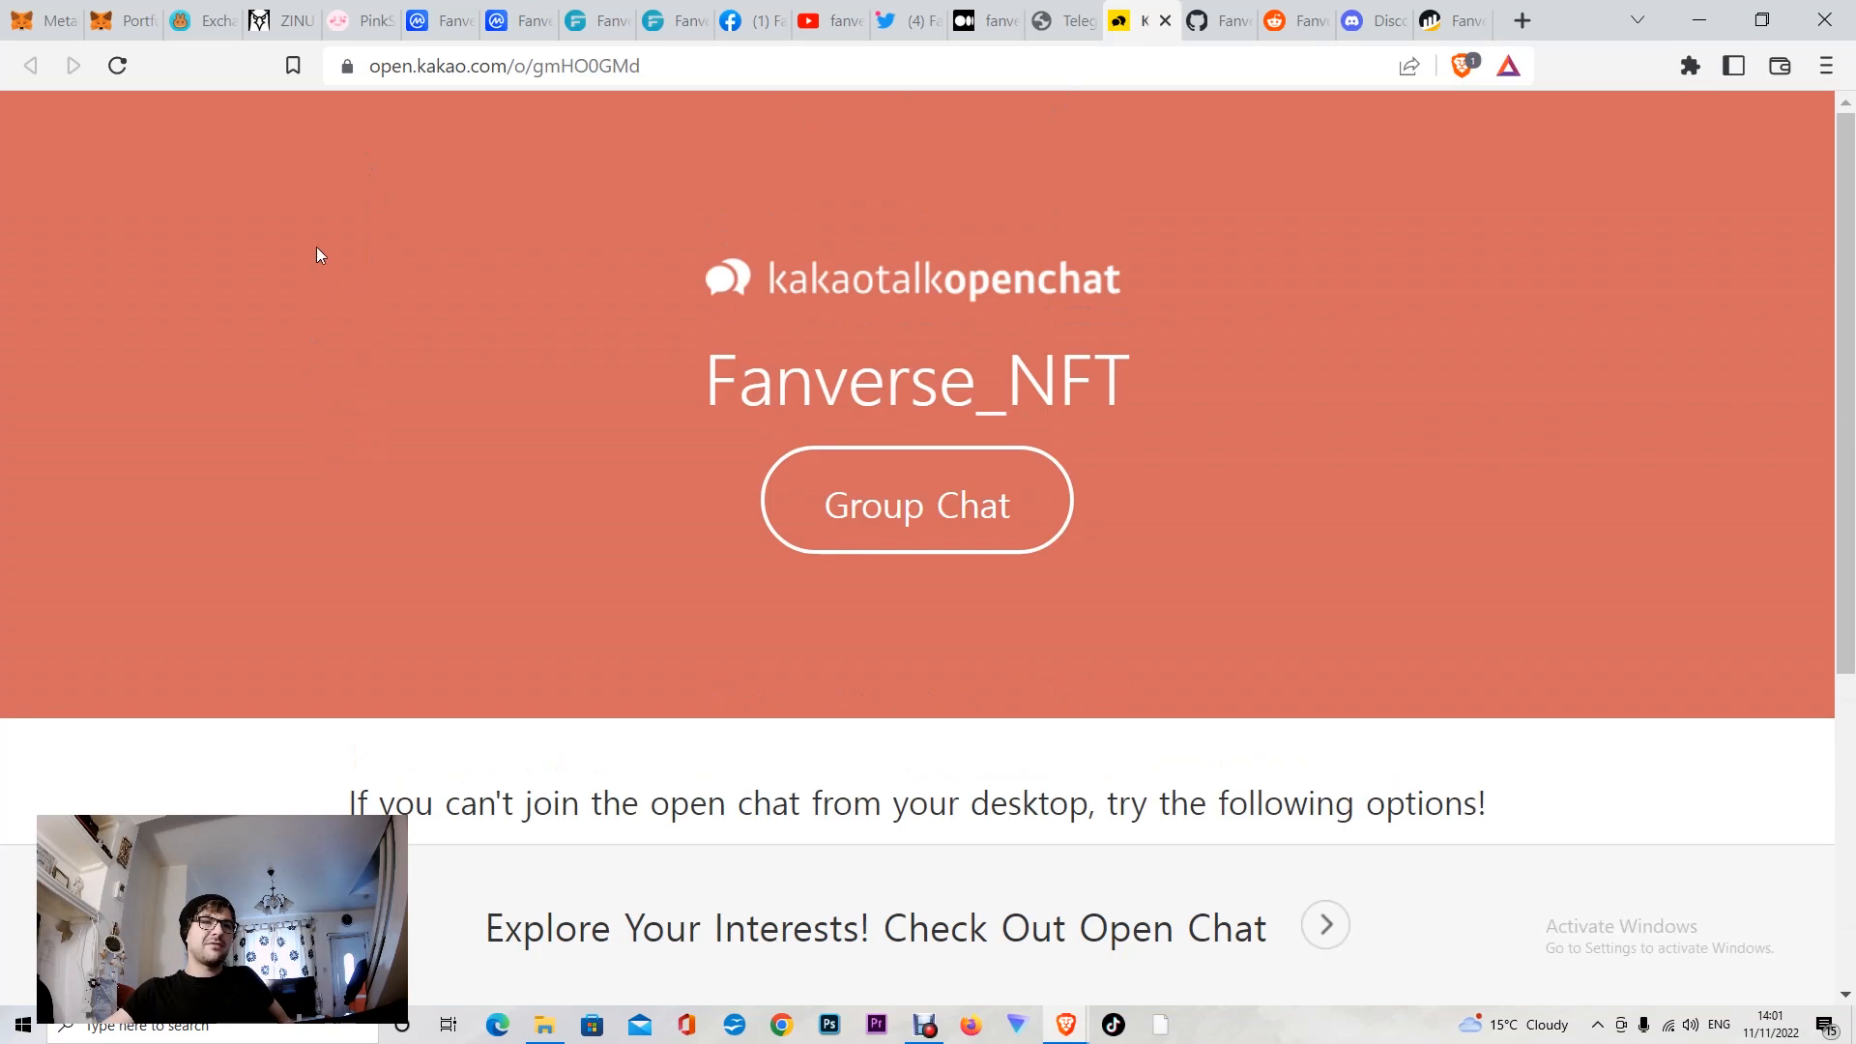
{"action": "mouse_move", "coordinate": [853, 329]}
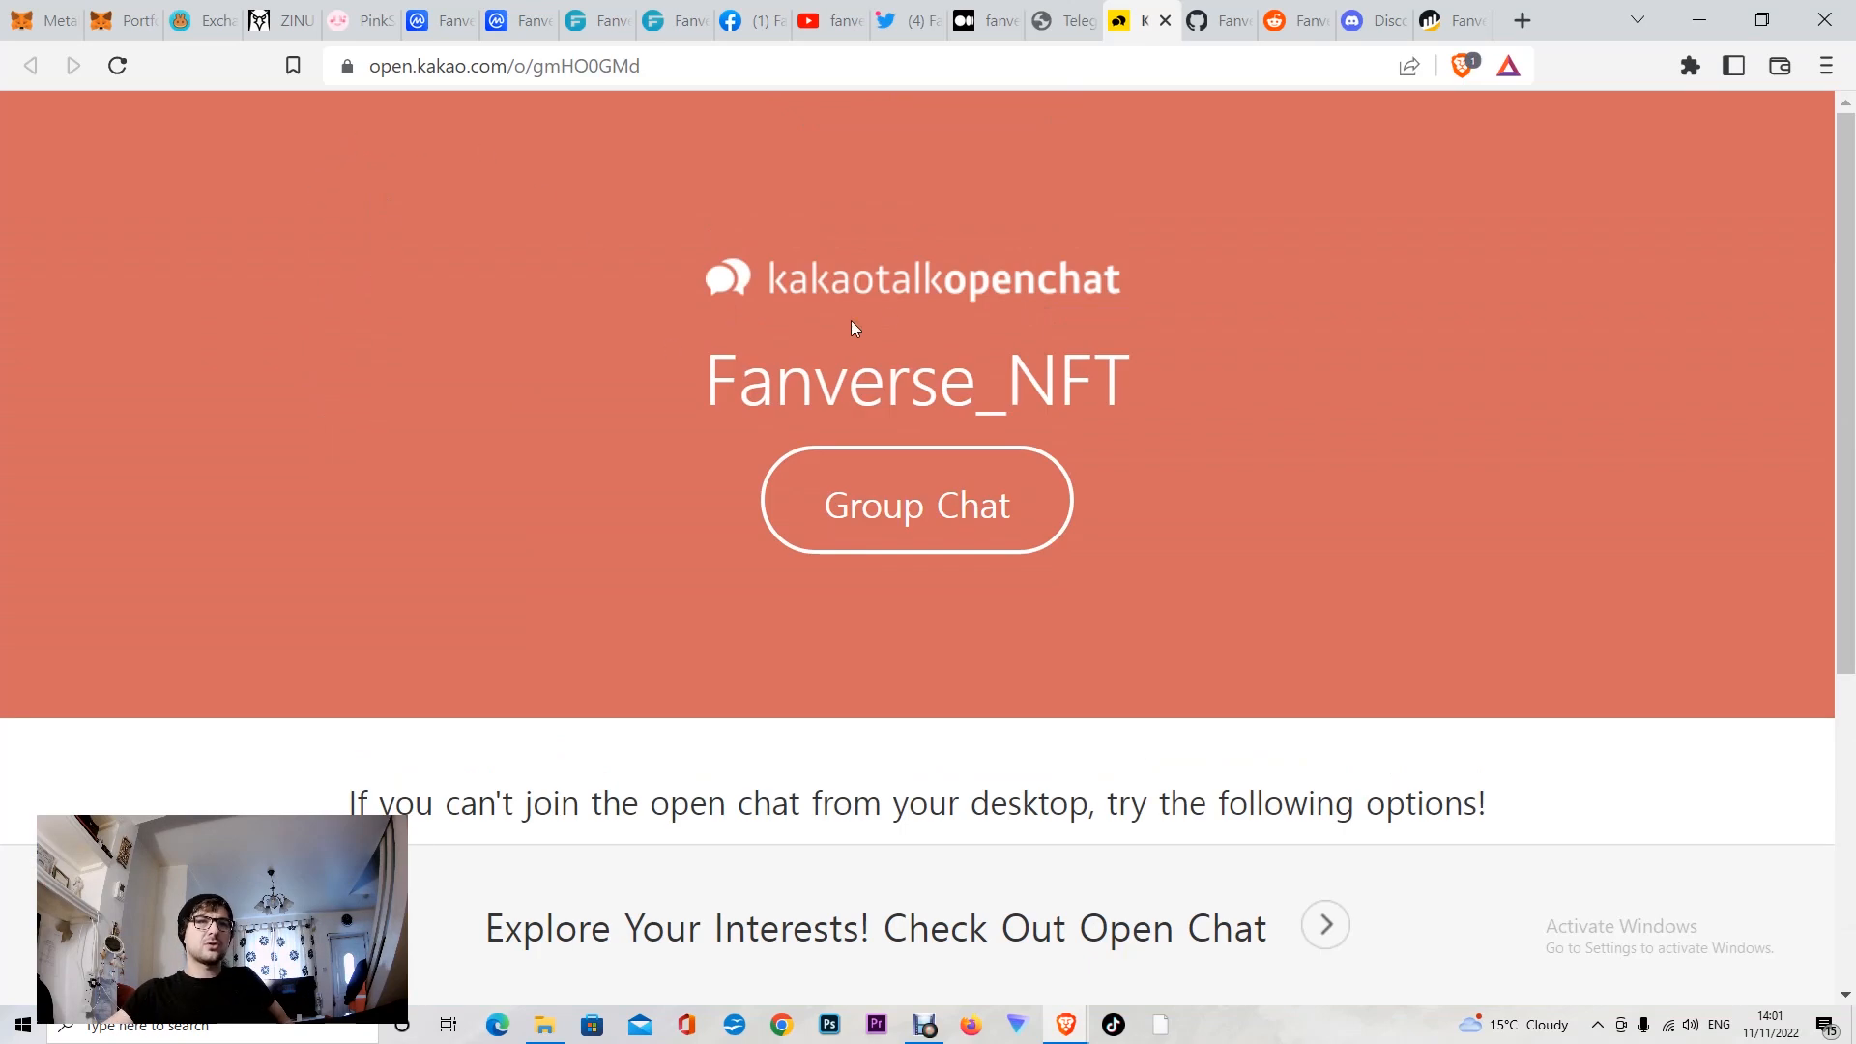
Step: Scroll to Fanverse_NFT's join options, then view GitHub (8 contributions) and the empty u/Fanverse_Official Reddit profile
{"action": "scroll", "scroll_direction": "down", "scroll_amount": 3}
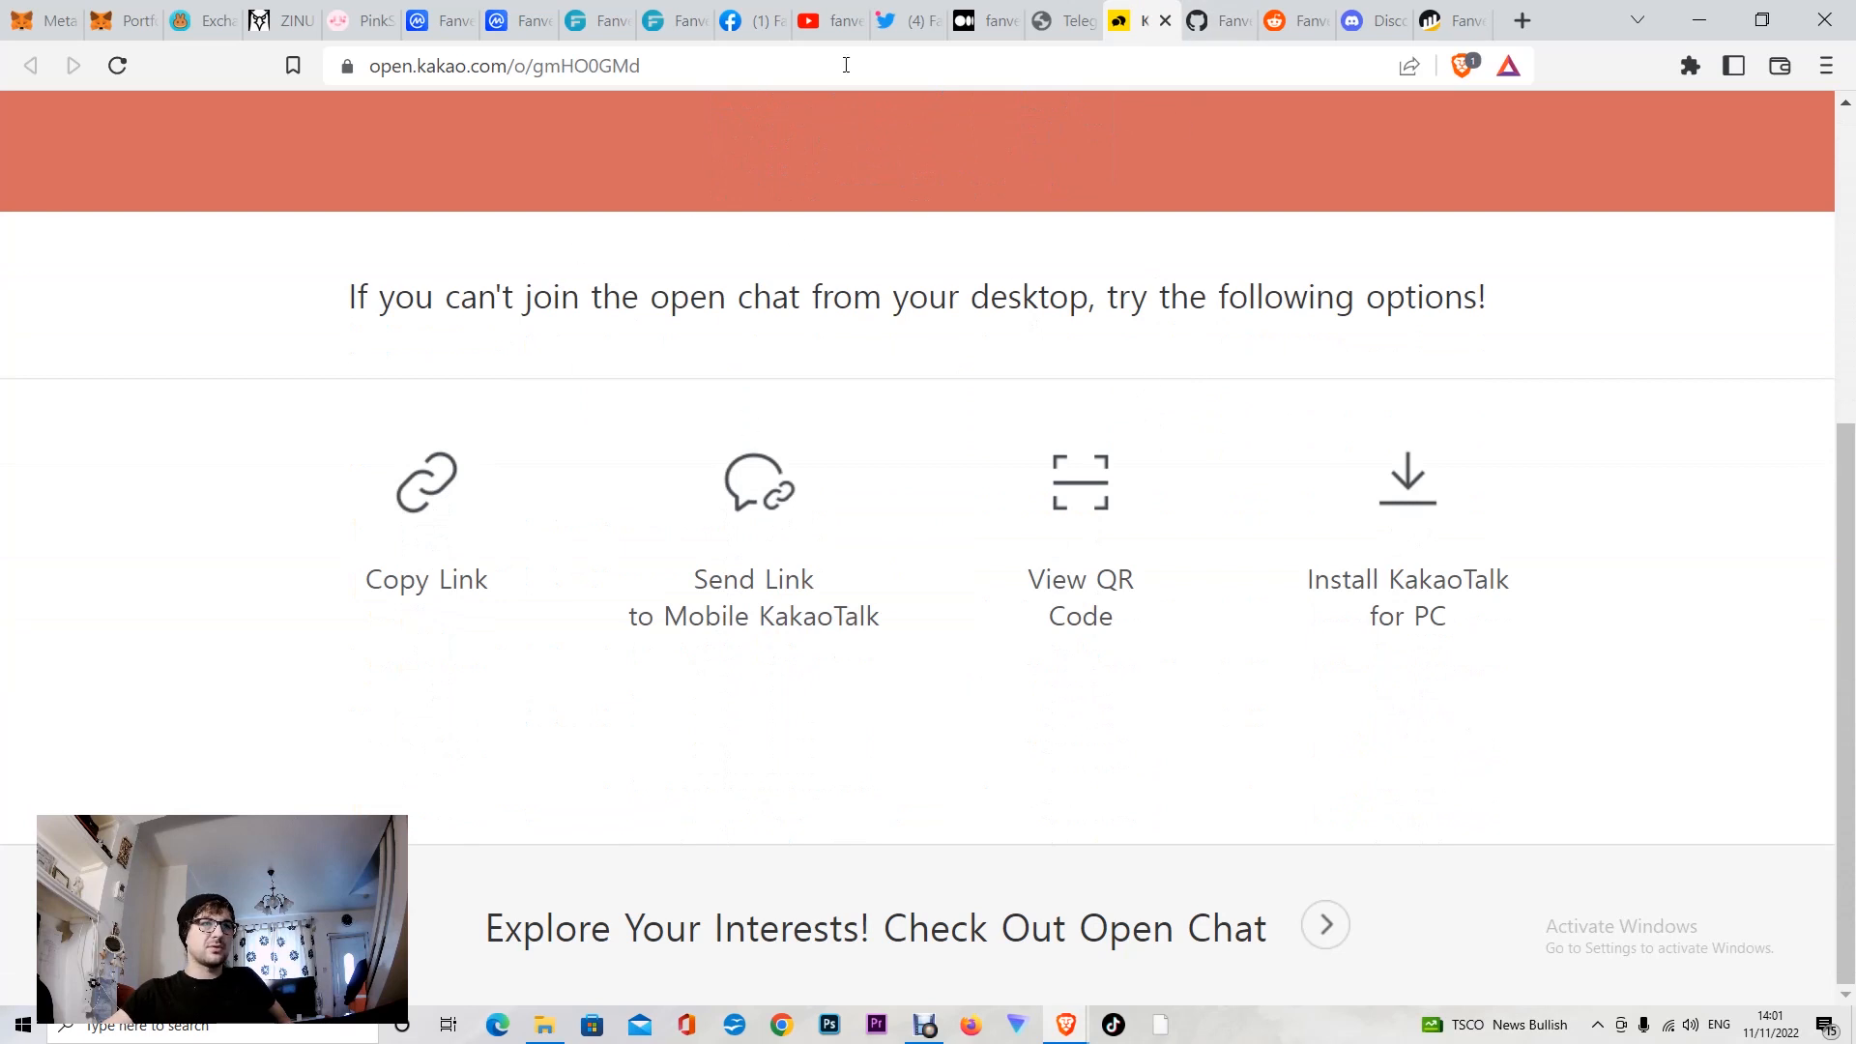
{"action": "left_click", "coordinate": [1208, 20]}
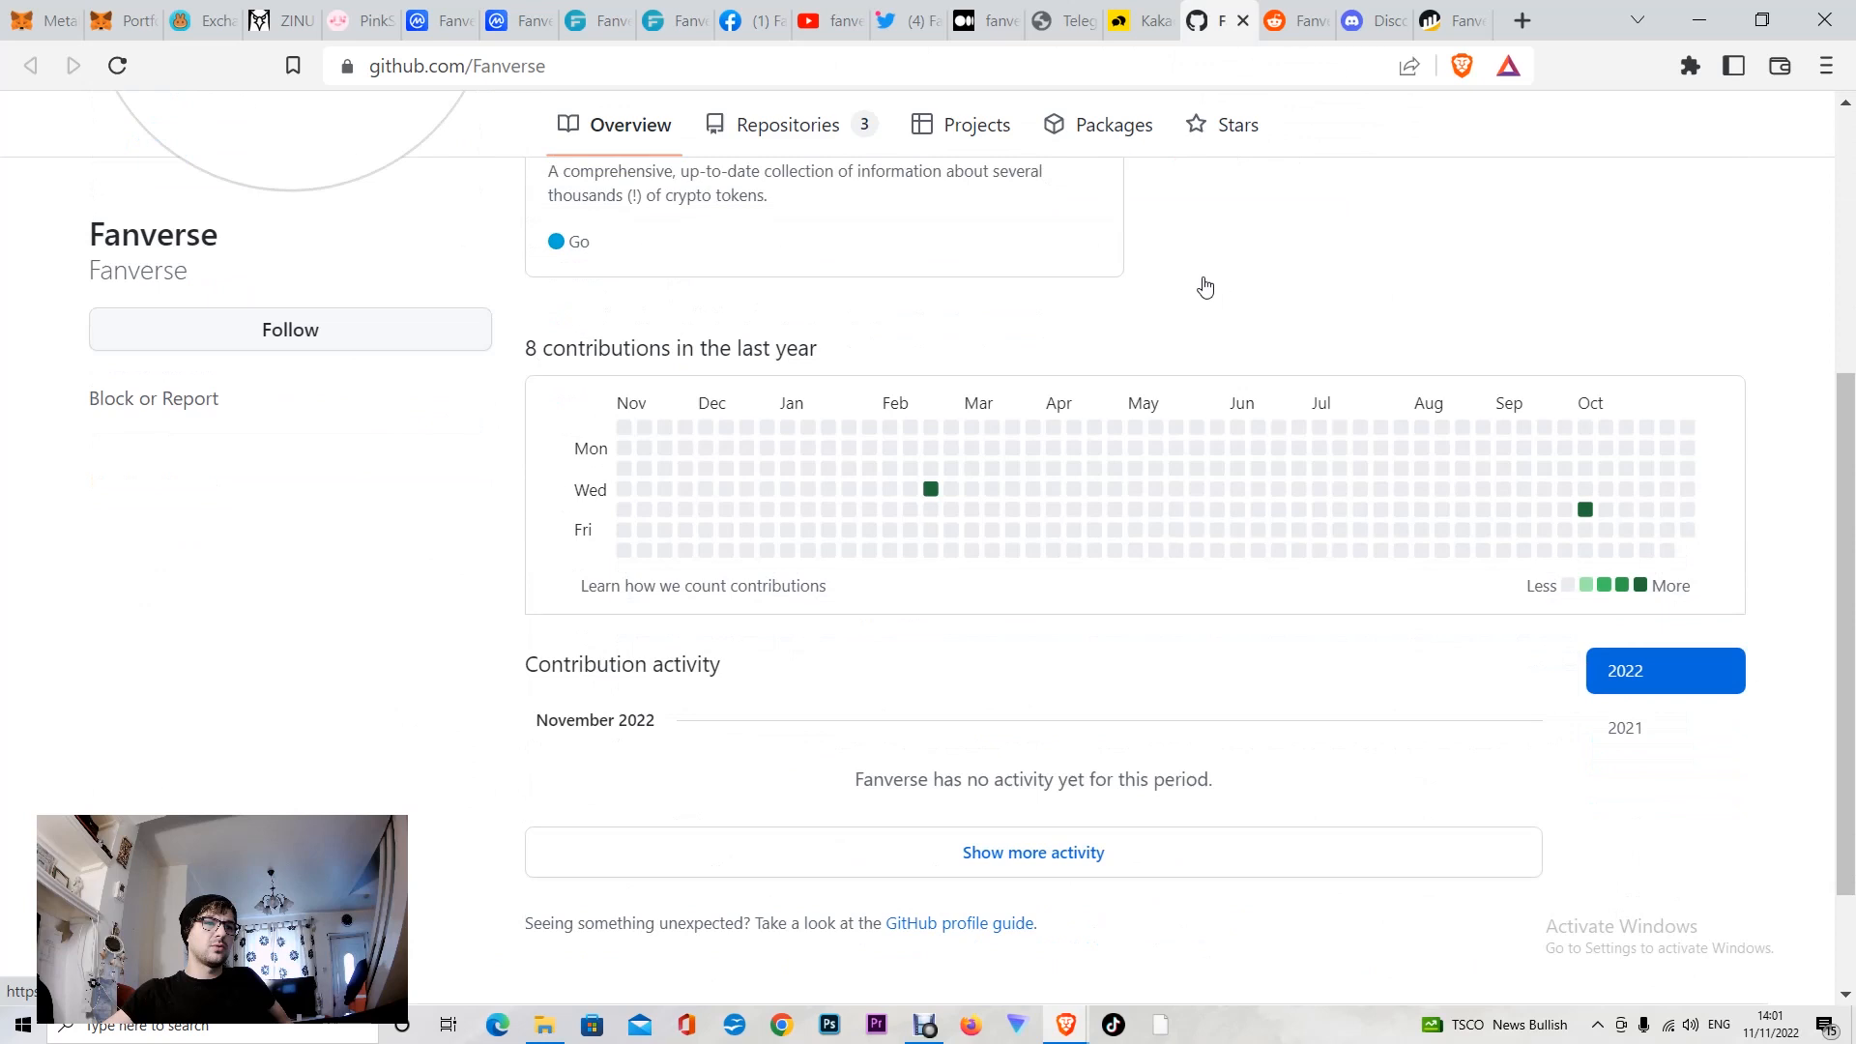
{"action": "left_click", "coordinate": [1302, 20]}
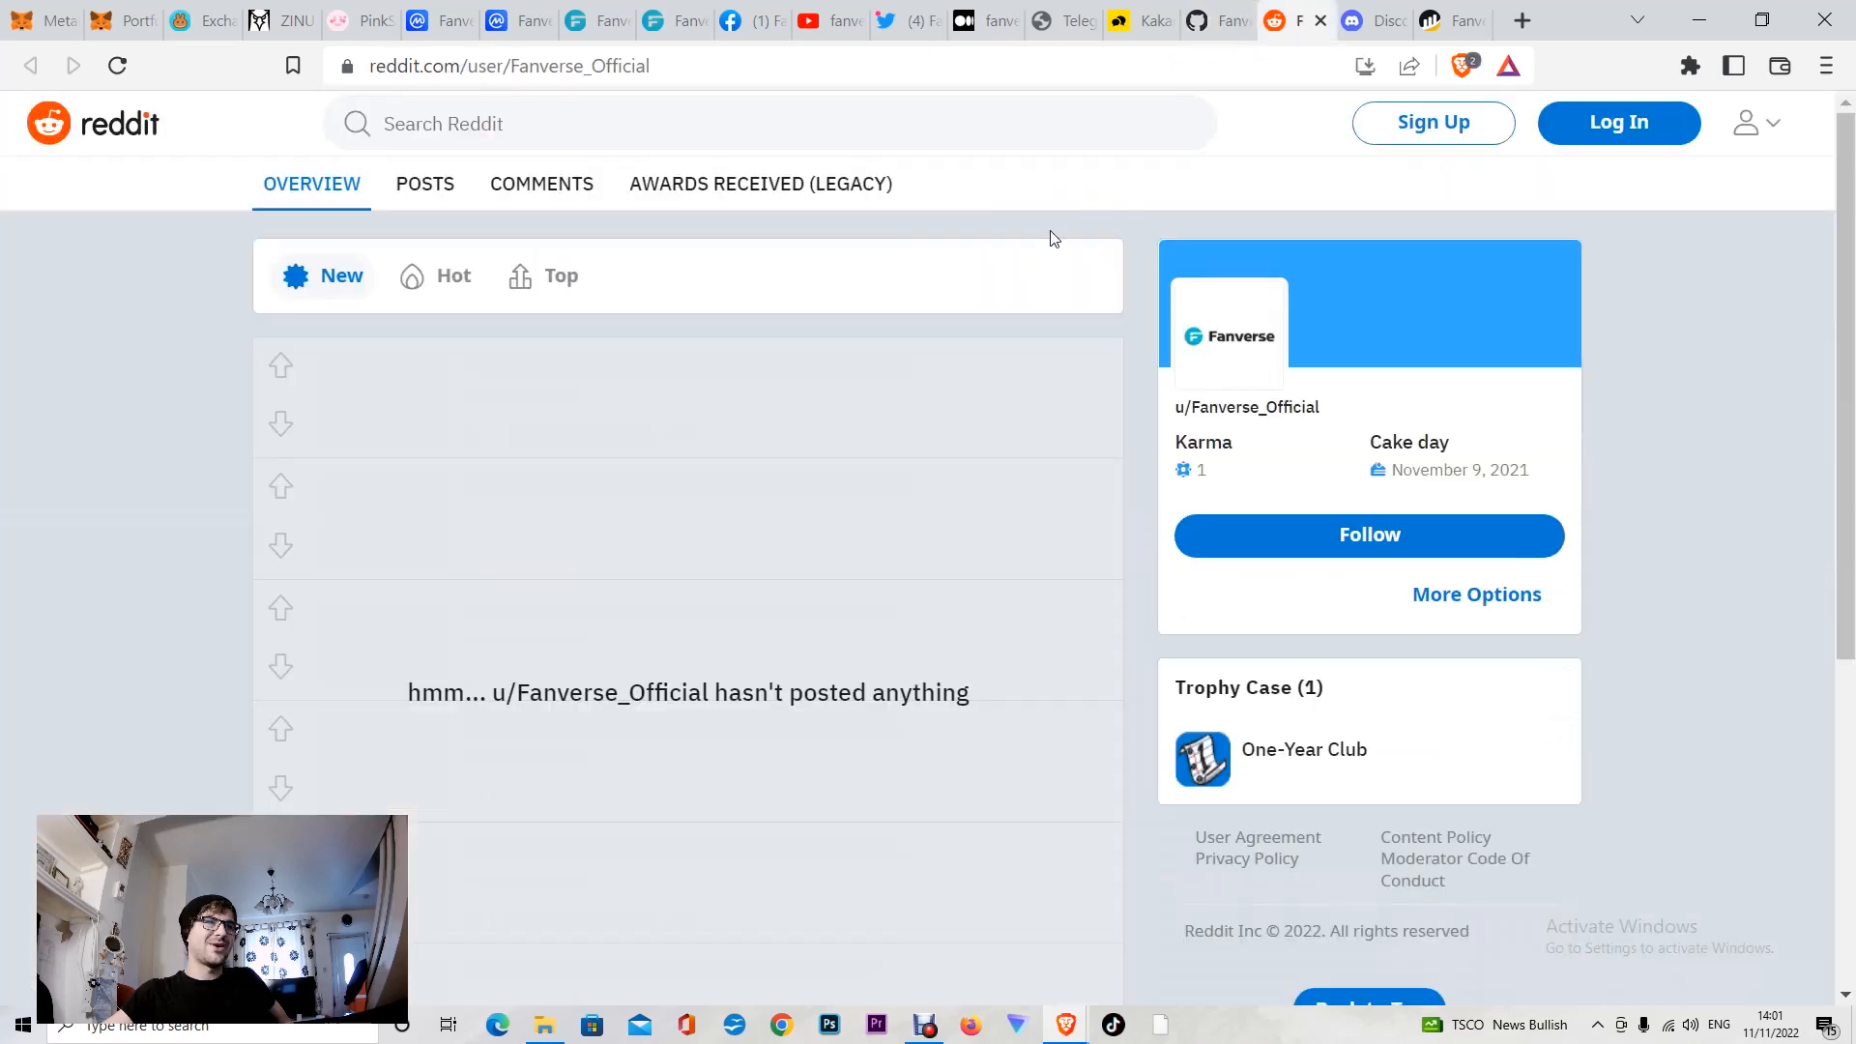